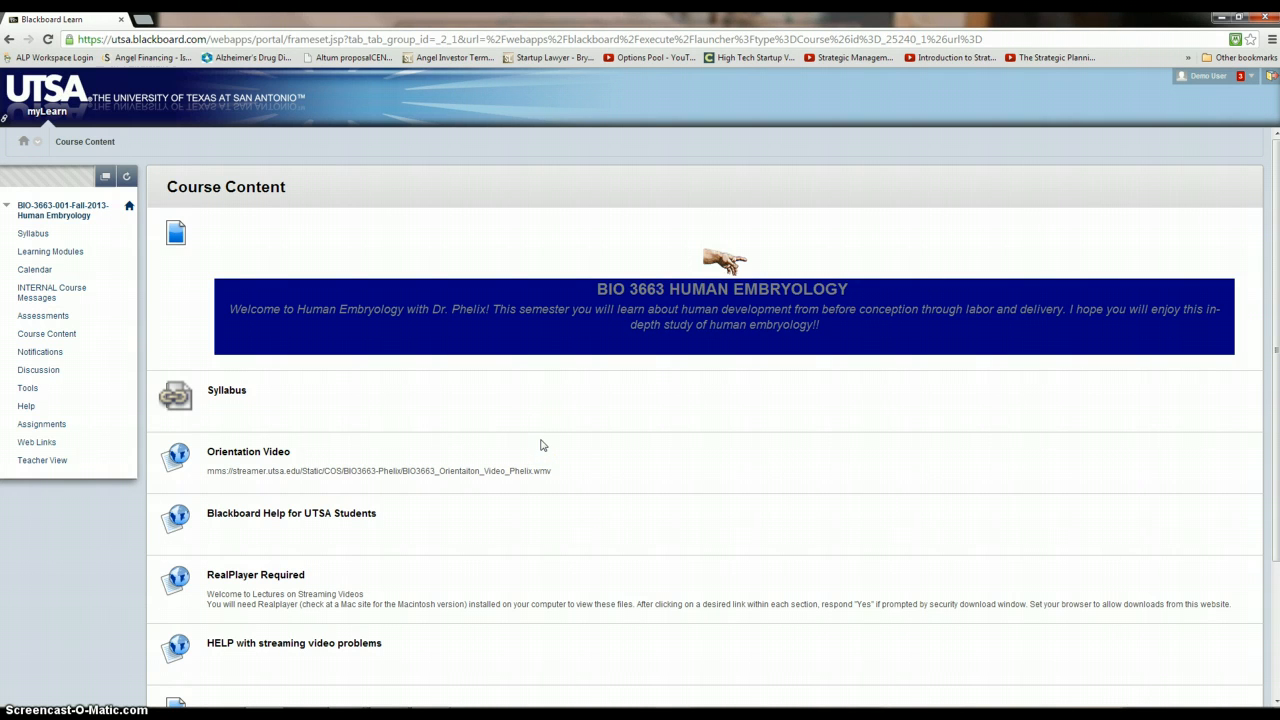
mouse_move(665, 296)
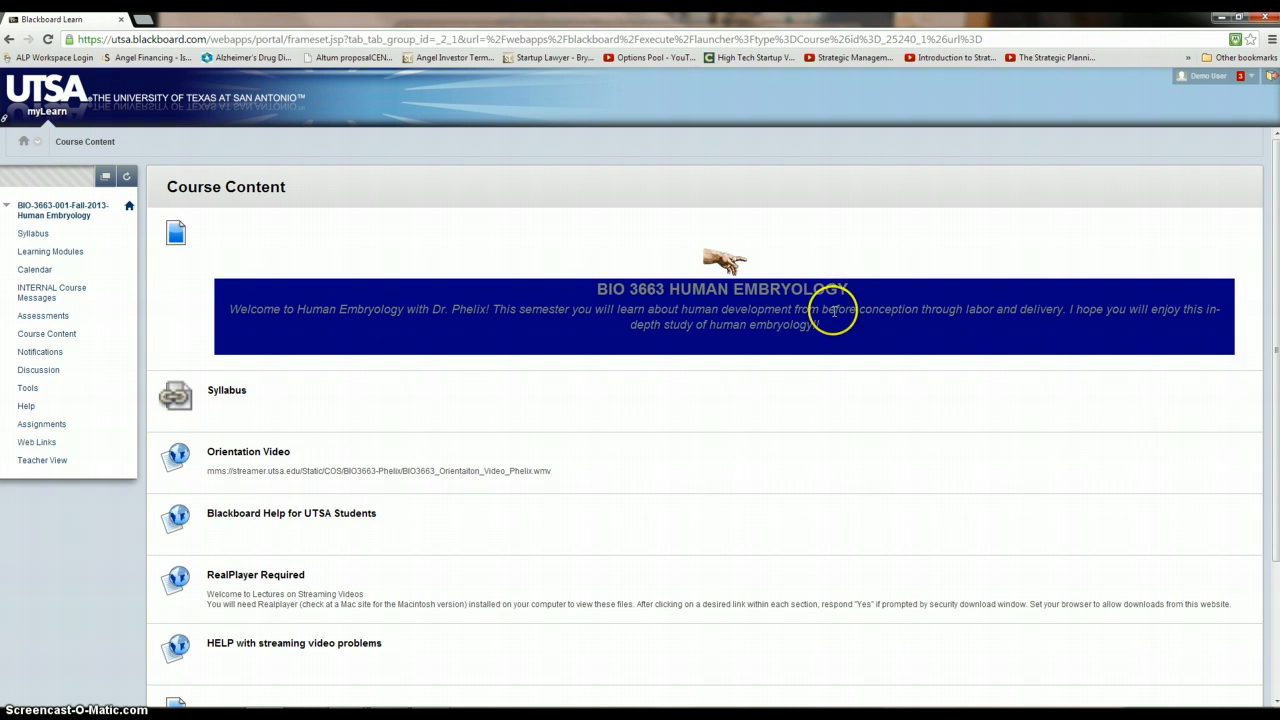
mouse_move(461, 308)
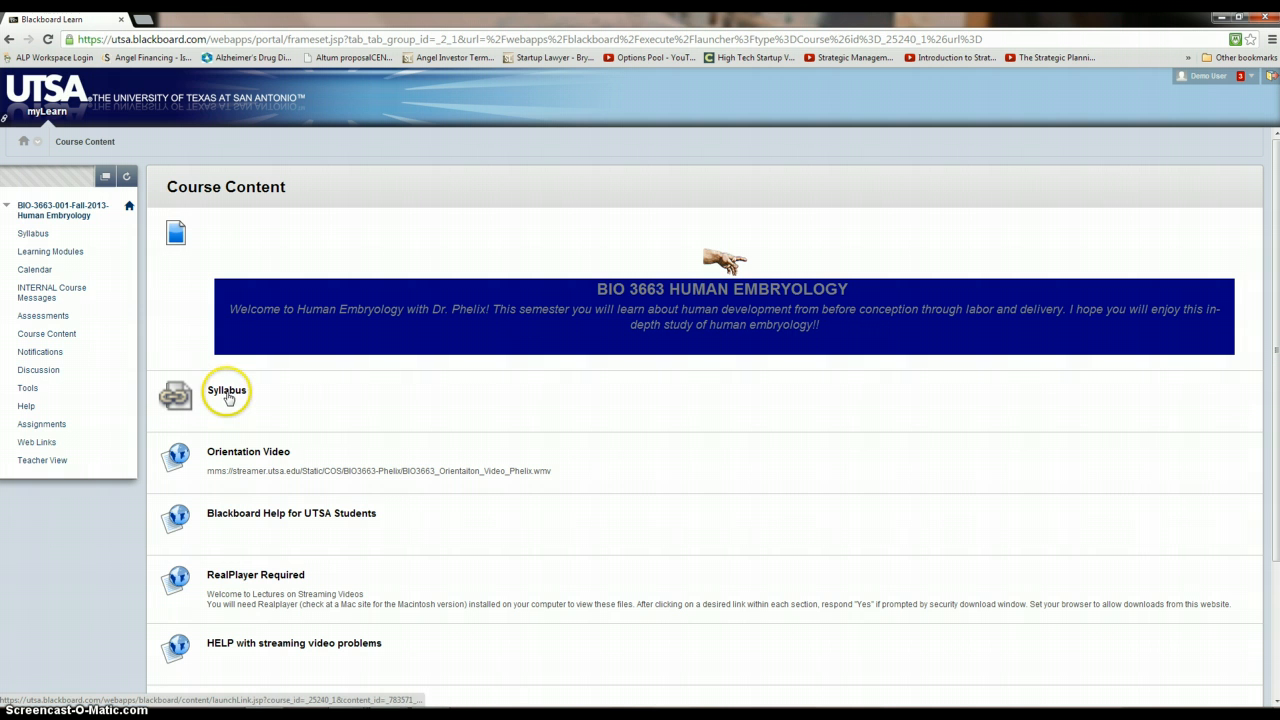
mouse_move(33, 233)
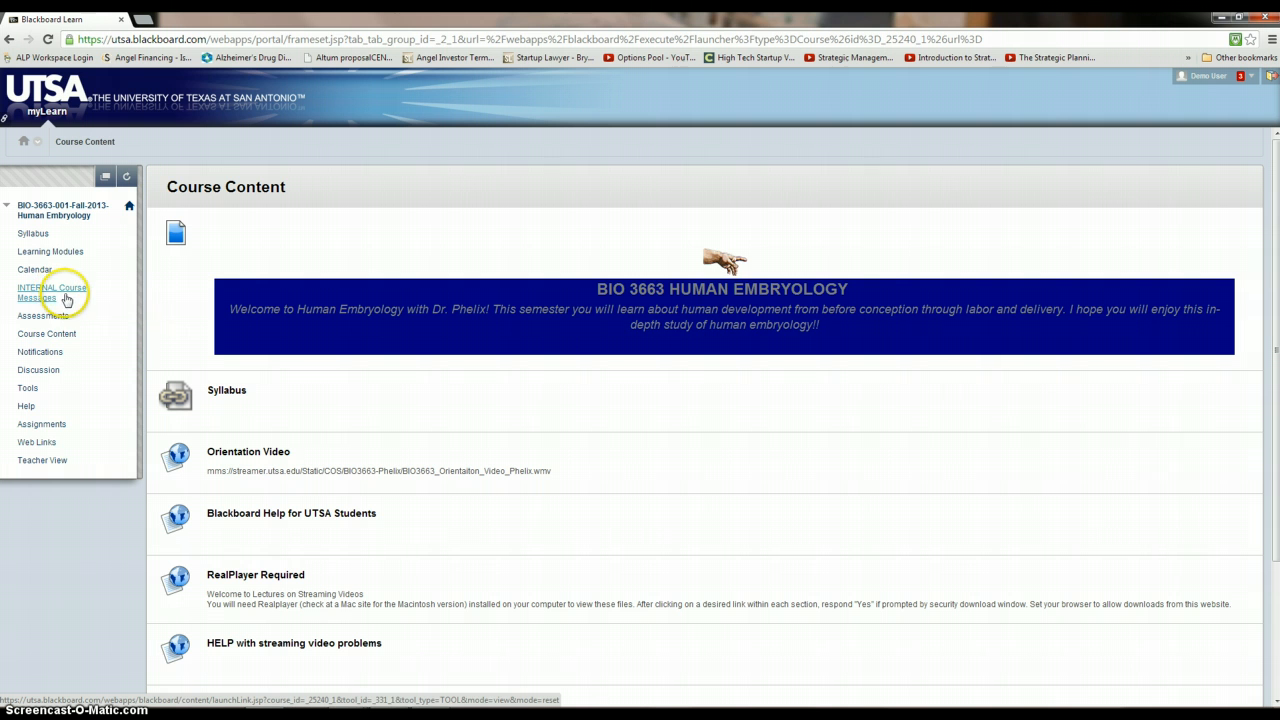
mouse_move(47, 333)
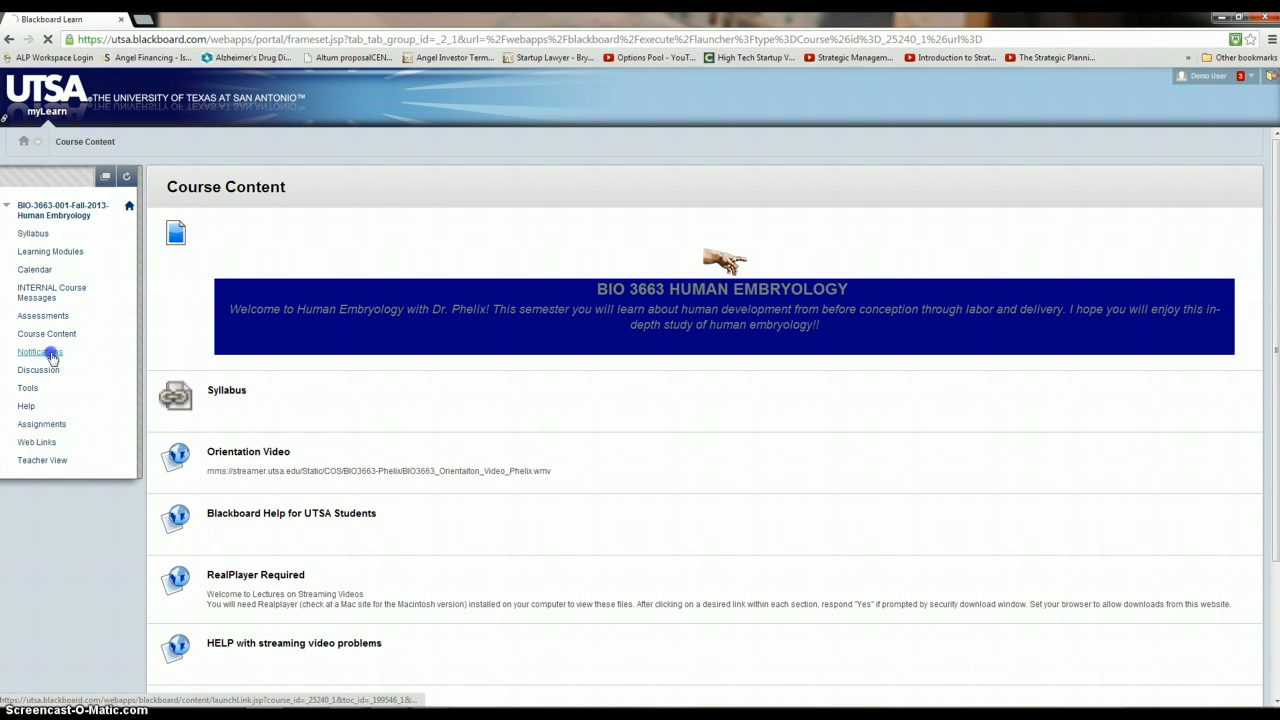
Check the course notifications, then view the Discussion Board, which has no forums yet.
left_click(40, 351)
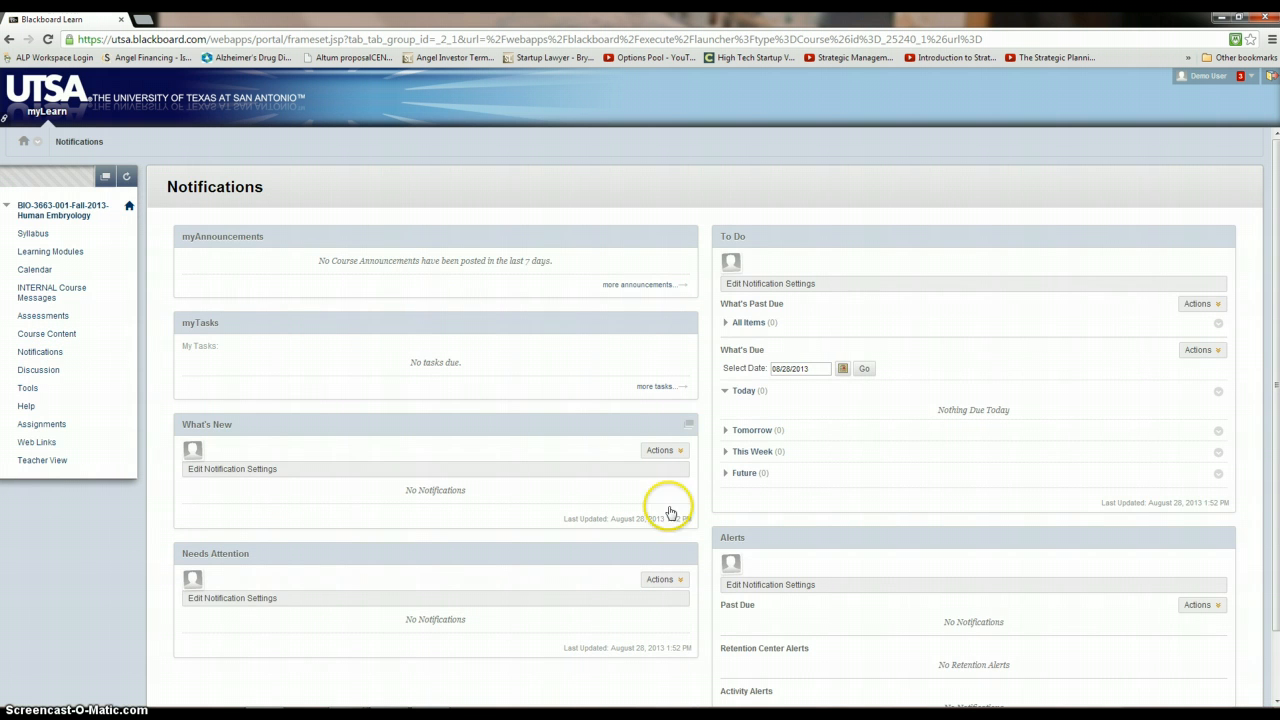
mouse_move(38, 369)
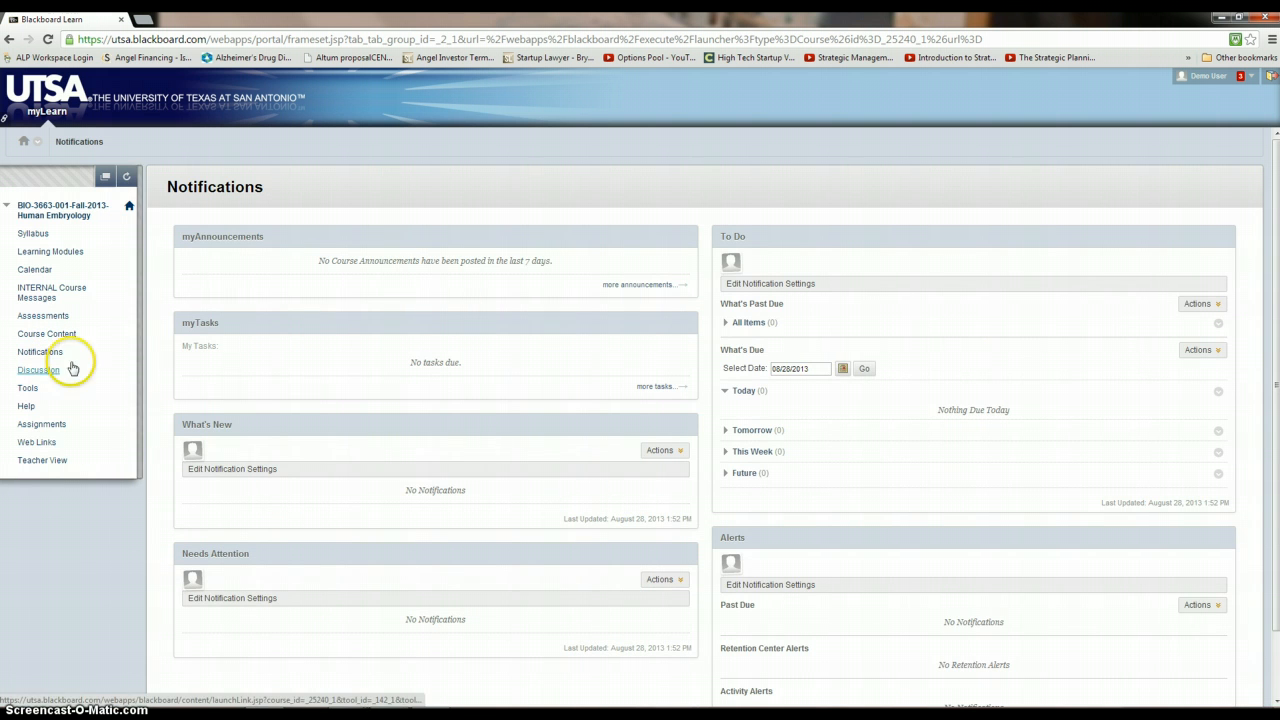
mouse_move(613, 397)
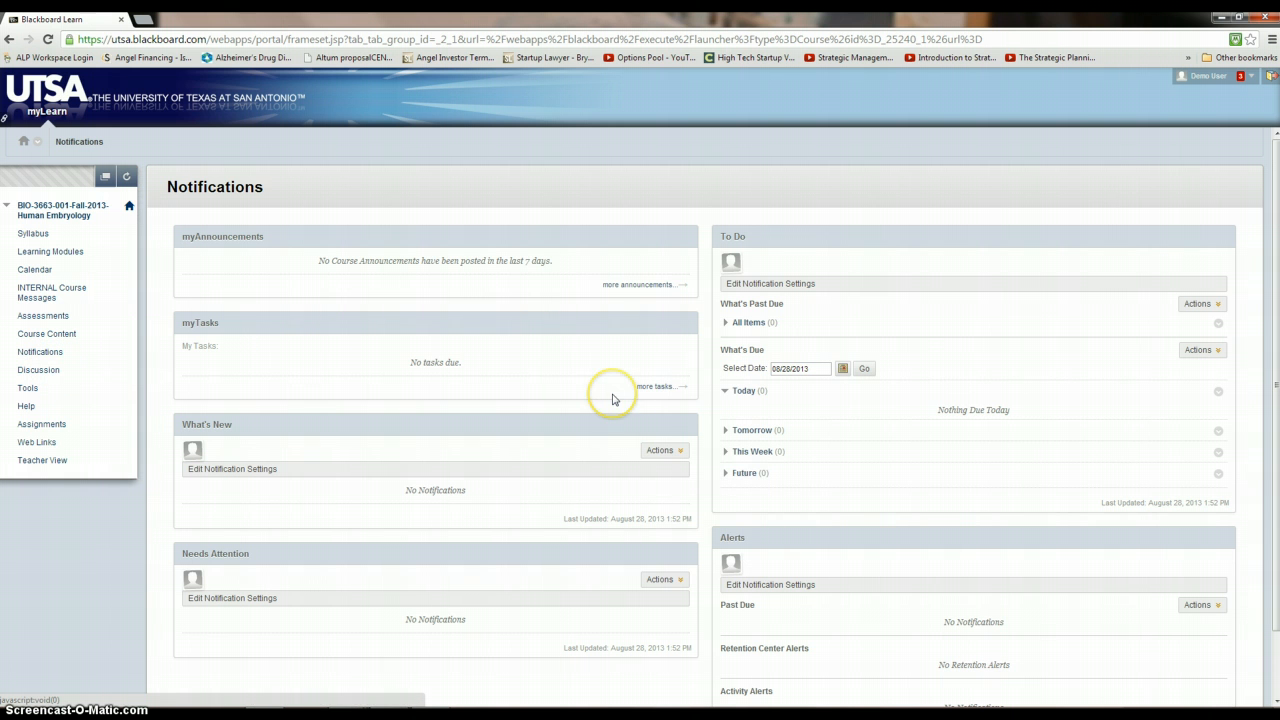
mouse_move(51, 292)
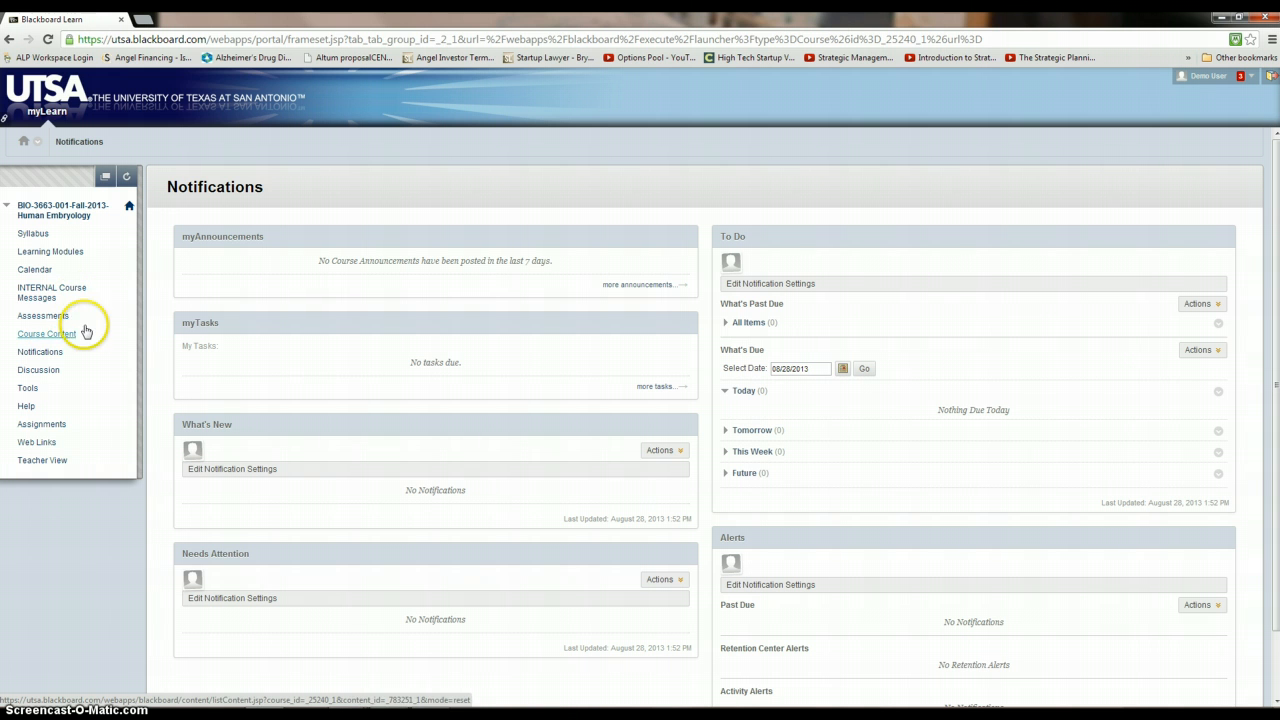
mouse_move(375, 378)
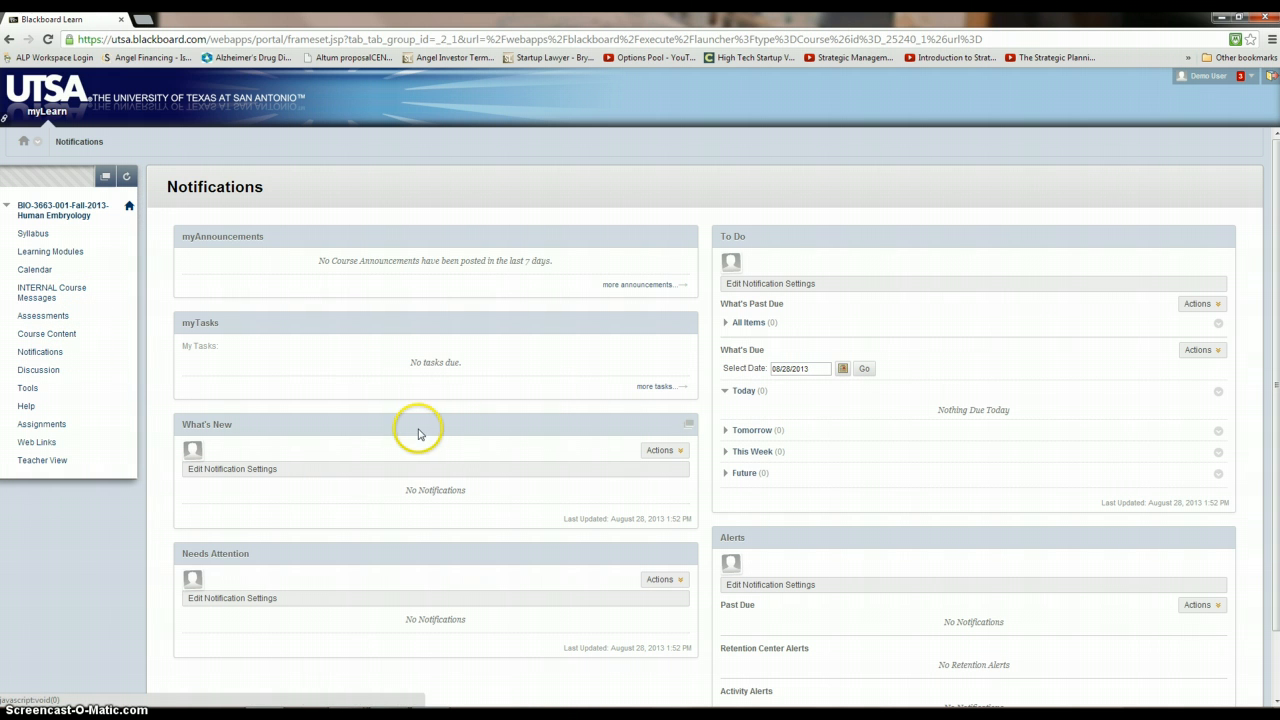
mouse_move(213, 383)
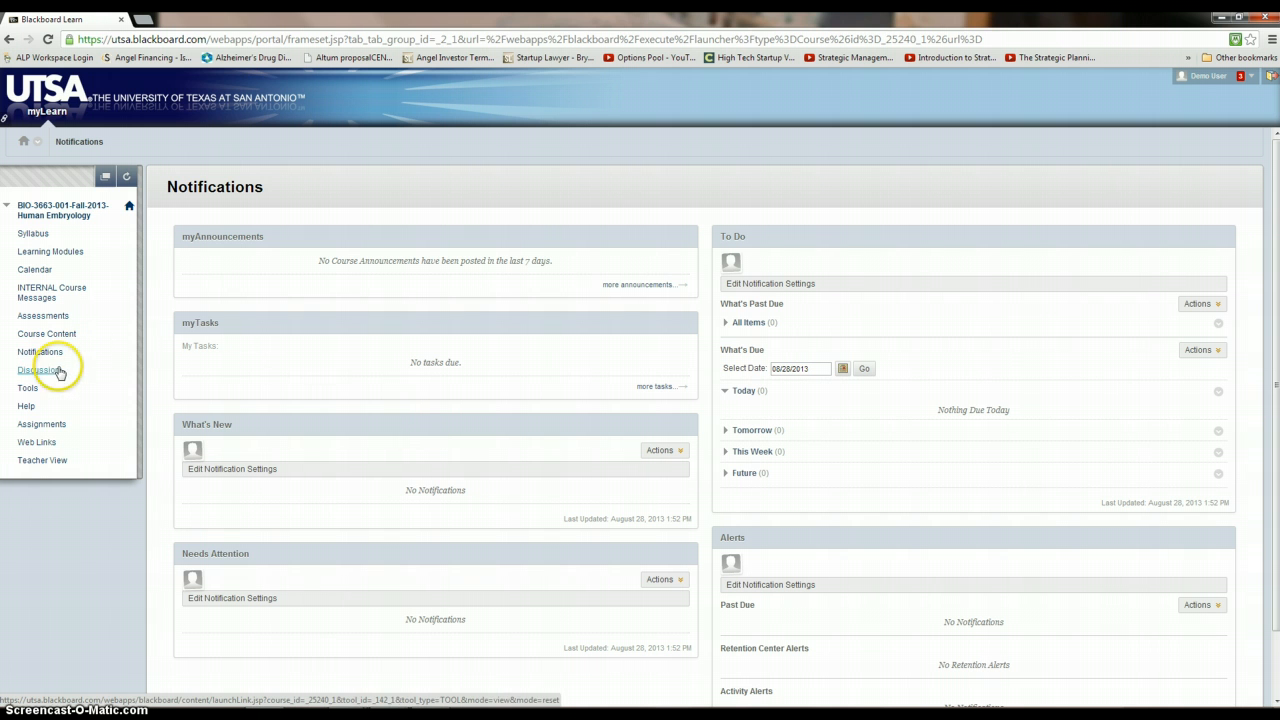
left_click(38, 369)
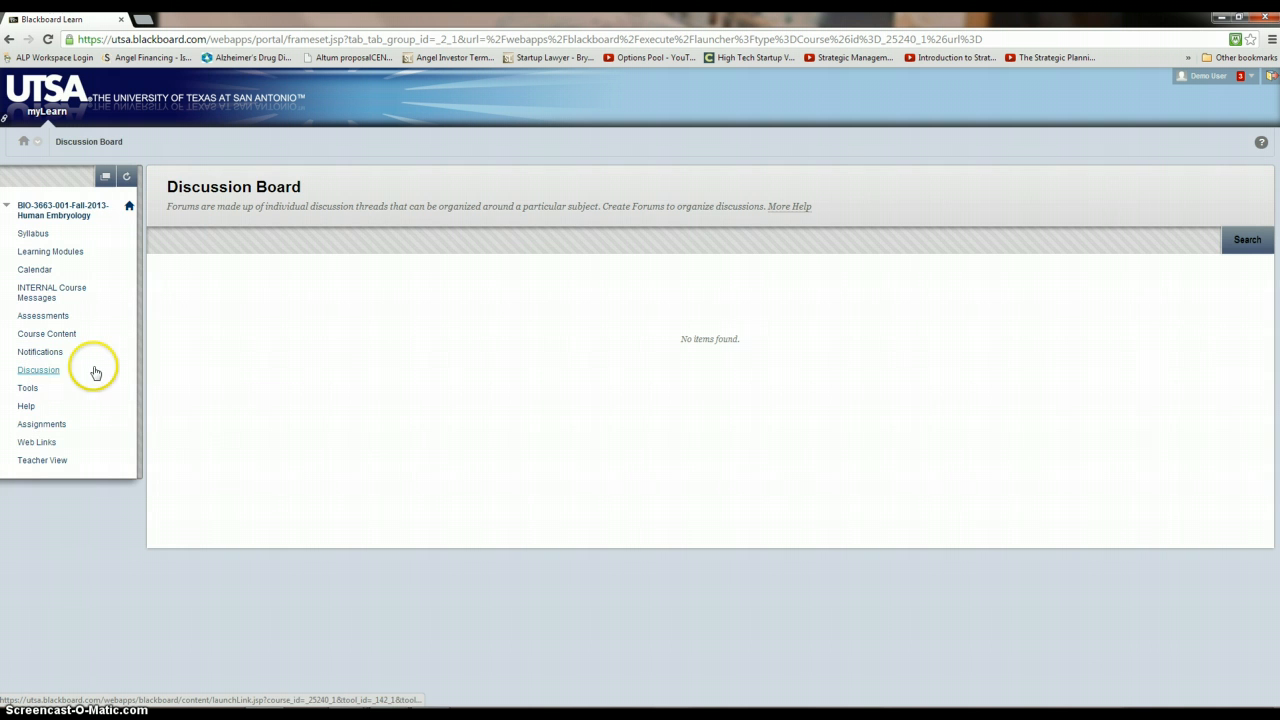
mouse_move(42, 423)
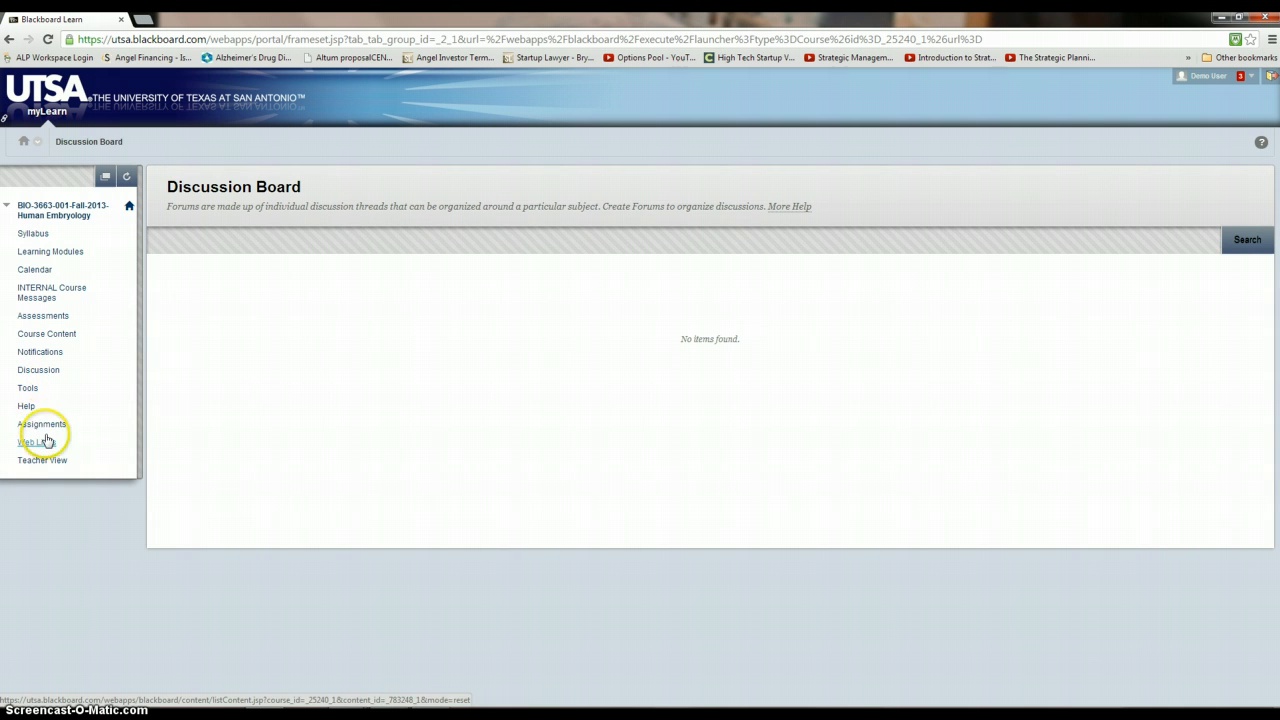
mouse_move(91, 405)
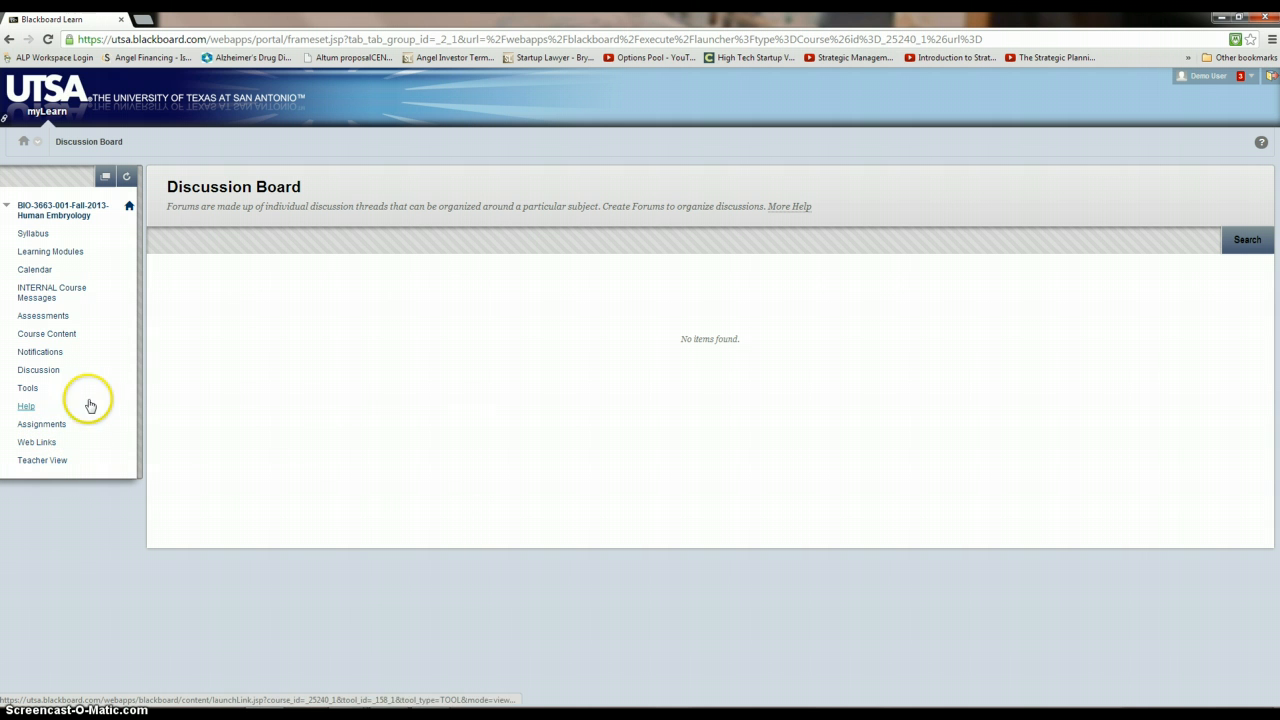
mouse_move(127, 268)
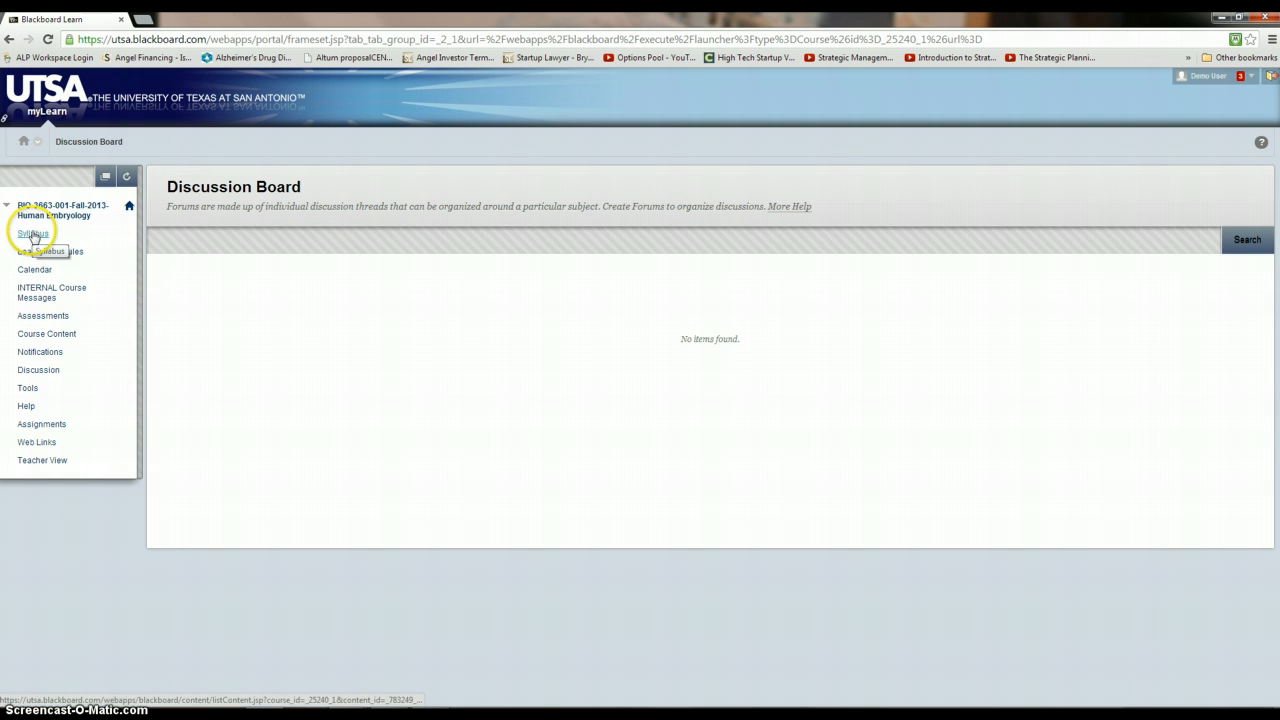
Open the BIO 3663 Human Embryology syllabus PDF from the course Syllabus page.
left_click(33, 233)
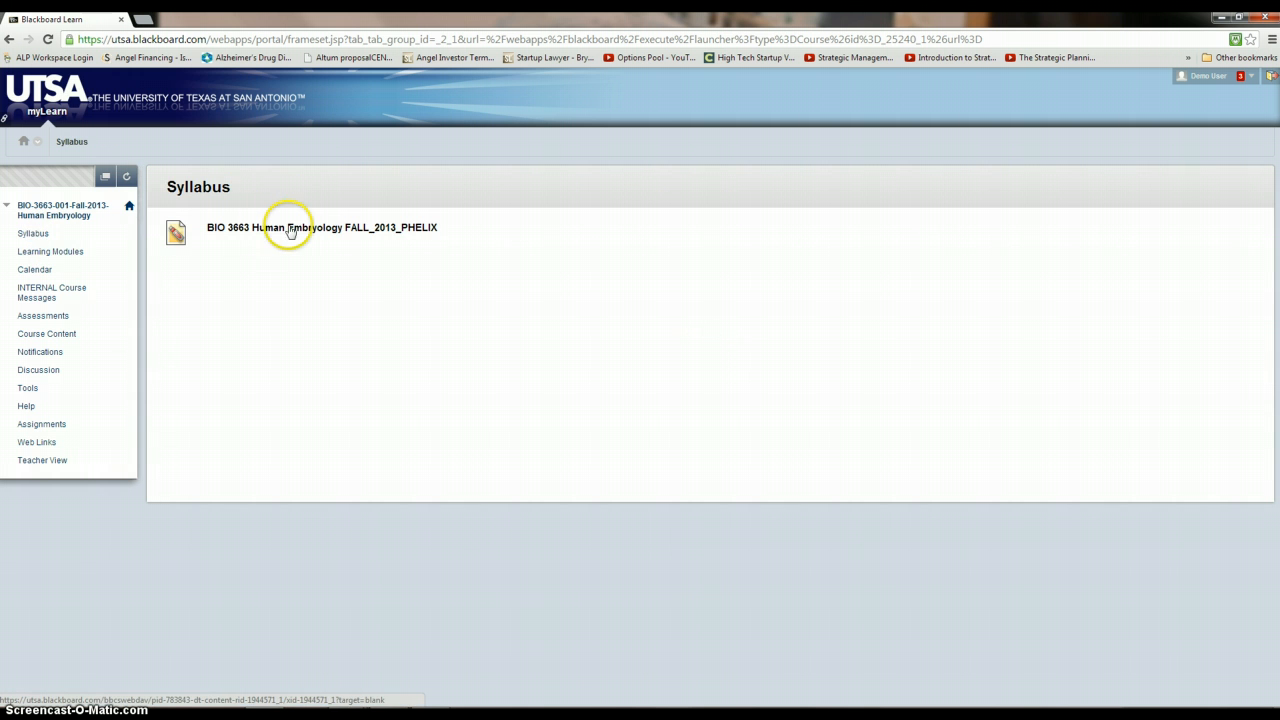
left_click(322, 227)
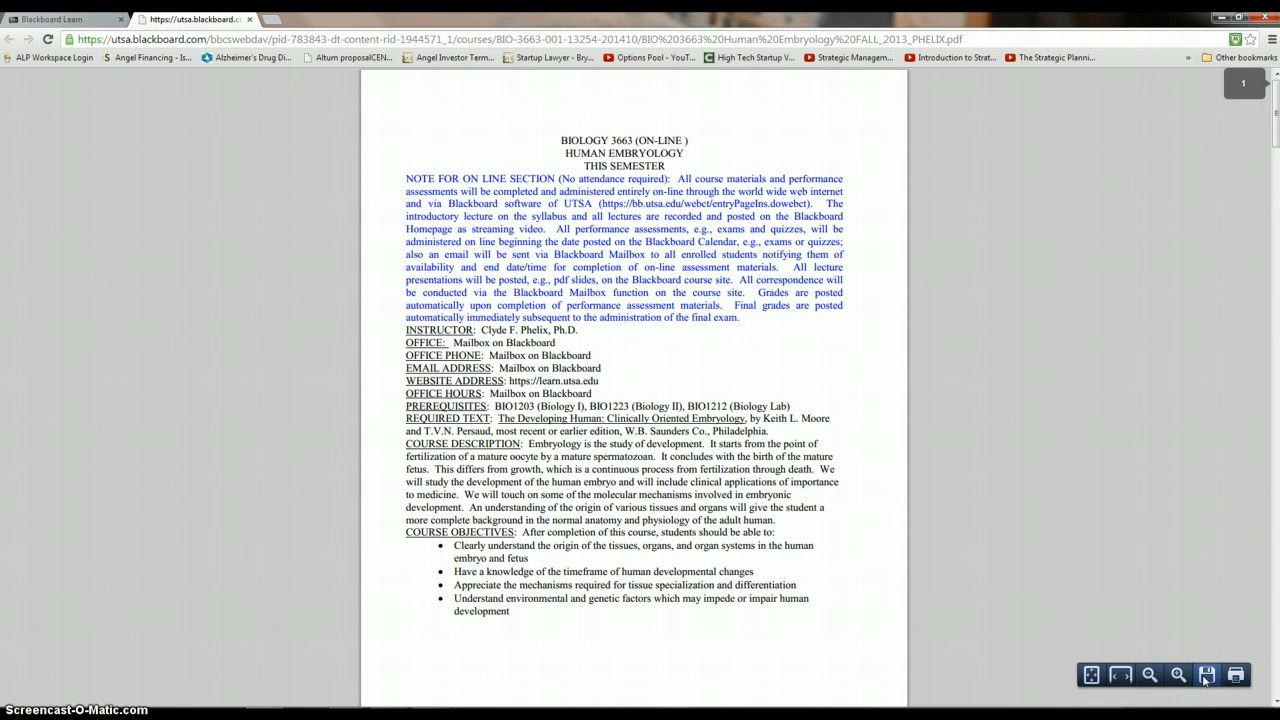
mouse_move(663, 135)
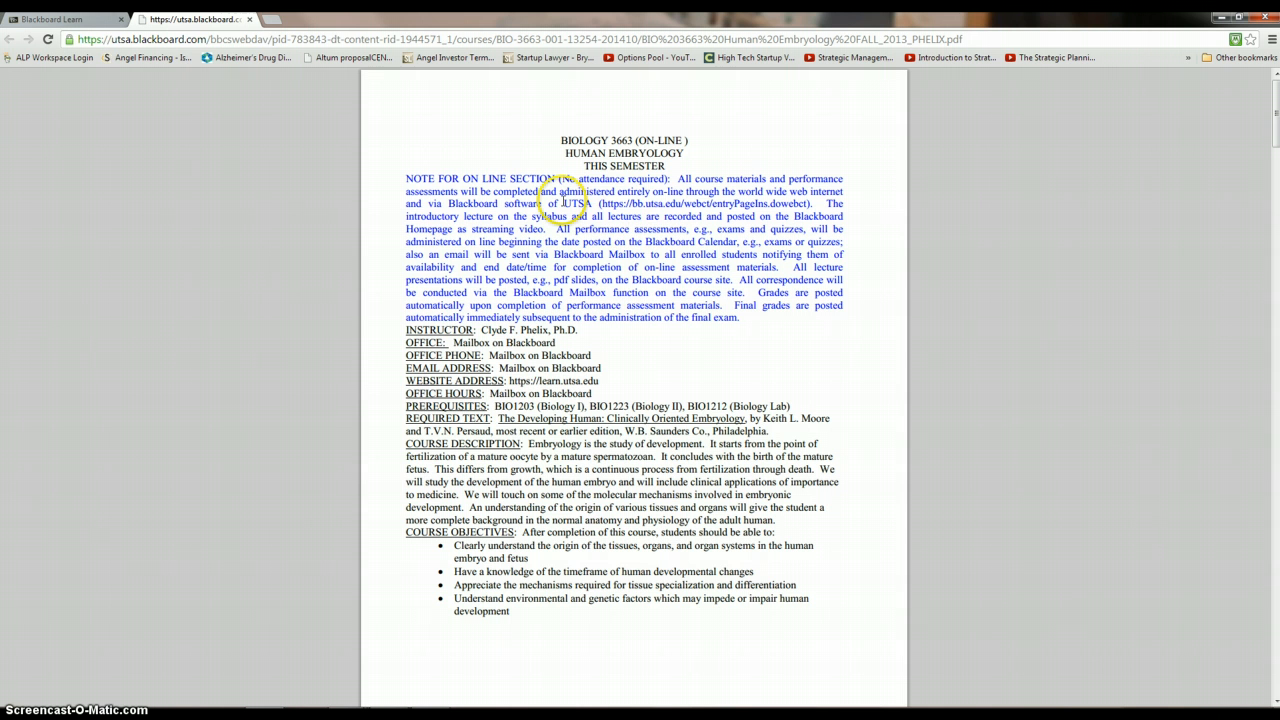
mouse_move(744, 206)
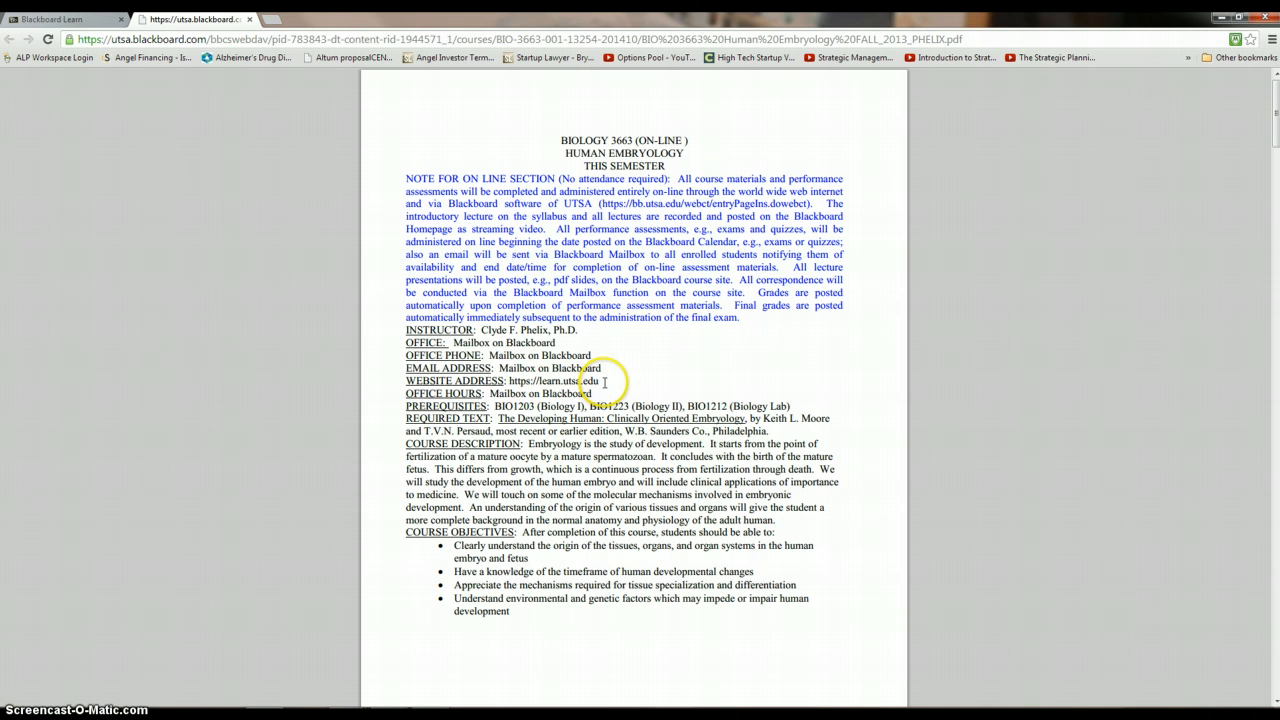
mouse_move(570, 382)
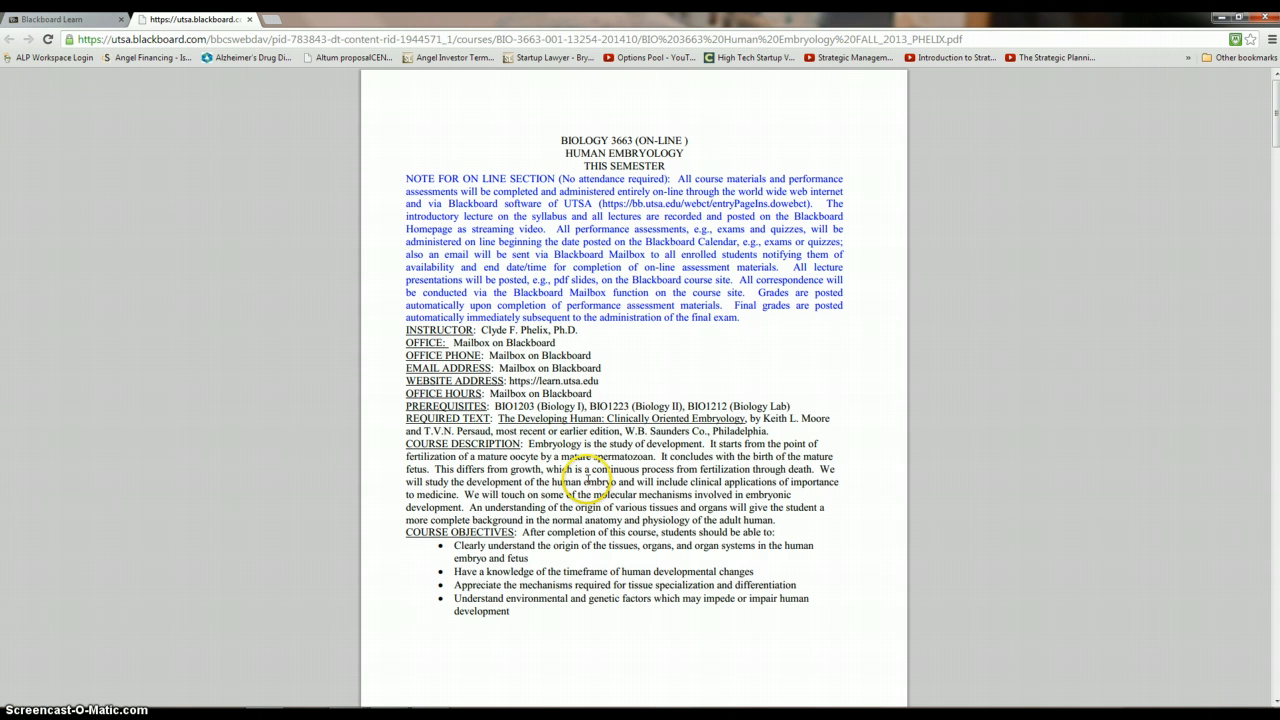
Scroll the syllabus PDF to page two, the Course Outline of lectures, chapters and Exam I.
scroll("down", 3)
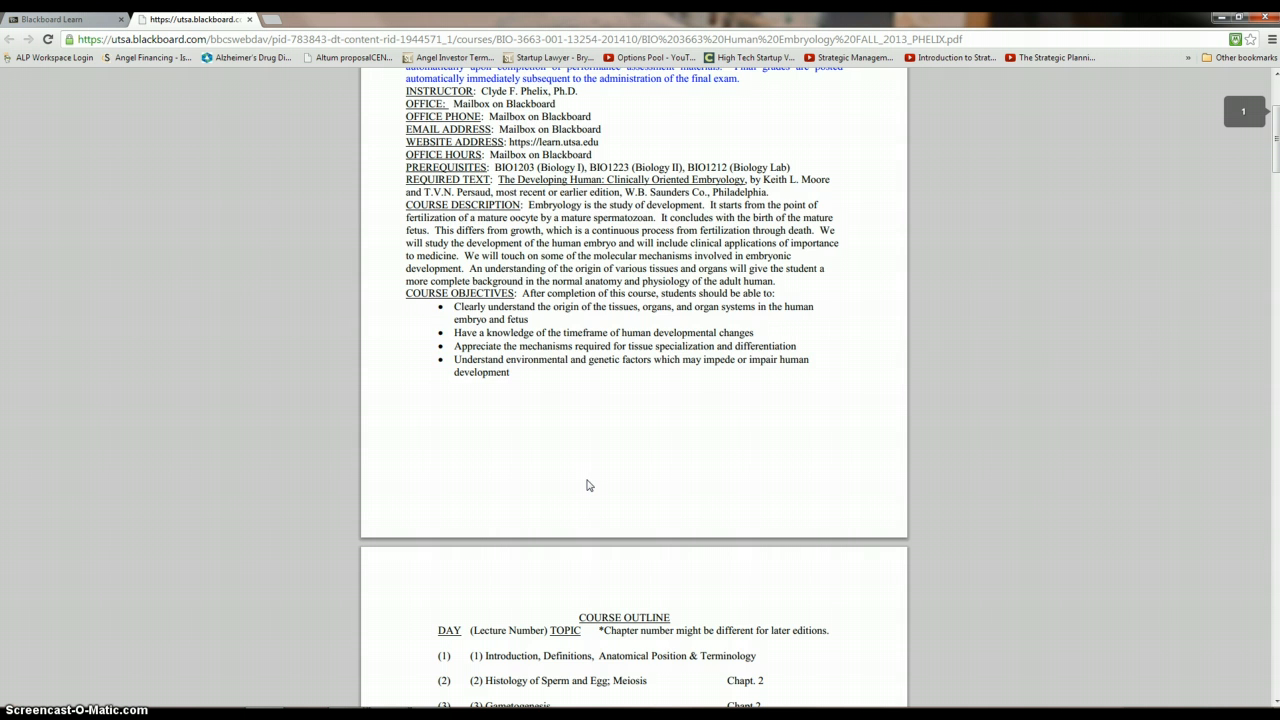
scroll("down", 3)
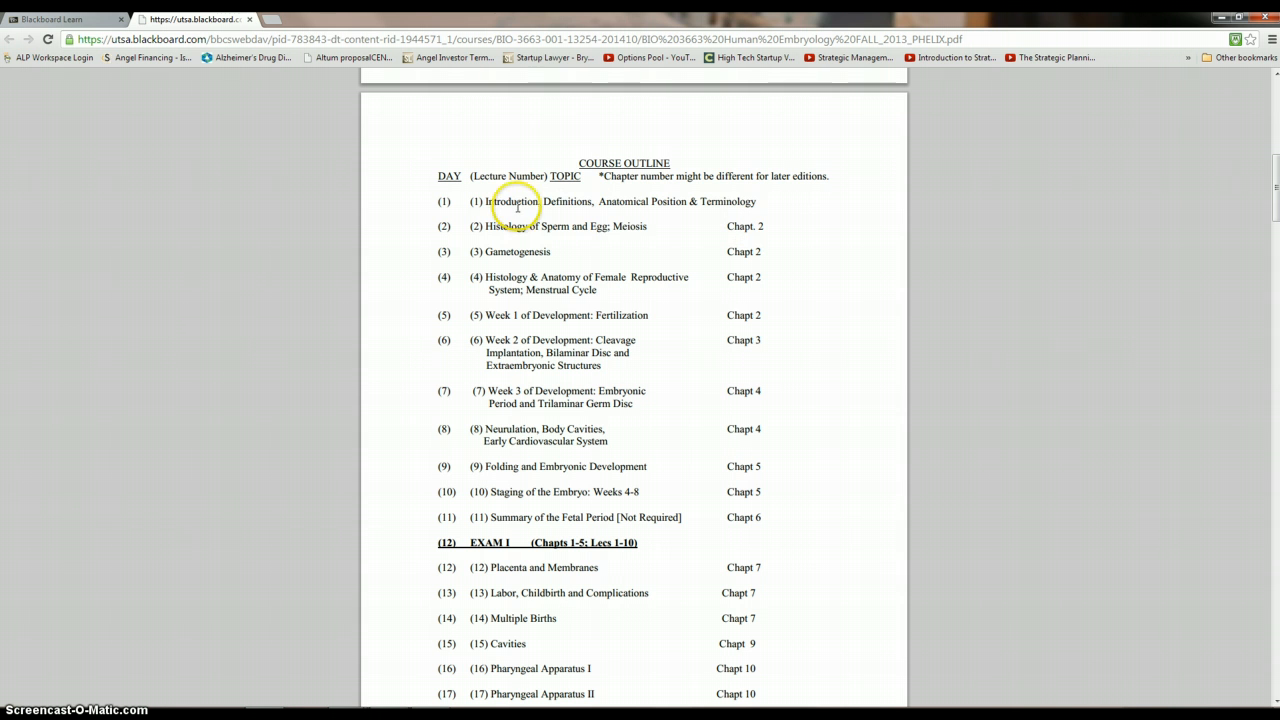
mouse_move(530, 247)
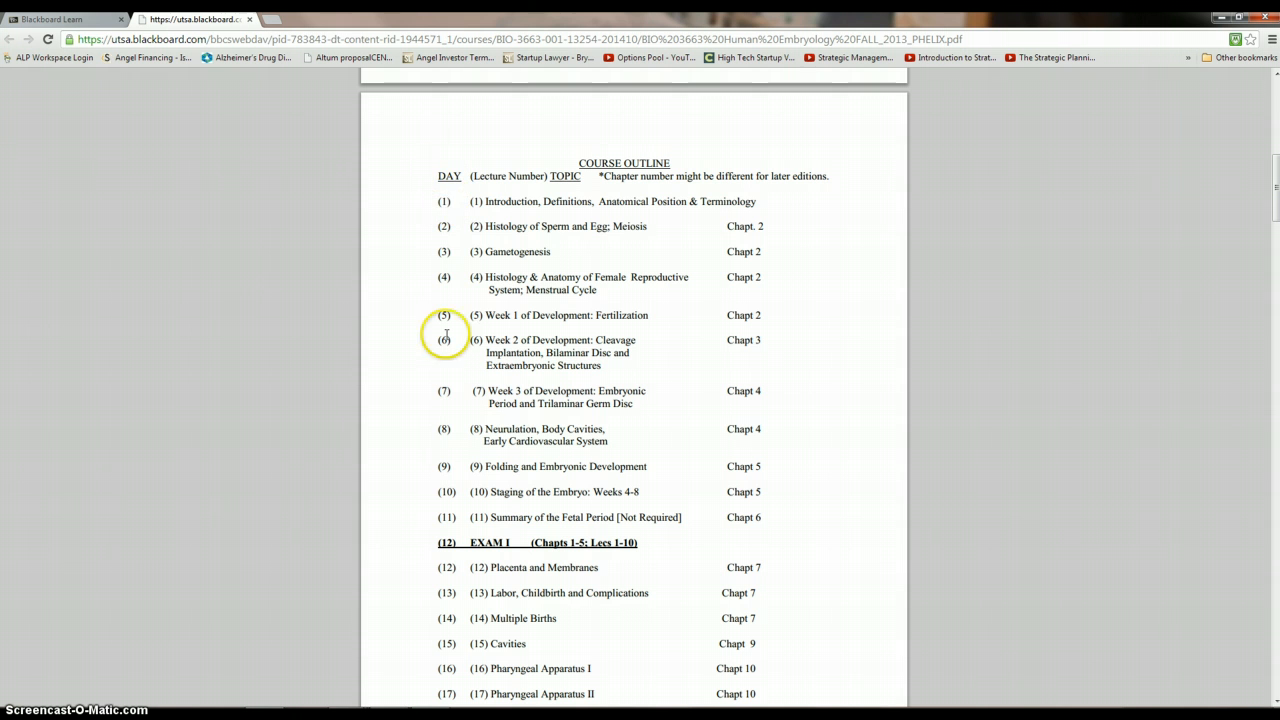
mouse_move(444, 346)
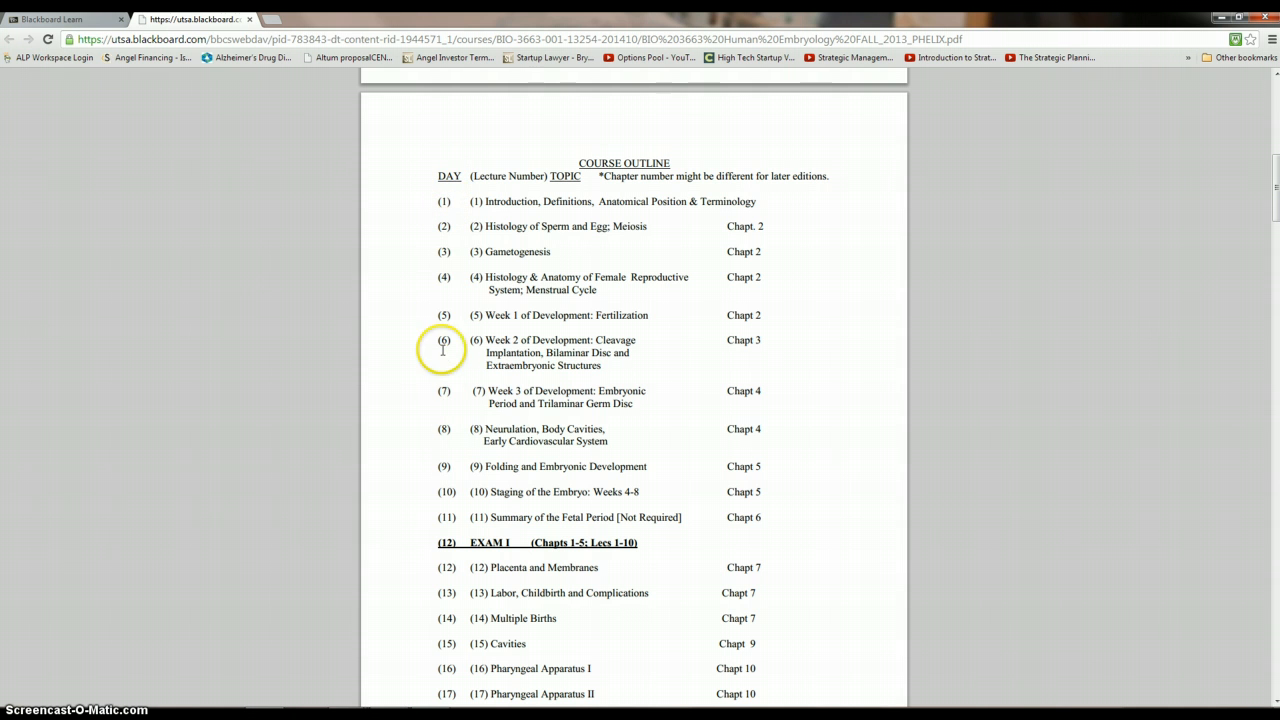
mouse_move(446, 393)
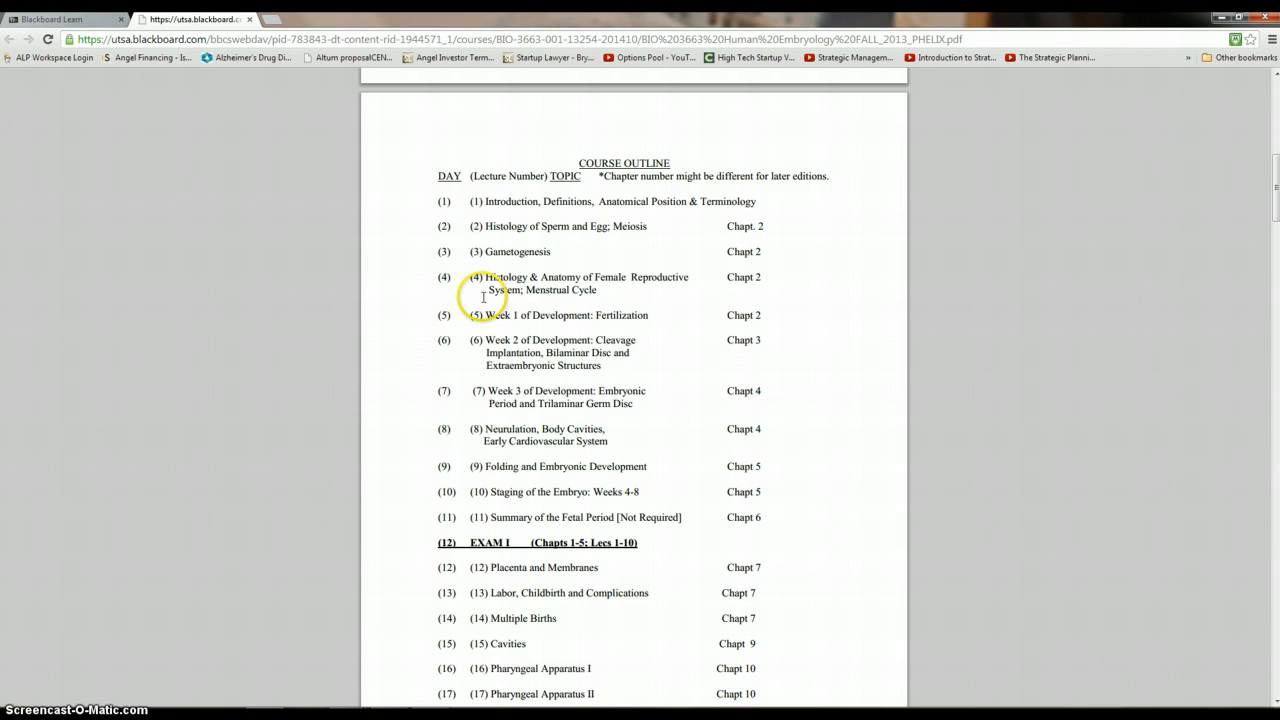
mouse_move(483, 497)
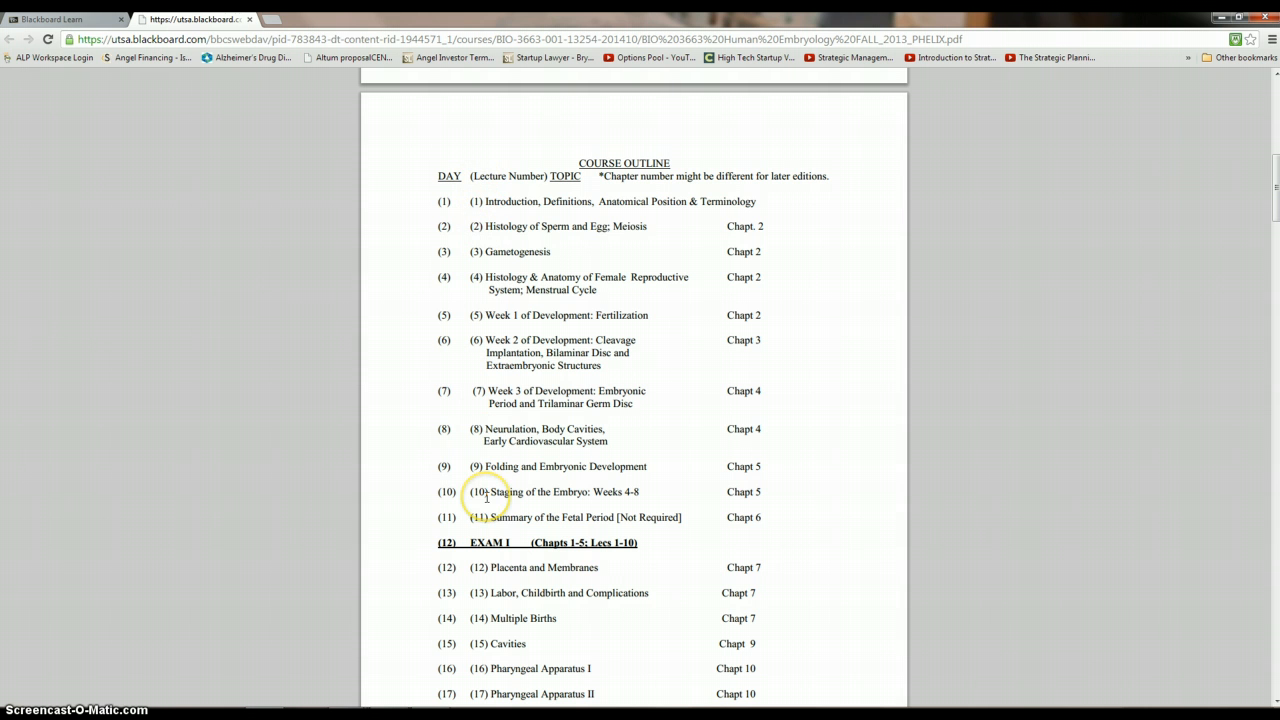
Scroll the syllabus past the lecture and exam schedules to page five's Grading Policy.
scroll("down", 3)
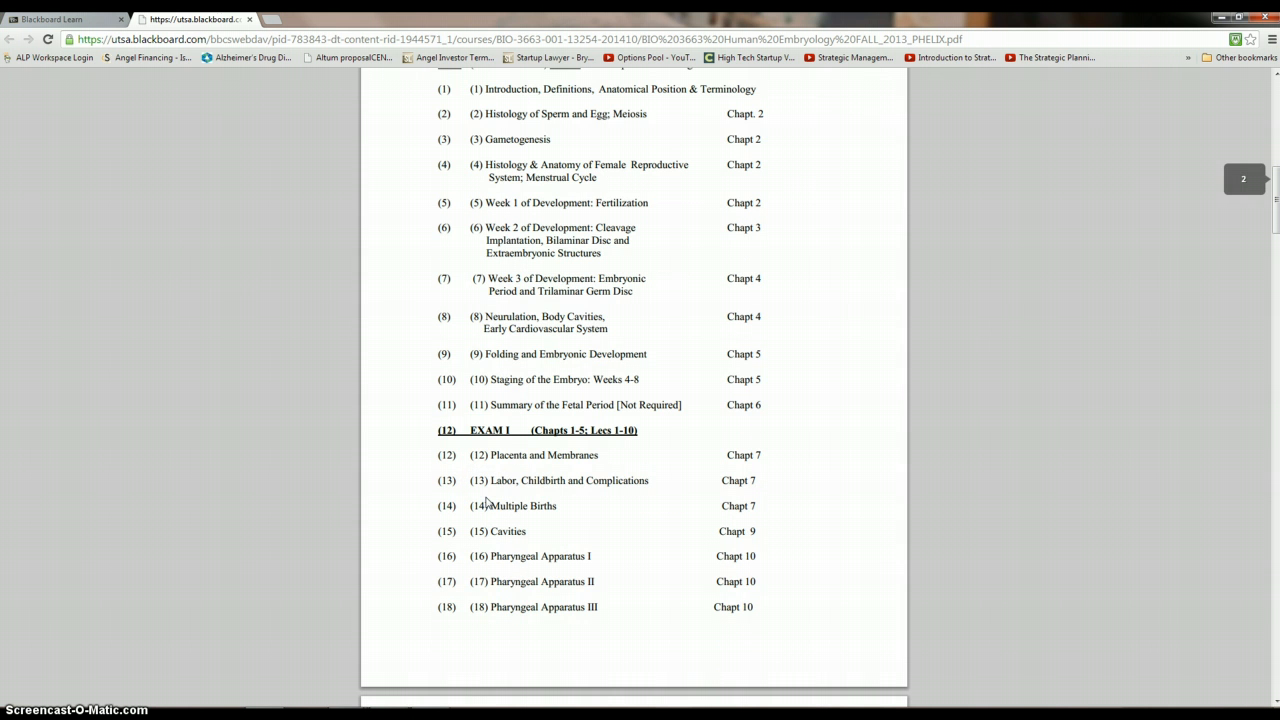
scroll("up", 3)
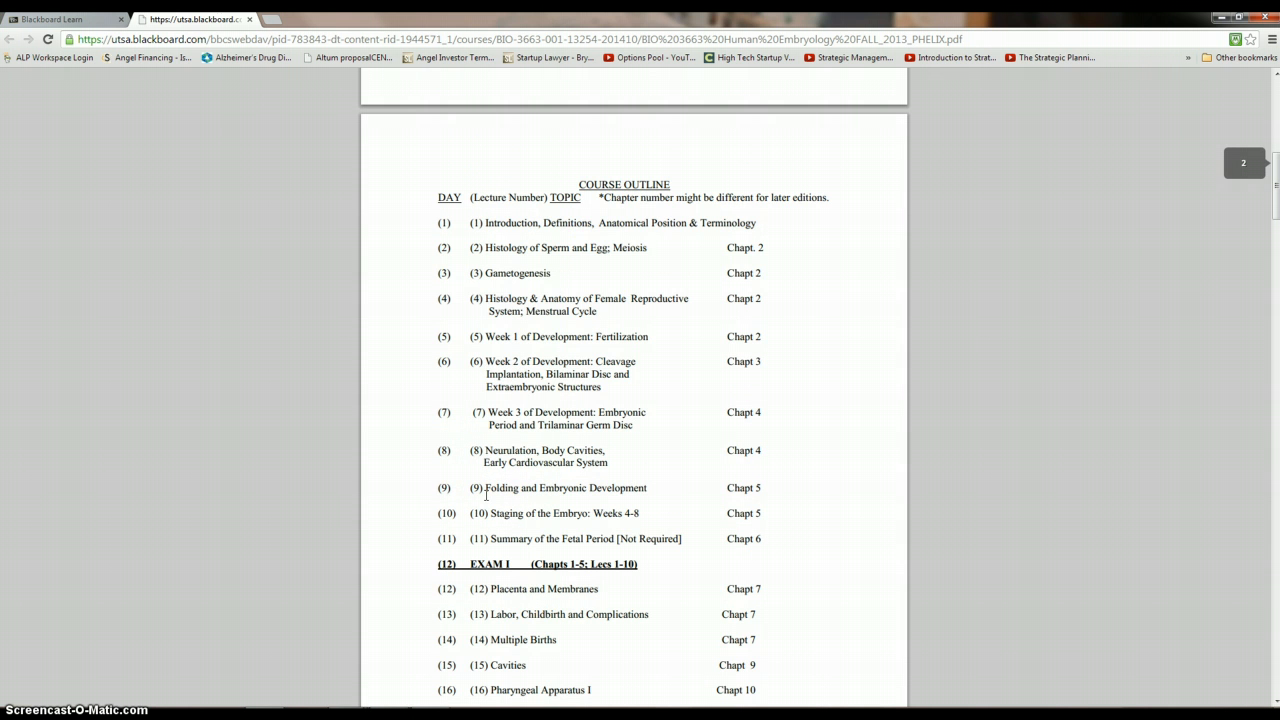
left_click(630, 565)
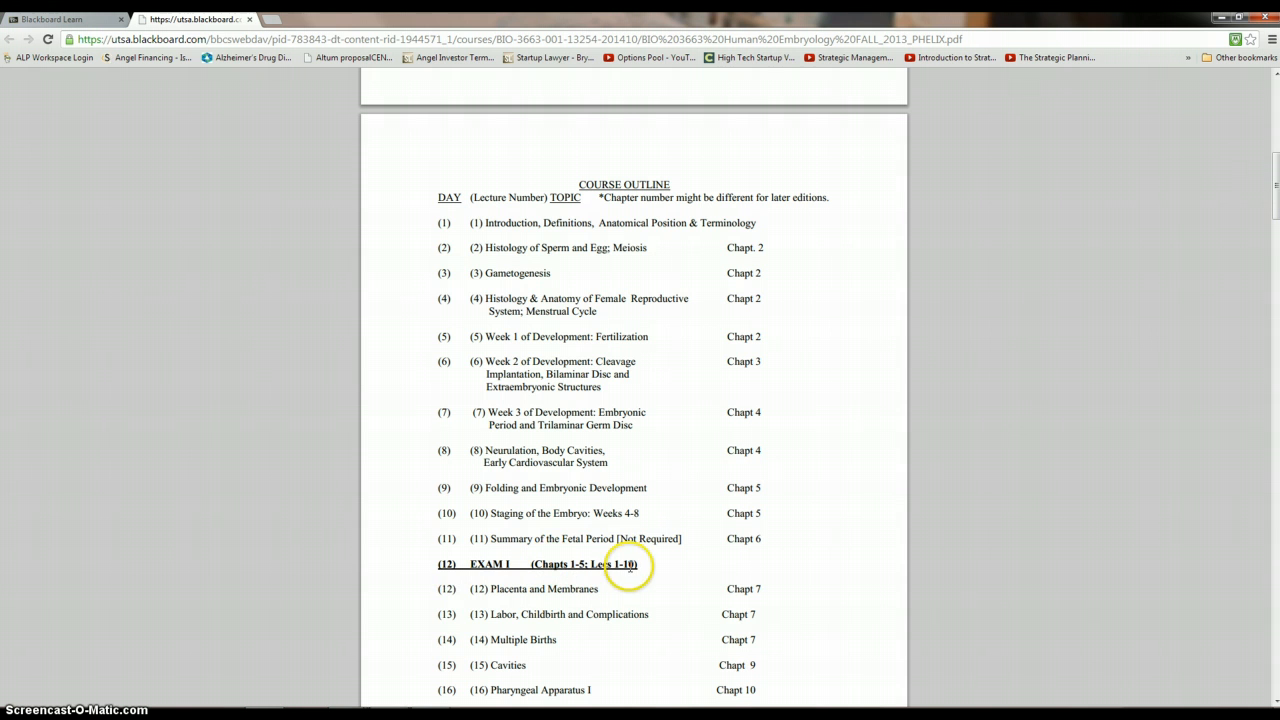
mouse_move(628, 566)
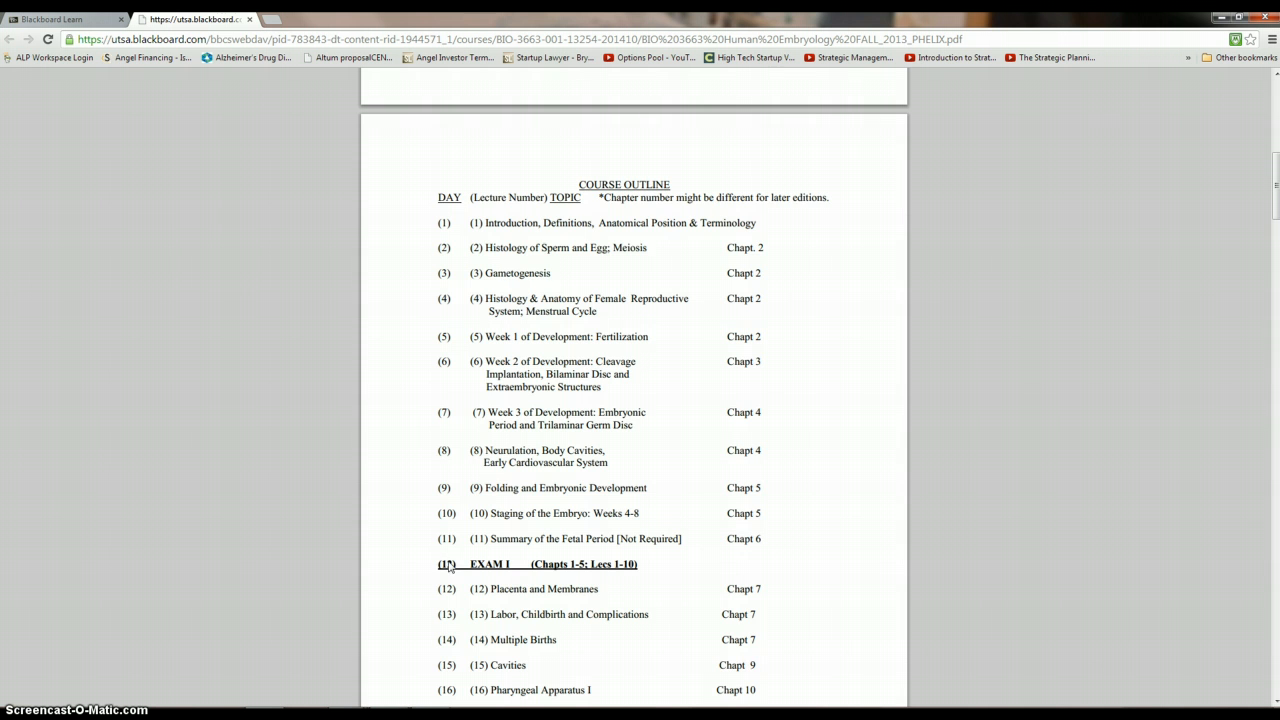
scroll("down", 3)
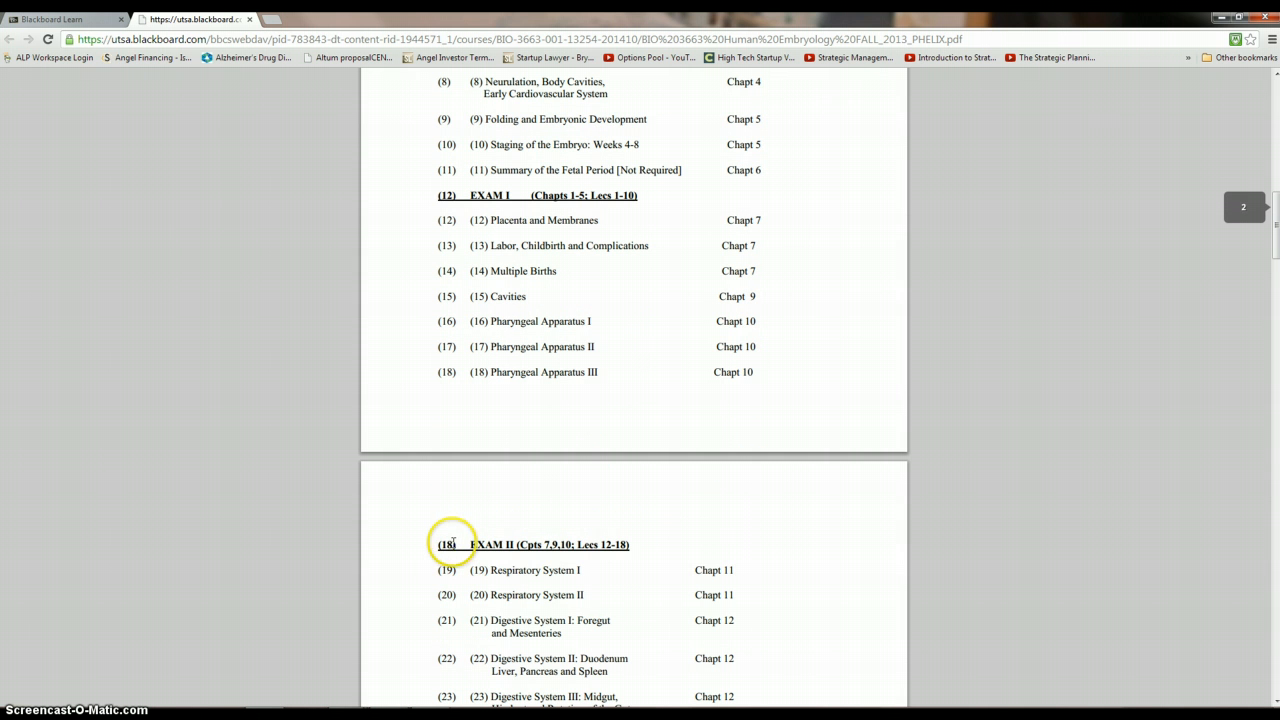
mouse_move(528, 544)
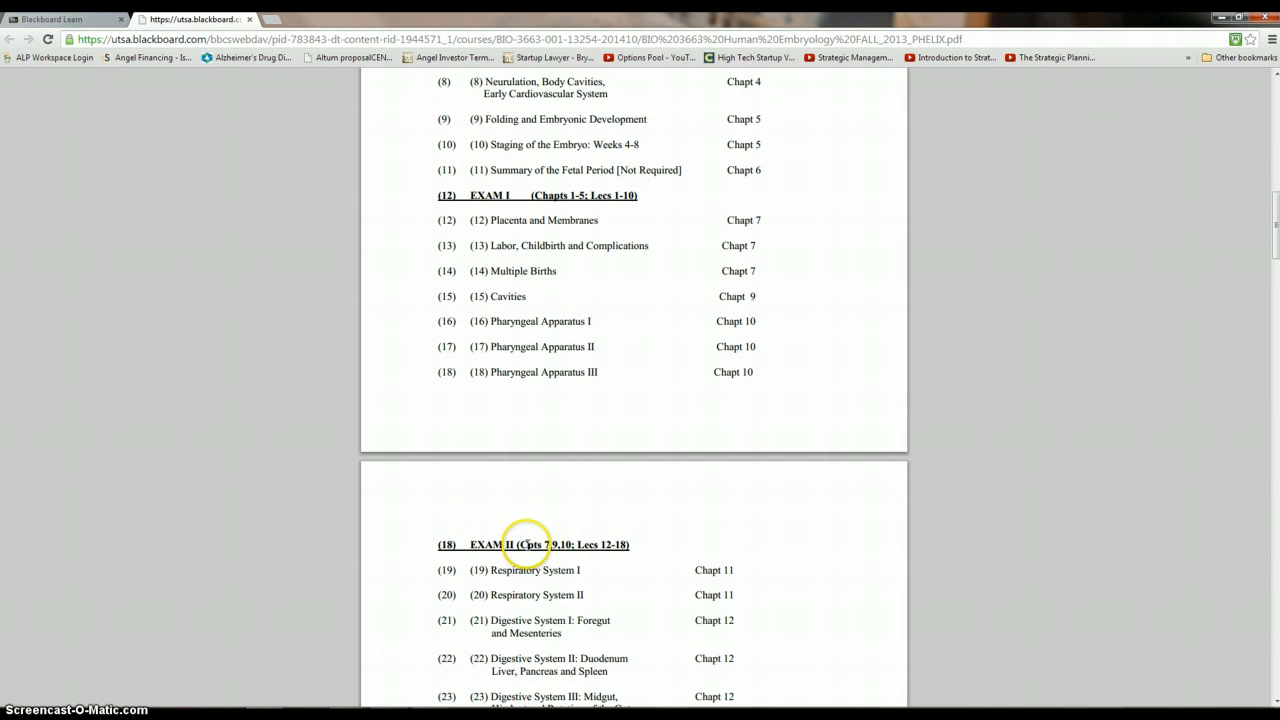
scroll("down", 3)
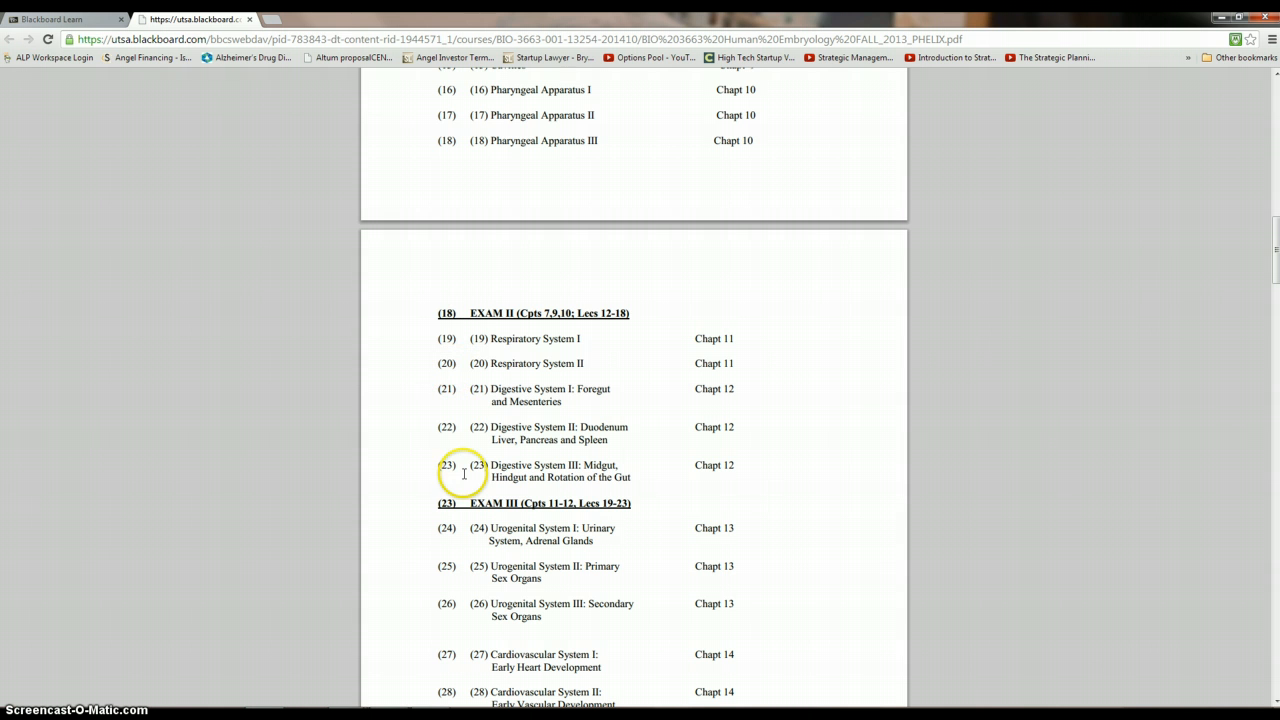
mouse_move(463, 473)
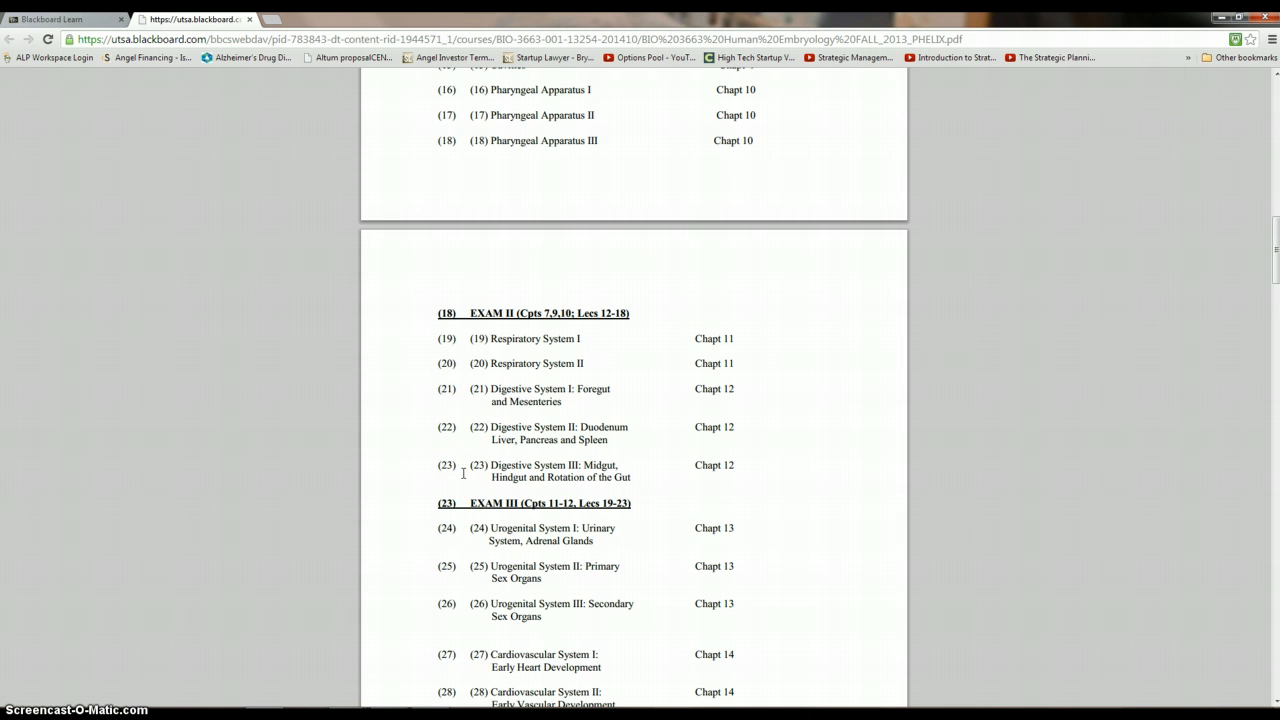
scroll("down", 3)
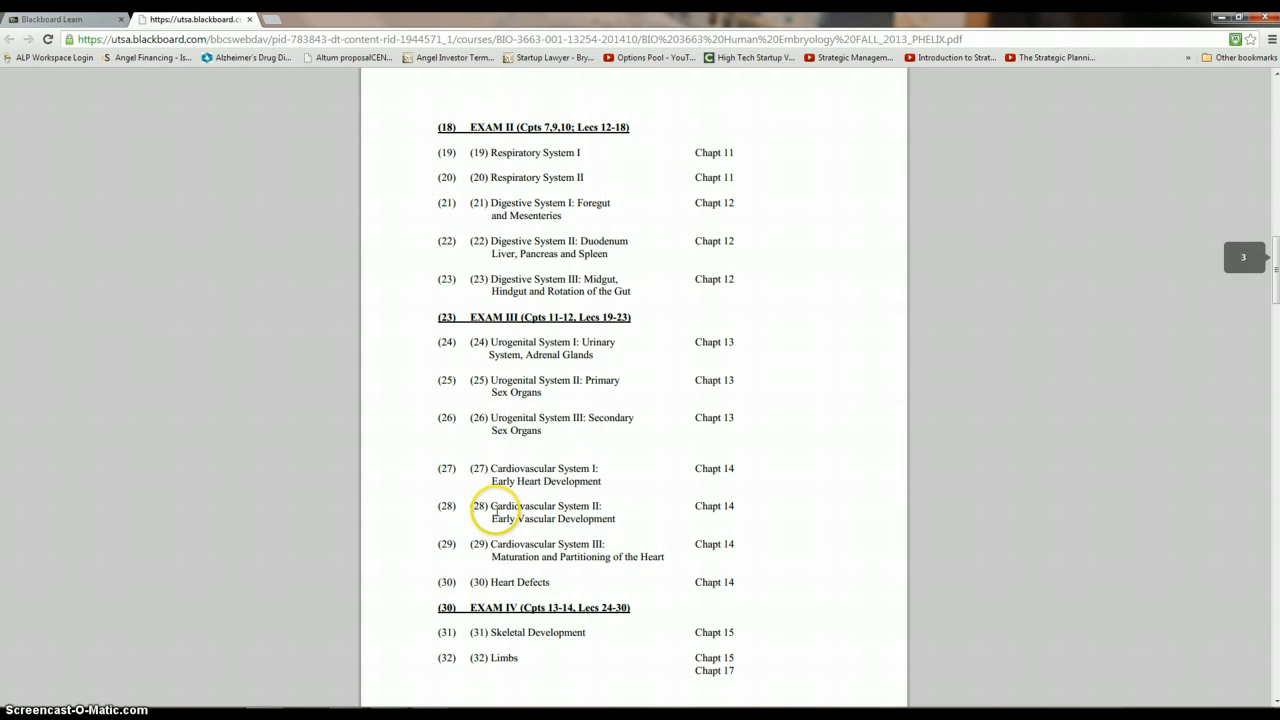
scroll("down", 3)
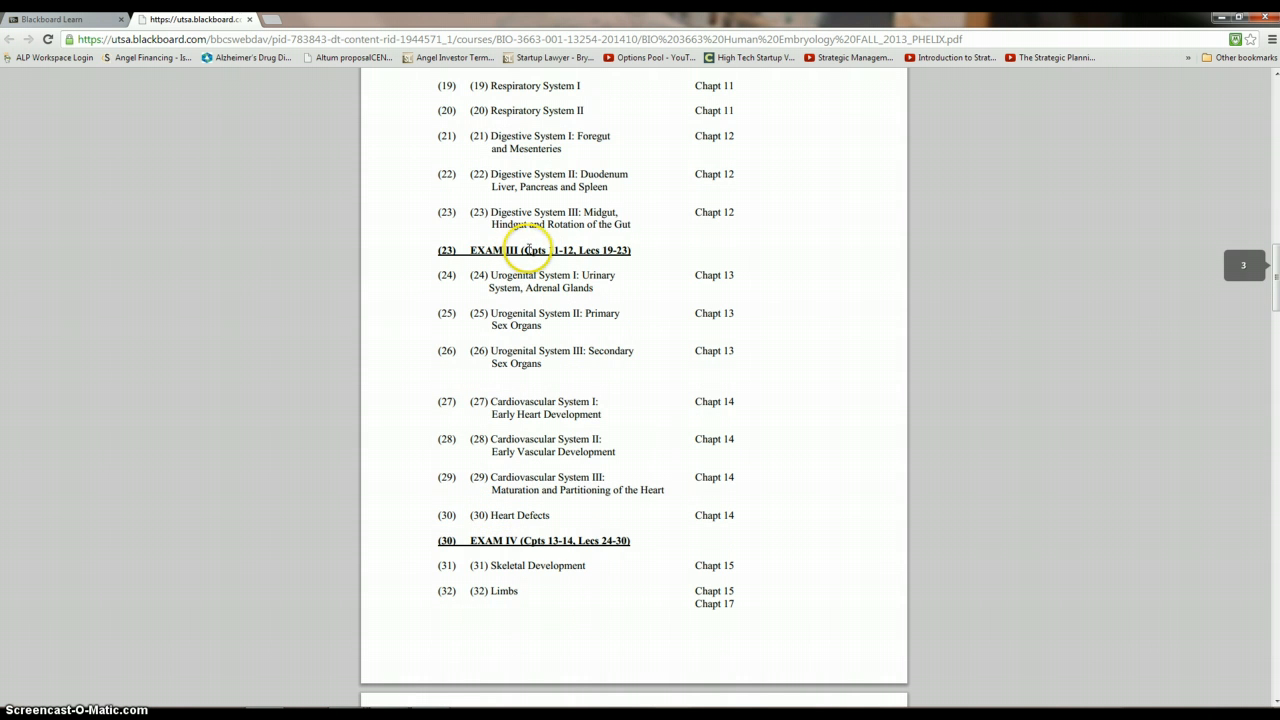
mouse_move(598, 258)
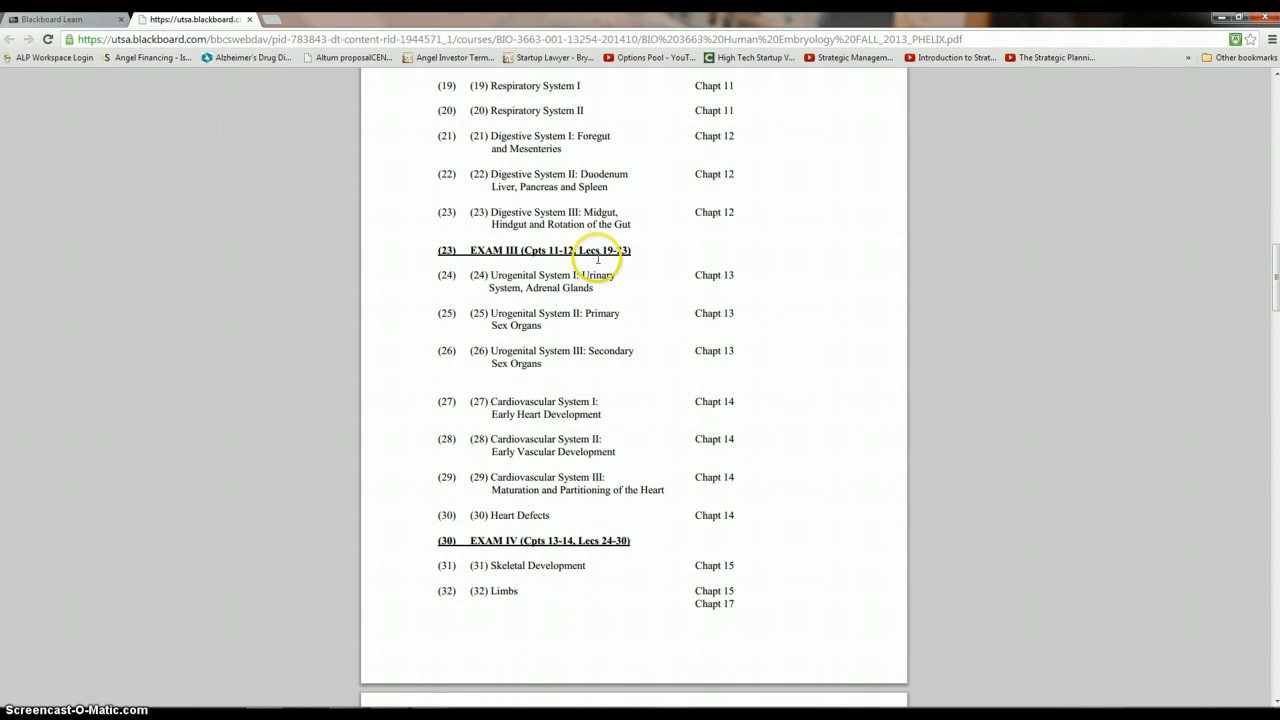
scroll("down", 3)
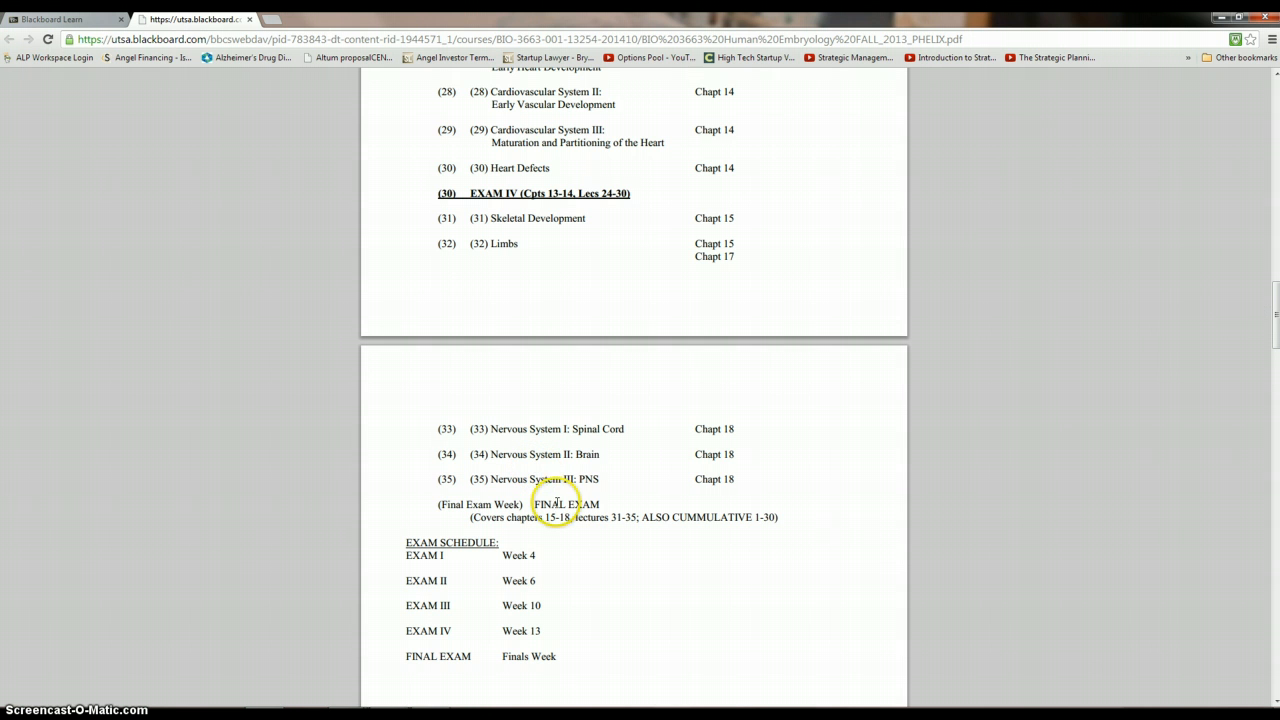
mouse_move(625, 520)
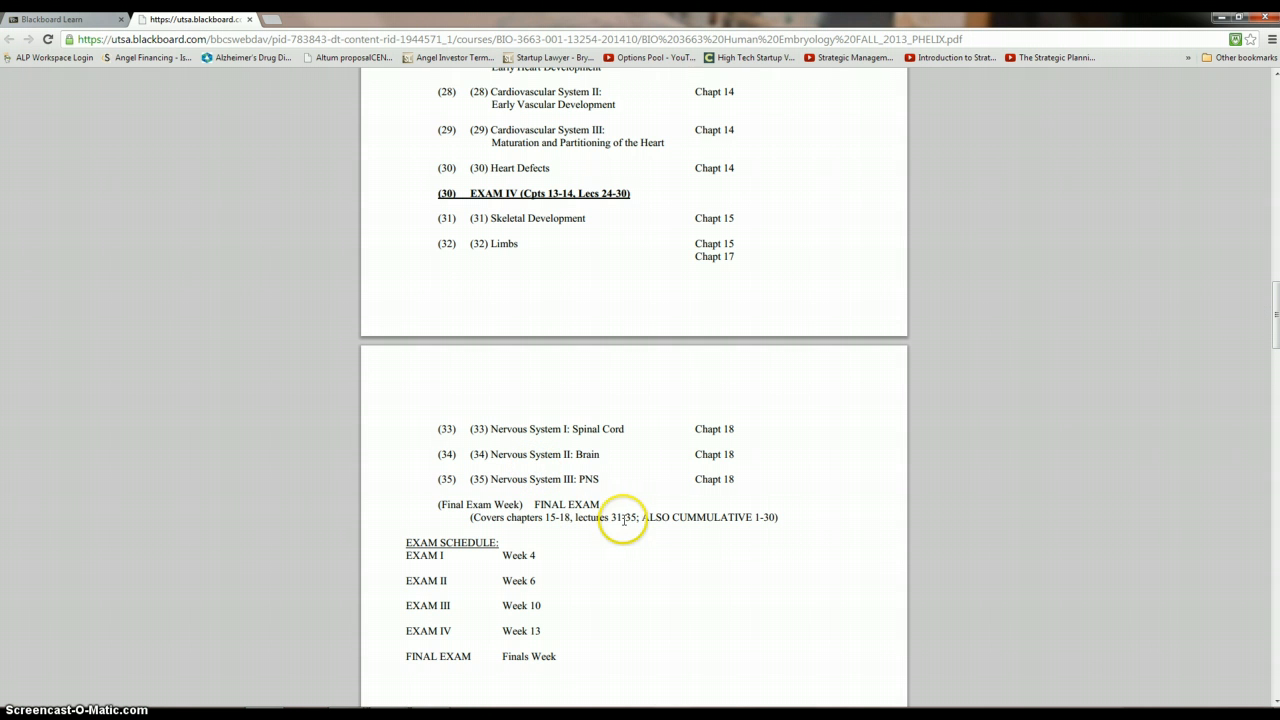
mouse_move(550, 520)
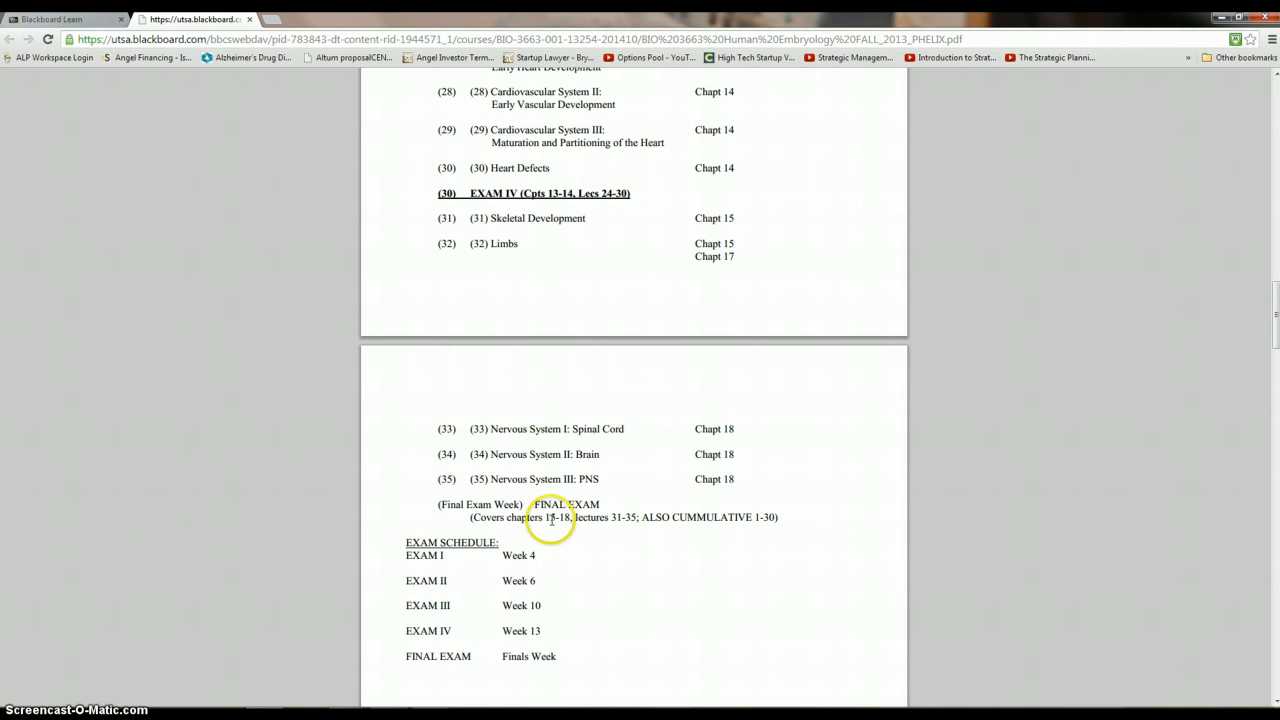
mouse_move(472, 252)
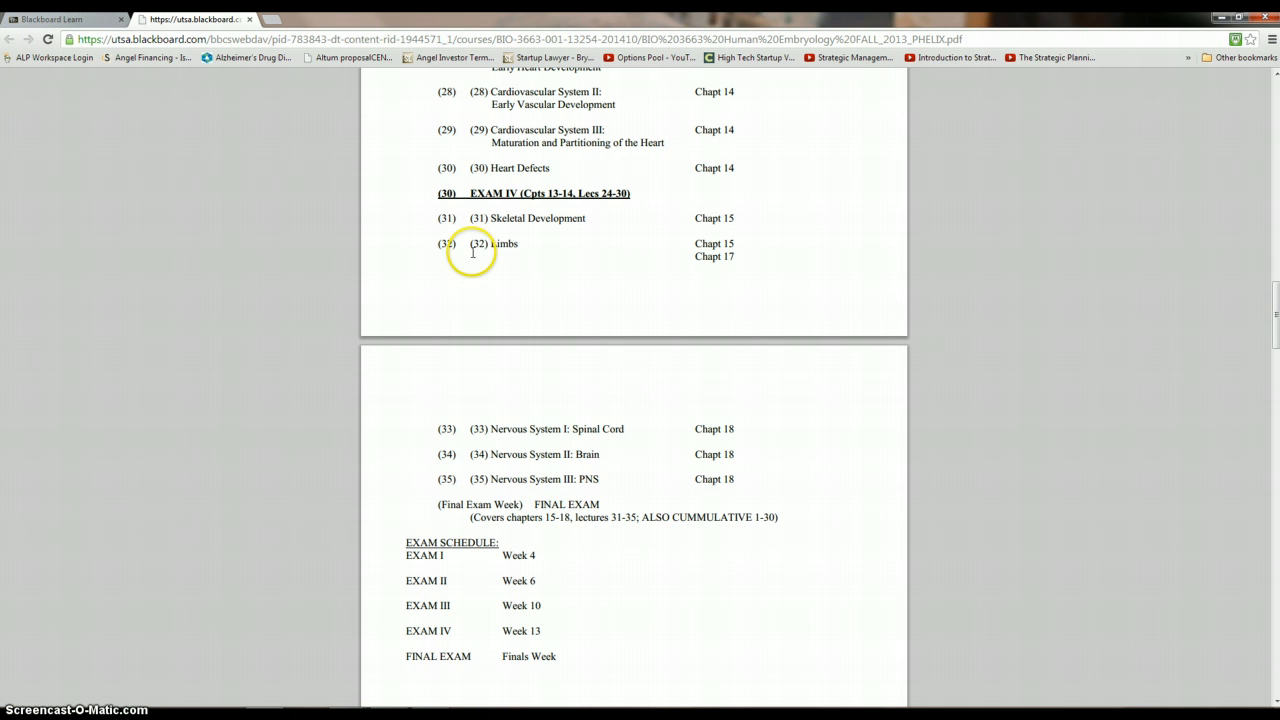
mouse_move(708, 477)
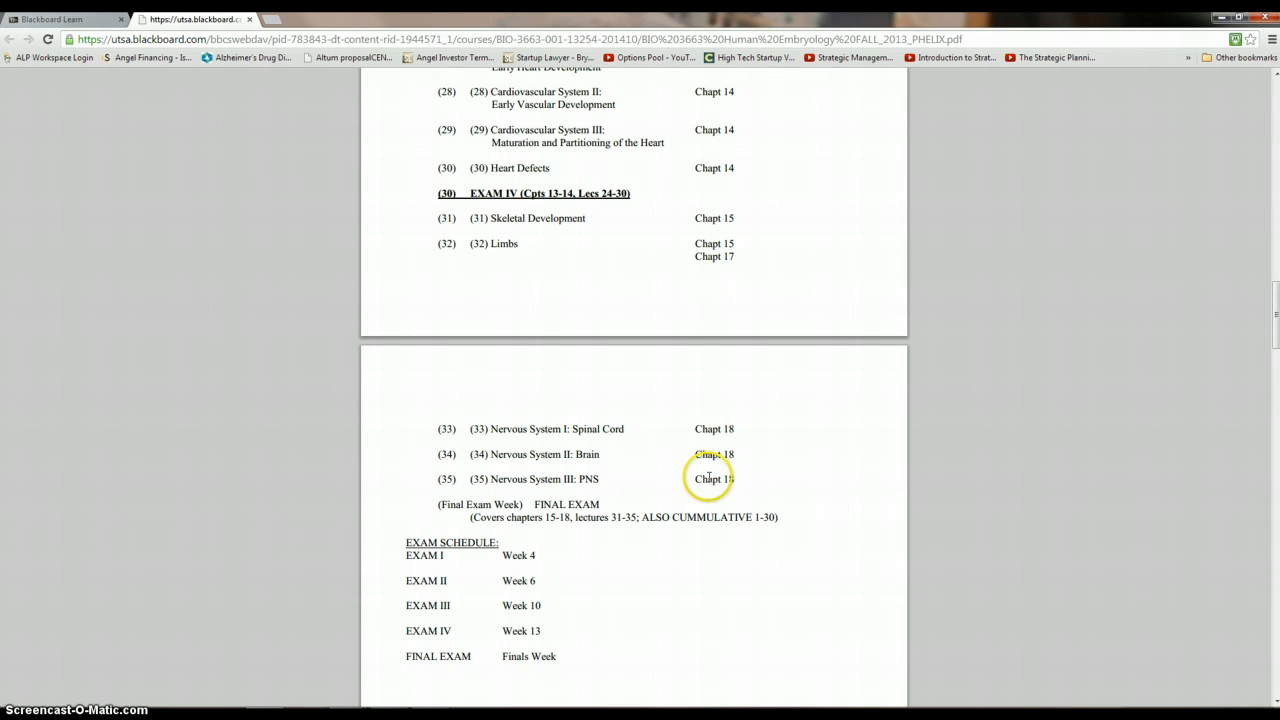
mouse_move(508, 287)
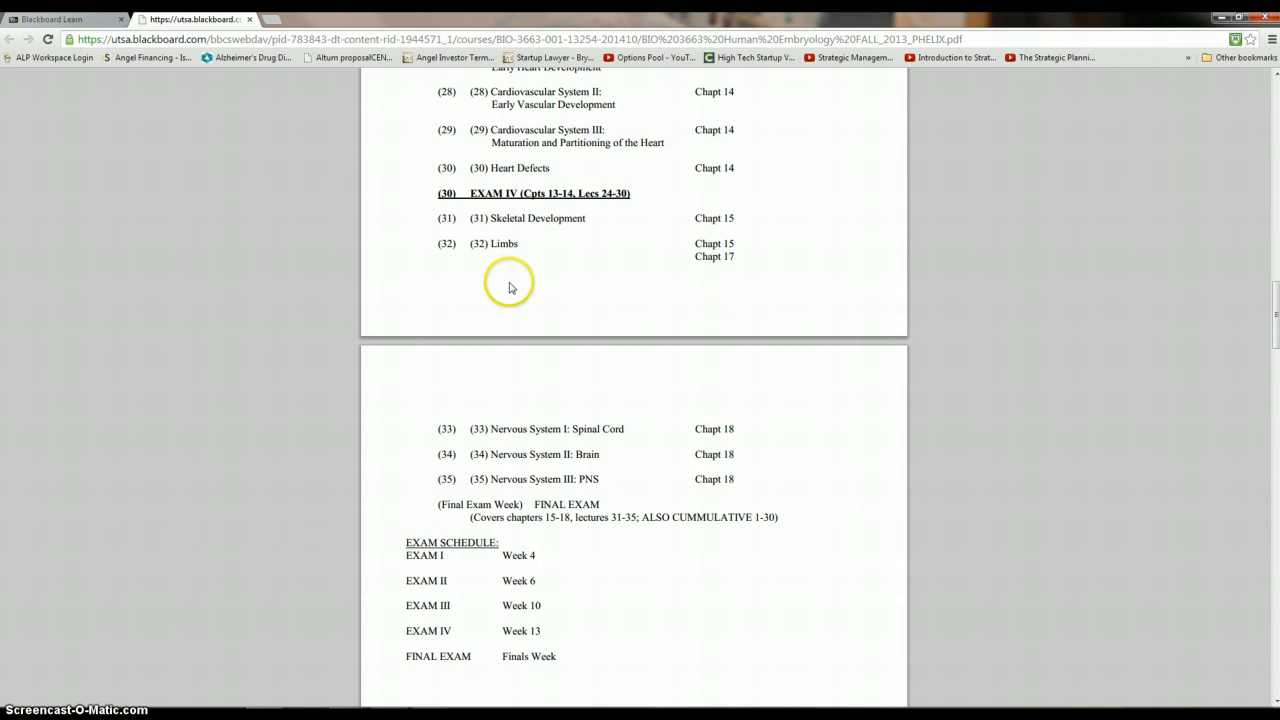
mouse_move(506, 482)
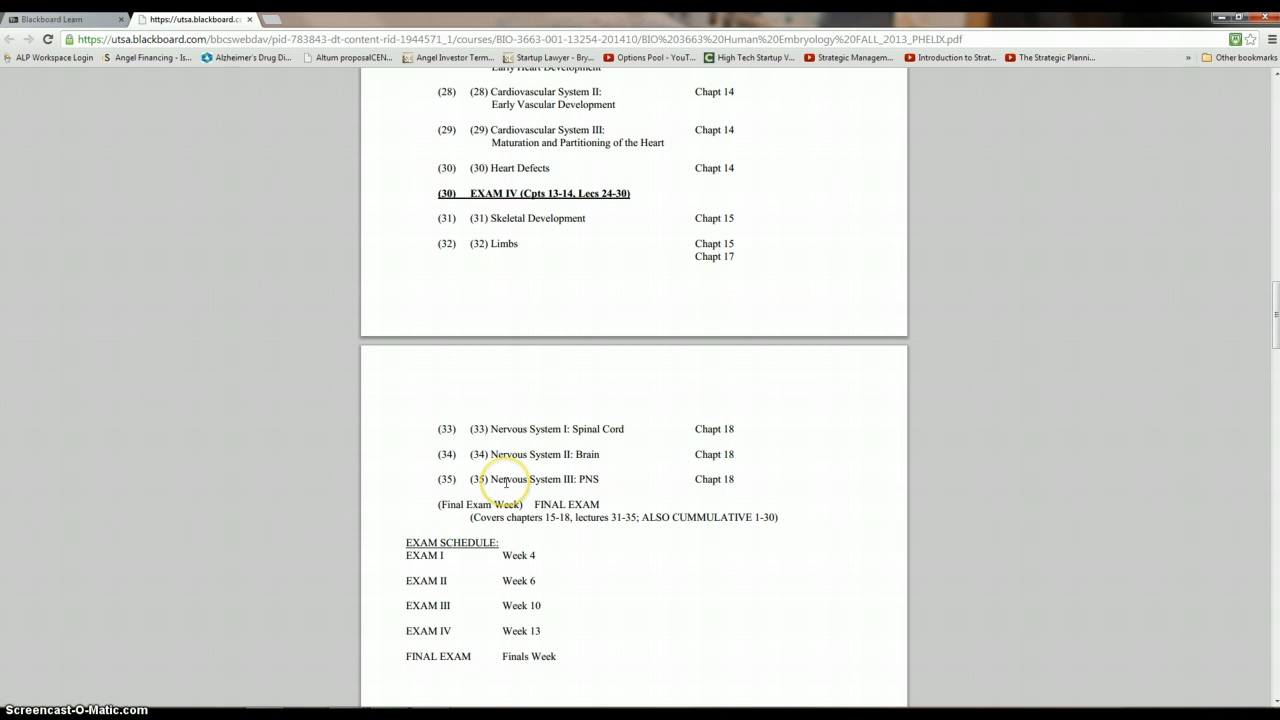
mouse_move(772, 520)
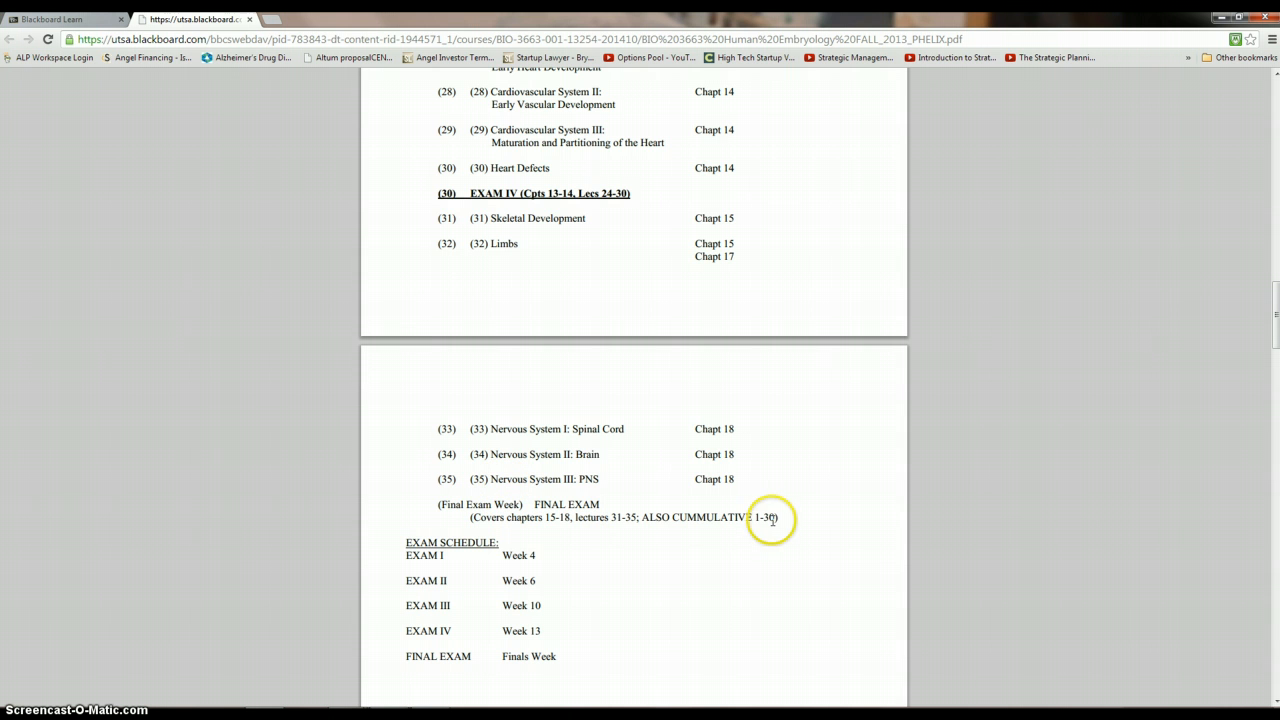
mouse_move(450, 162)
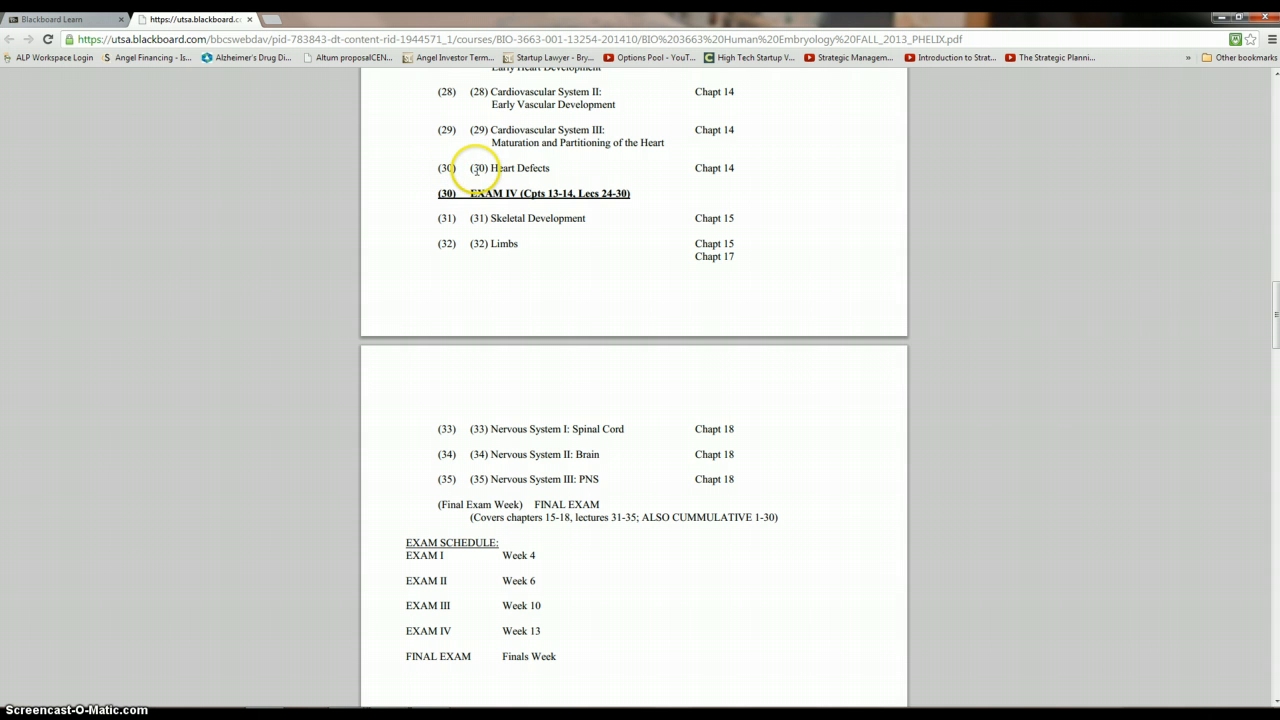
scroll("down", 3)
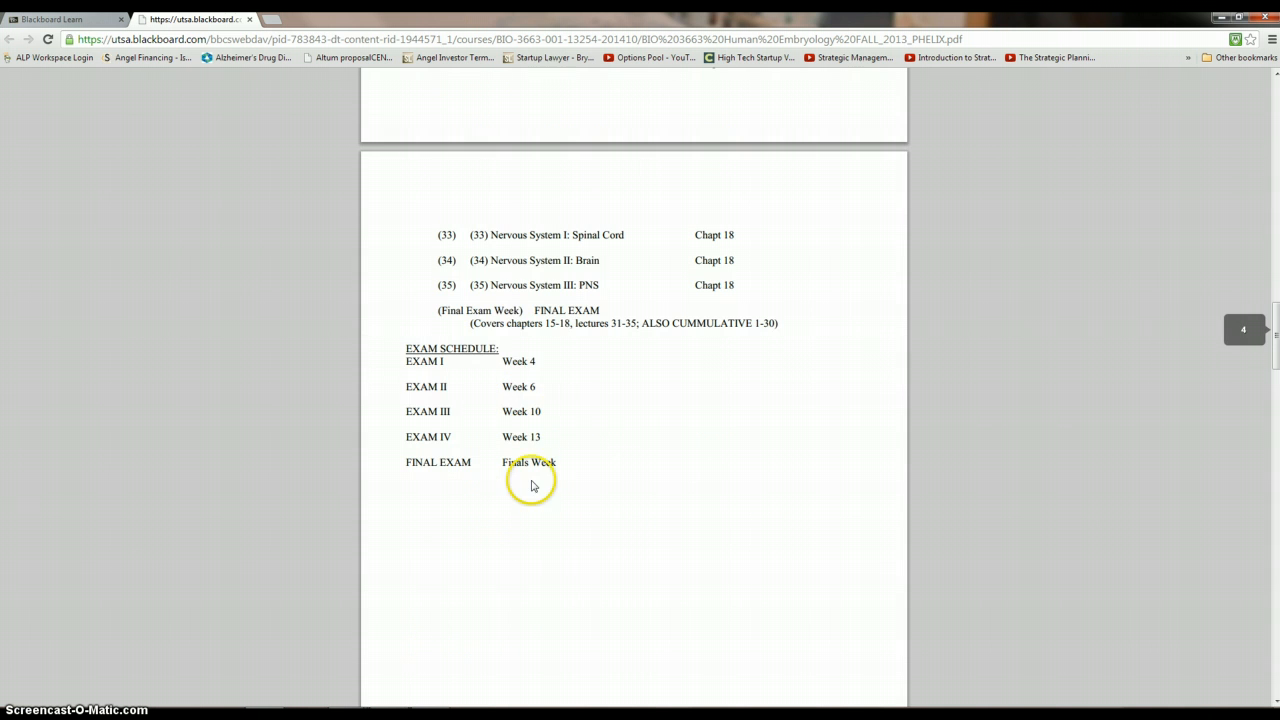
mouse_move(529, 483)
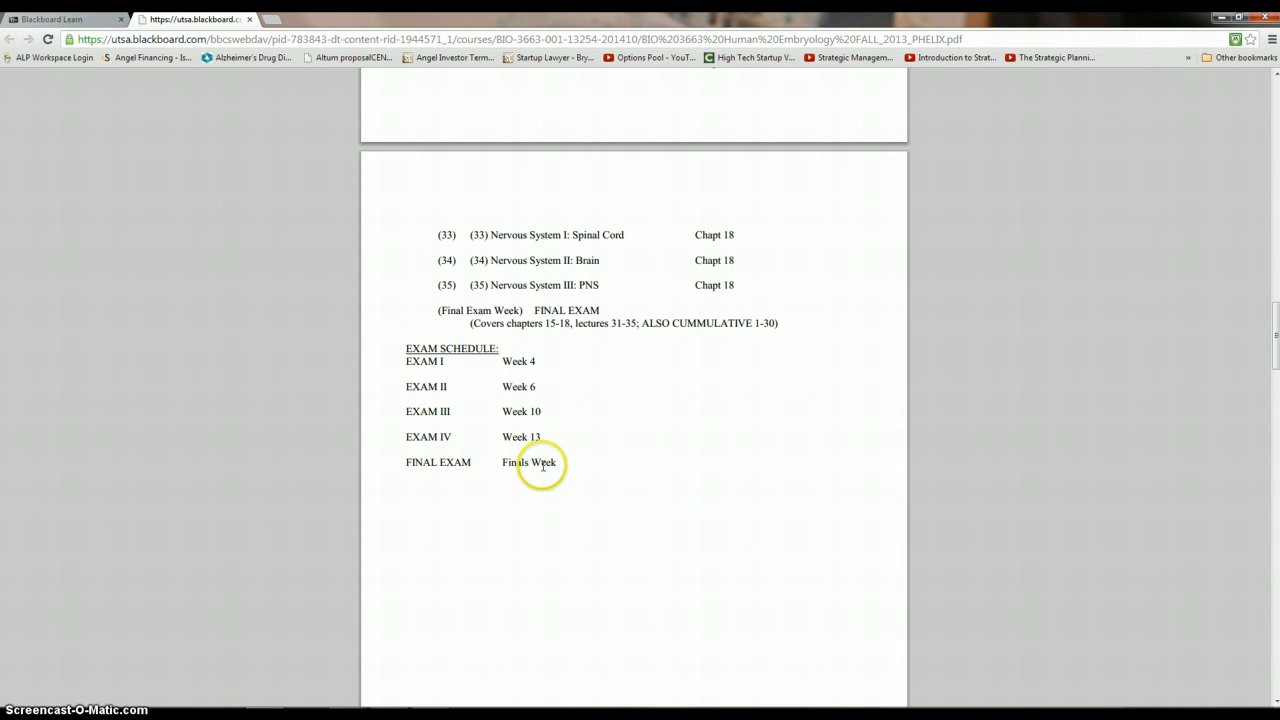
scroll("down", 3)
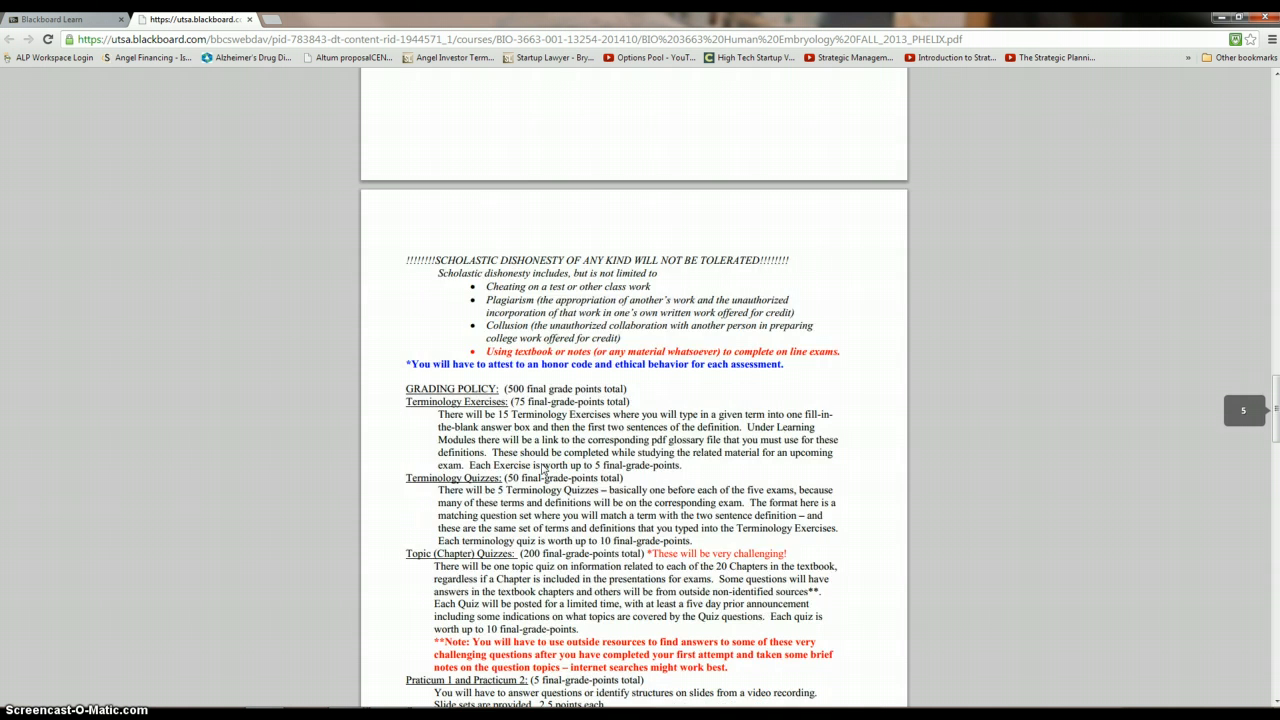
scroll("down", 3)
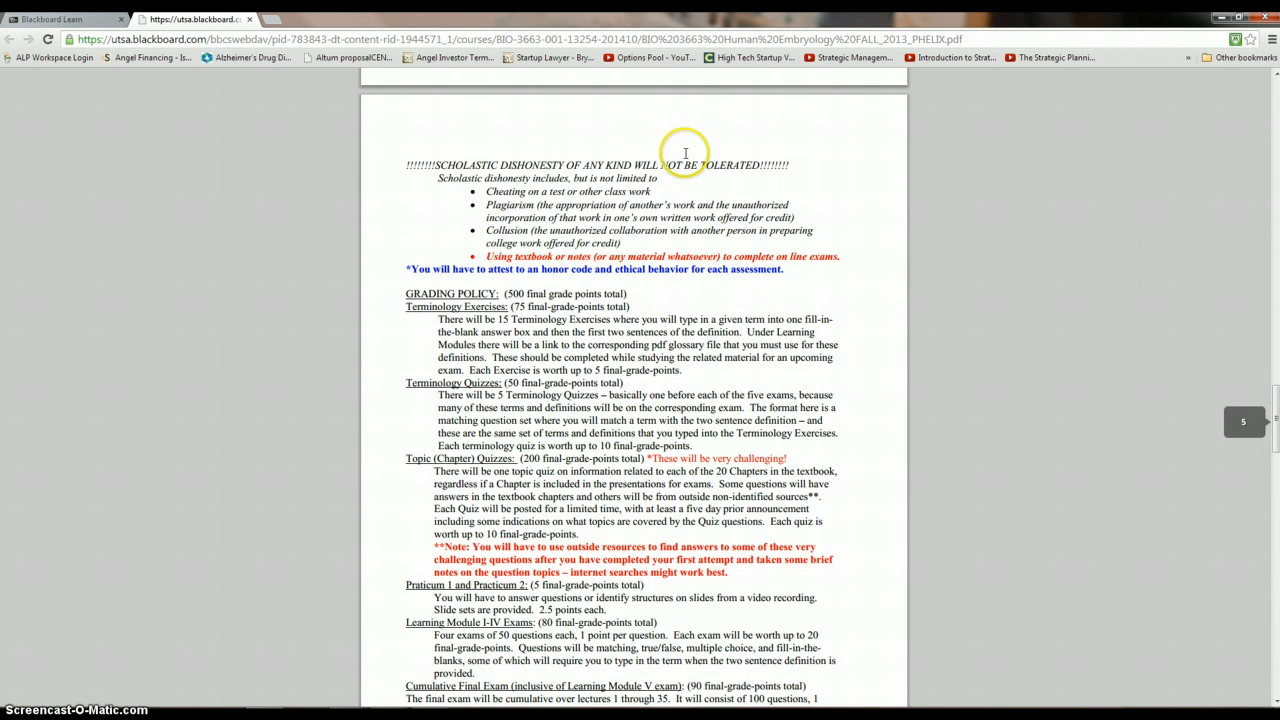
mouse_move(640, 188)
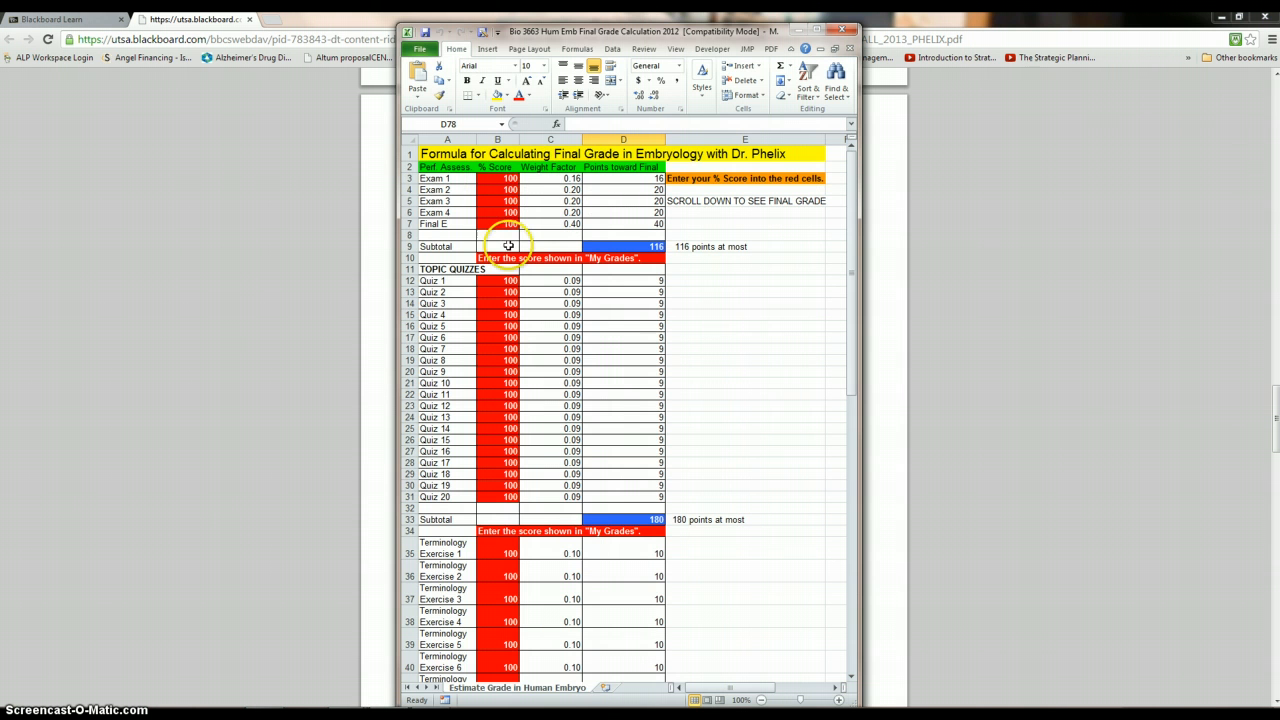
mouse_move(520, 360)
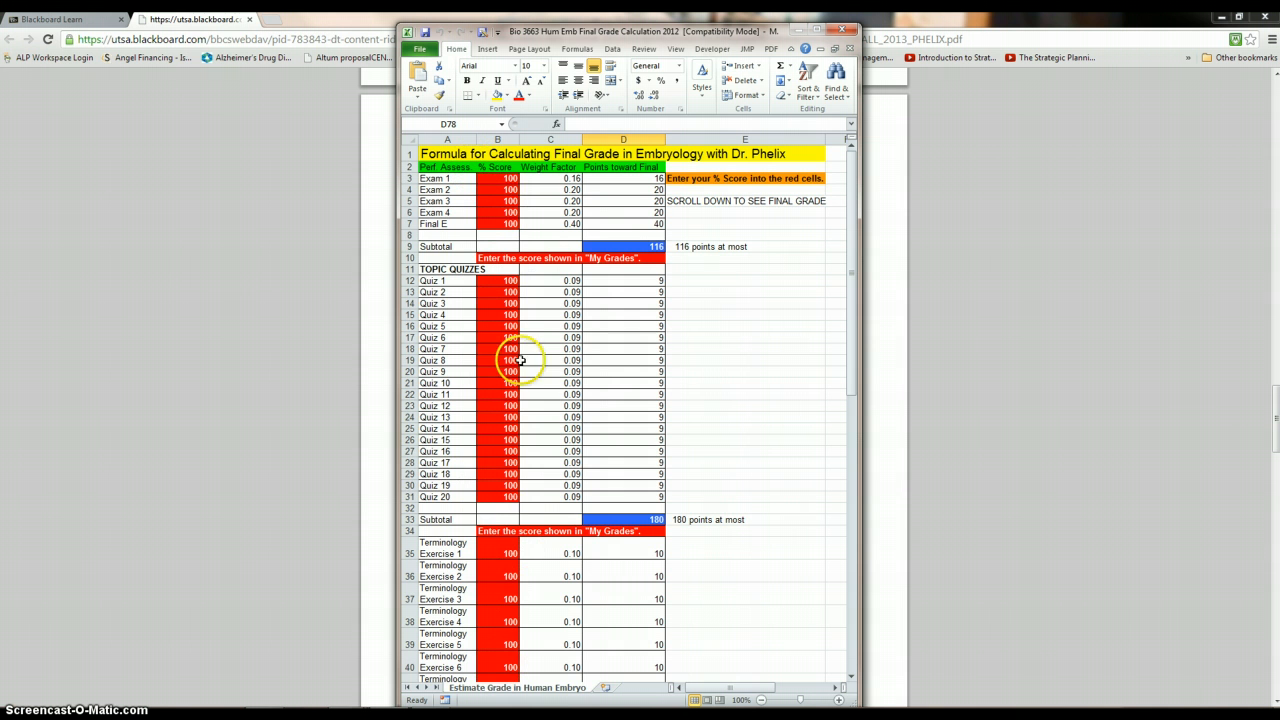
Scroll the Excel grade calculator from the exam rows to the Terminology Exercise and Term Quiz rows.
scroll("down", 3)
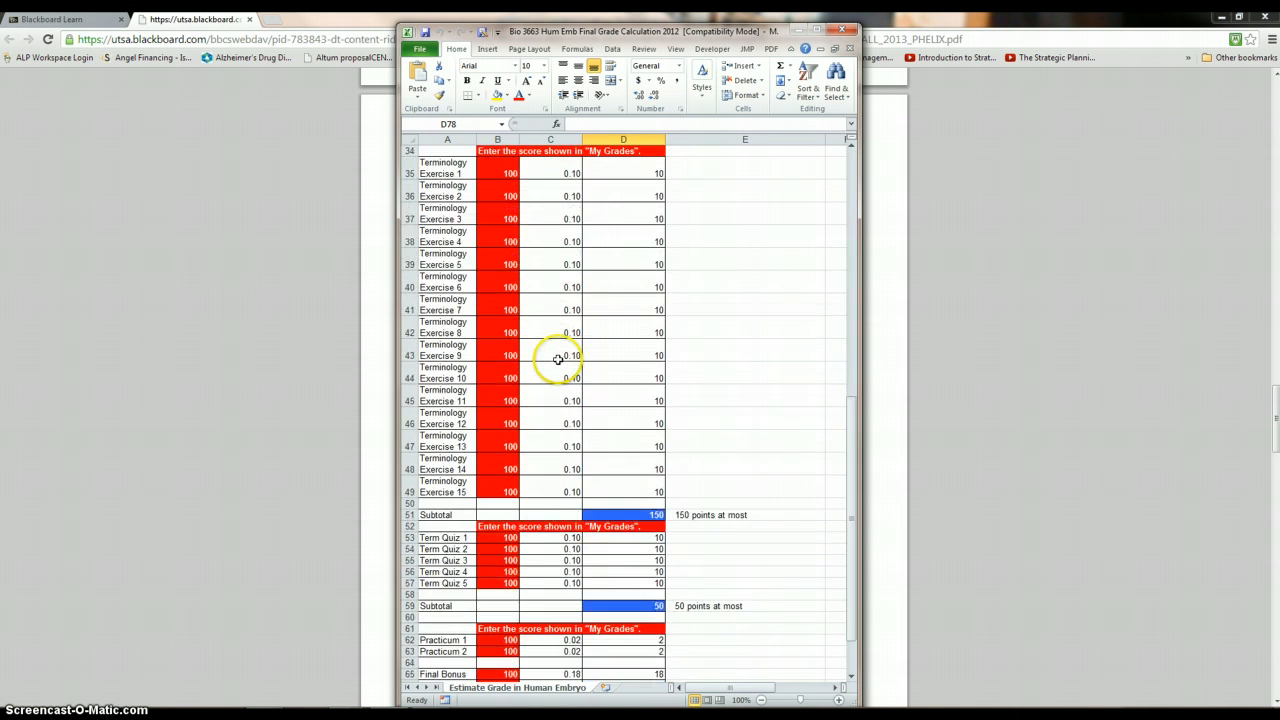
scroll("down", 3)
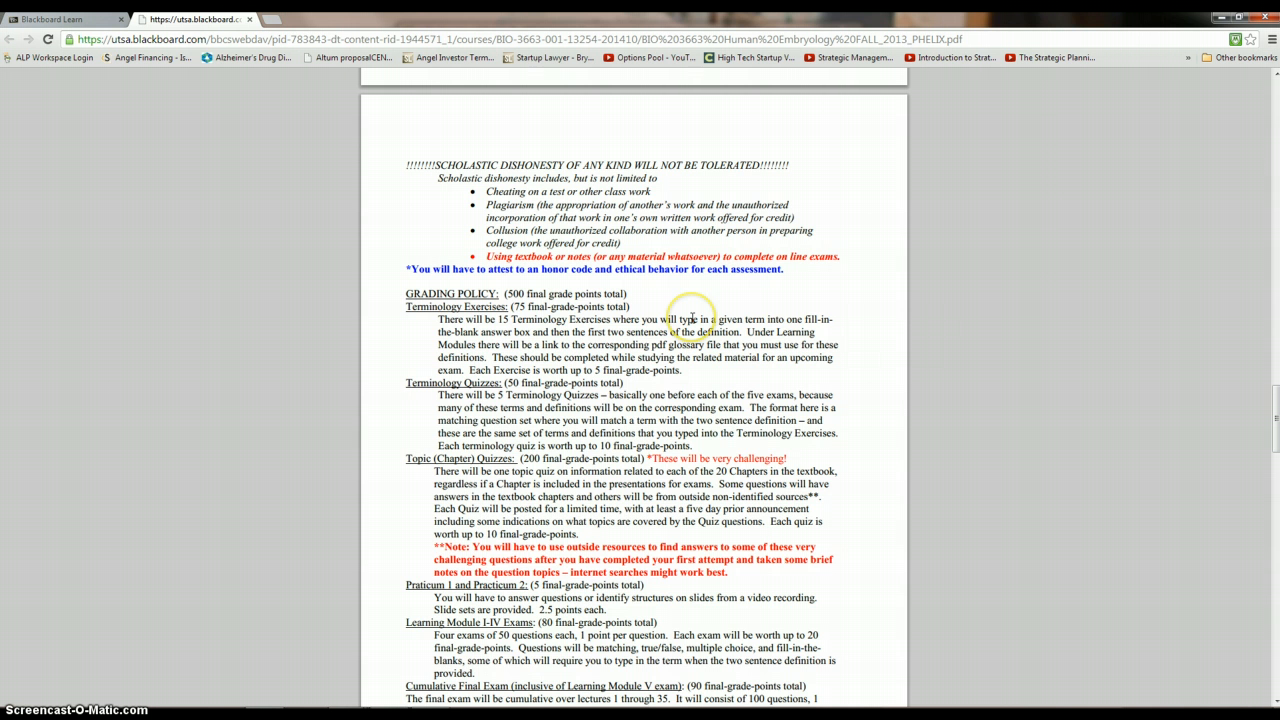
mouse_move(645, 428)
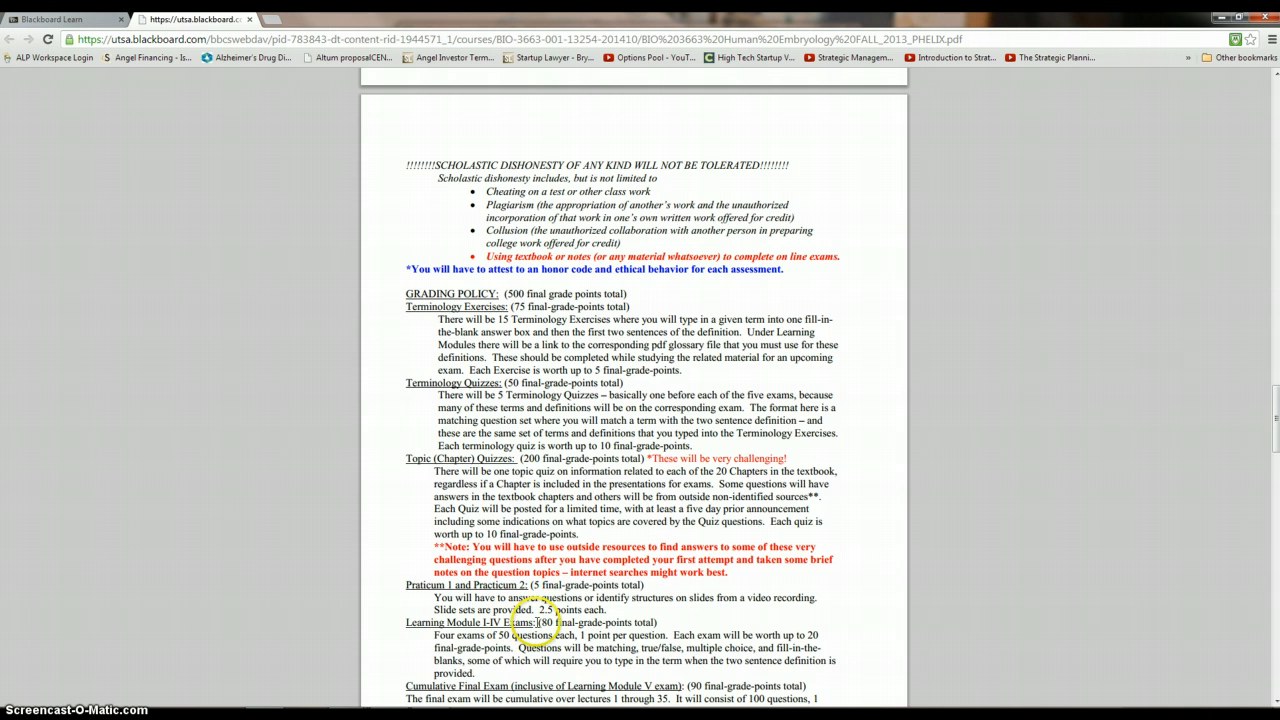
Scroll past Grading Criteria, the drop policy and the Roadrunner Creed to the UTSA Academic Honor Code.
scroll("down", 3)
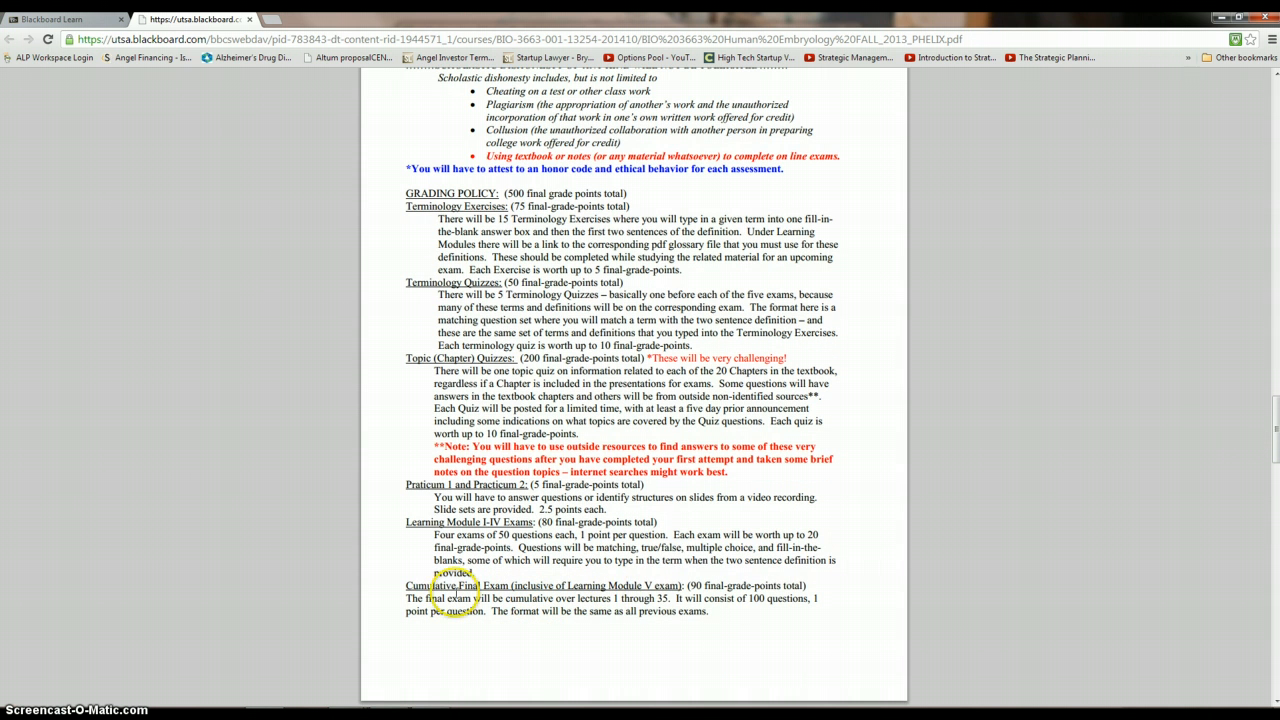
scroll("down", 3)
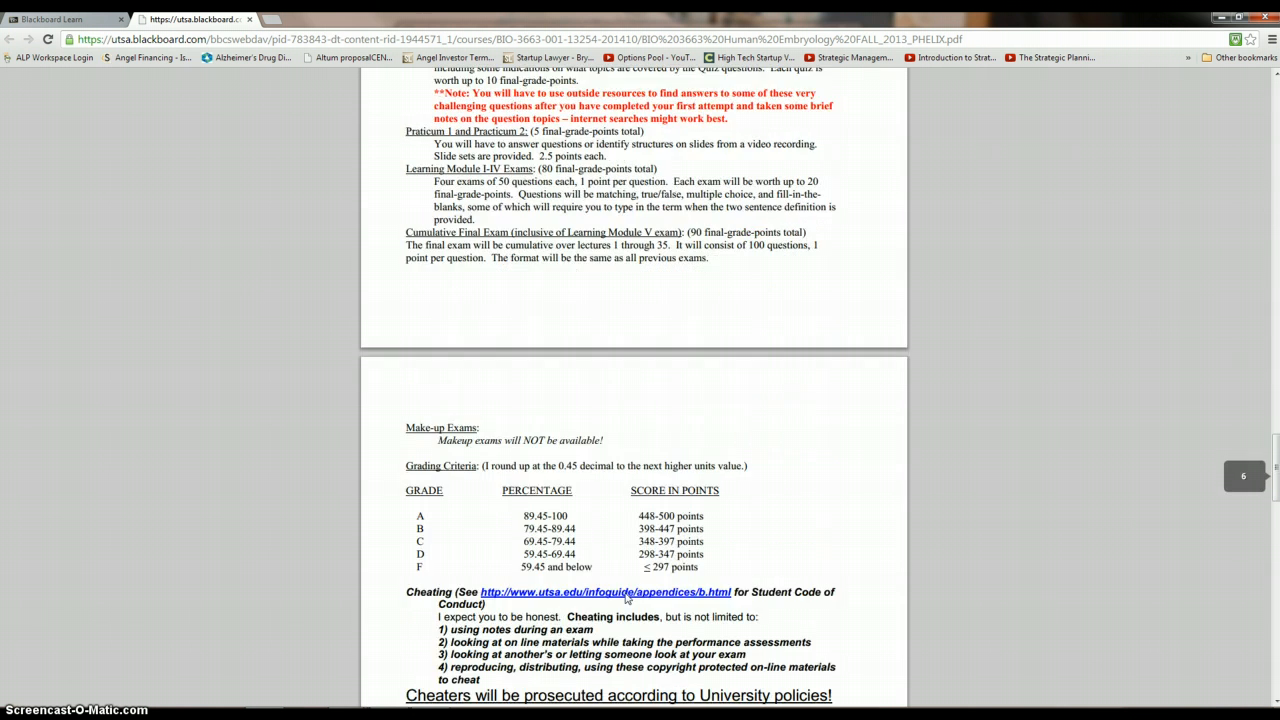
scroll("down", 3)
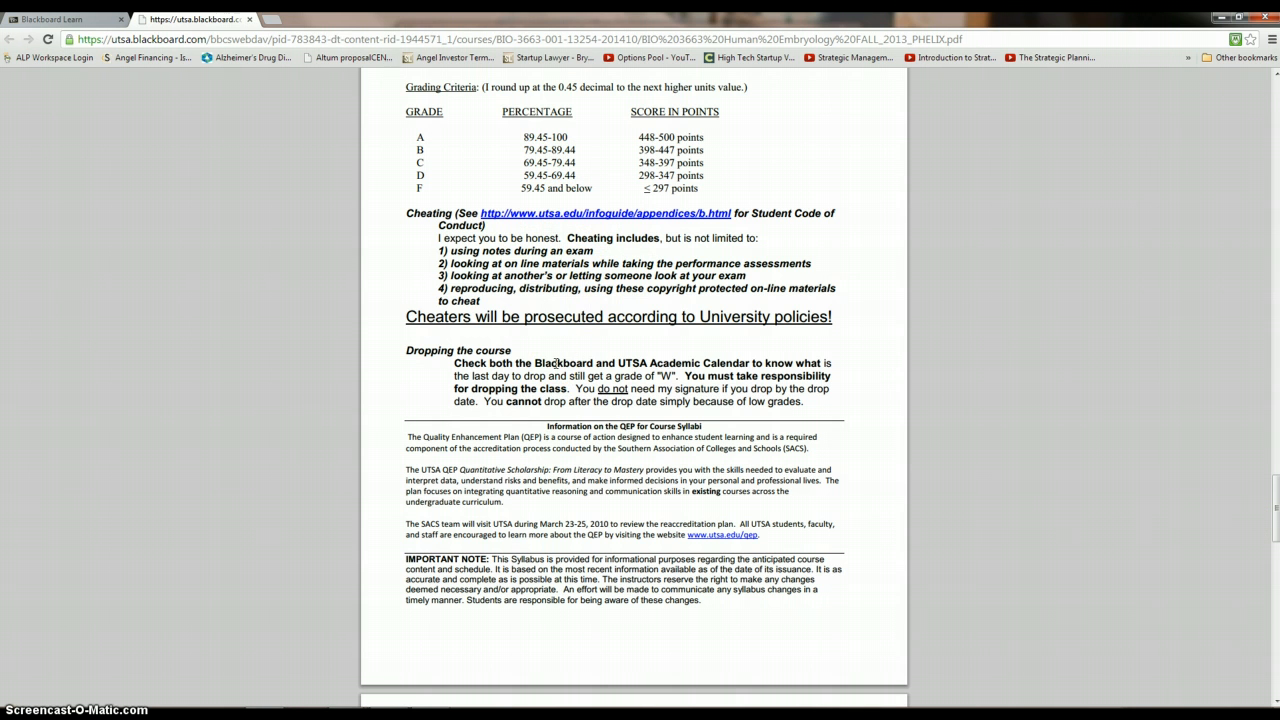
scroll("down", 3)
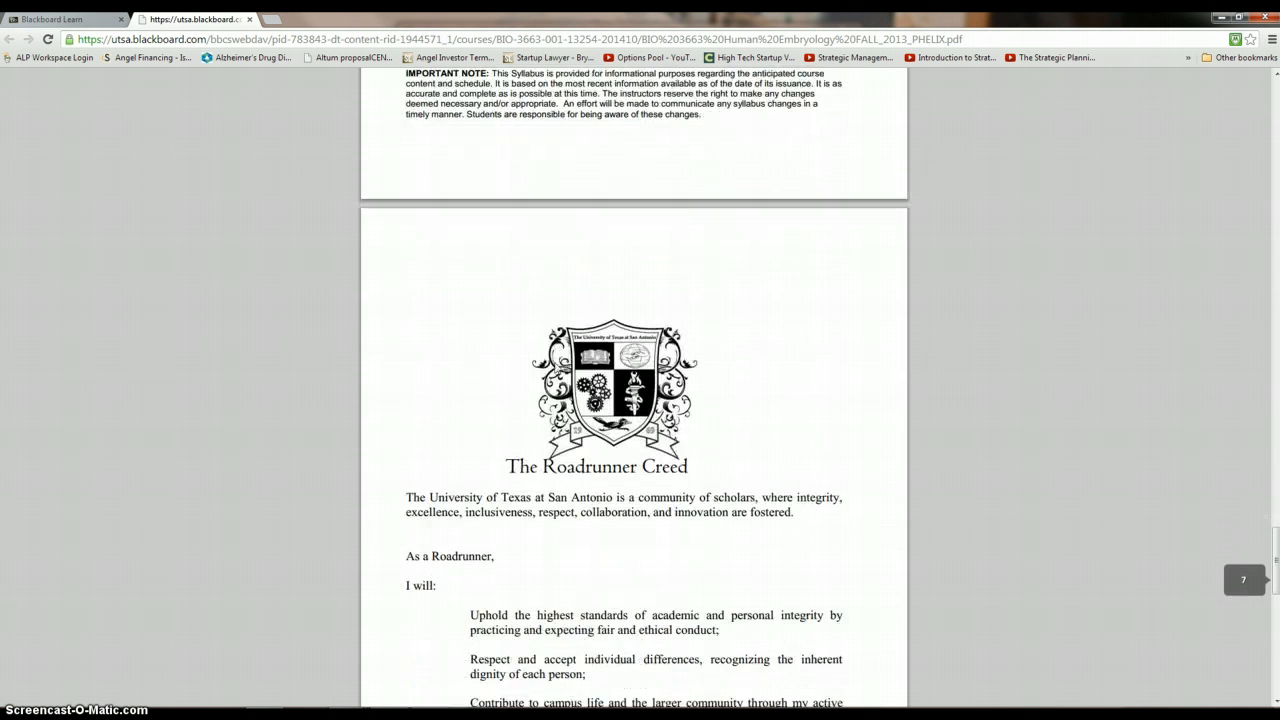
scroll("down", 3)
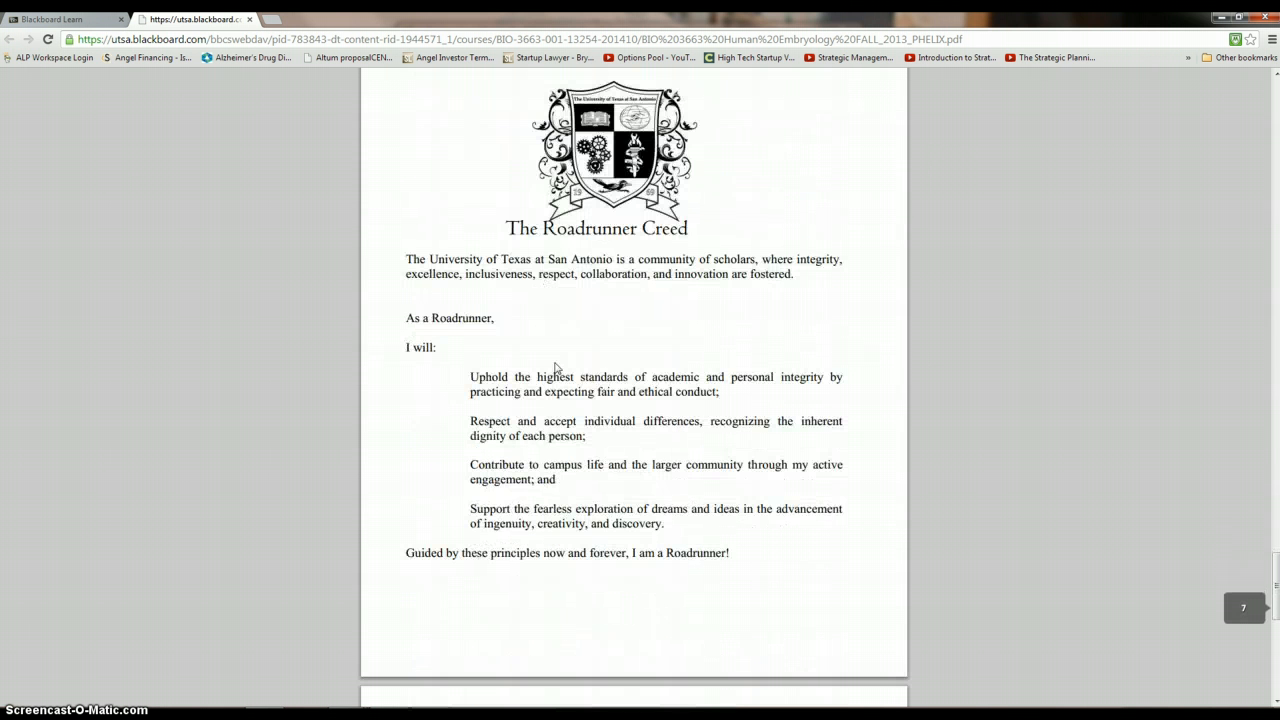
scroll("down", 3)
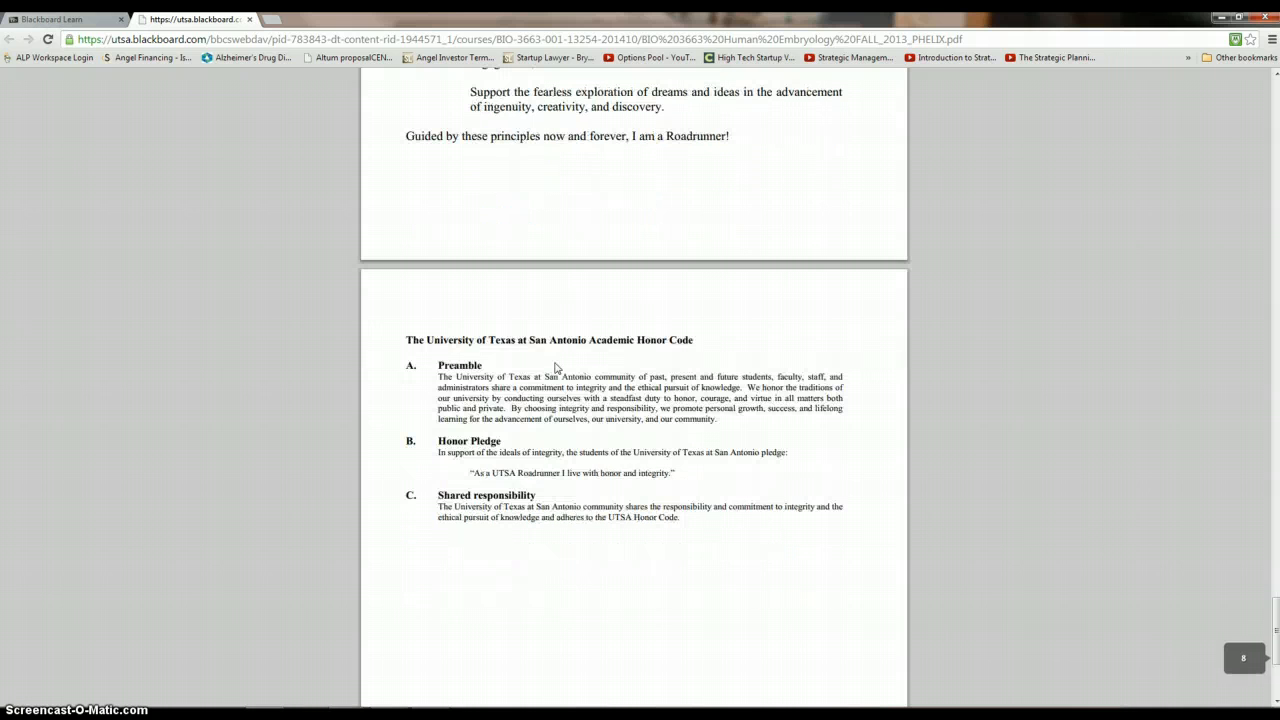
mouse_move(541, 451)
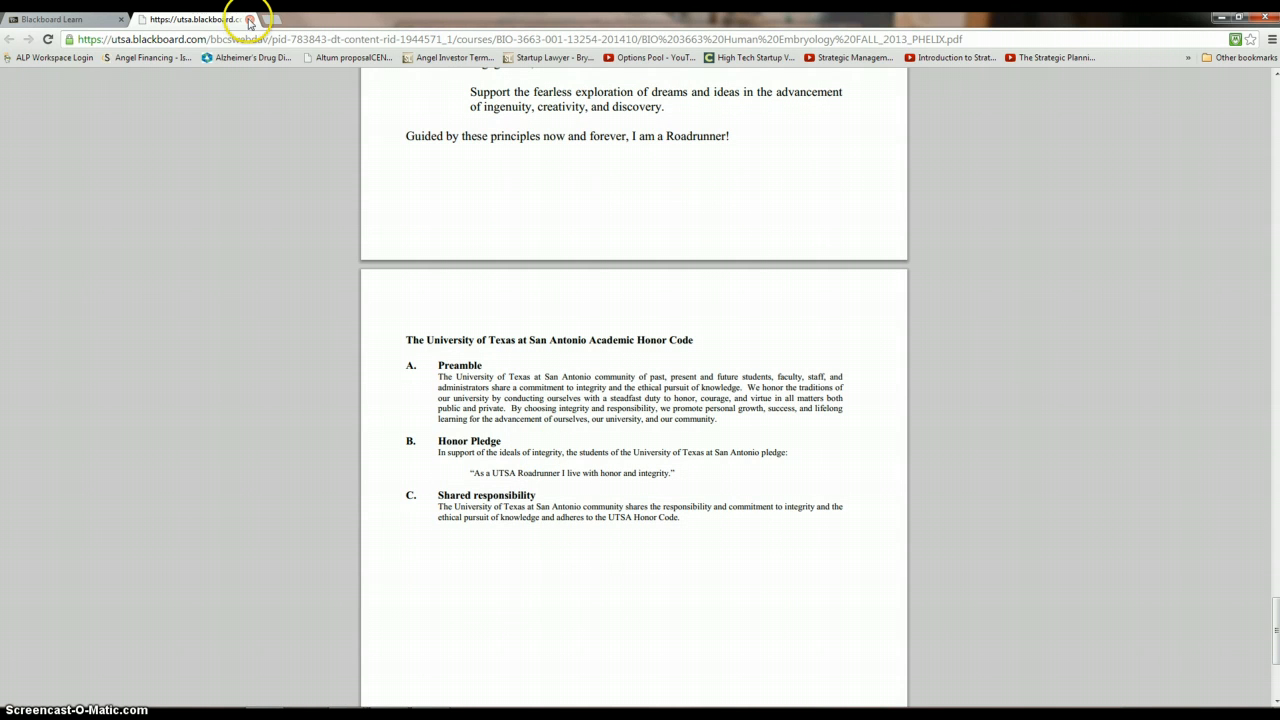
Close the syllabus, browse the August 2013 calendar, then list Quiz 1–8 on the Assessments page.
left_click(262, 19)
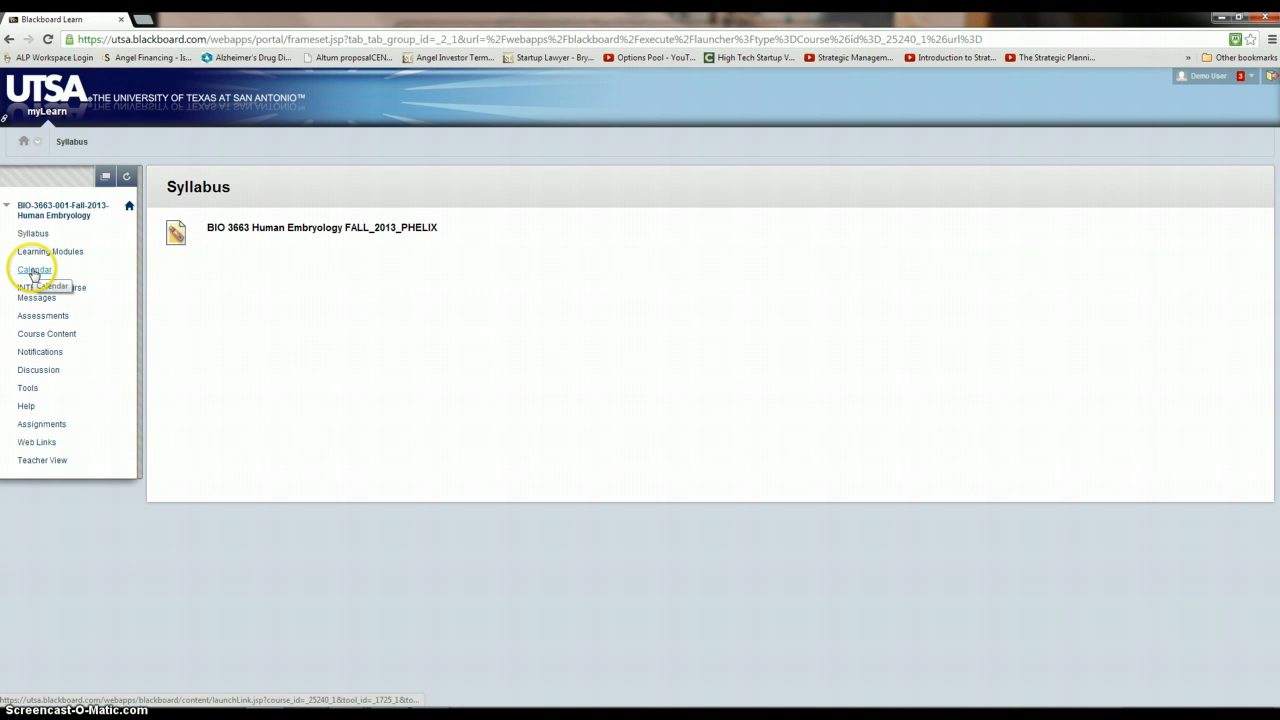
left_click(35, 270)
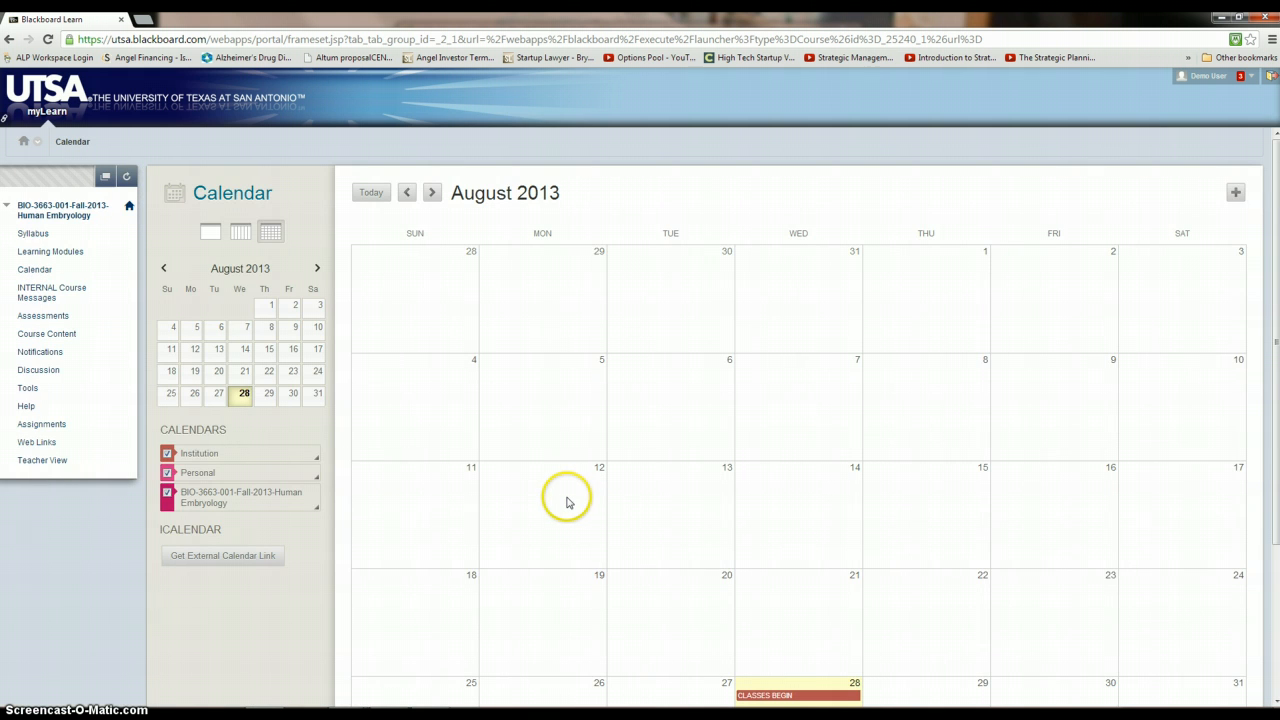
scroll("down", 3)
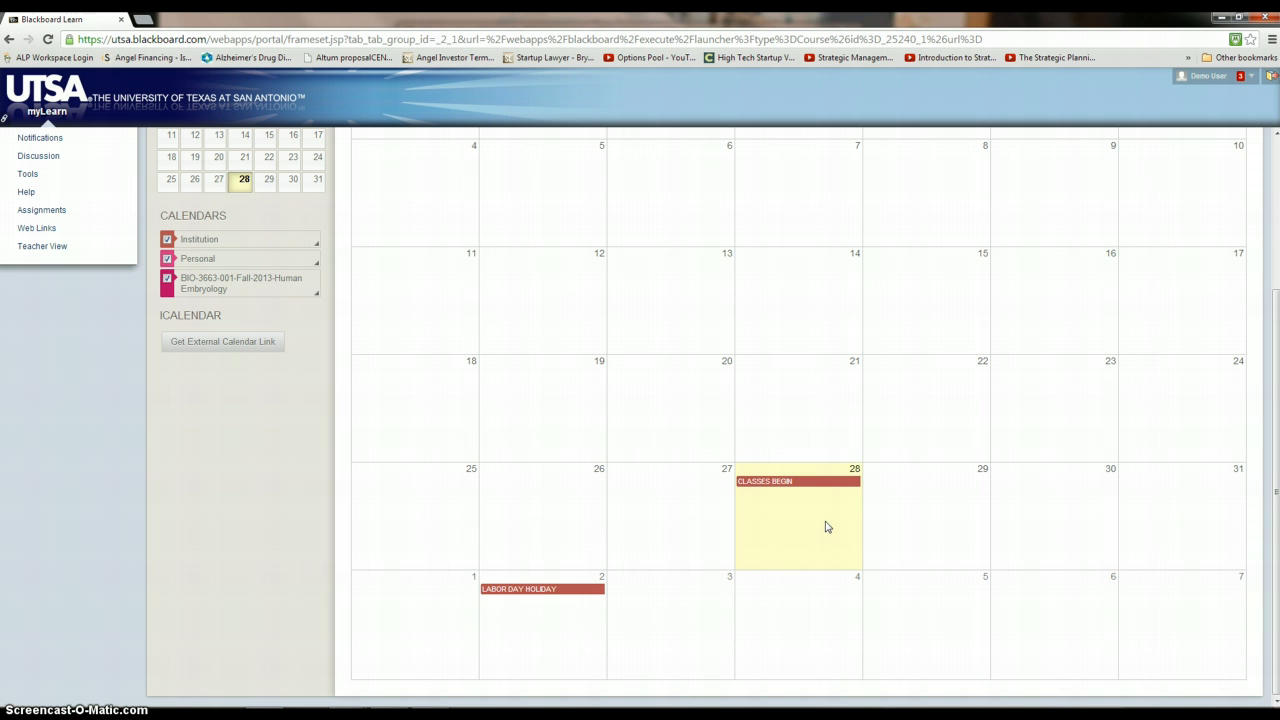
mouse_move(908, 620)
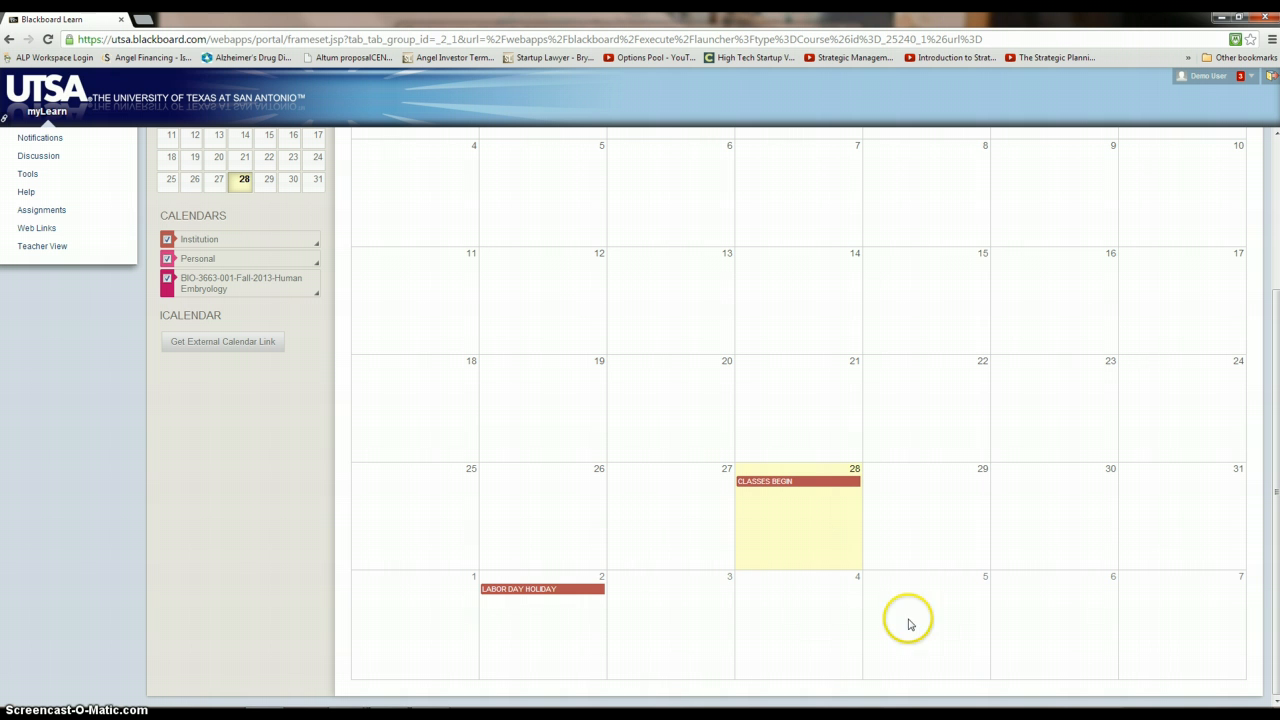
mouse_move(587, 480)
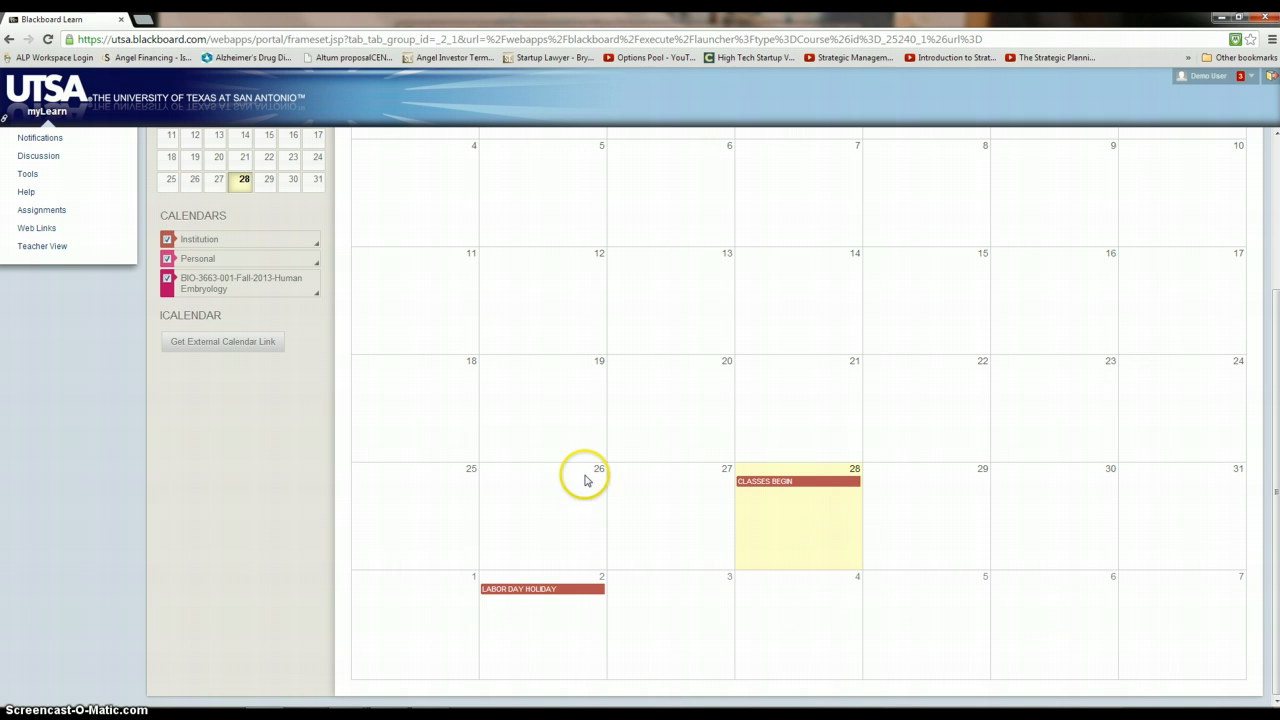
mouse_move(1064, 597)
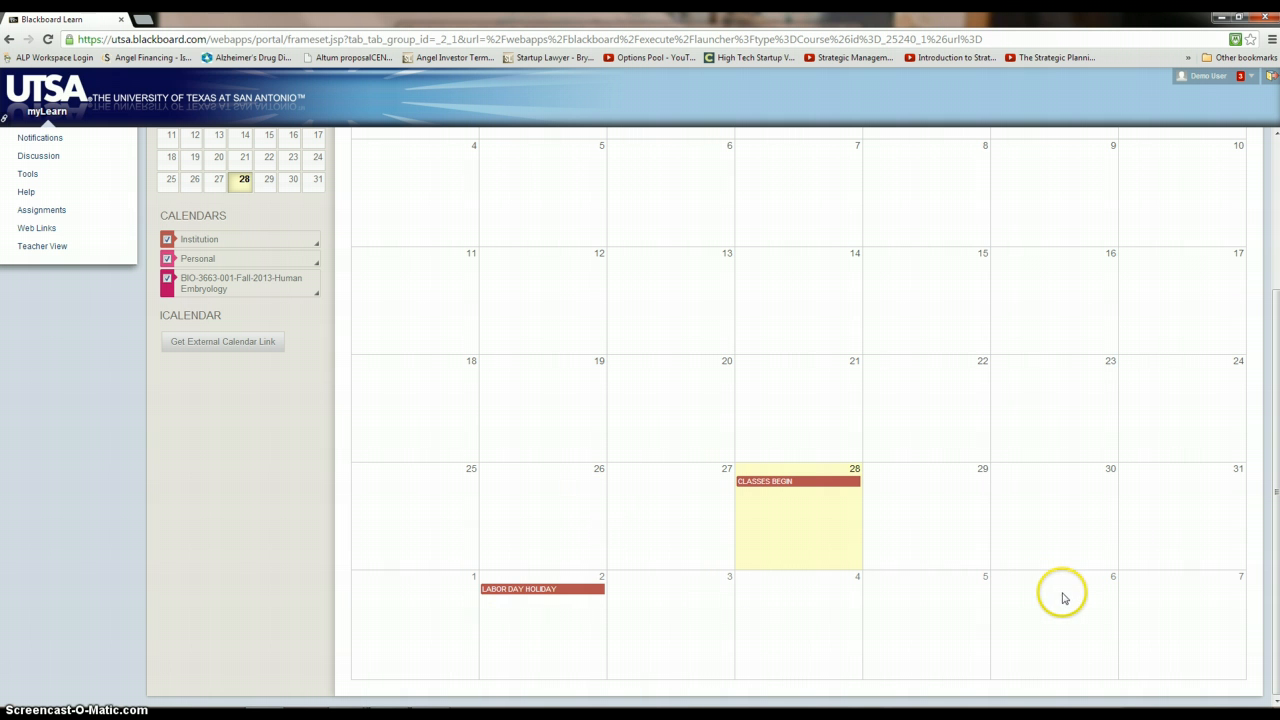
mouse_move(432, 572)
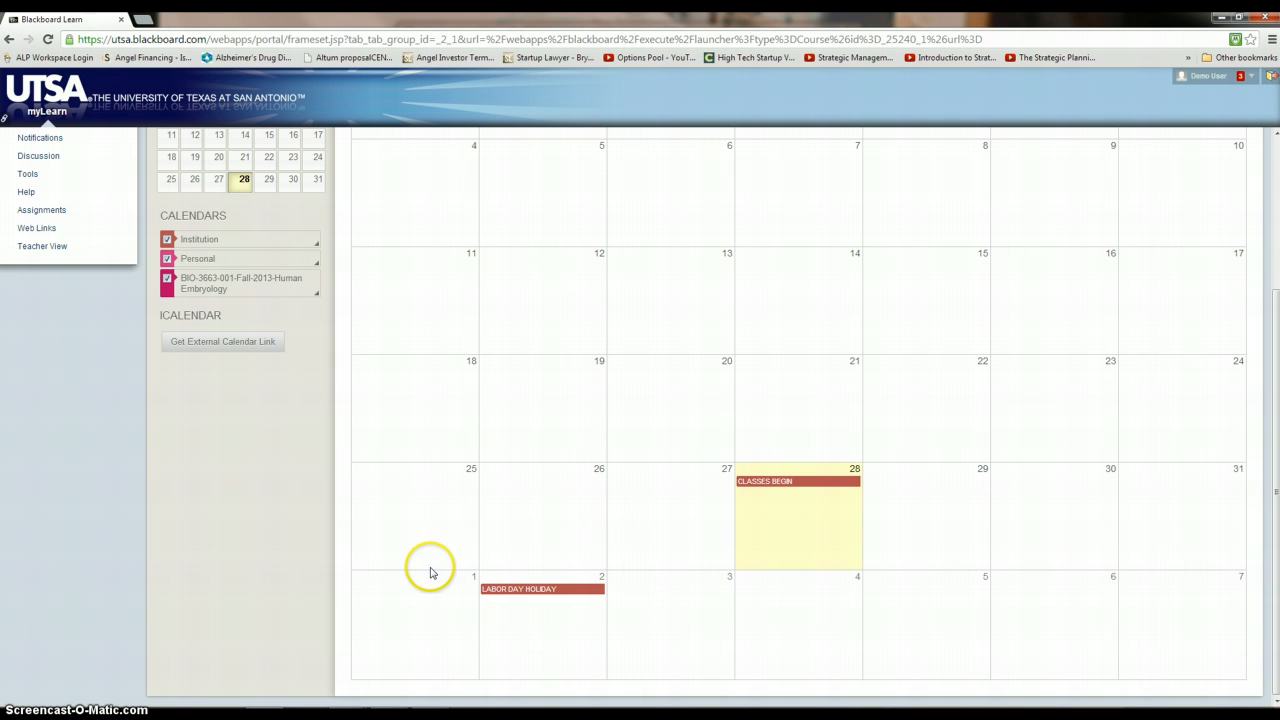
mouse_move(510, 570)
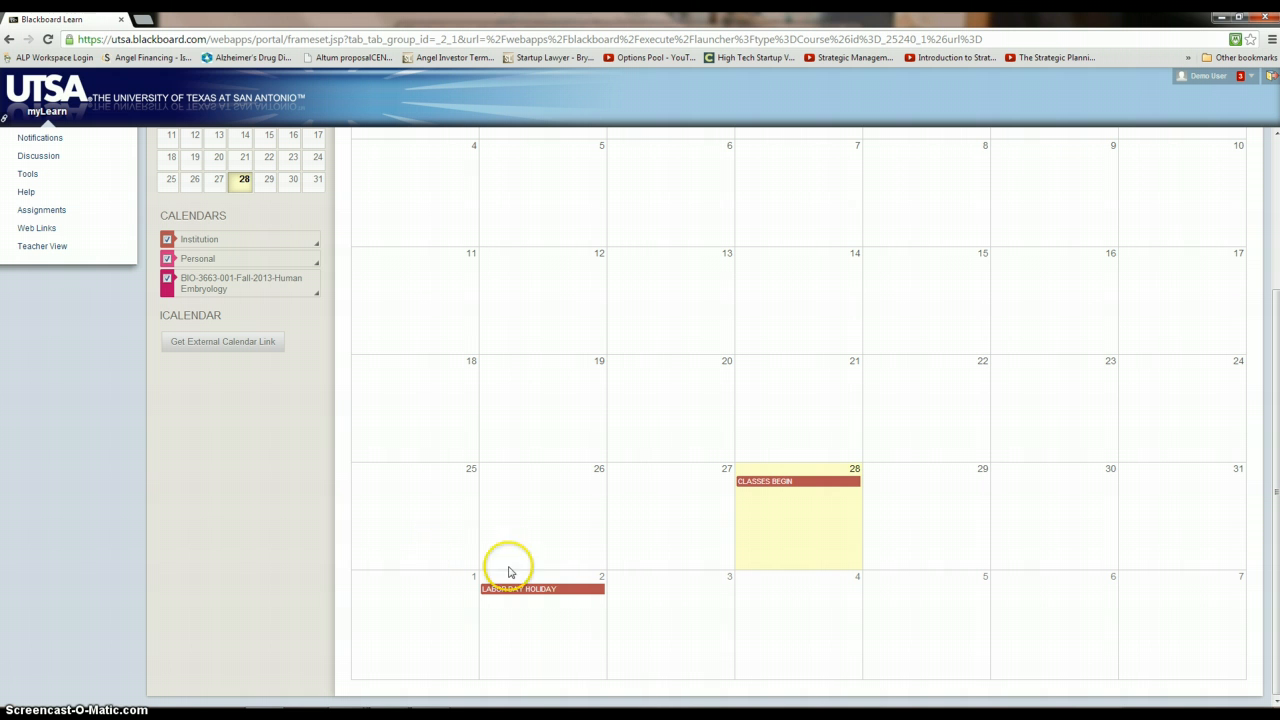
mouse_move(617, 430)
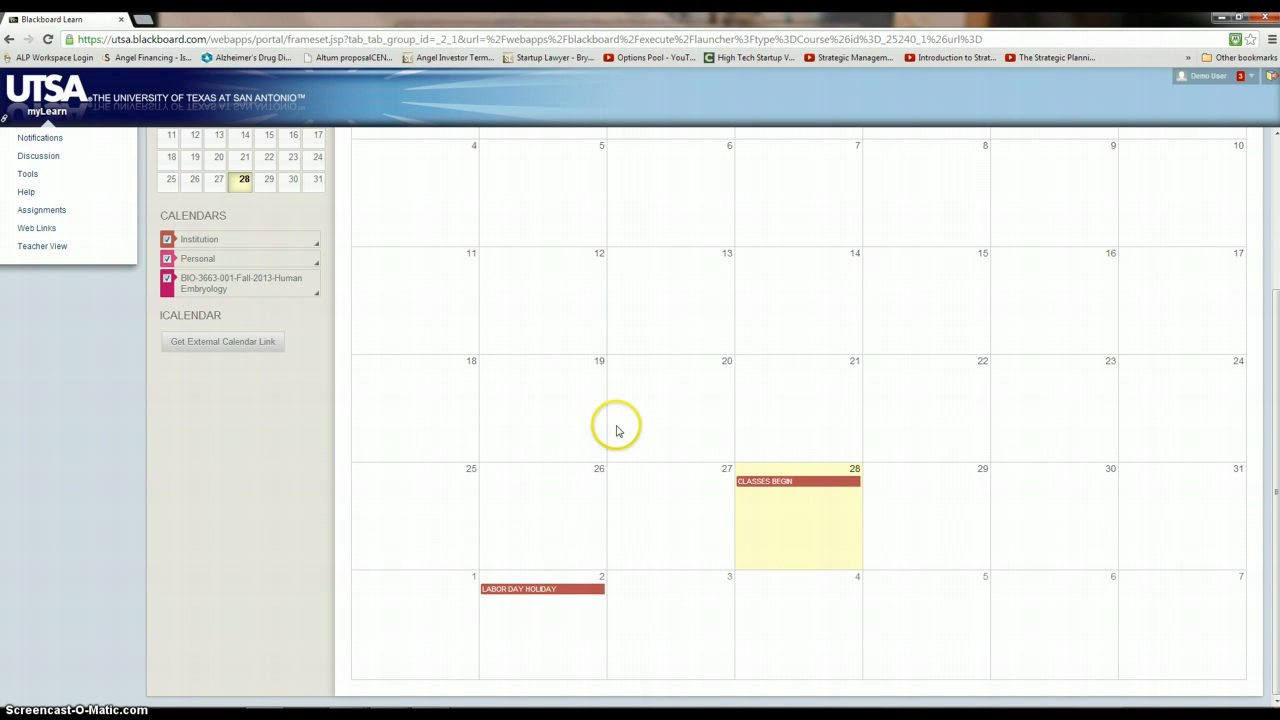
mouse_move(747, 337)
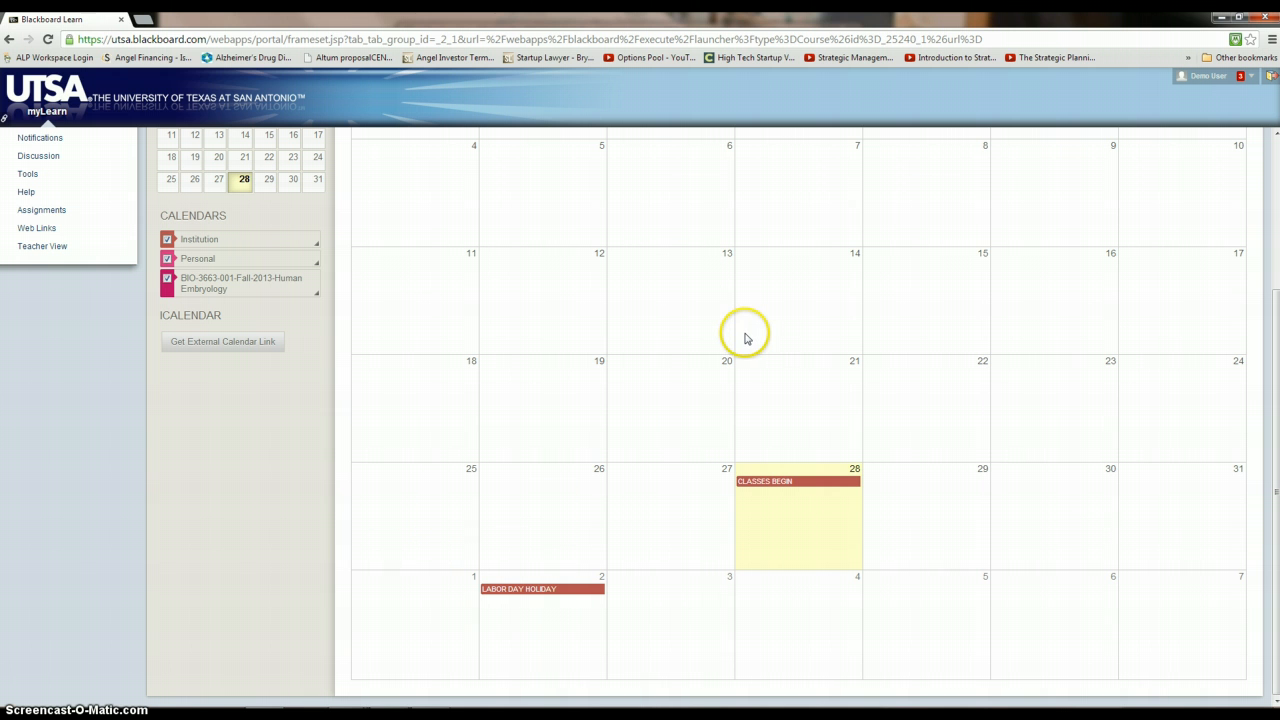
mouse_move(1012, 308)
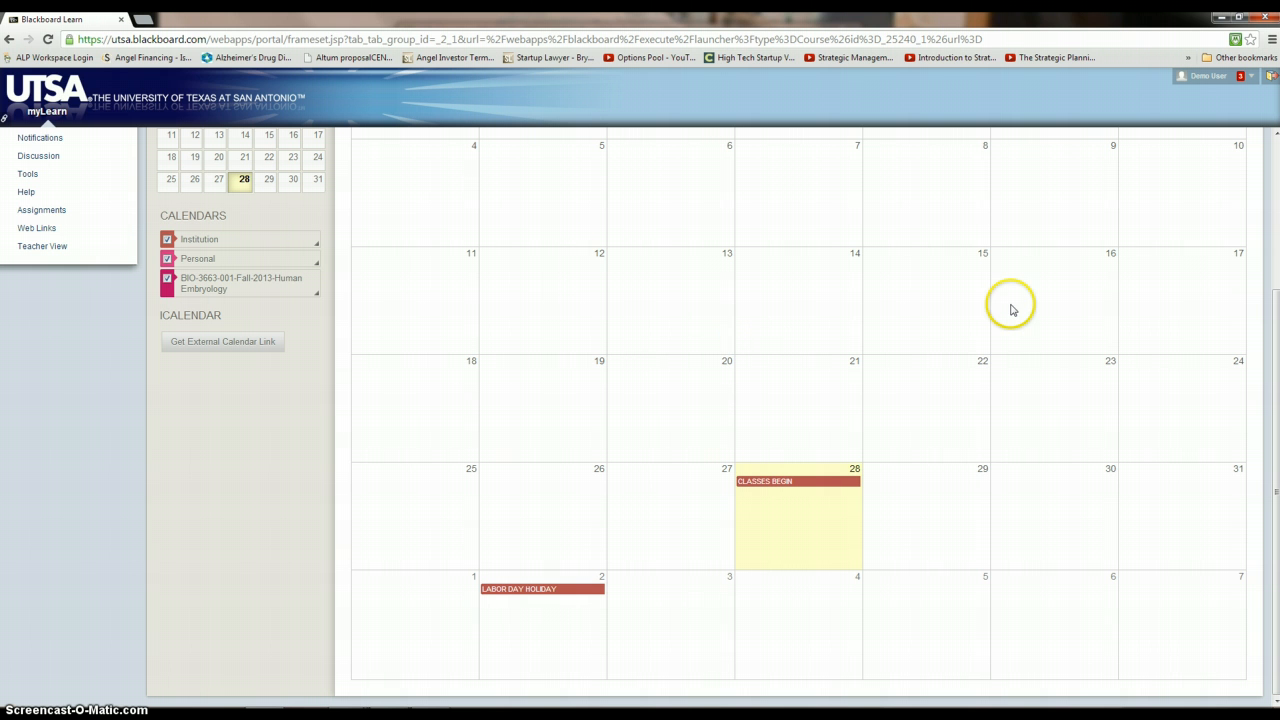
mouse_move(530, 357)
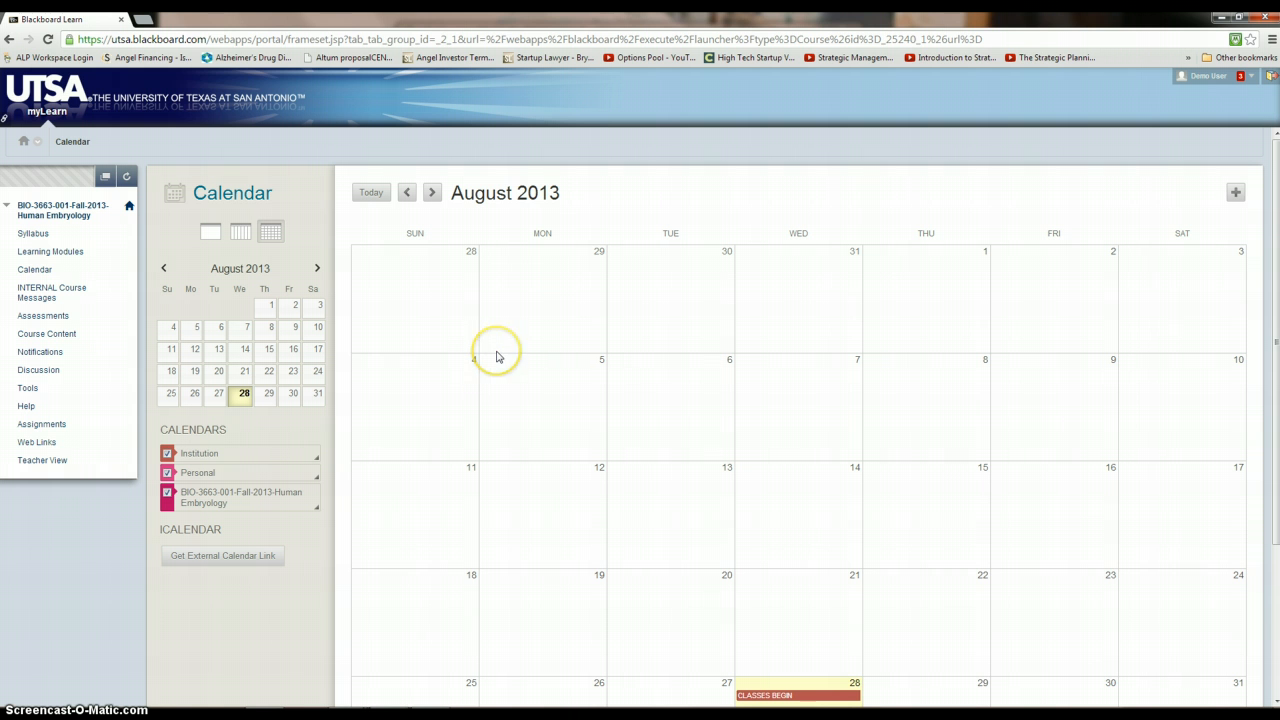
mouse_move(34, 270)
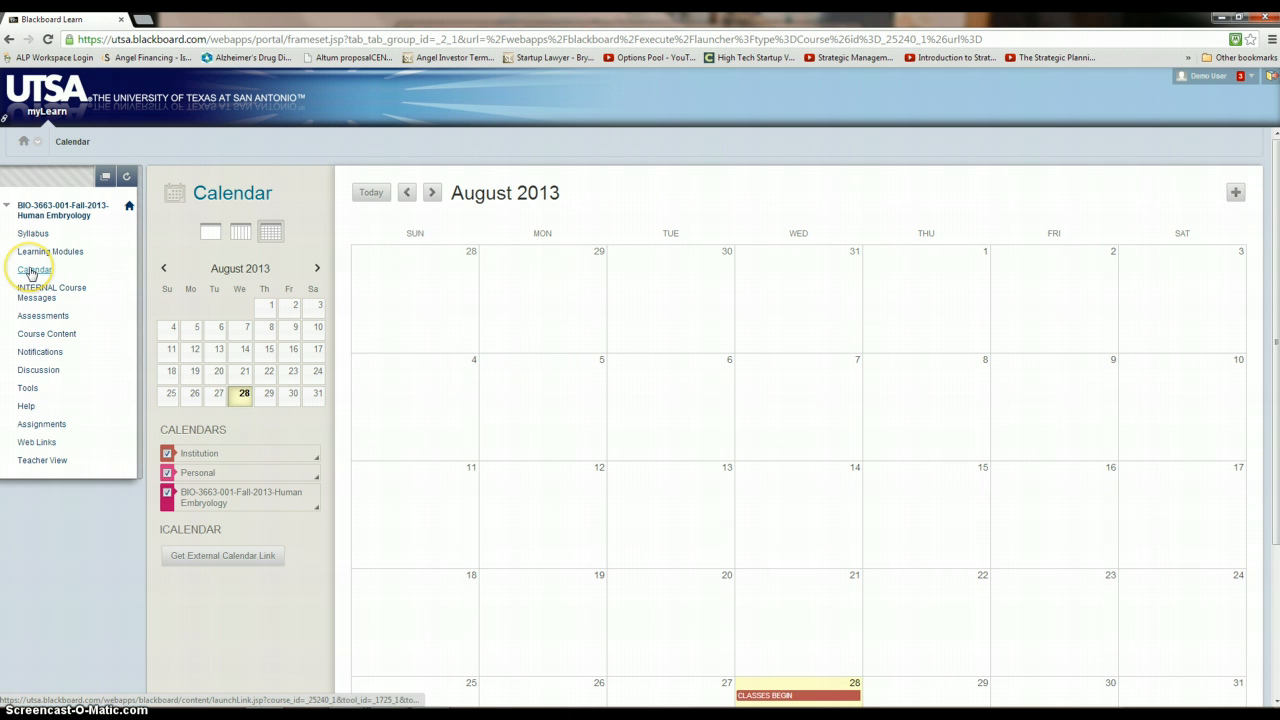
mouse_move(34, 270)
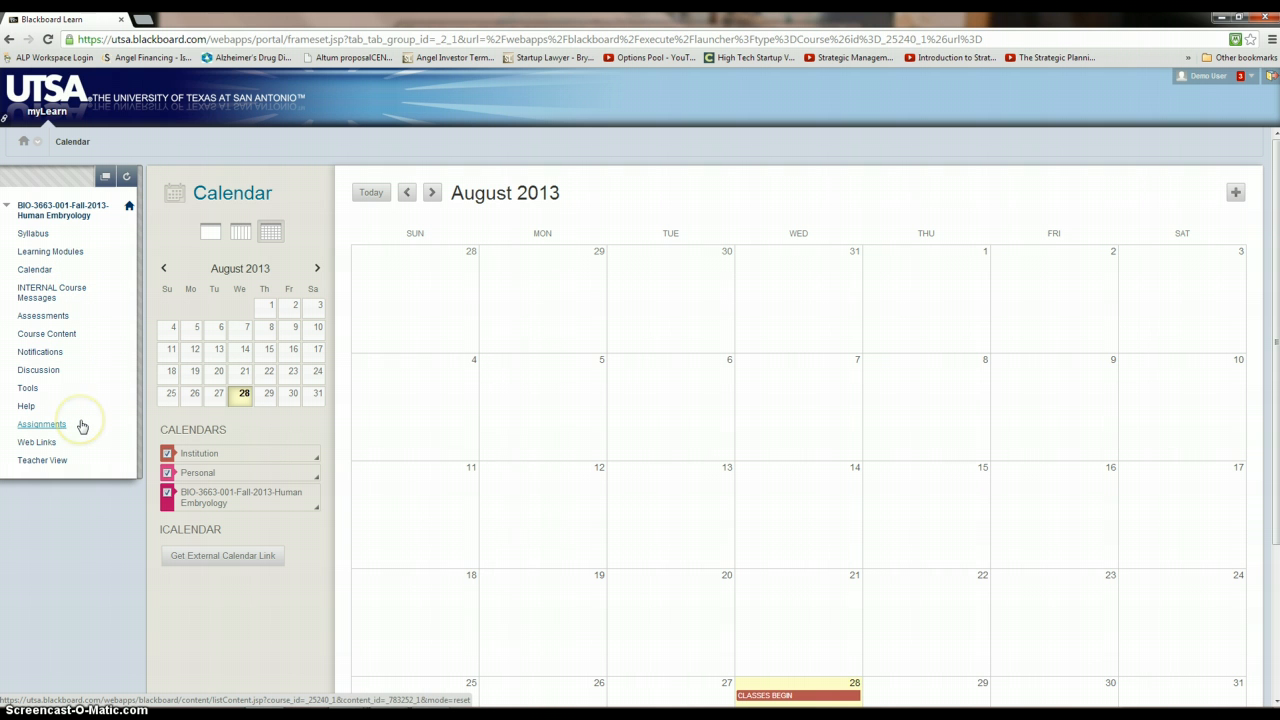
mouse_move(42, 460)
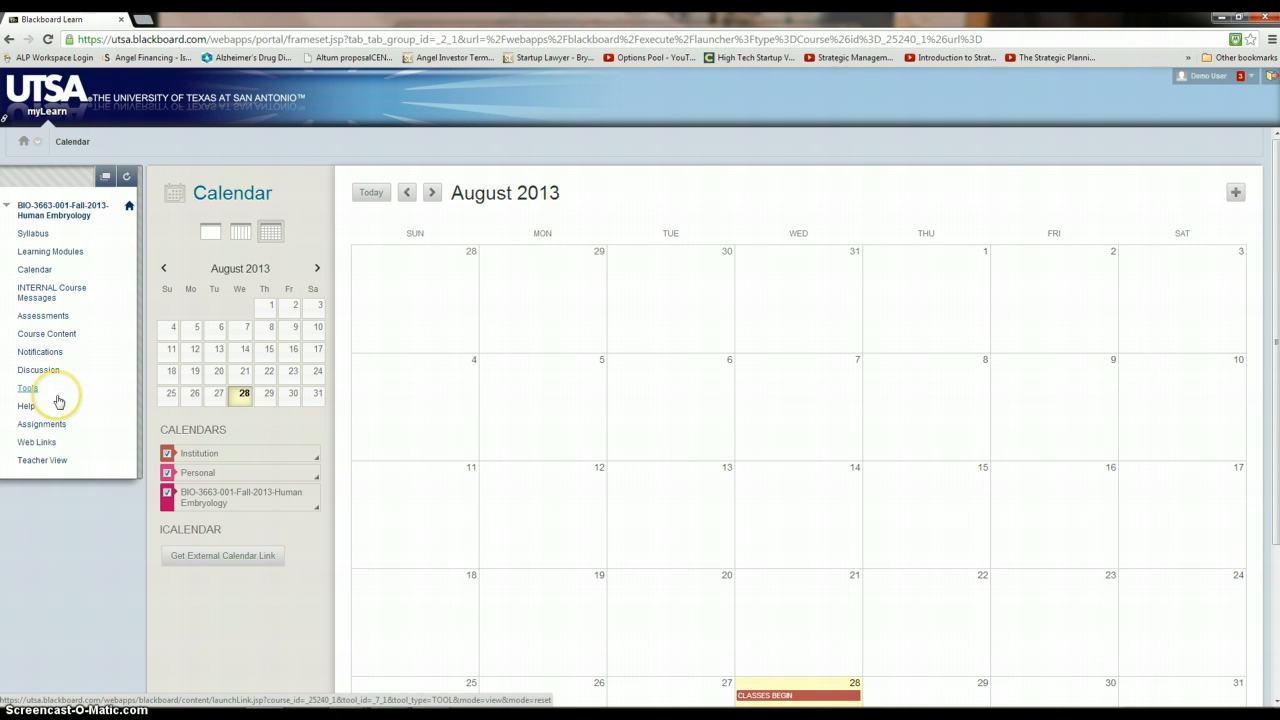
mouse_move(368, 275)
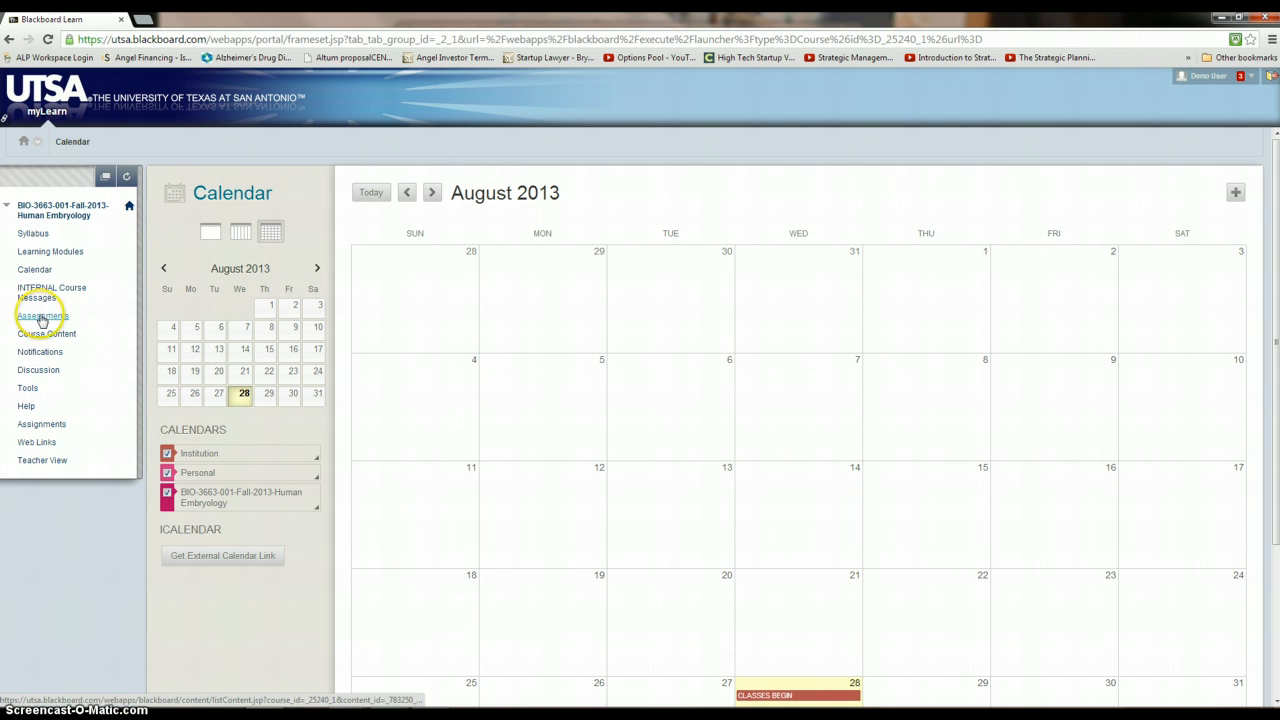
left_click(43, 315)
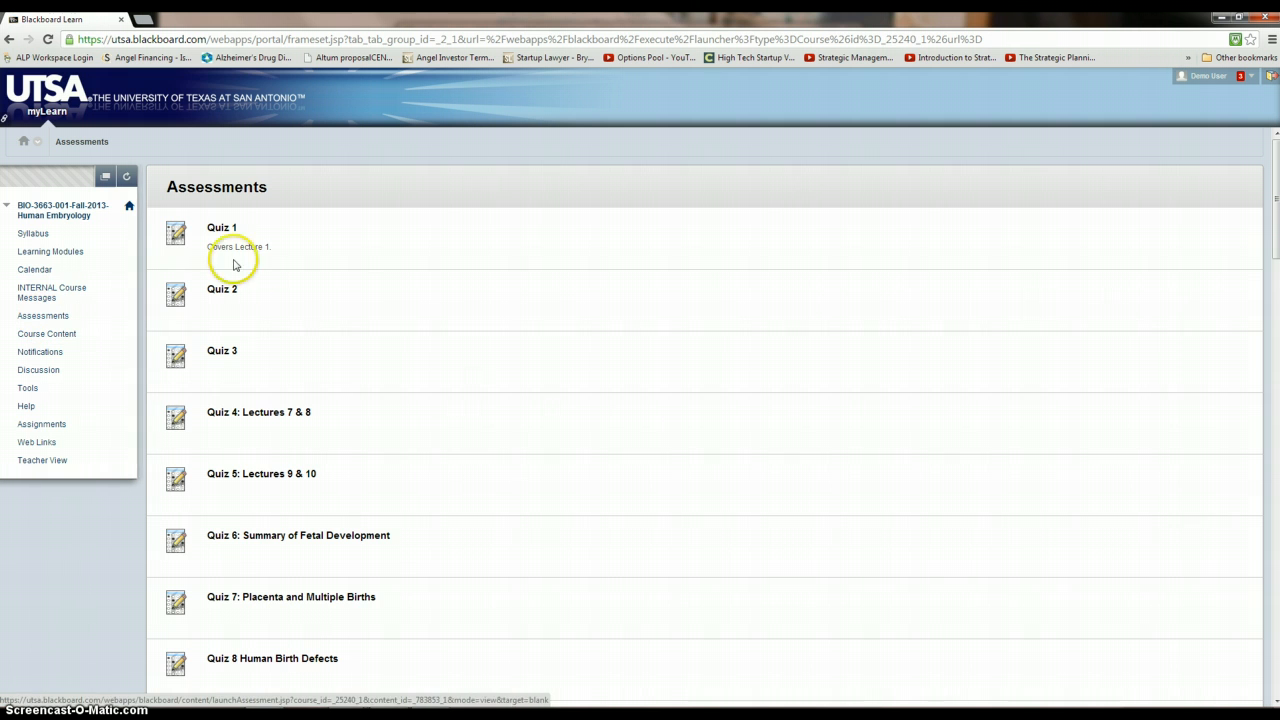
mouse_move(165, 233)
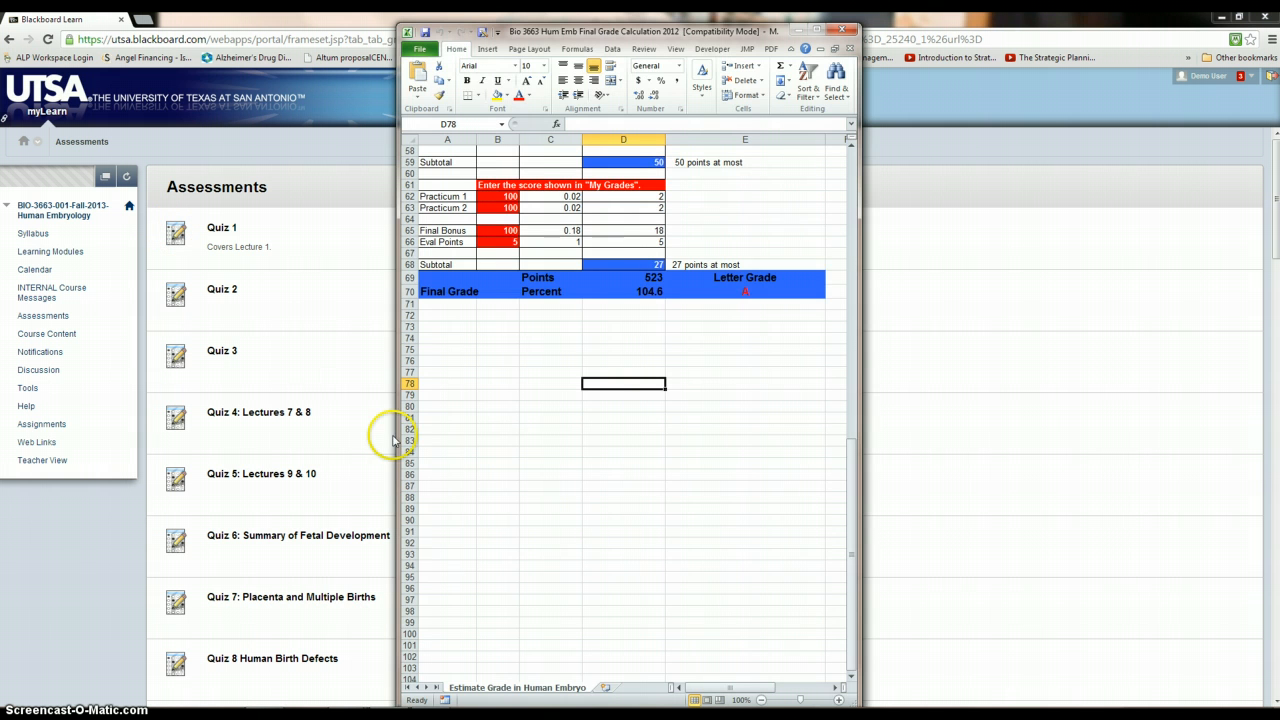
Scroll the Excel grade calculator up to its top rows of exam and topic quiz scores.
scroll("up", 3)
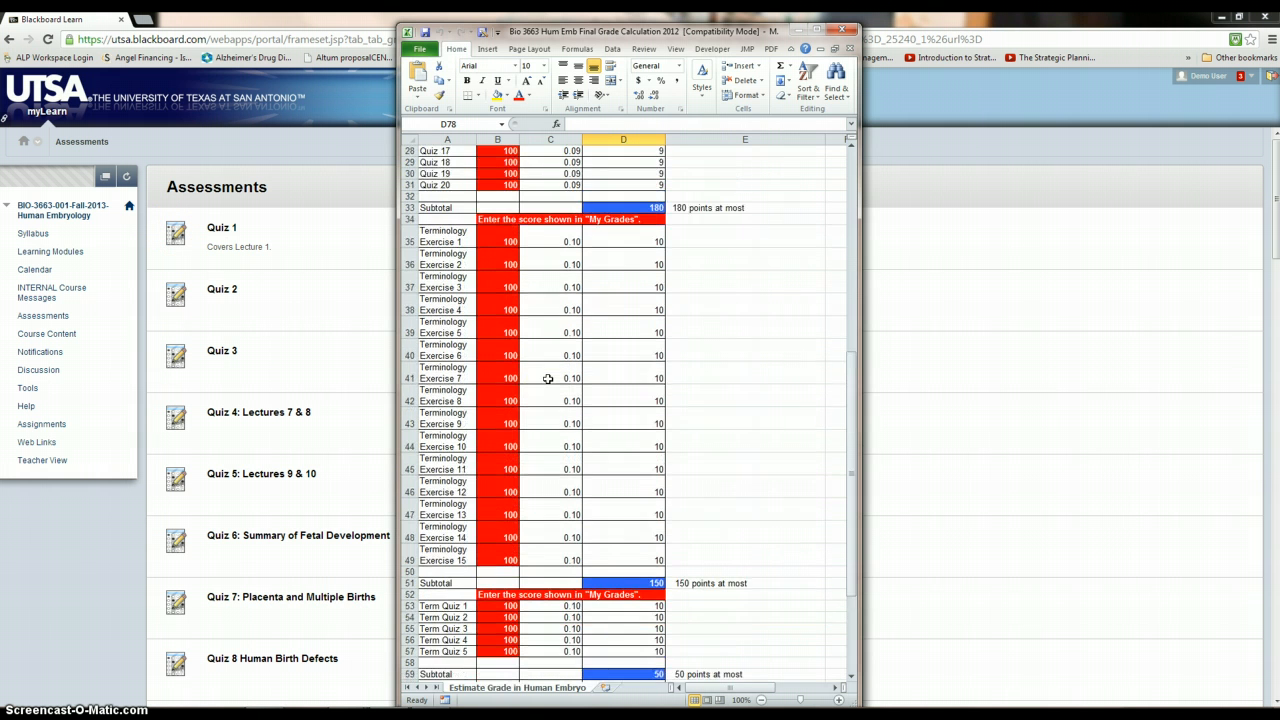
scroll("up", 3)
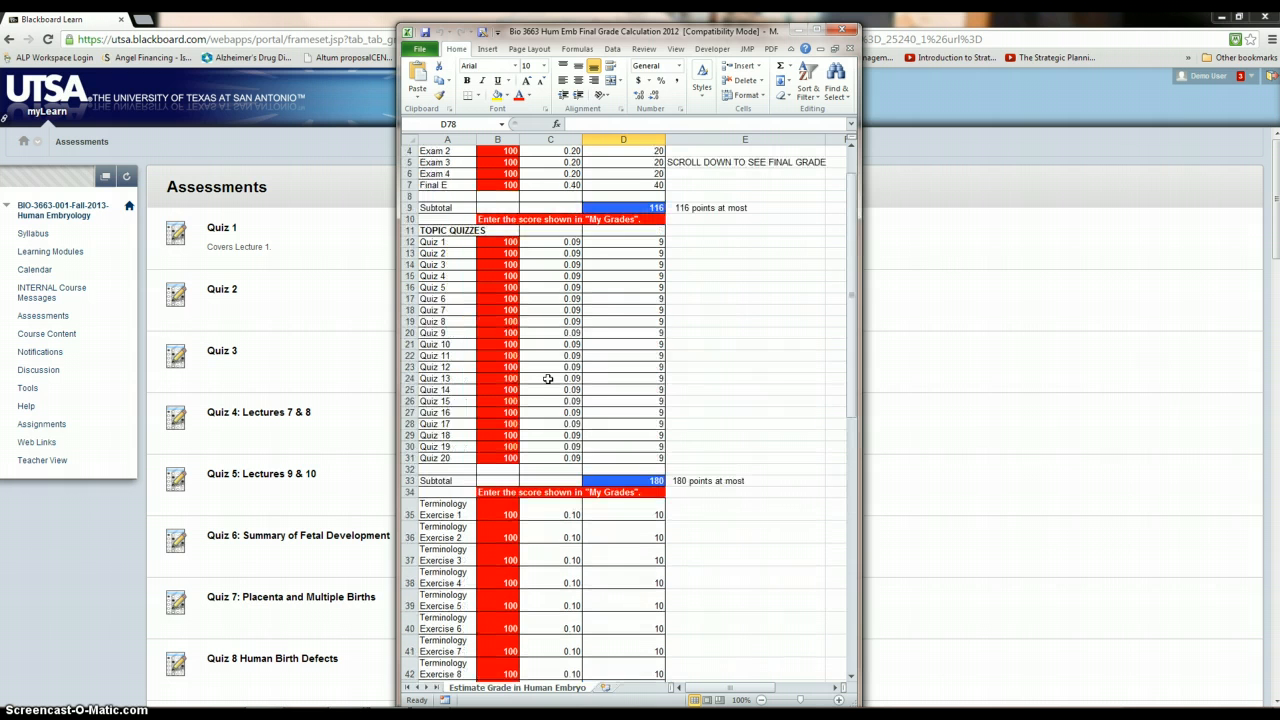
mouse_move(253, 470)
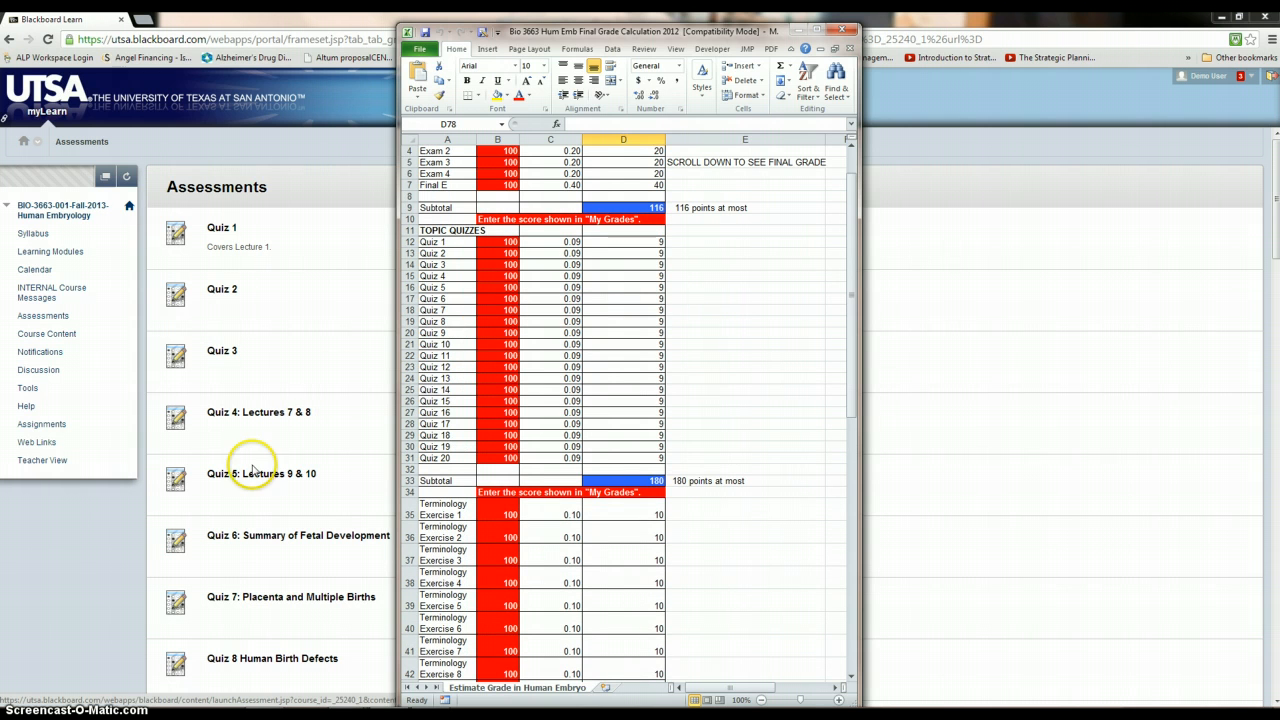
mouse_move(451, 313)
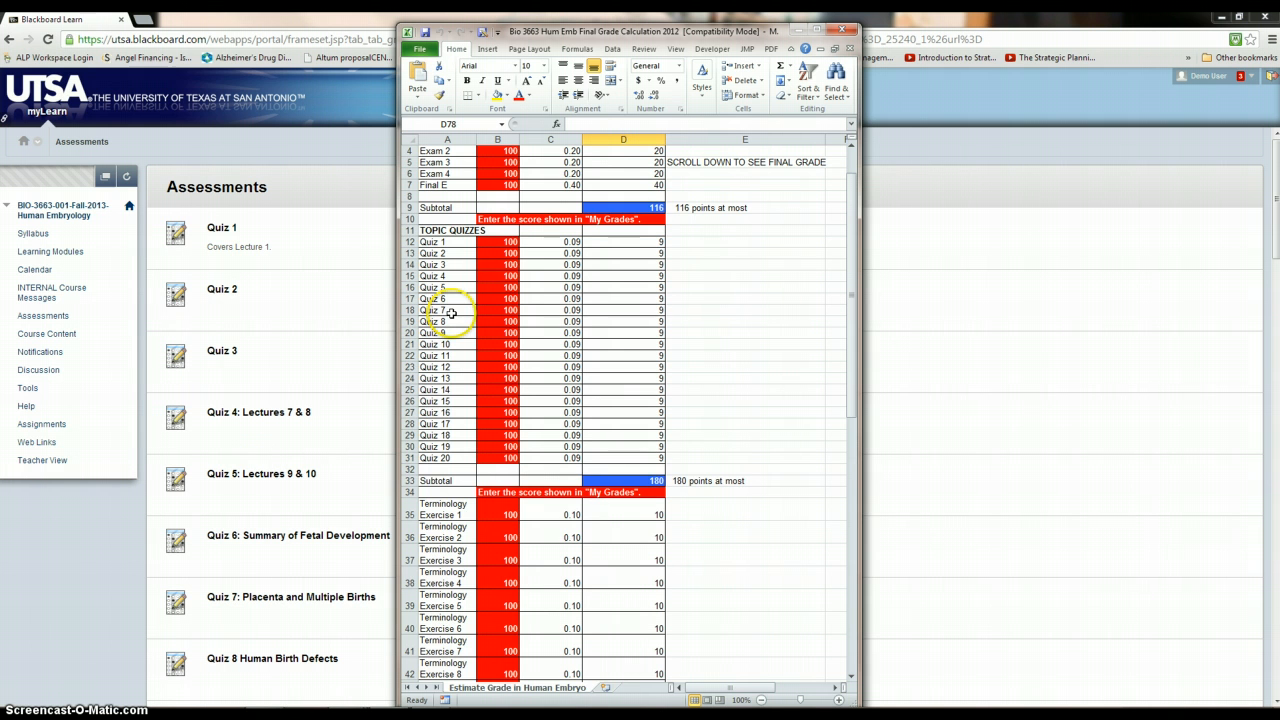
scroll("up", 3)
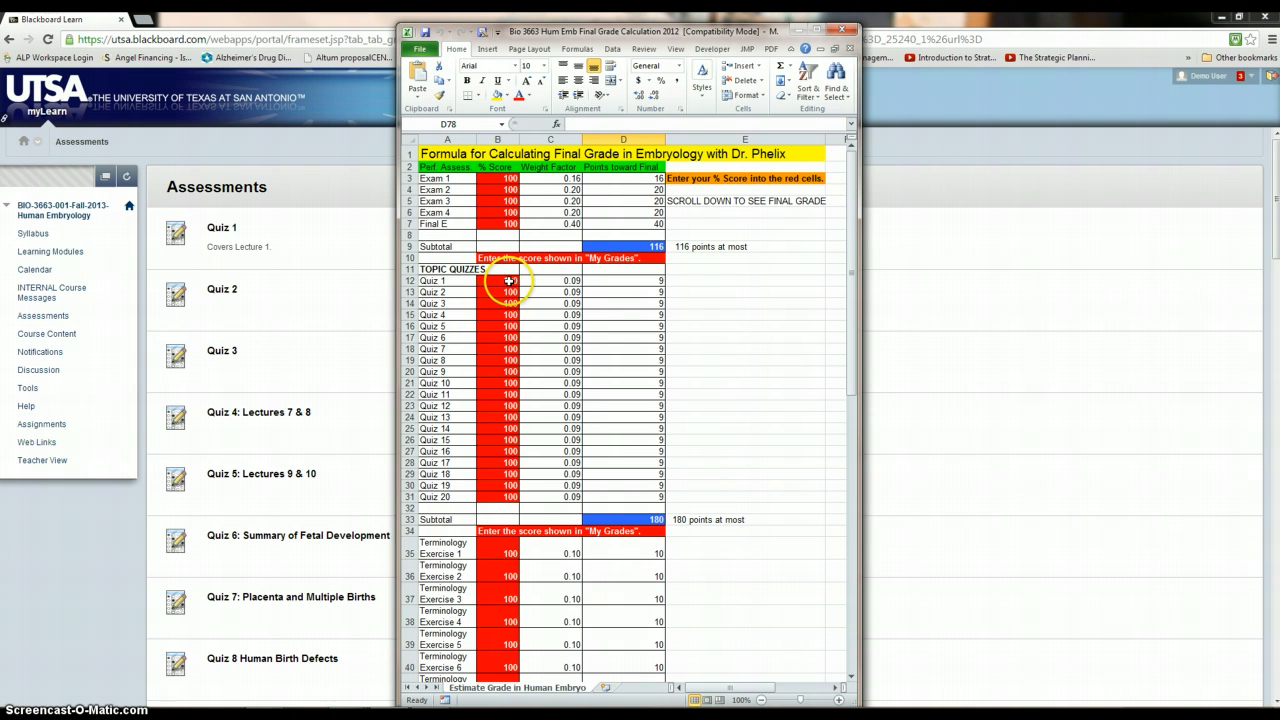
mouse_move(241, 601)
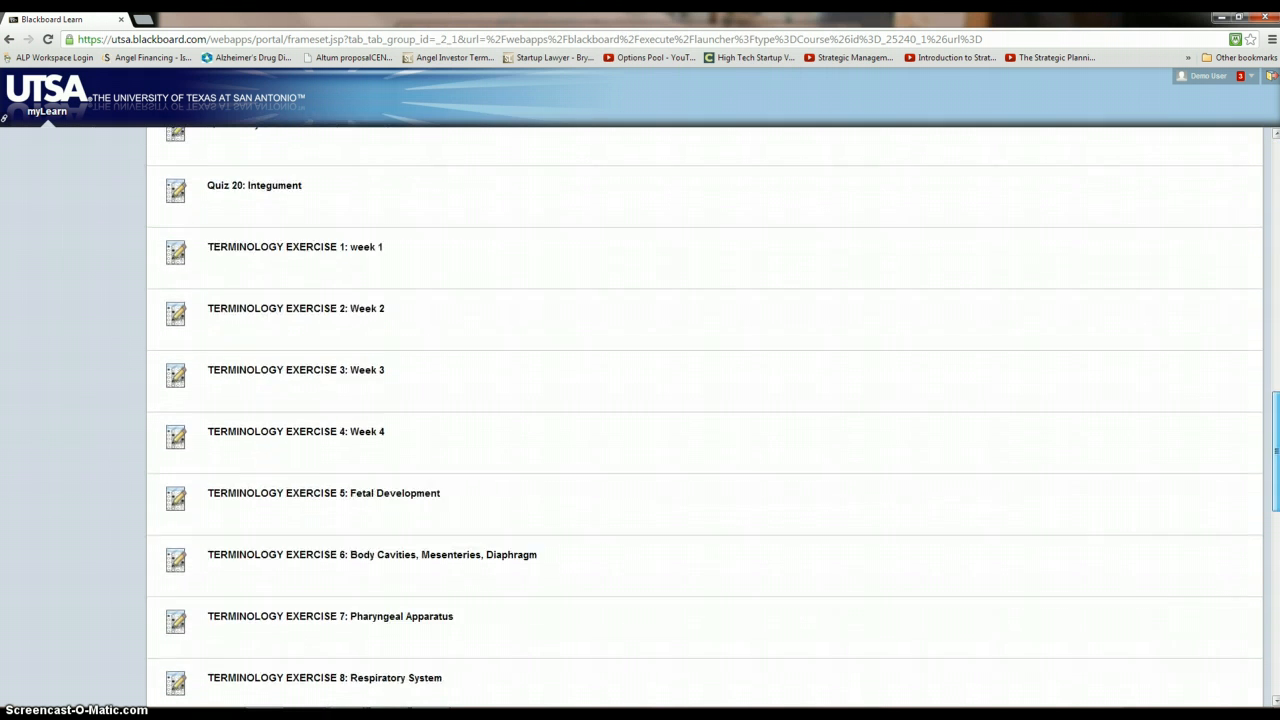
Scroll the Assessments list past the quizzes to Terminology Exercises, Practicums and Terminology Quizzes.
scroll("up", 3)
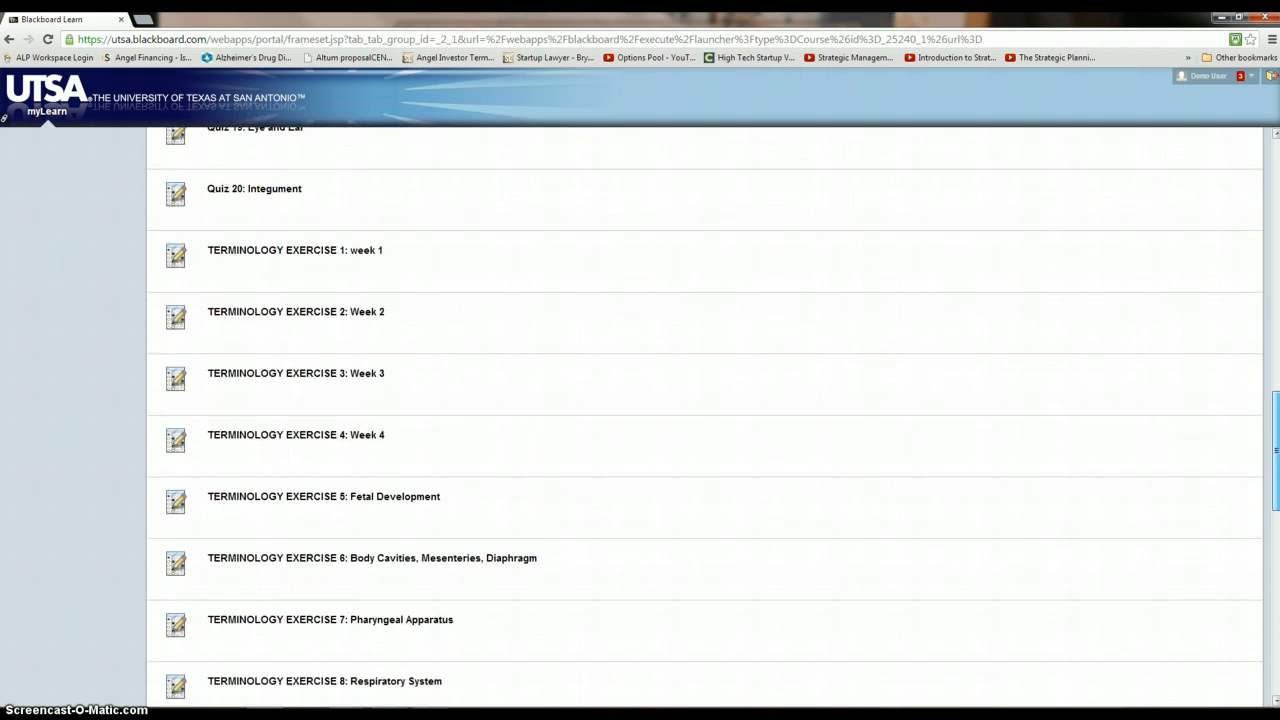
scroll("up", 3)
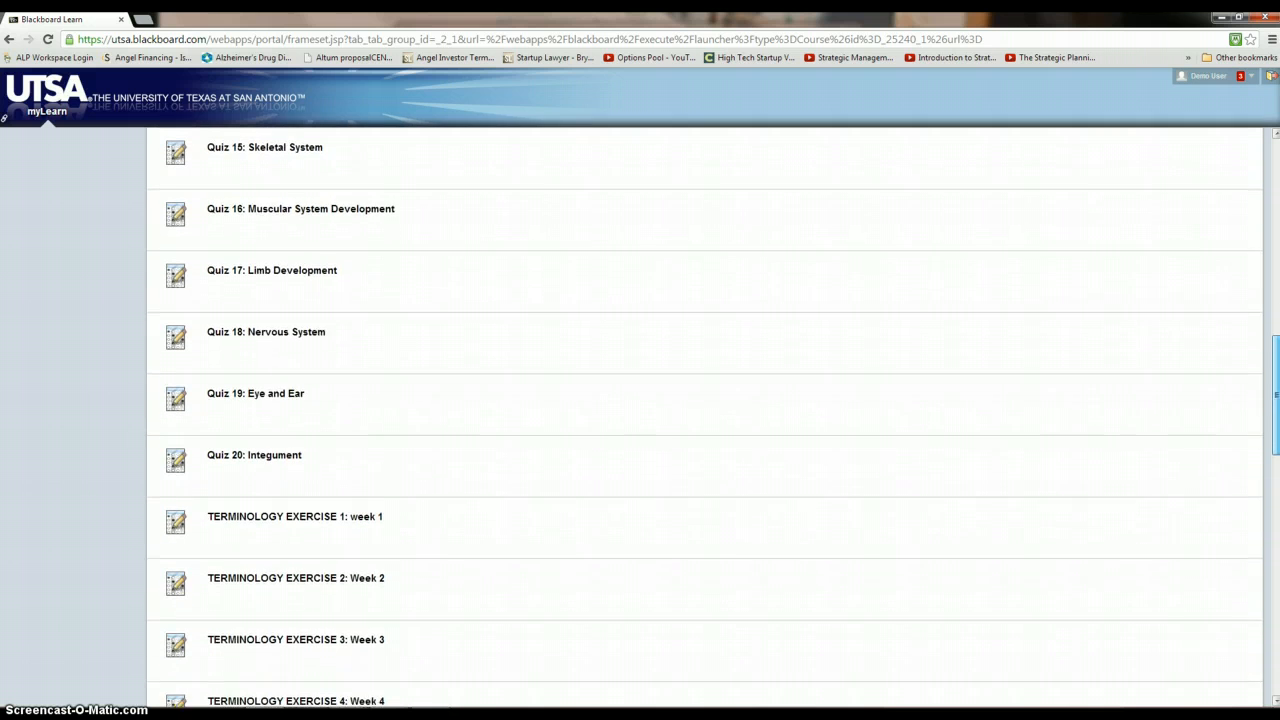
scroll("down", 3)
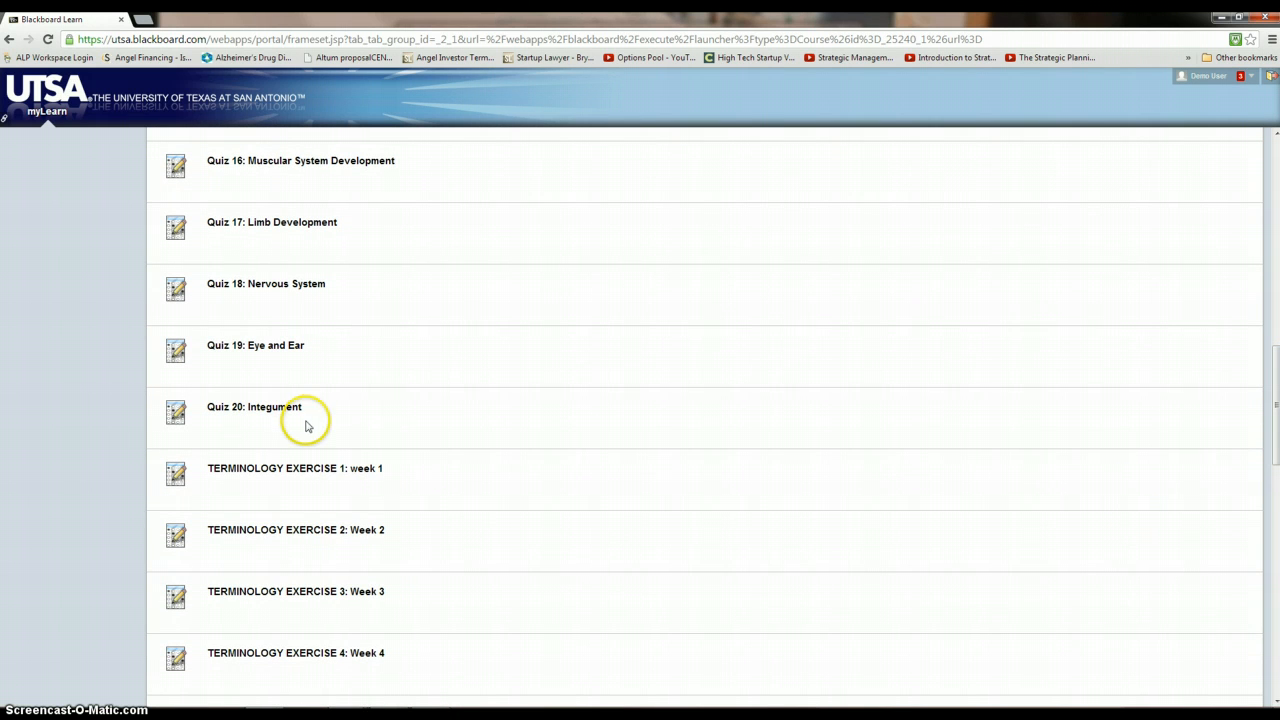
scroll("down", 3)
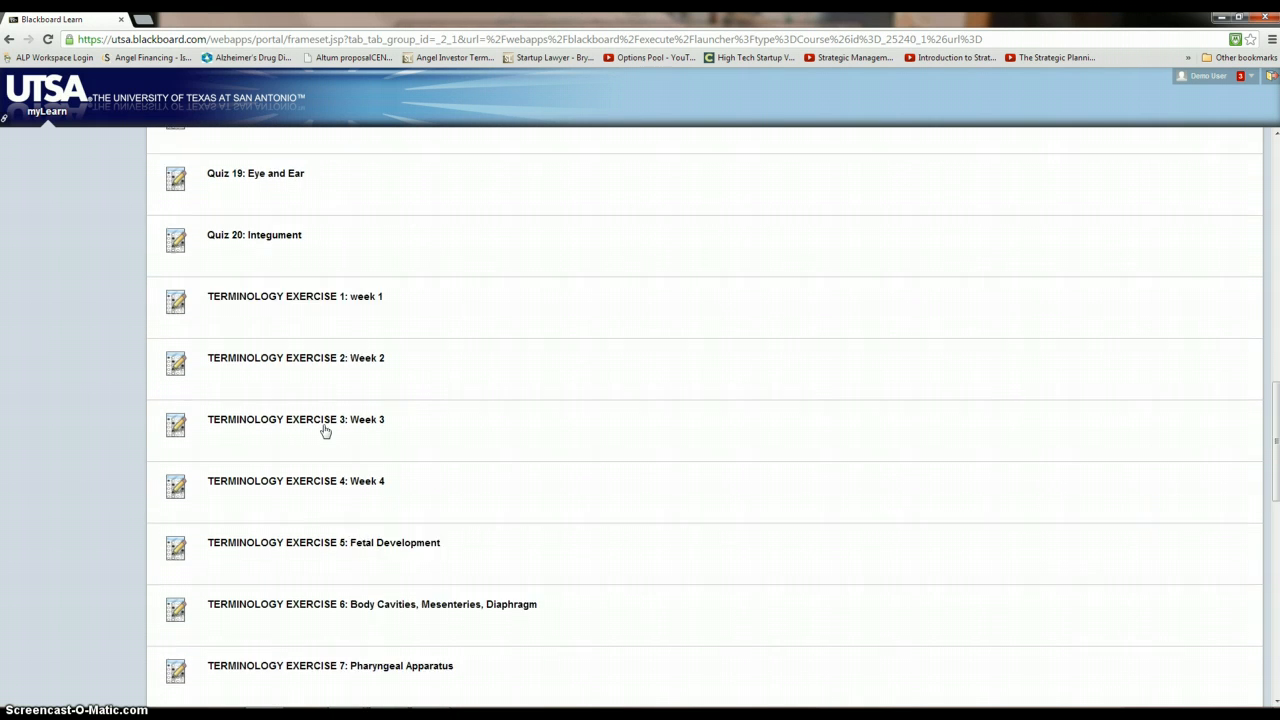
scroll("down", 3)
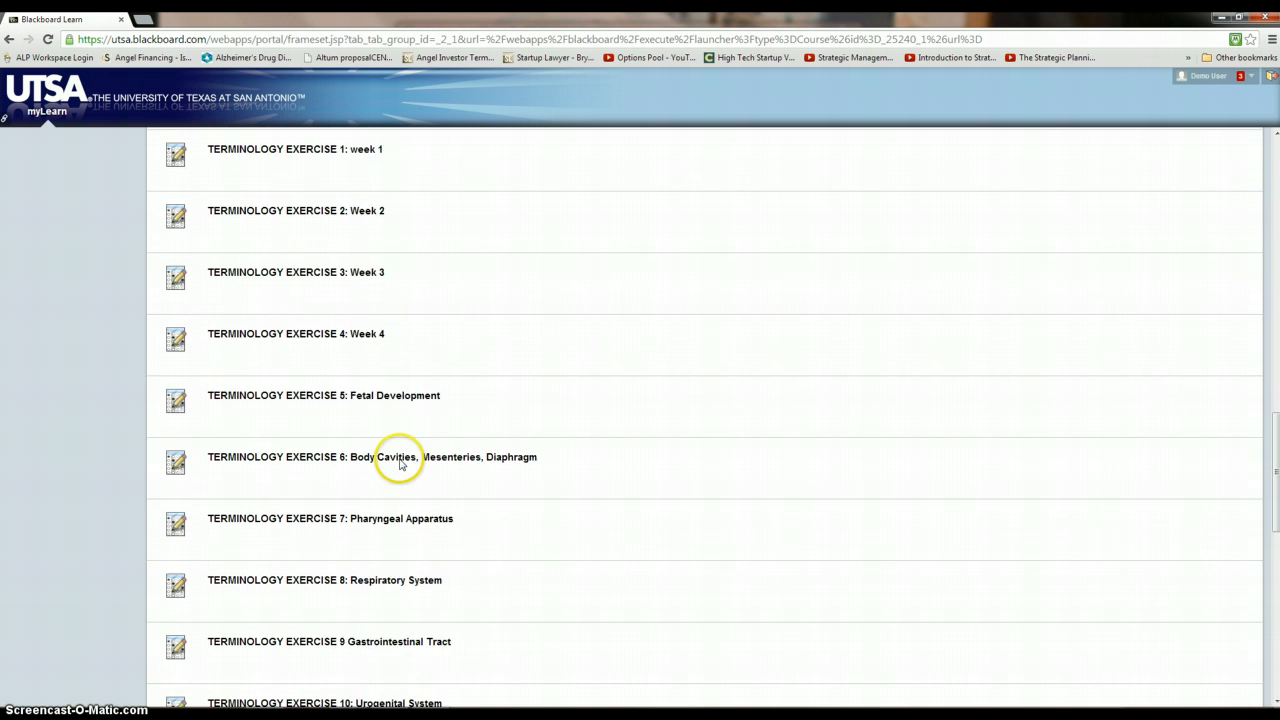
scroll("down", 3)
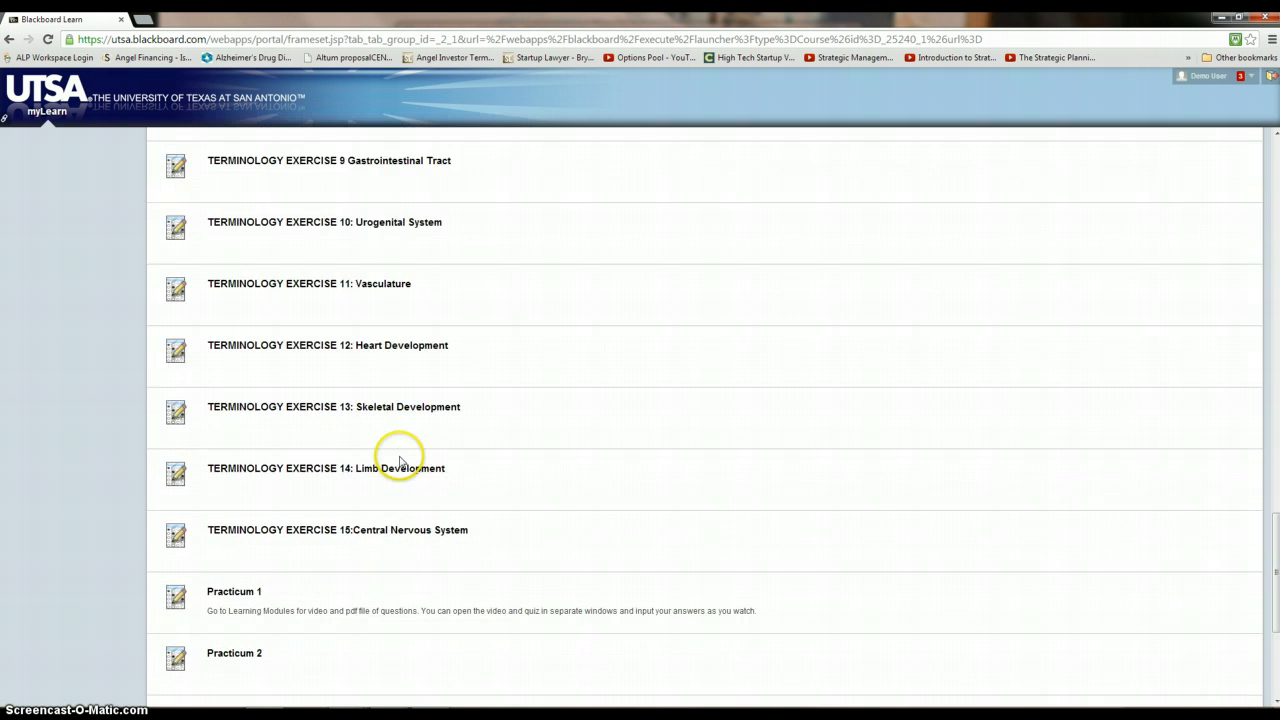
mouse_move(406, 547)
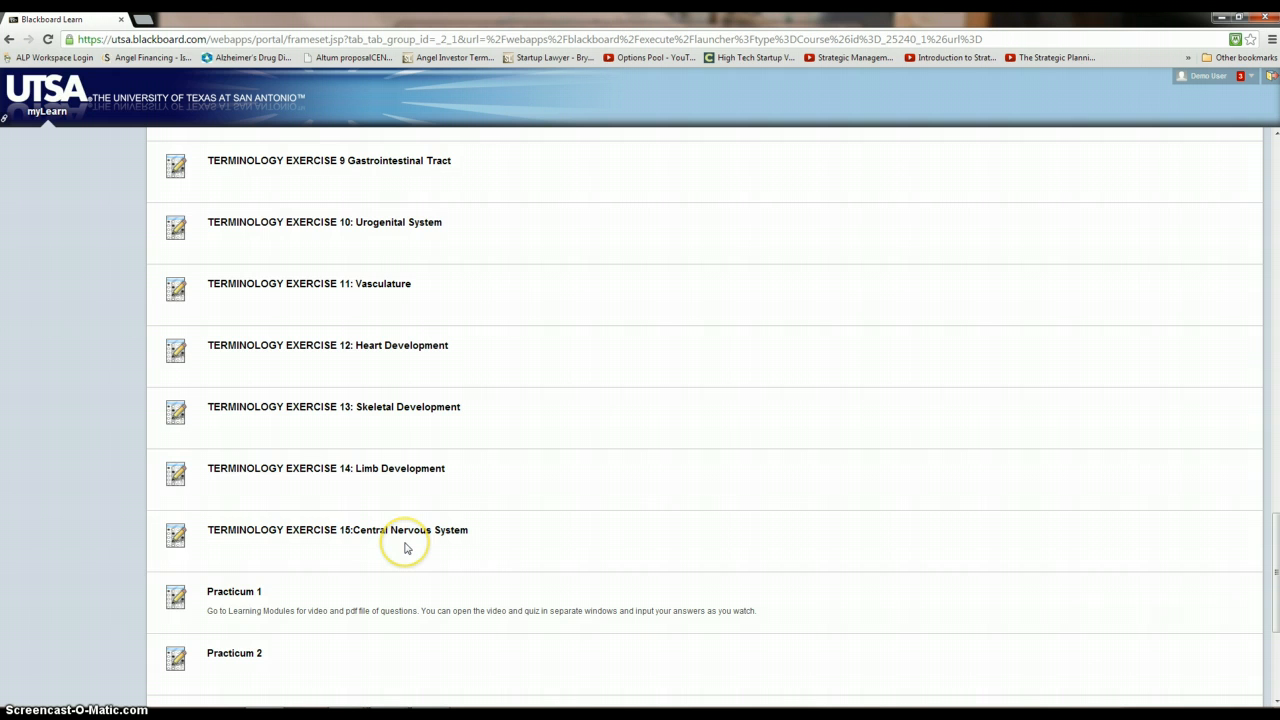
scroll("down", 3)
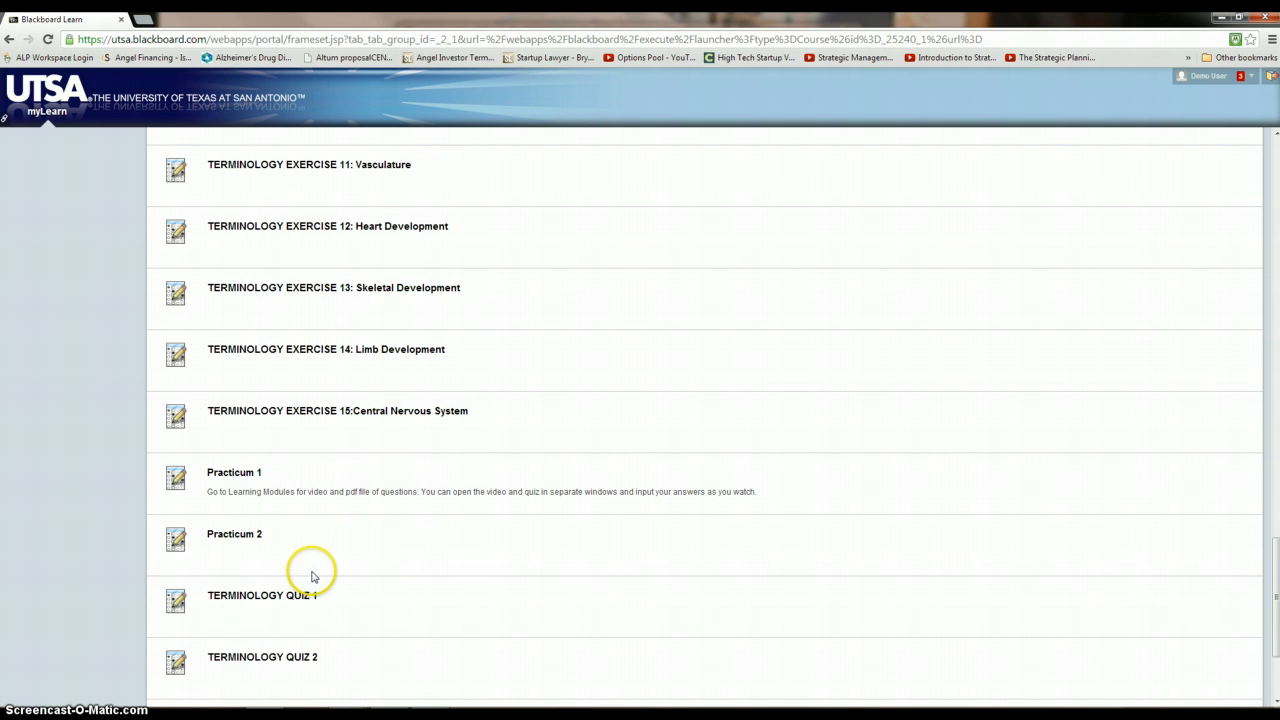
scroll("down", 3)
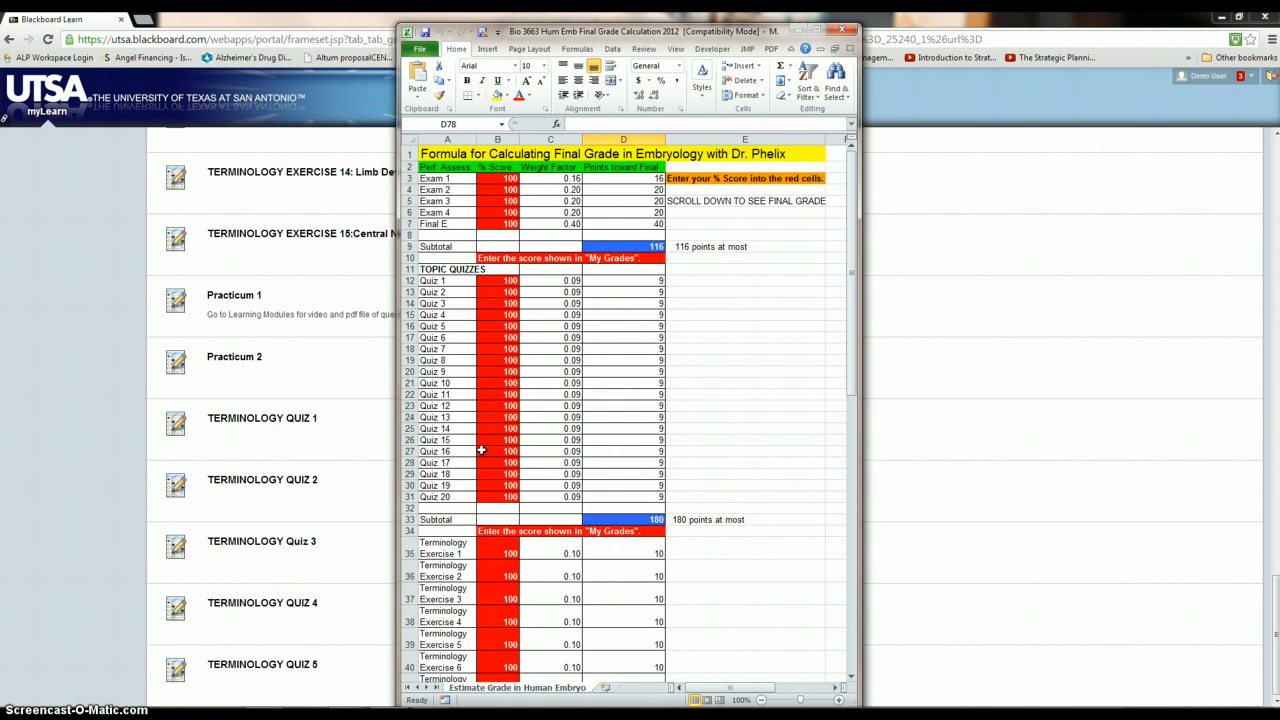
mouse_move(517, 417)
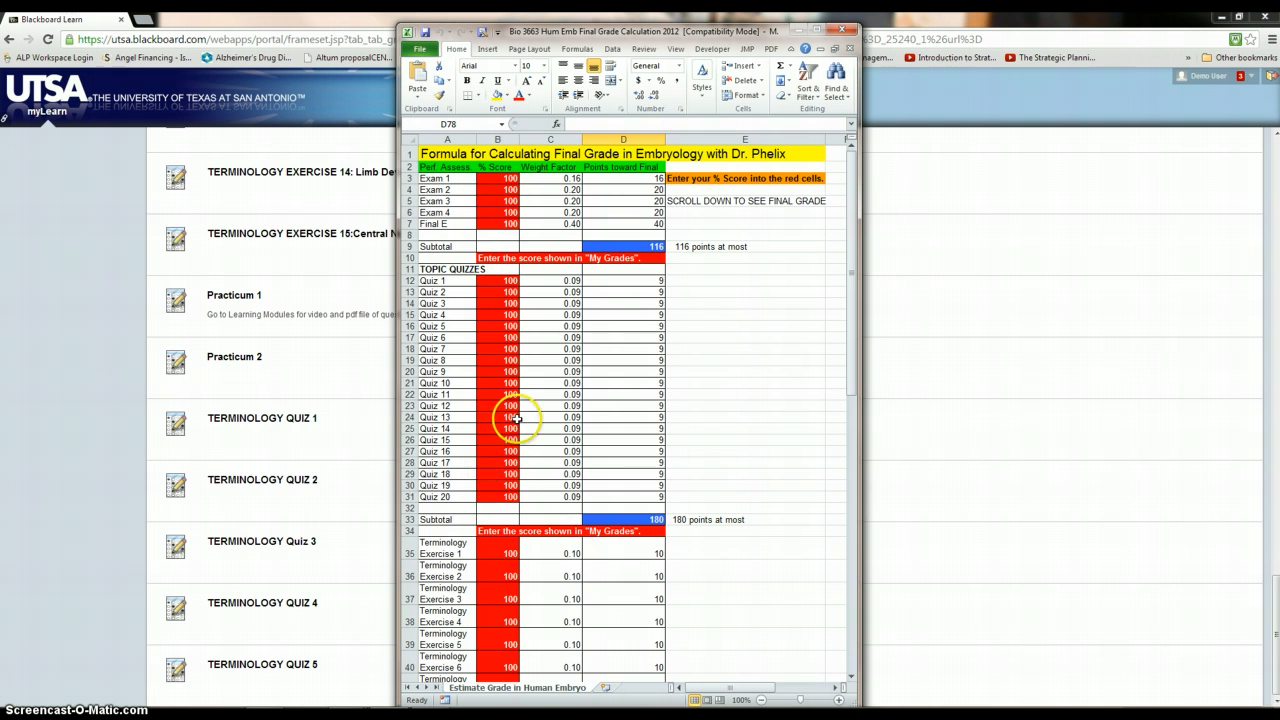
mouse_move(493, 450)
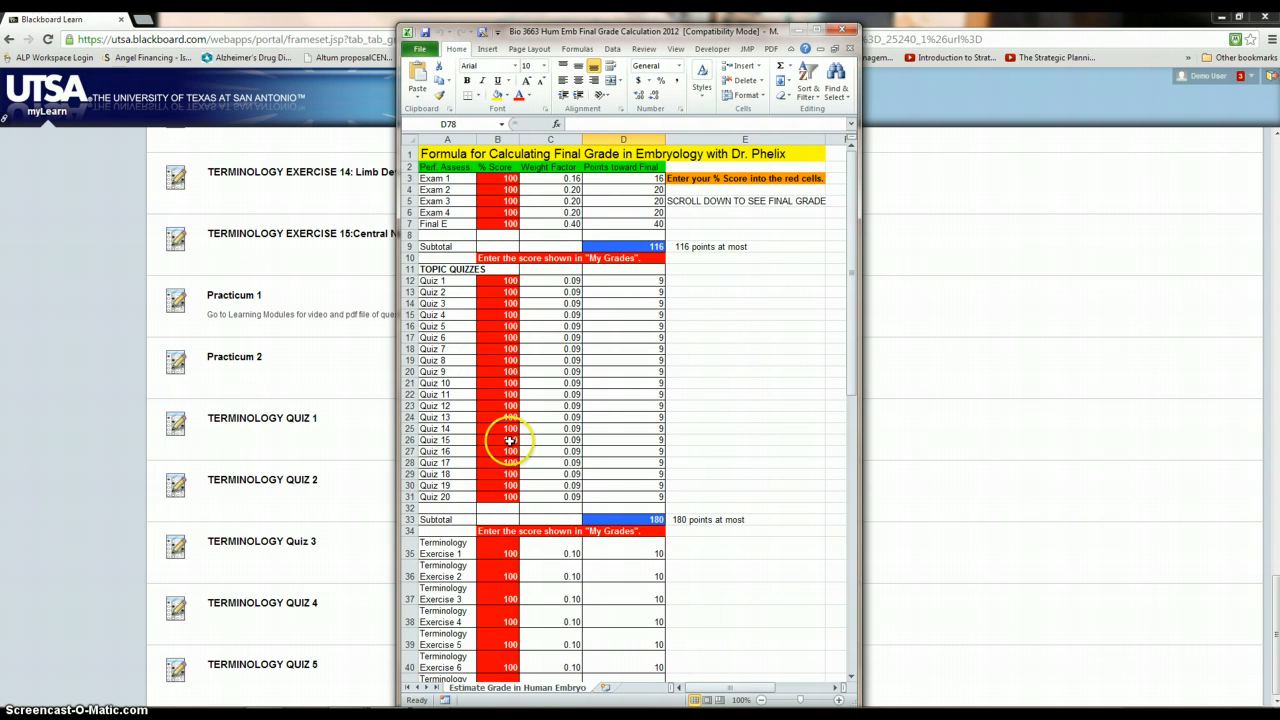
Scroll the grade calculator to the Final Grade row: 523 points, 104.6 percent, letter grade A.
scroll("down", 3)
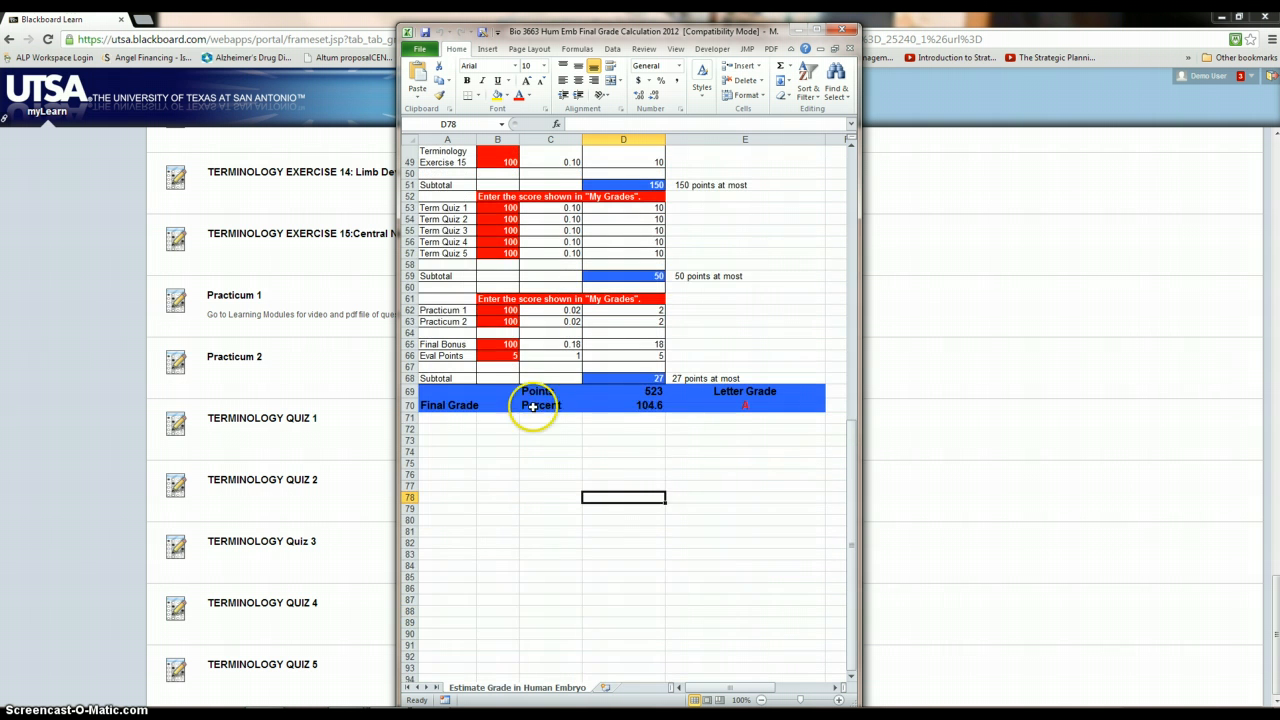
mouse_move(741, 405)
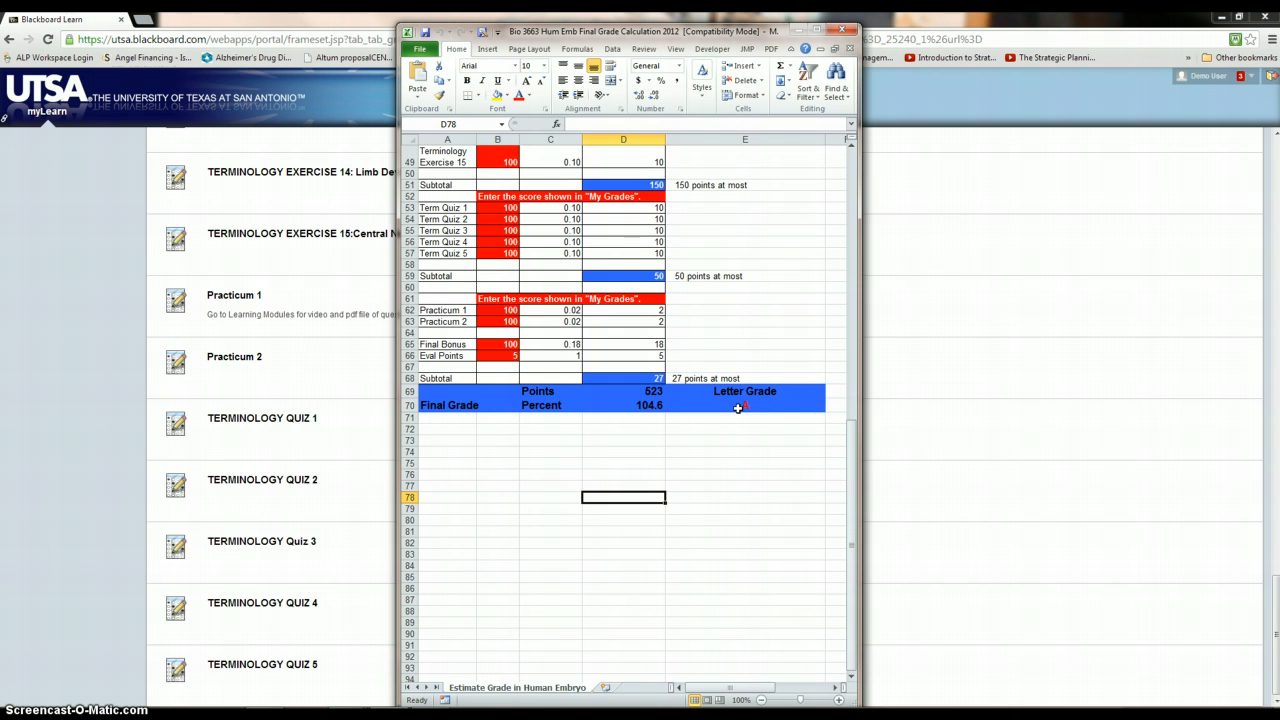
mouse_move(520, 328)
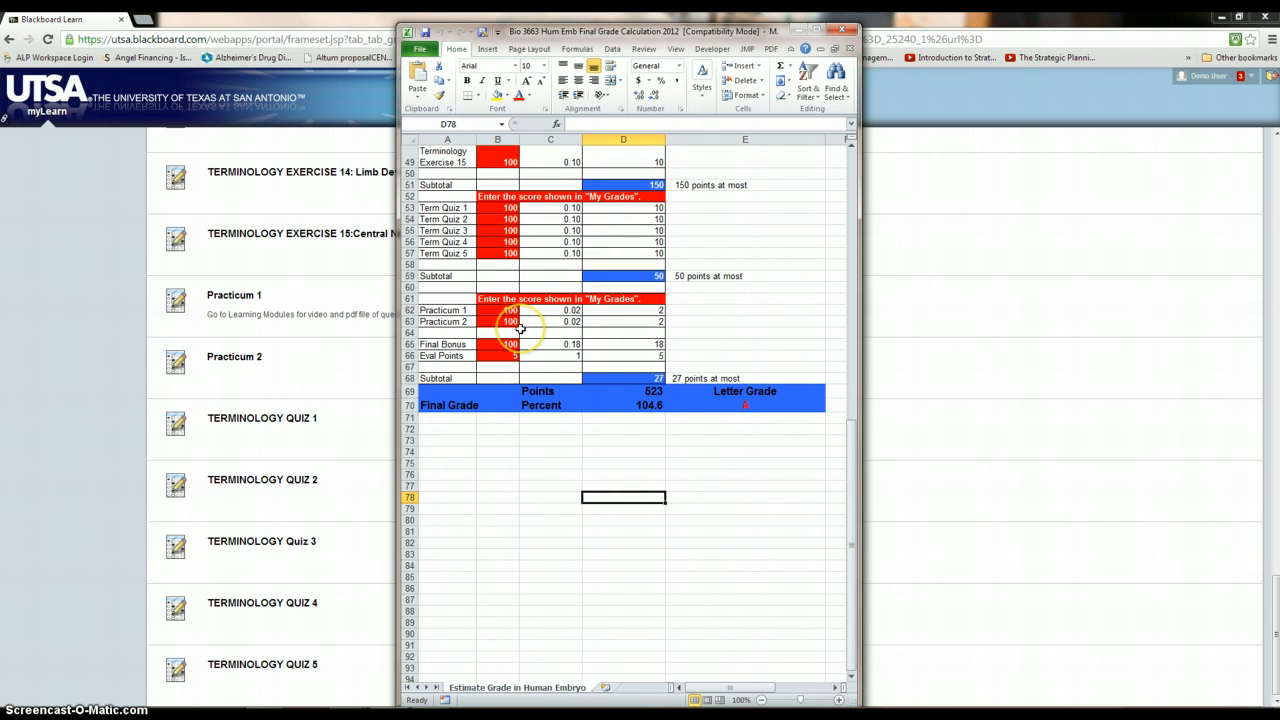
mouse_move(442, 344)
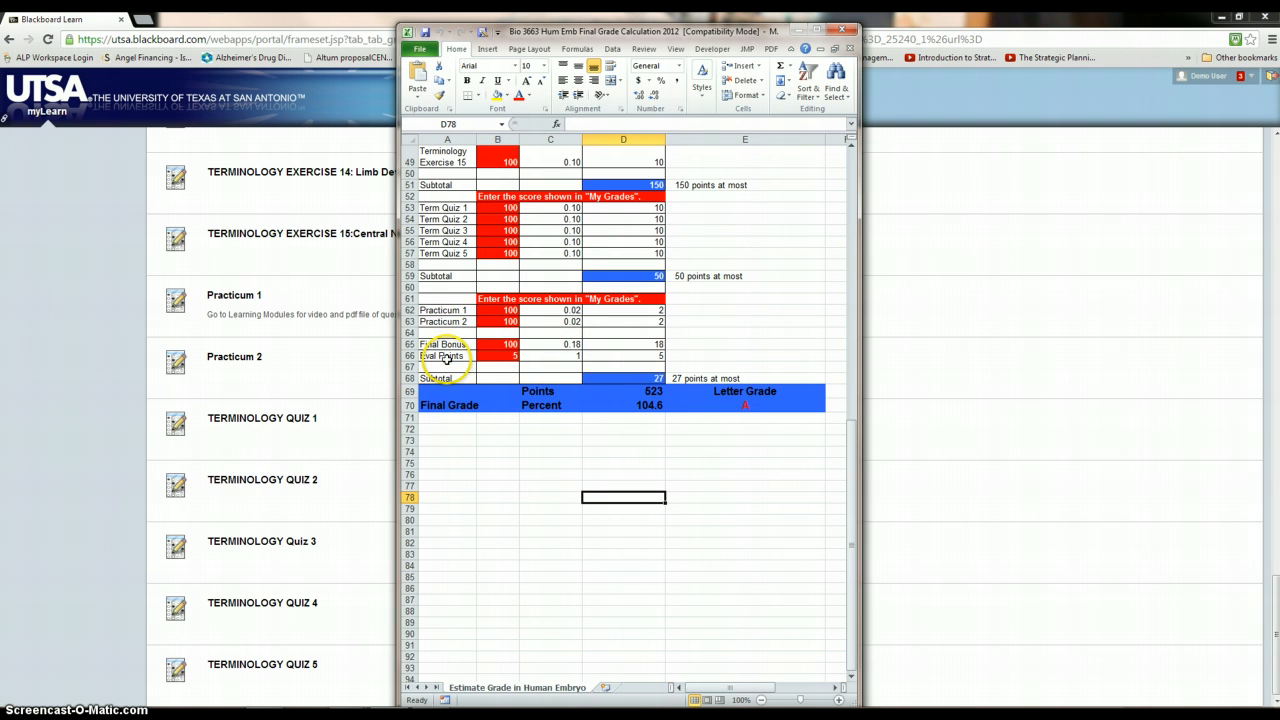
mouse_move(535, 360)
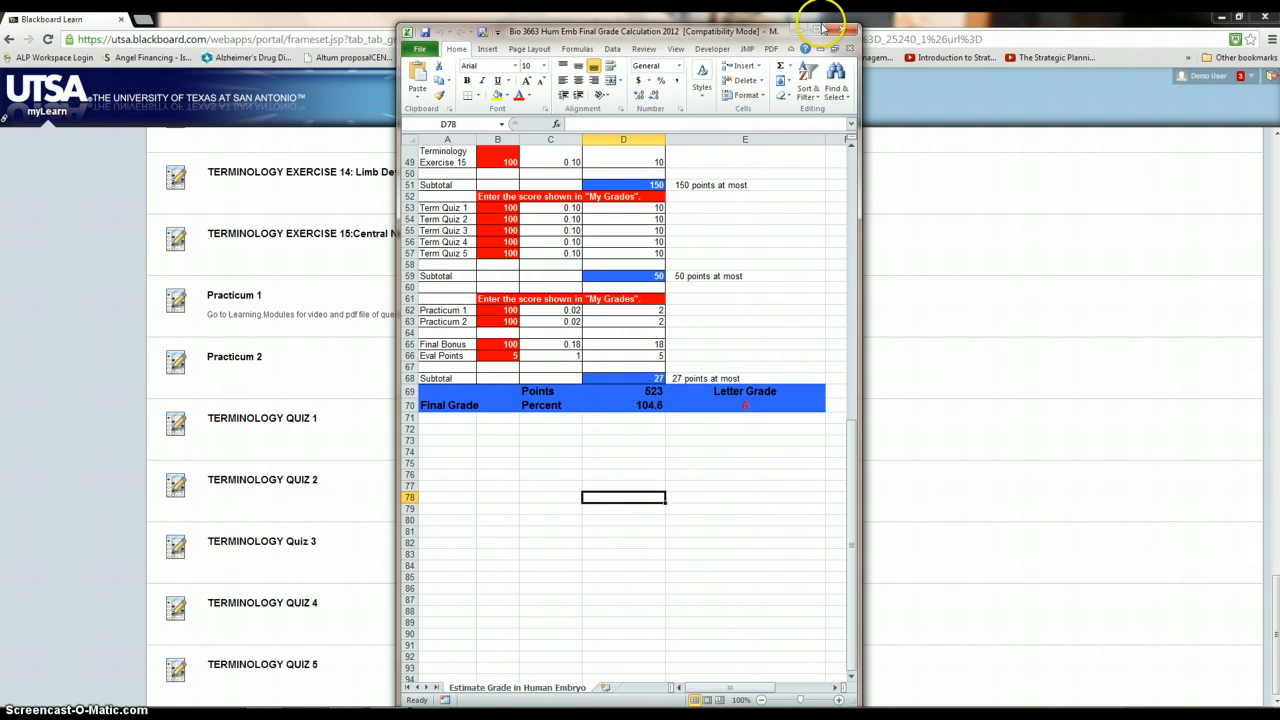
Close the grade calculator workbook and open the Glossary terminology PDF files module's First Week glossary.
left_click(817, 31)
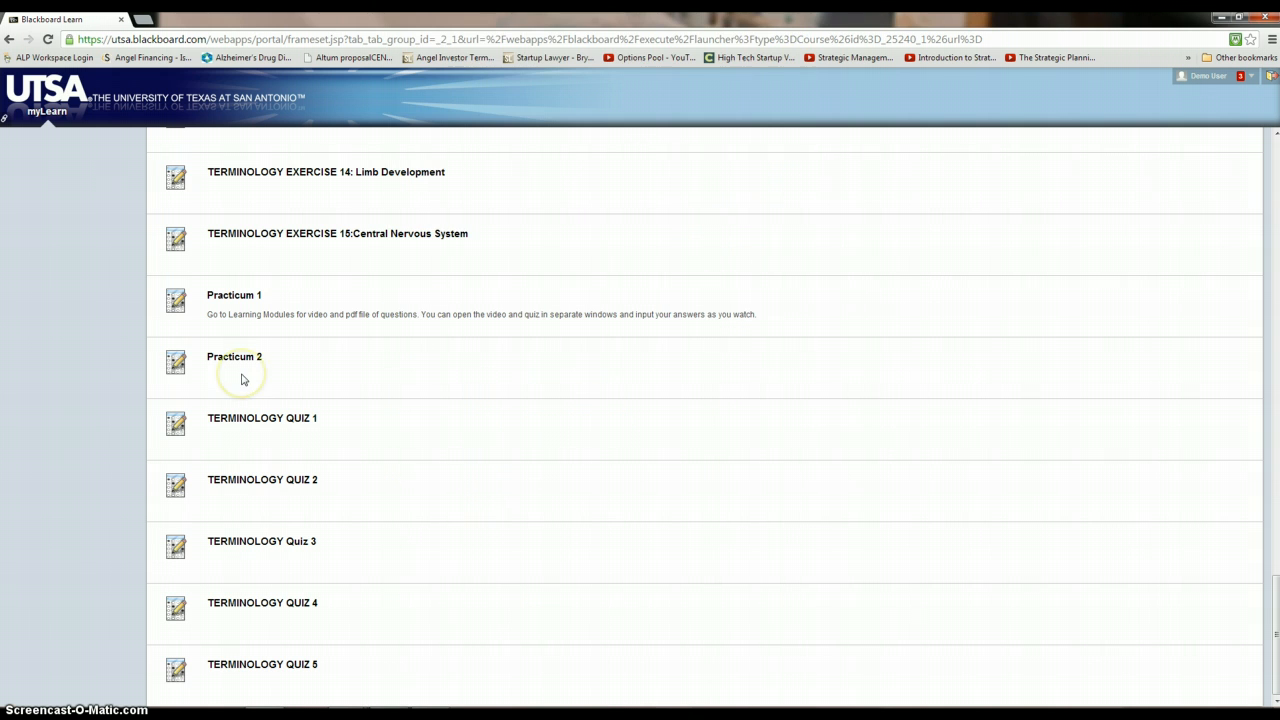
scroll("up", 3)
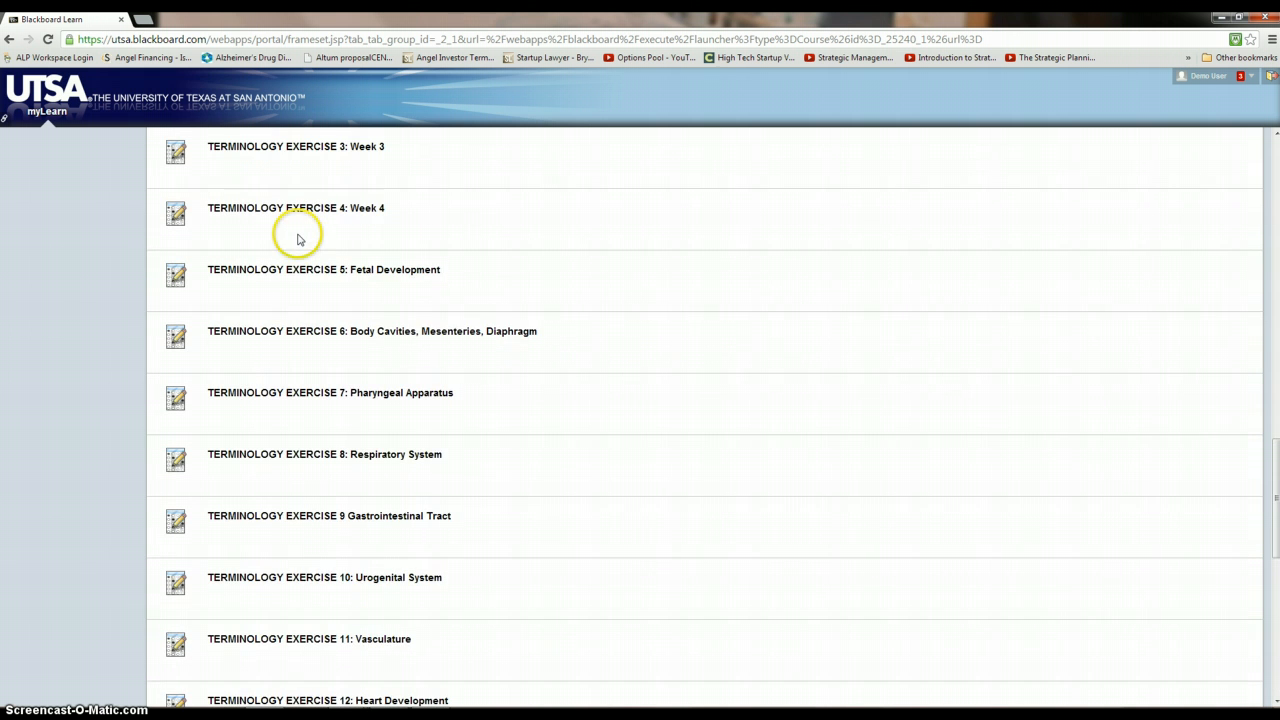
left_click(43, 315)
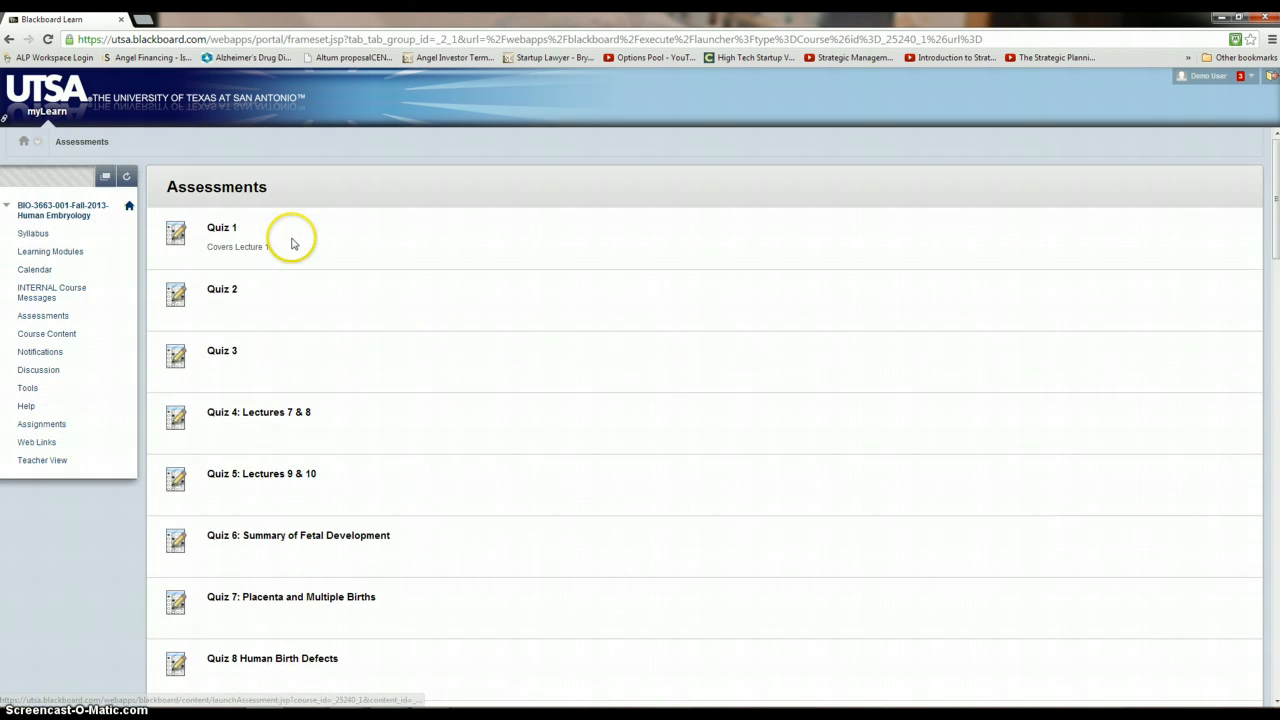
mouse_move(50, 251)
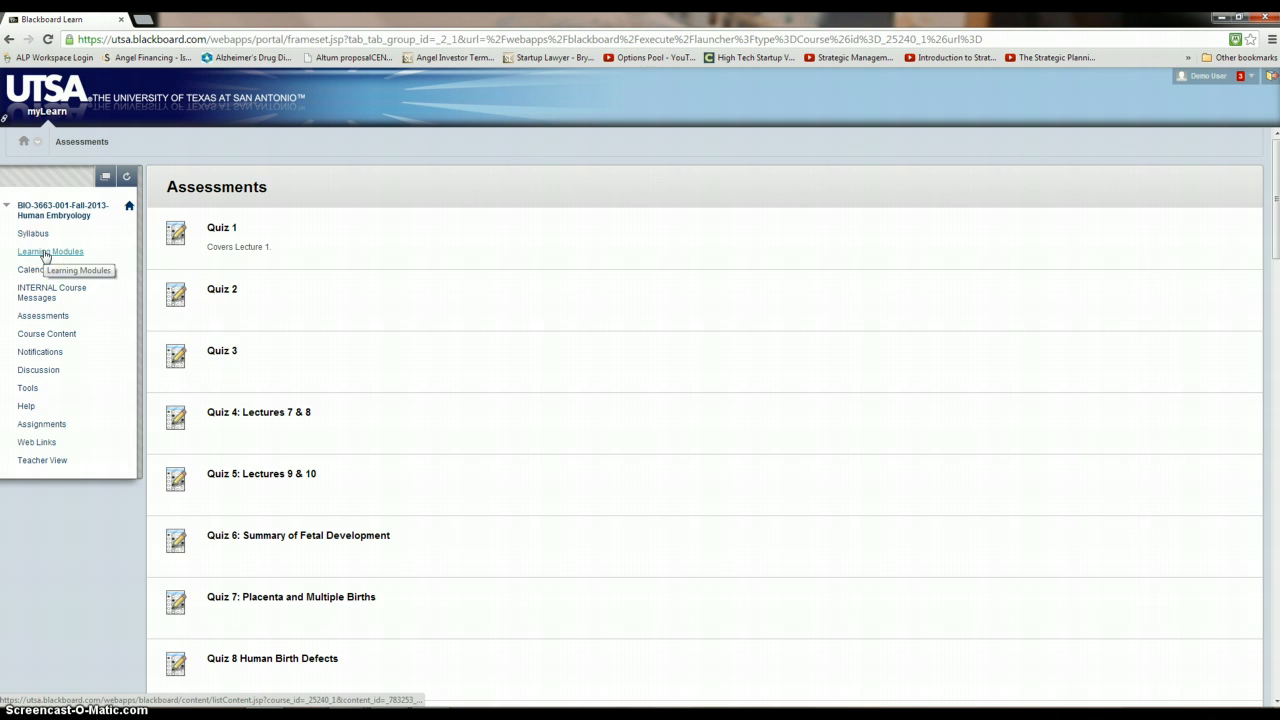
left_click(50, 251)
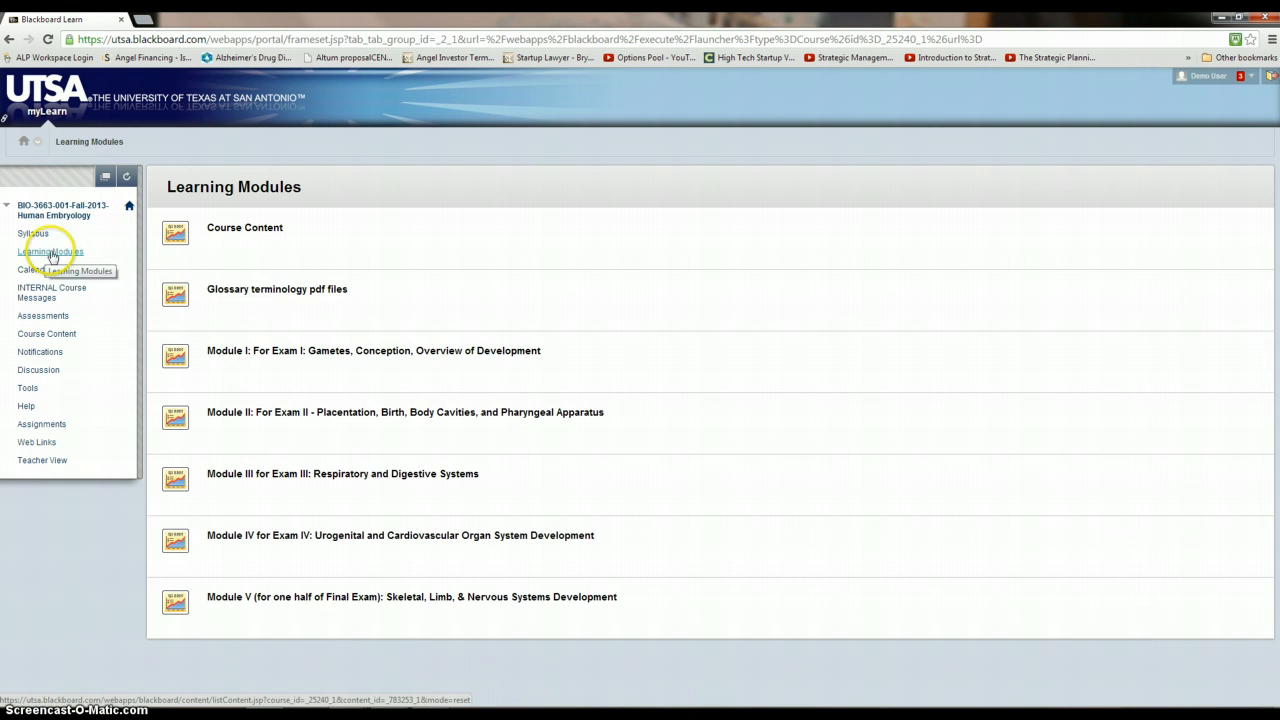
mouse_move(265, 620)
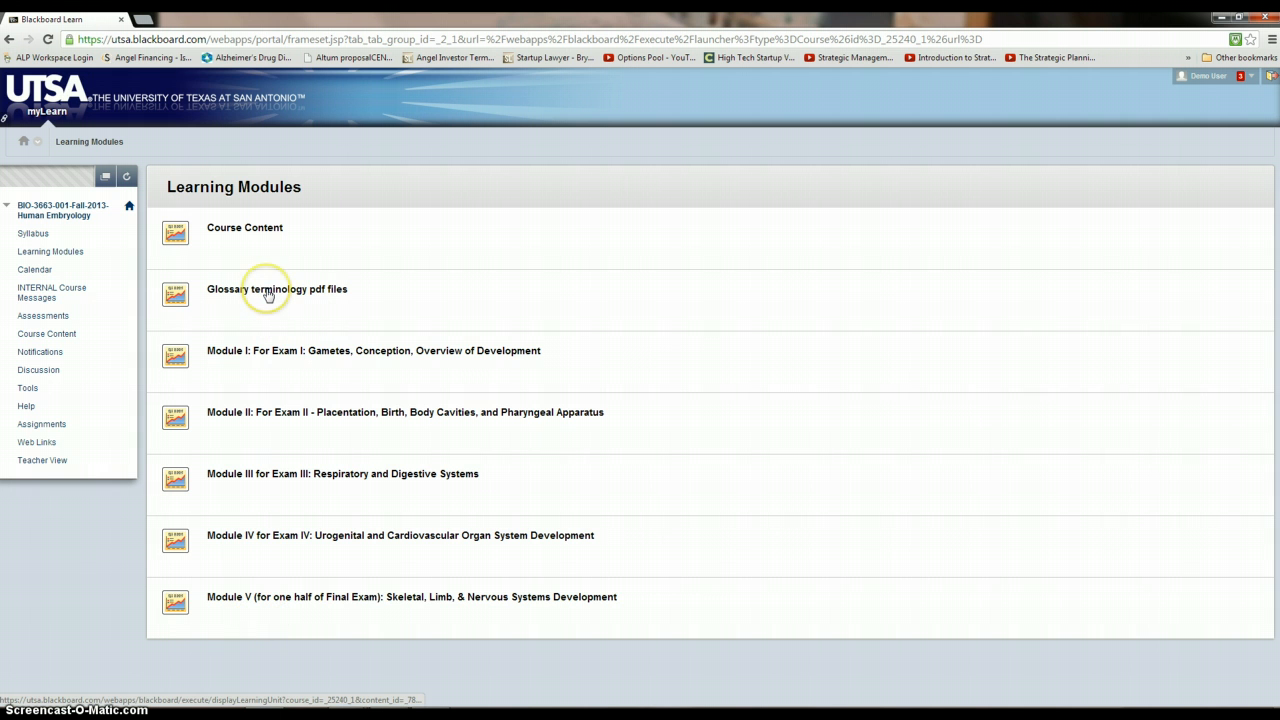
left_click(277, 289)
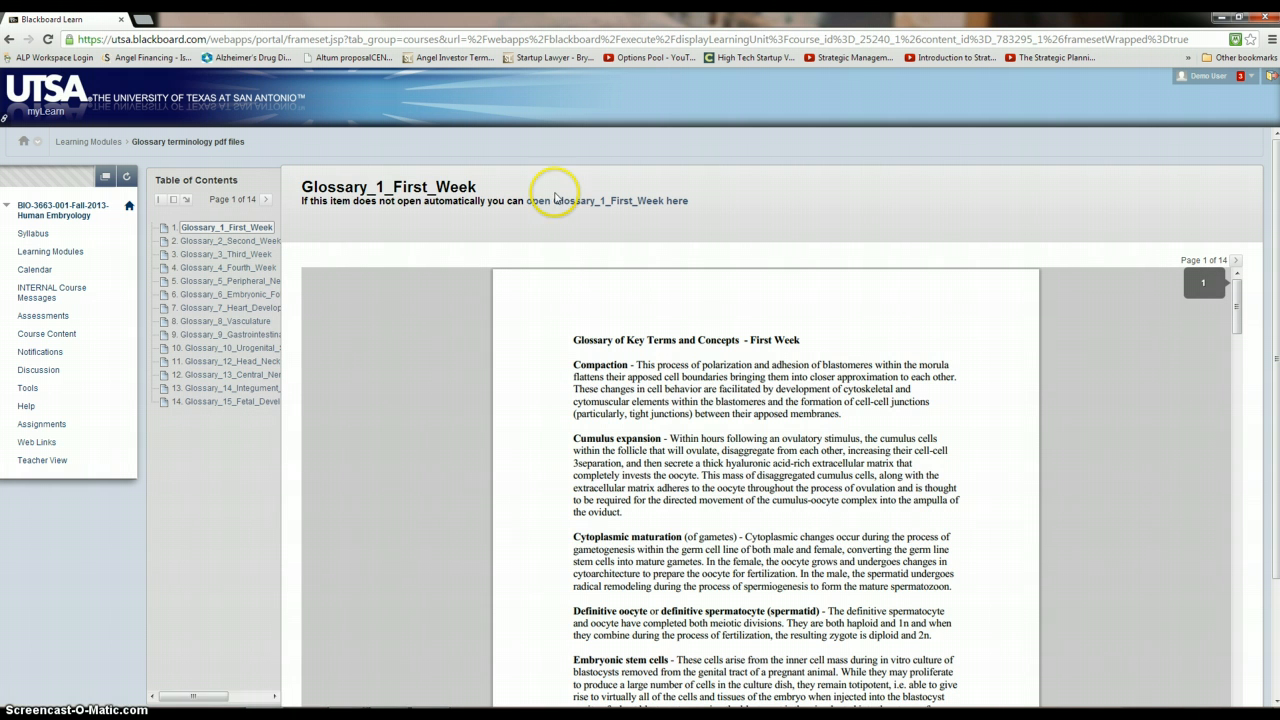
View Glossary_1_First_Week as a standalone PDF tab, then return to the course glossary page.
left_click(614, 200)
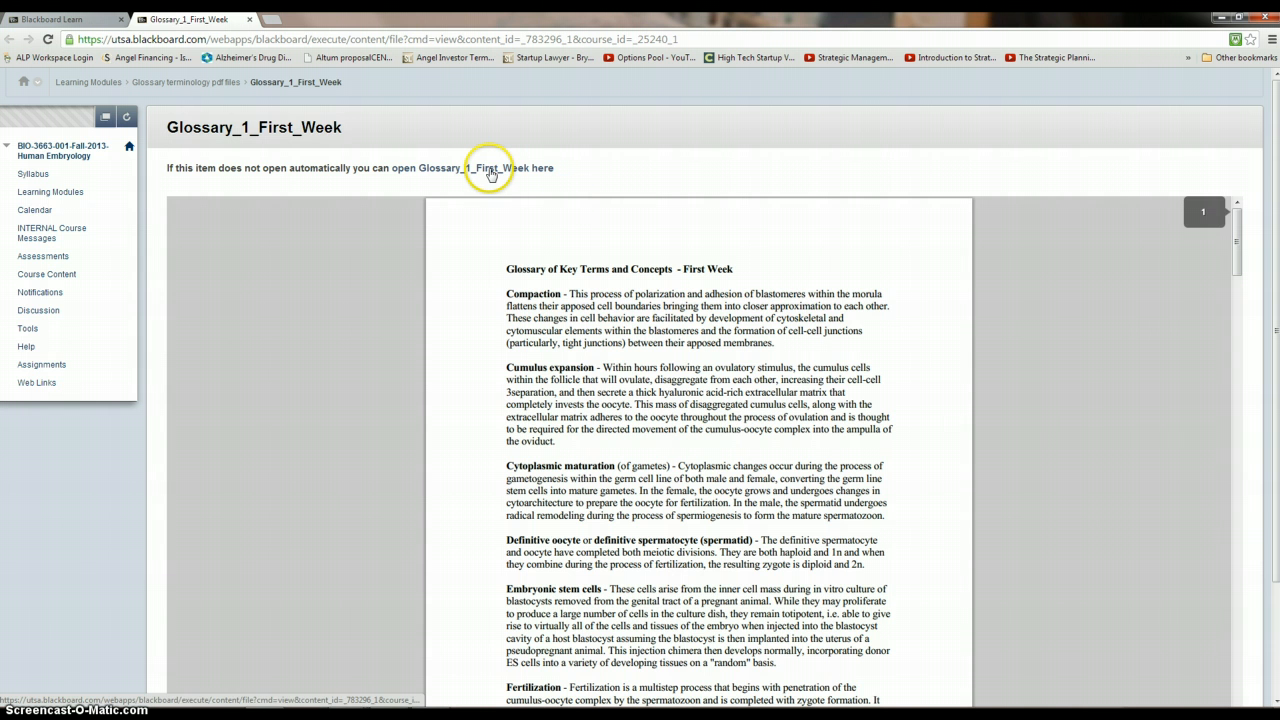
left_click(490, 167)
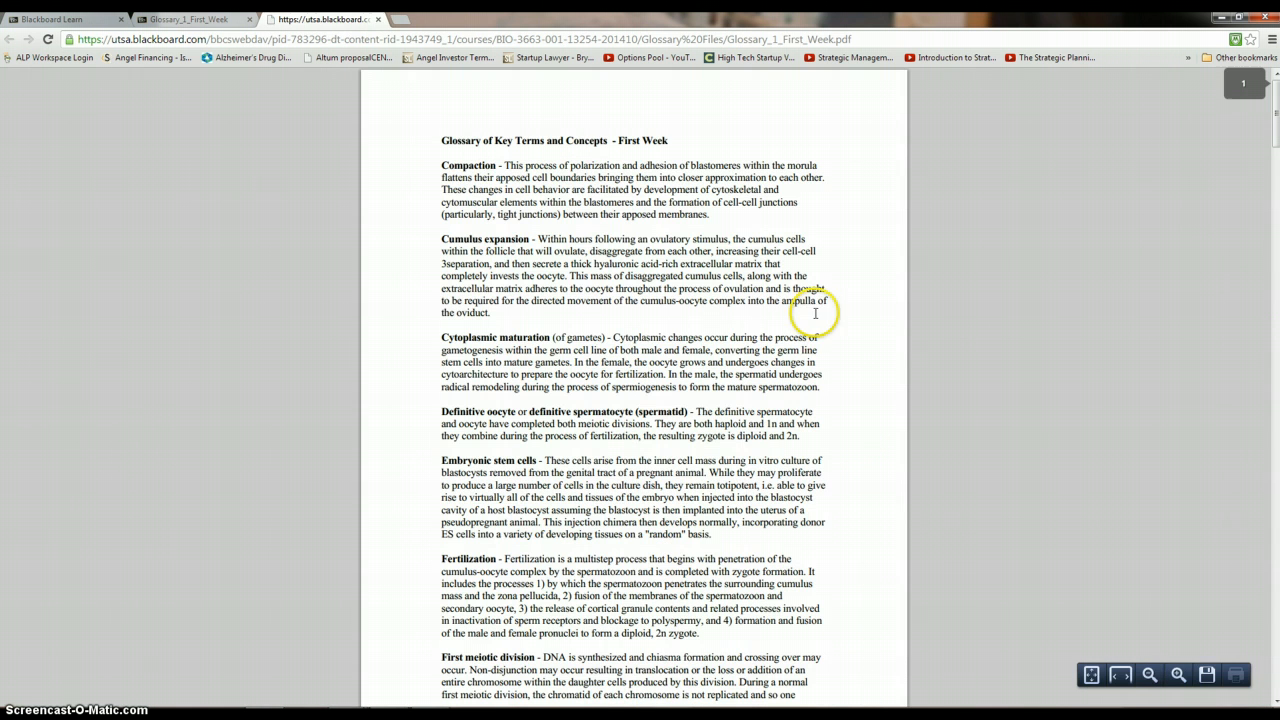
left_click(187, 19)
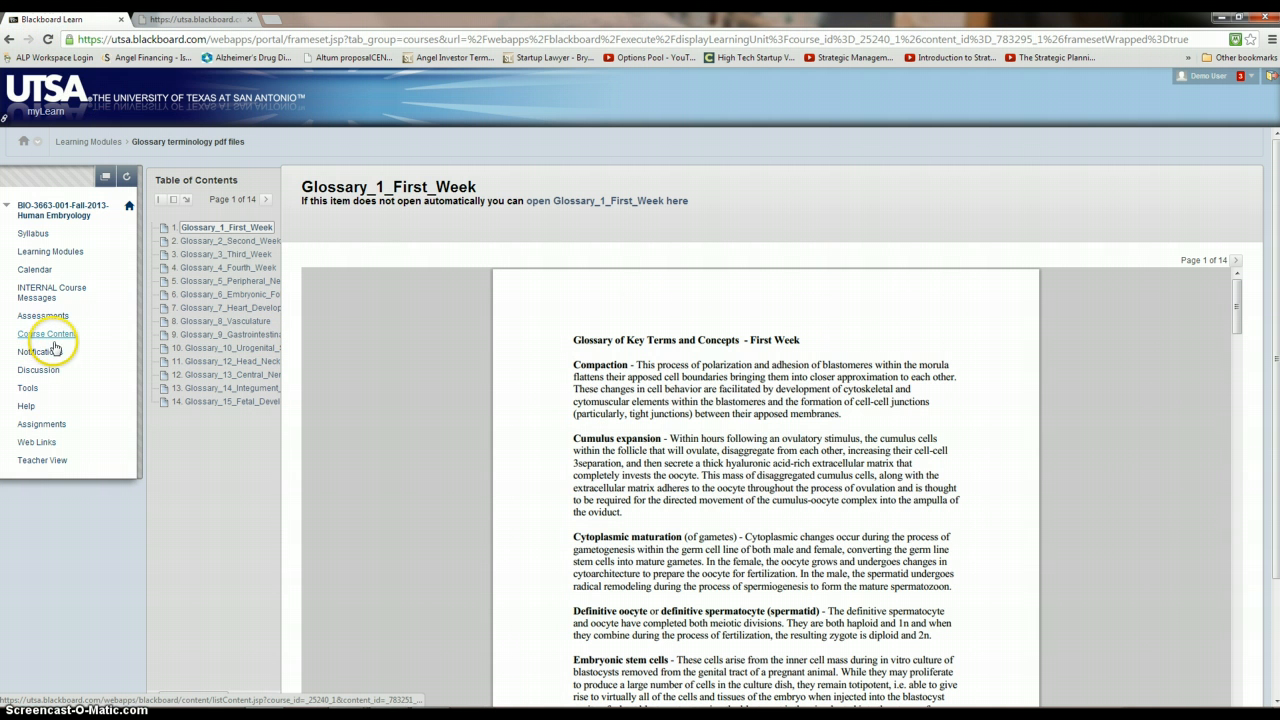
Open TERMINOLOGY EXERCISE 1: week 1 from Assessments beside the glossary PDF and begin it.
left_click(43, 315)
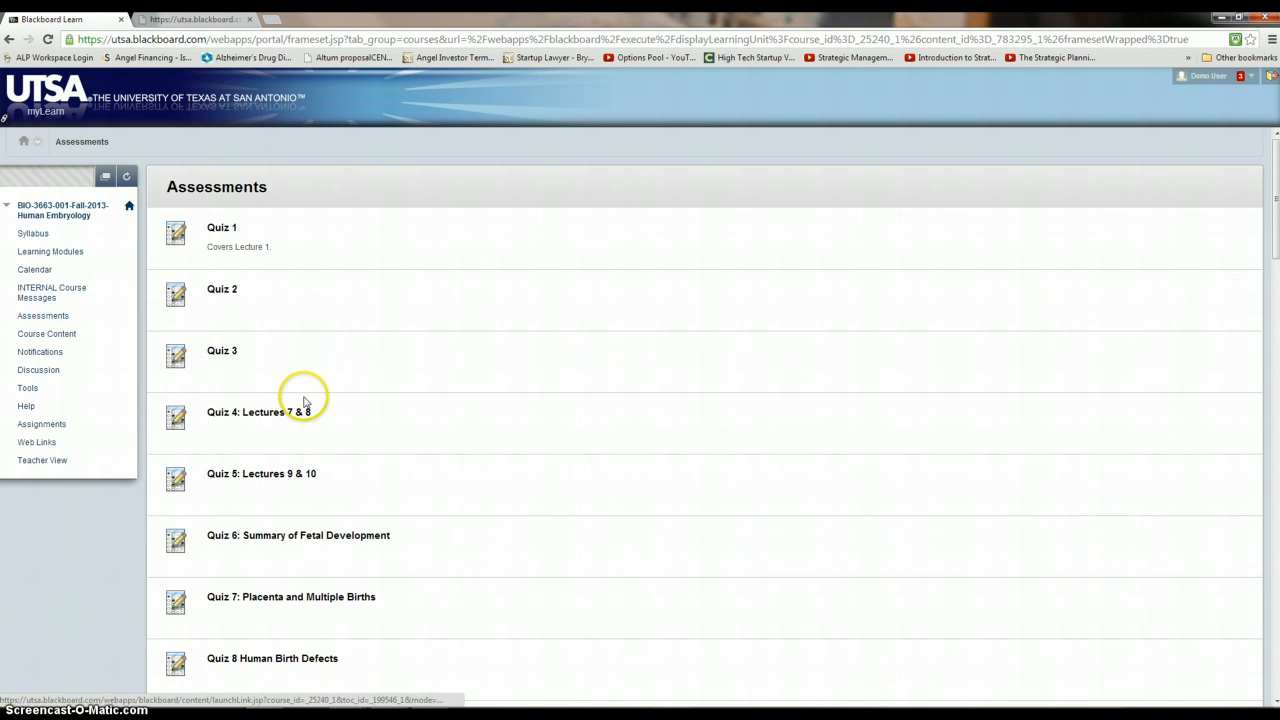
scroll("down", 3)
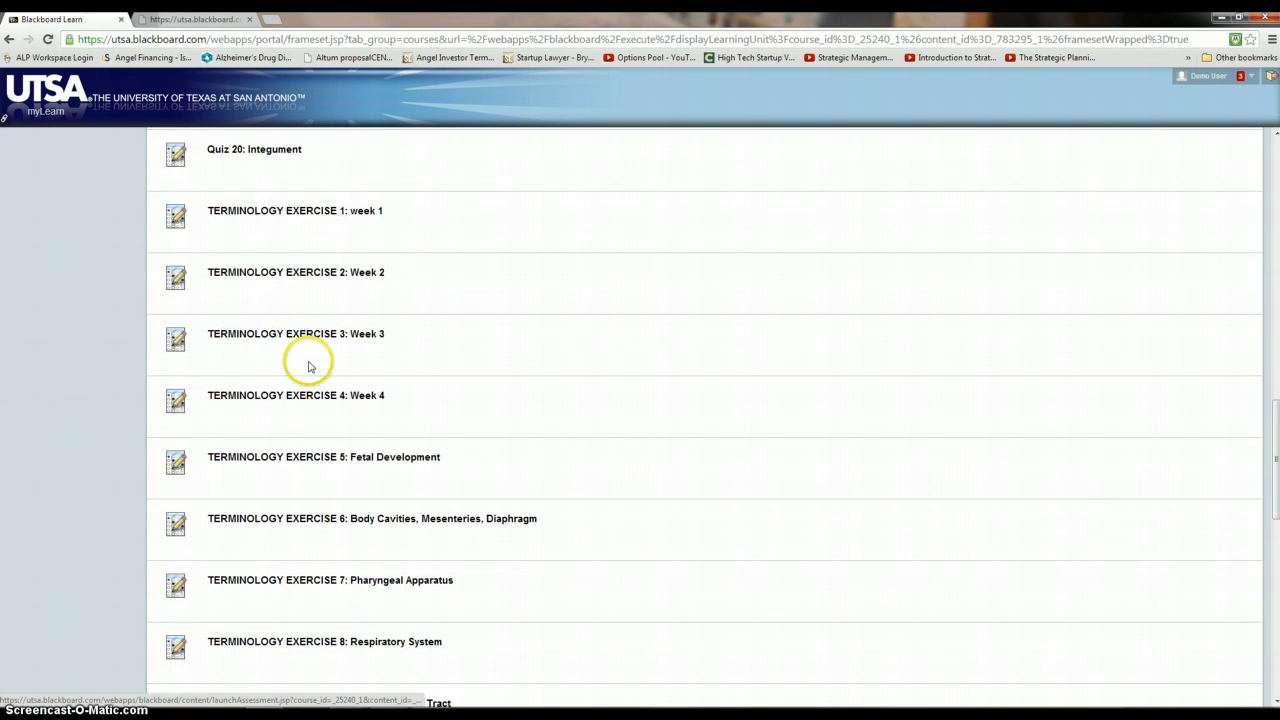
left_click(295, 210)
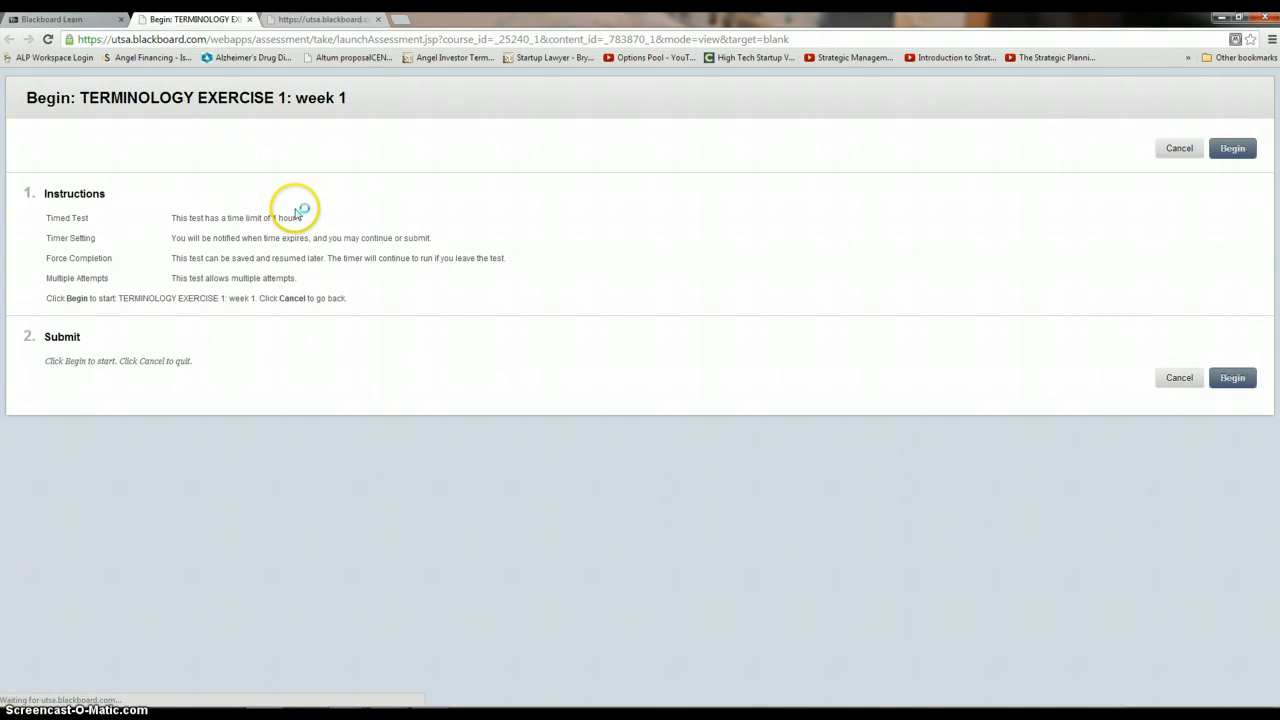
left_click(320, 19)
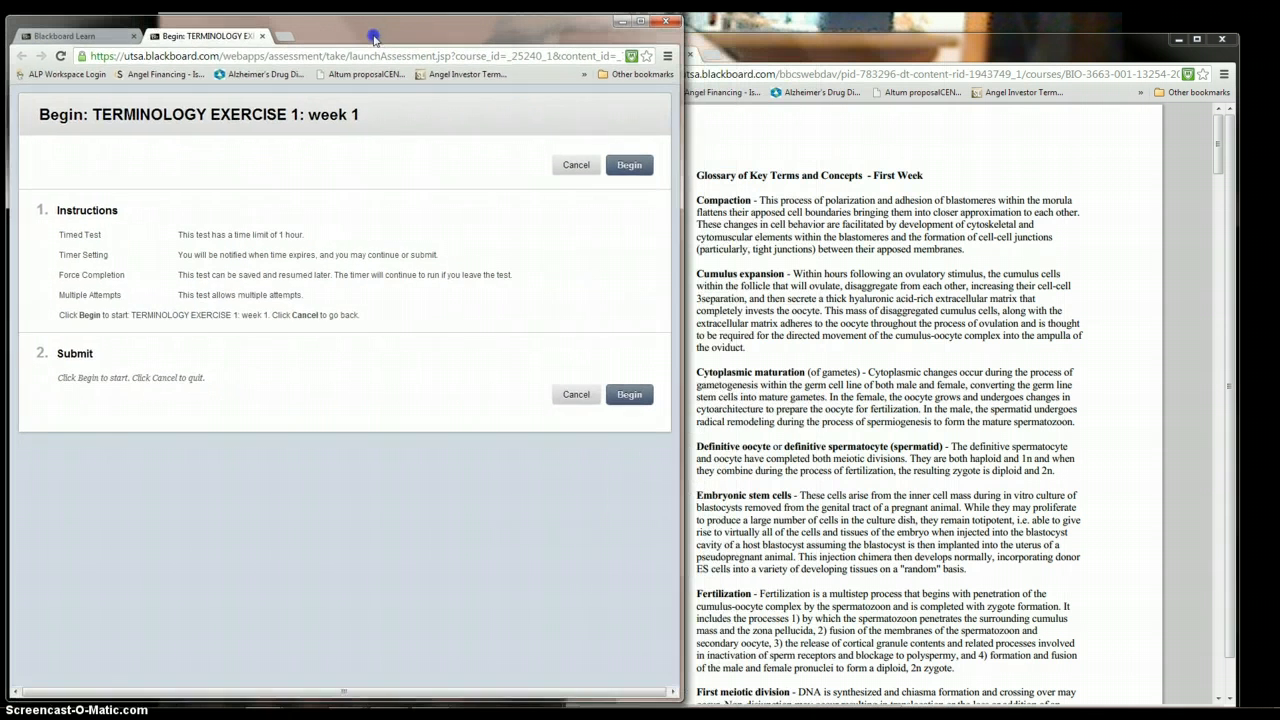
left_click(628, 394)
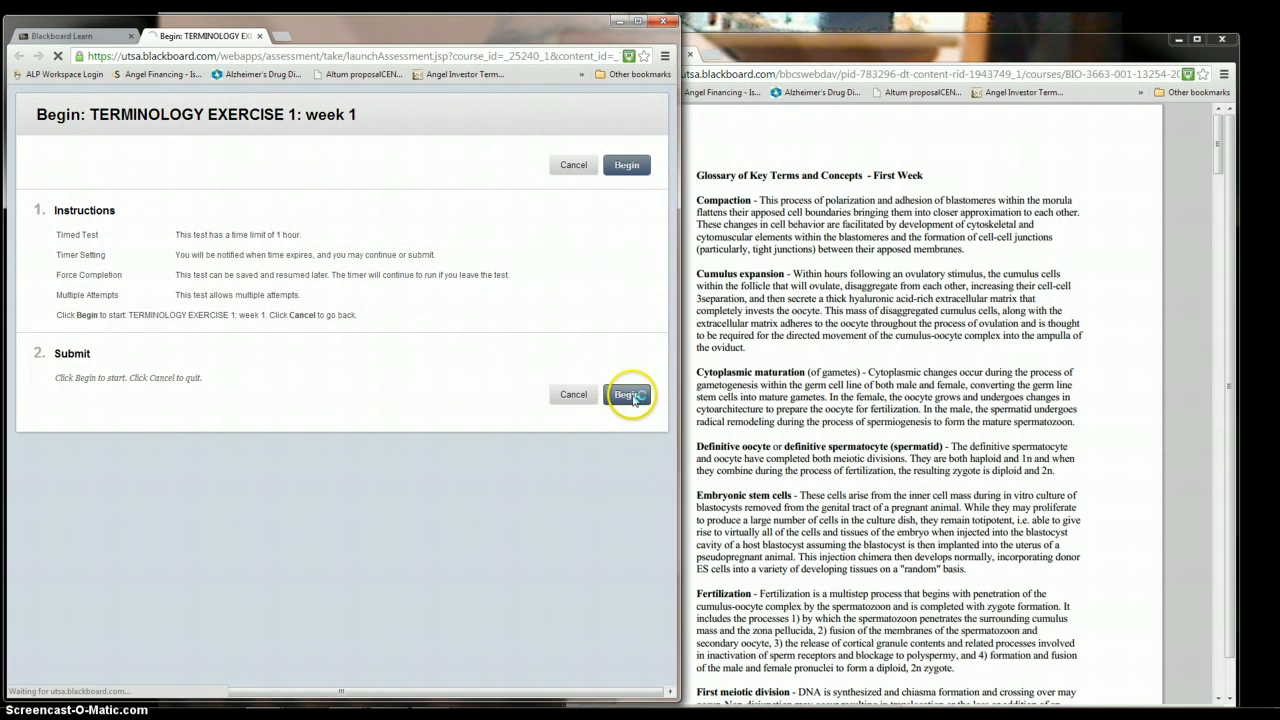
Start the timed exercise and select the Compaction definition's first sentence for question 1.
left_click(627, 393)
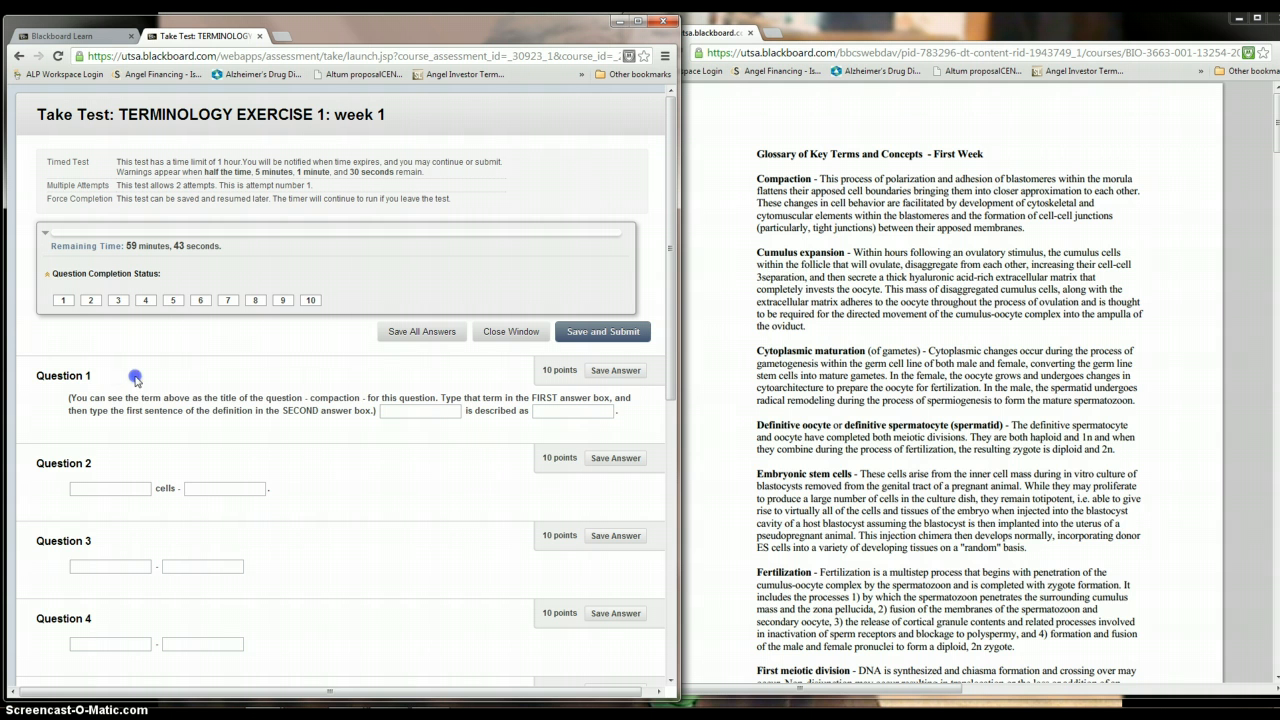
mouse_move(136, 380)
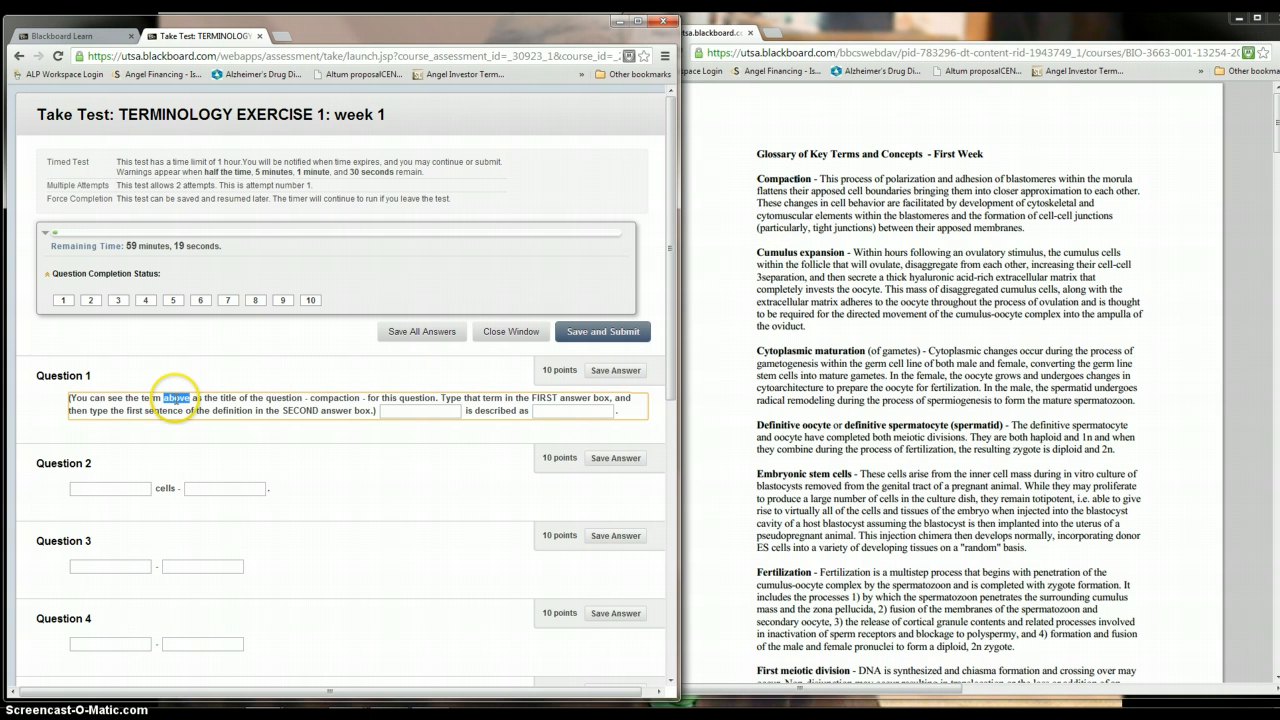
left_click(420, 411)
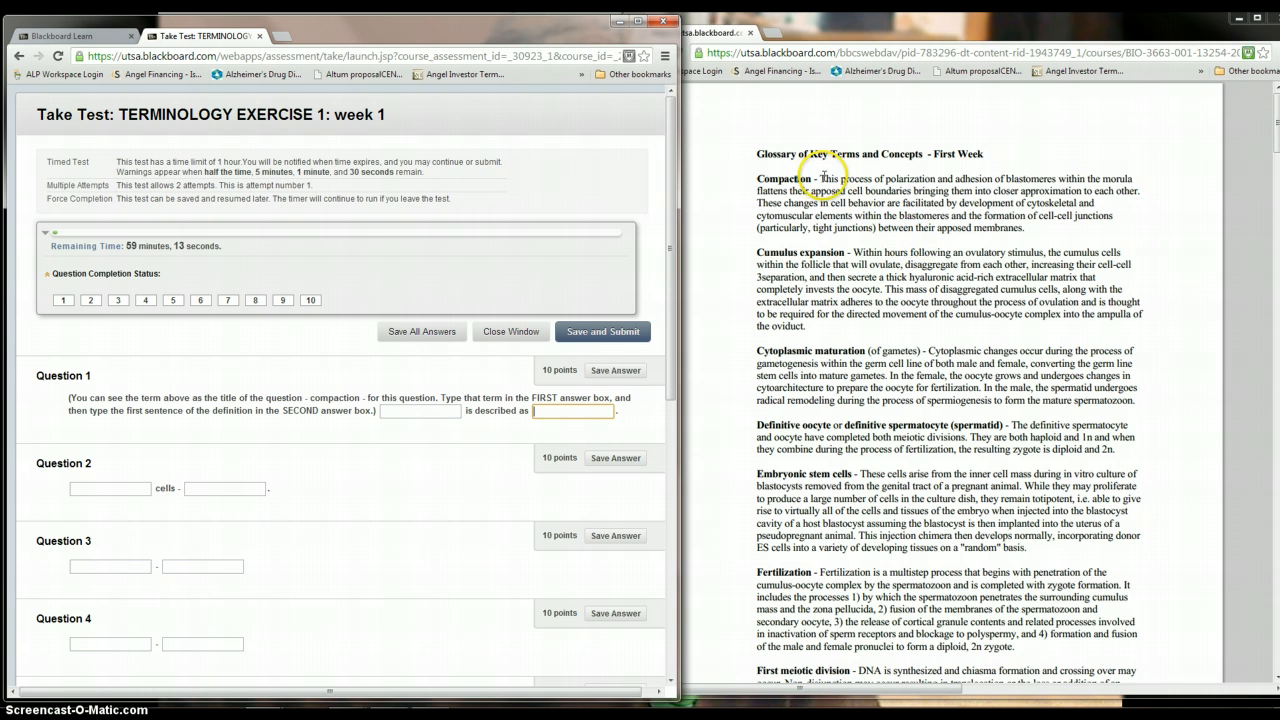
left_click_drag(819, 178, 1140, 191)
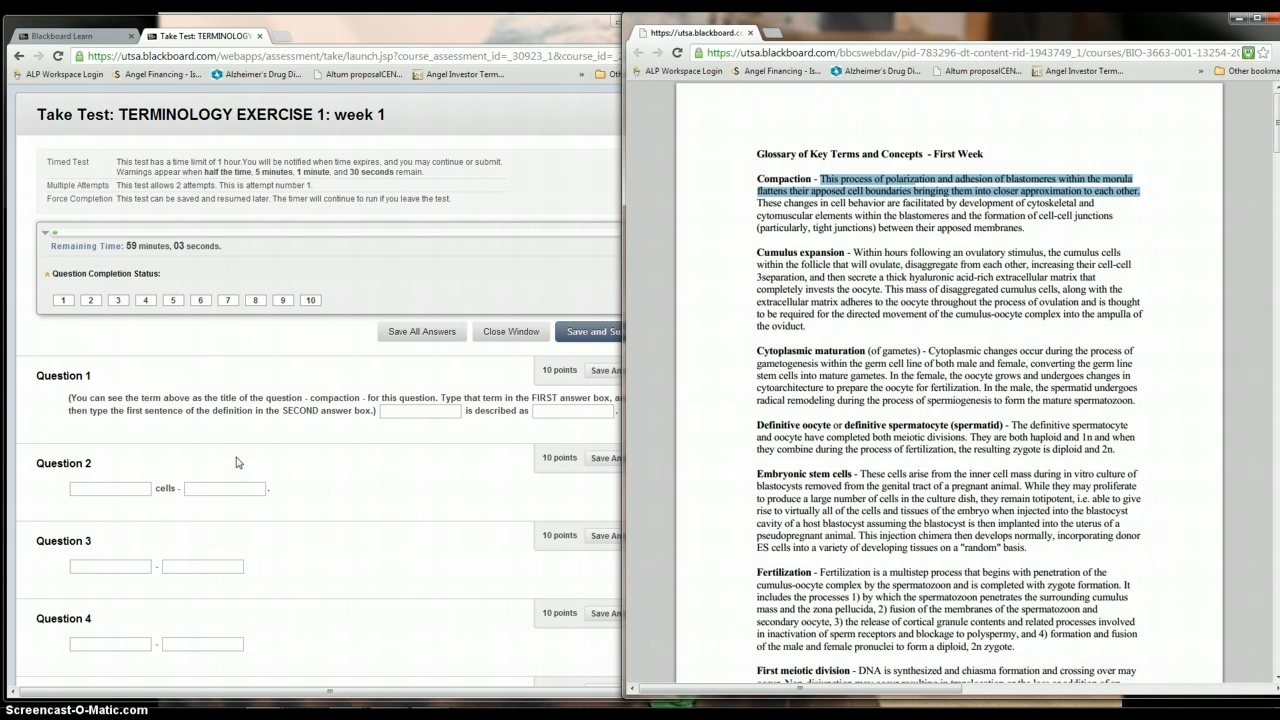
mouse_move(57, 490)
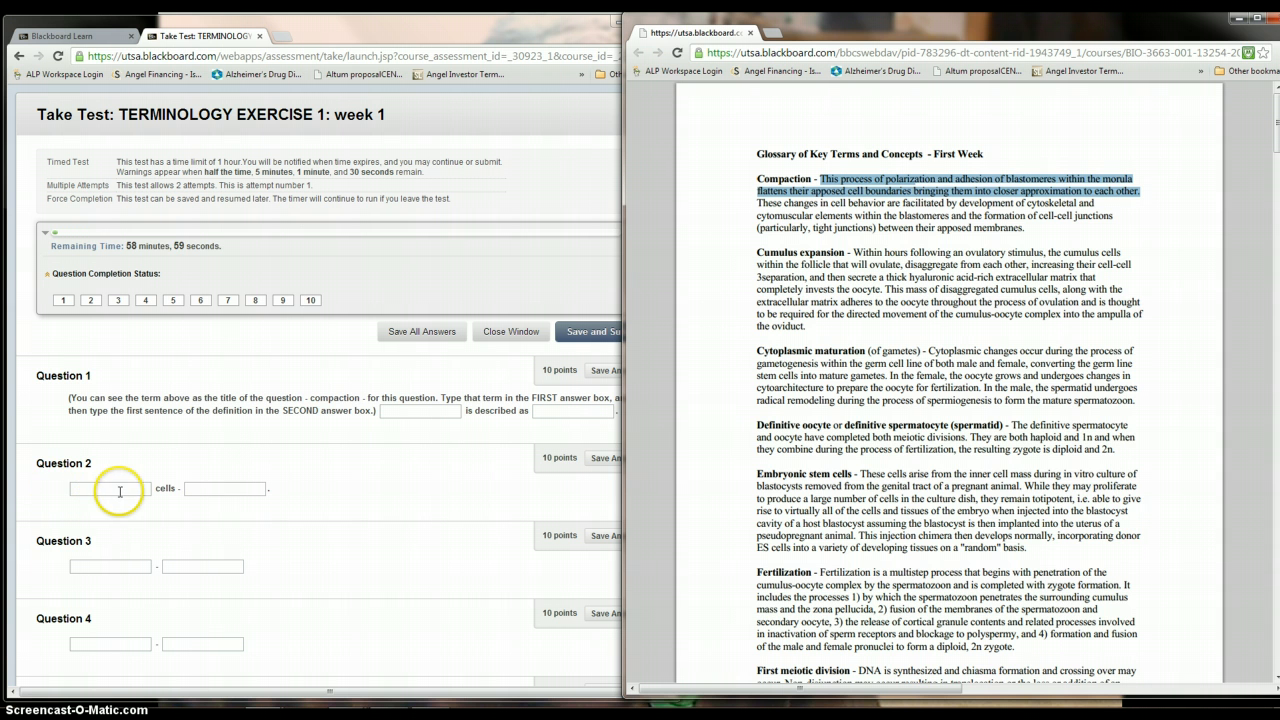
mouse_move(350, 505)
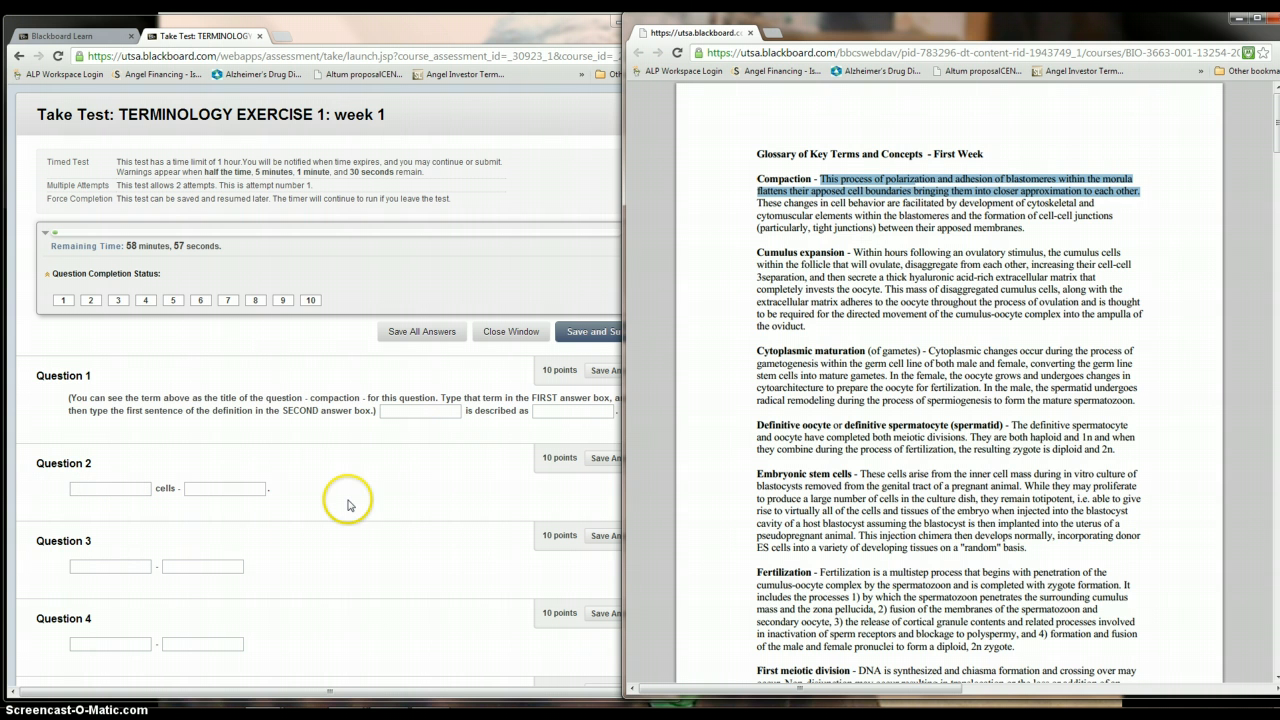
mouse_move(350, 505)
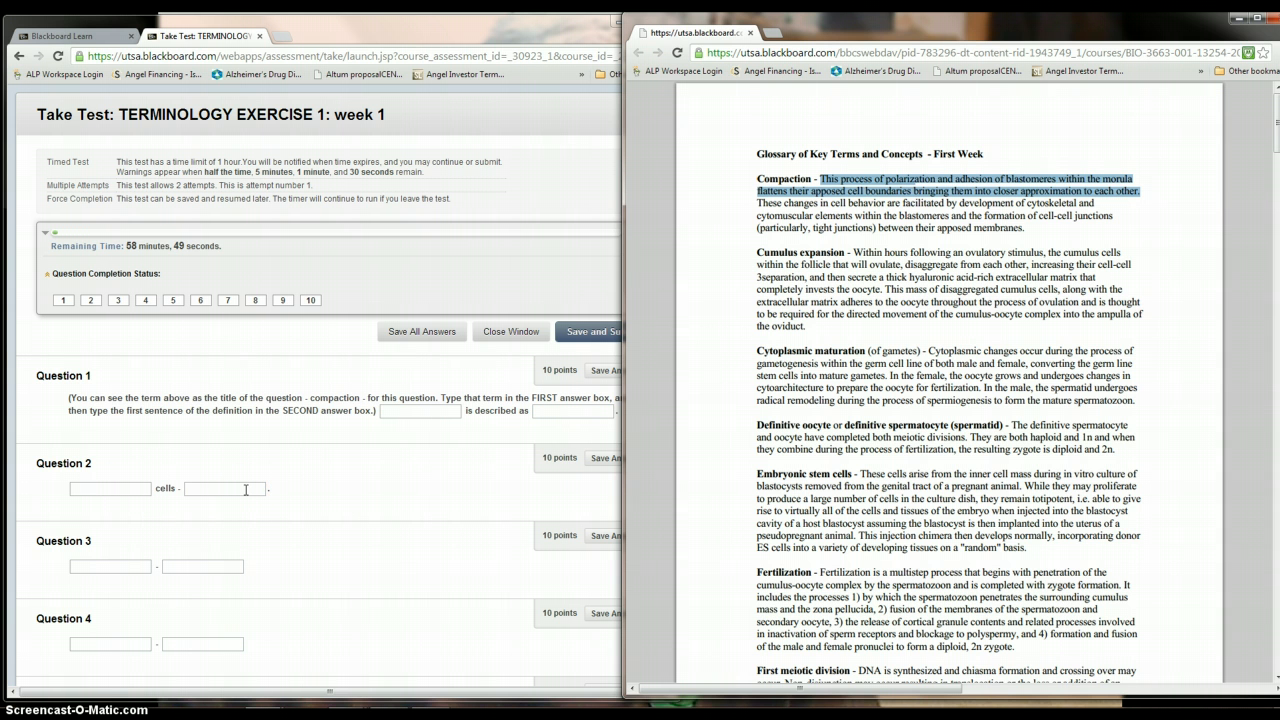
mouse_move(333, 498)
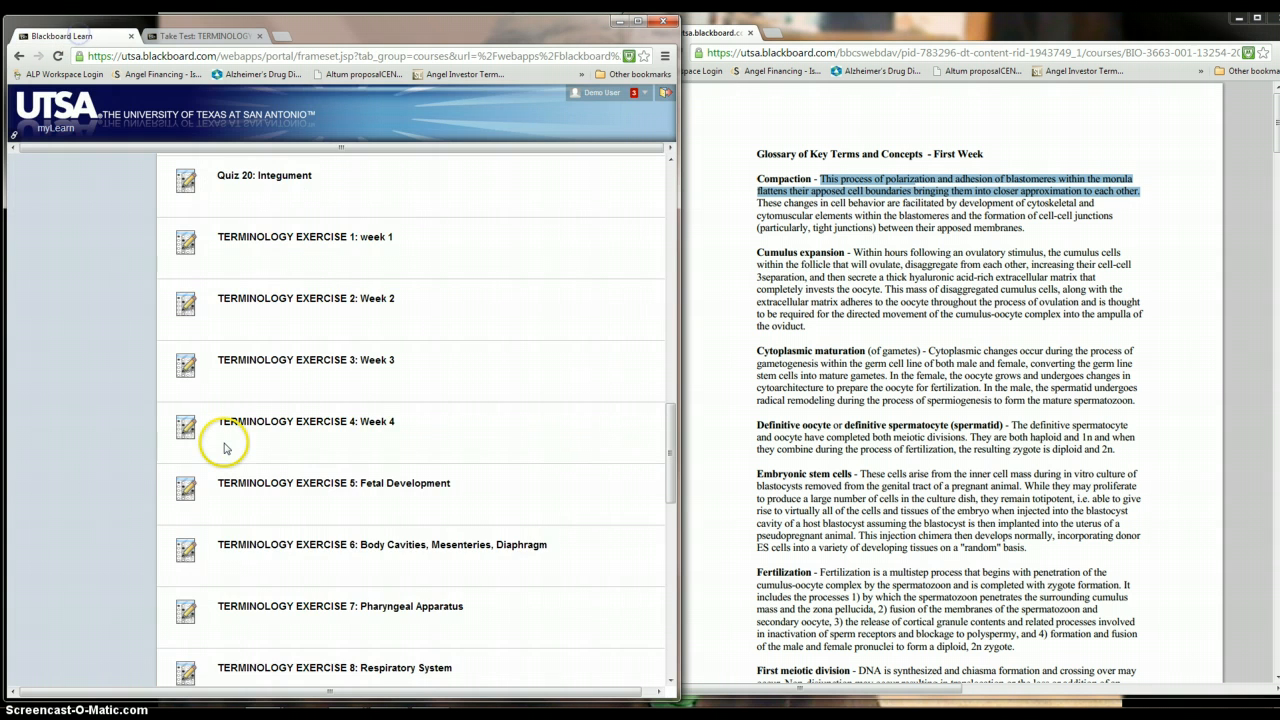
Begin the Terminology Quiz 1 attempt with its matching questions.
scroll("down", 3)
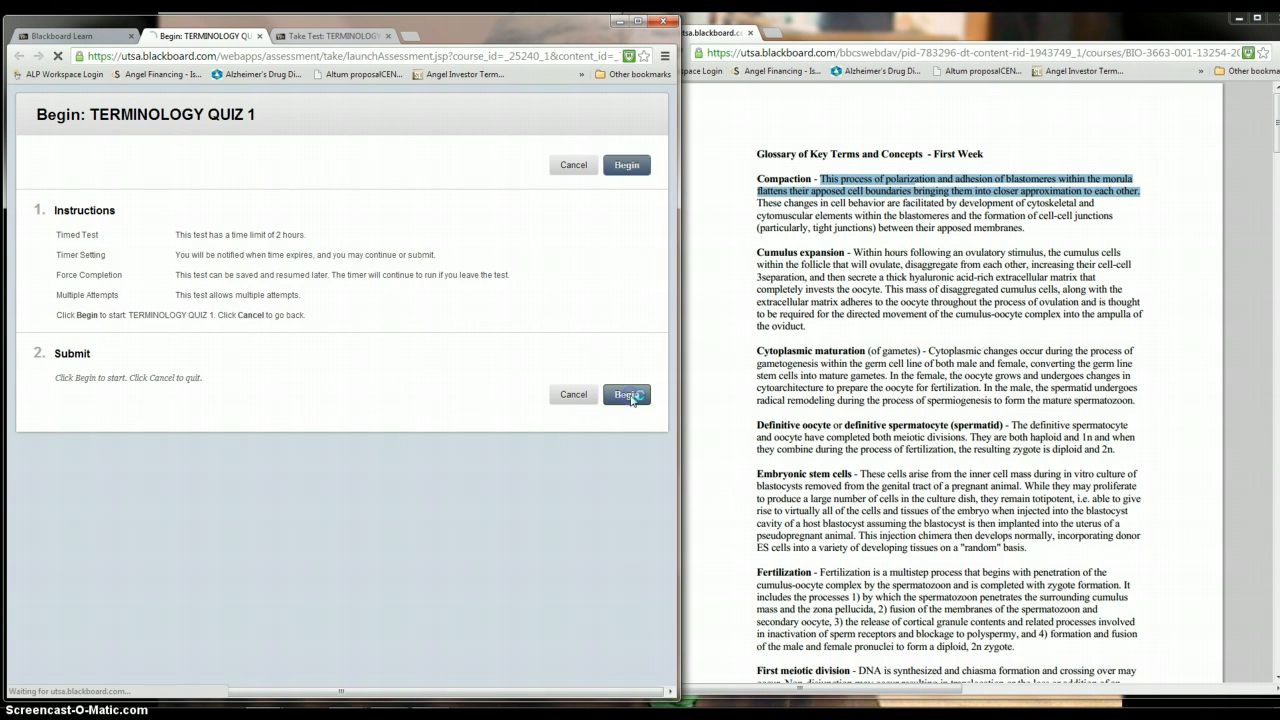
left_click(627, 394)
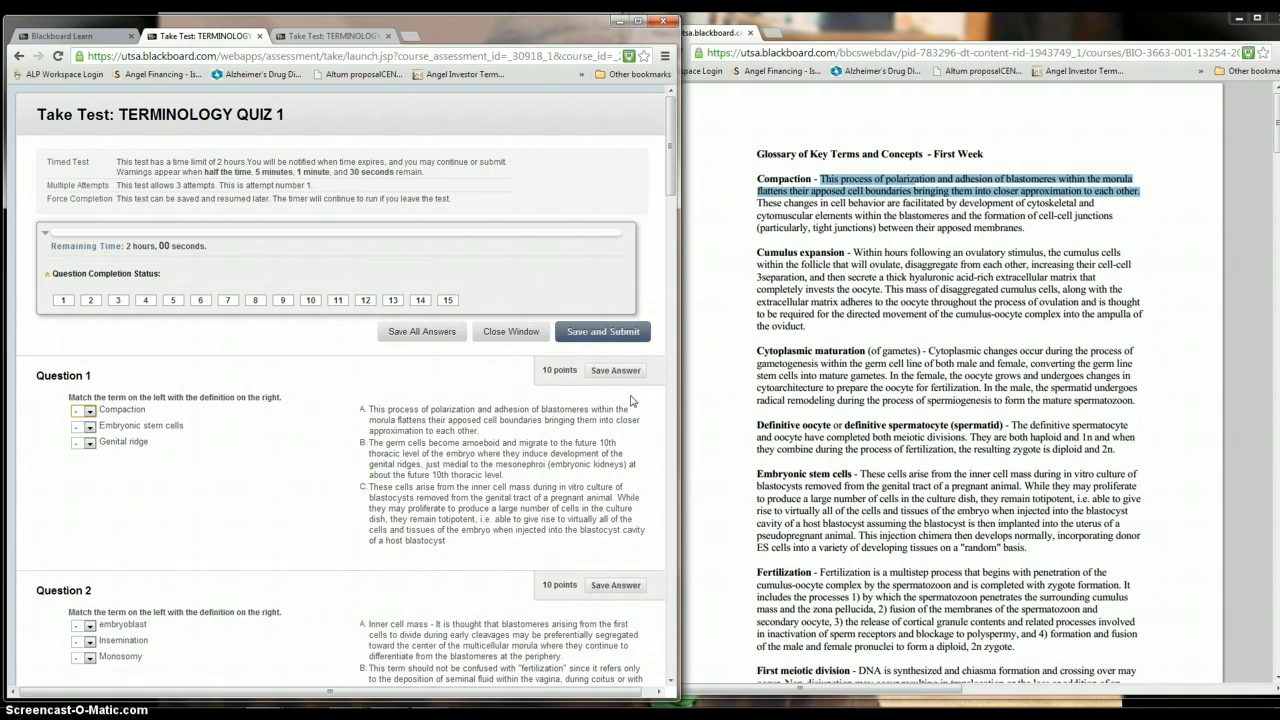
left_click(85, 410)
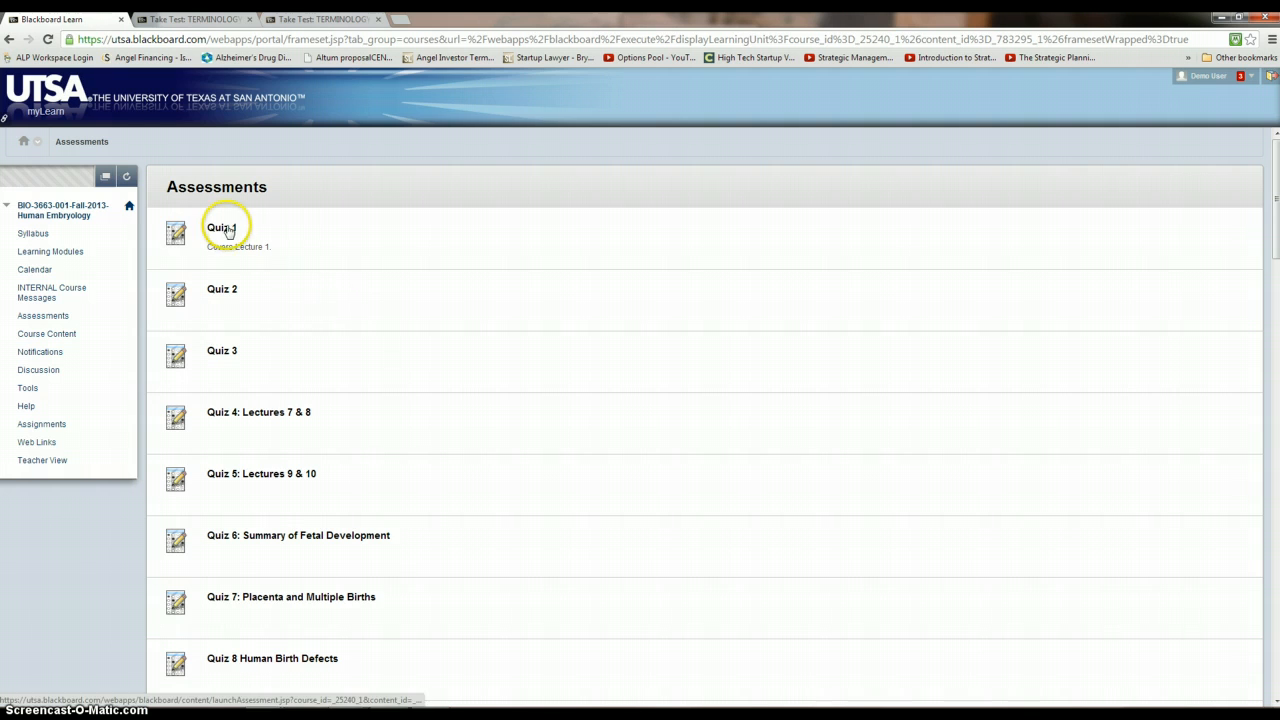
Begin Quiz 1 and scroll through its 11 timed questions.
left_click(221, 227)
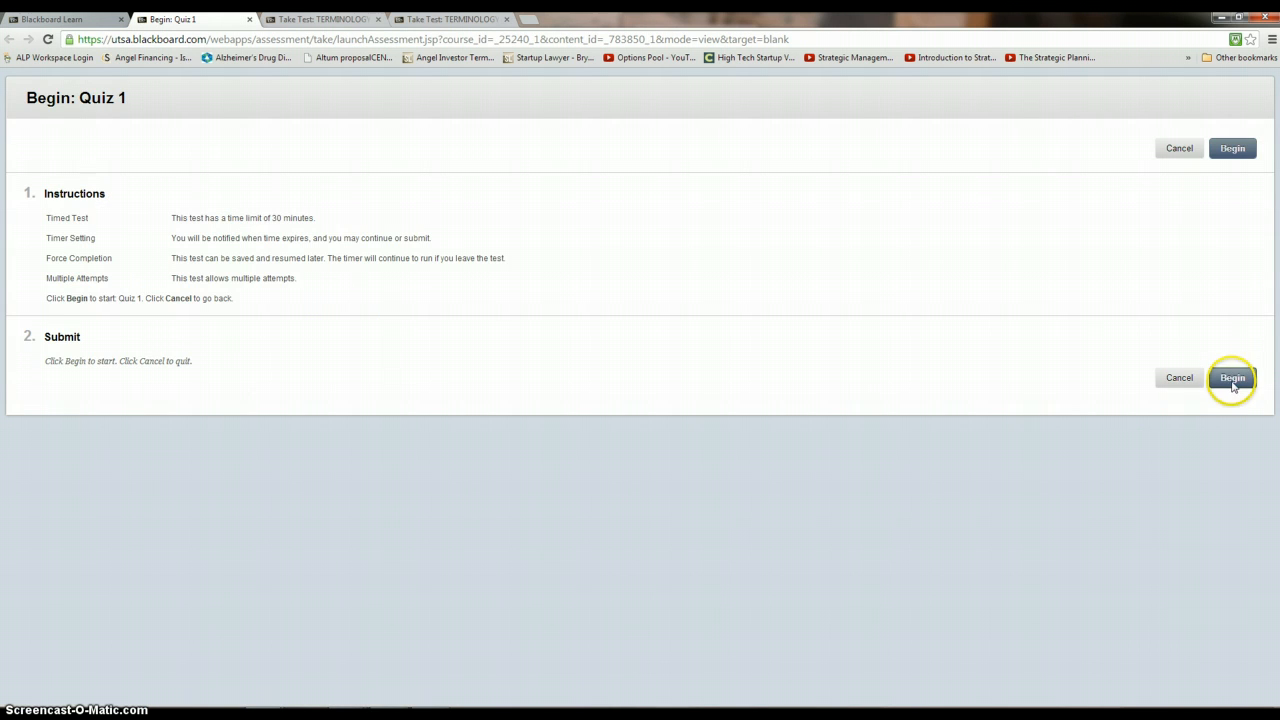
left_click(1231, 377)
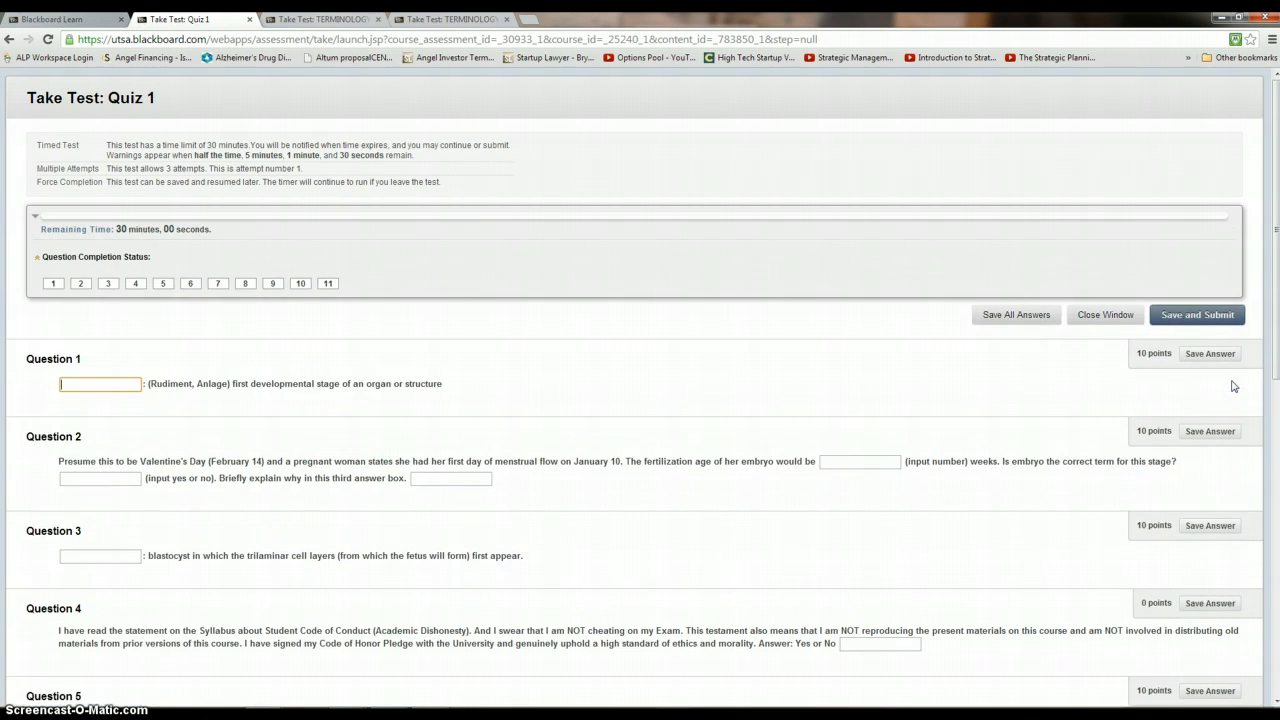
mouse_move(527, 390)
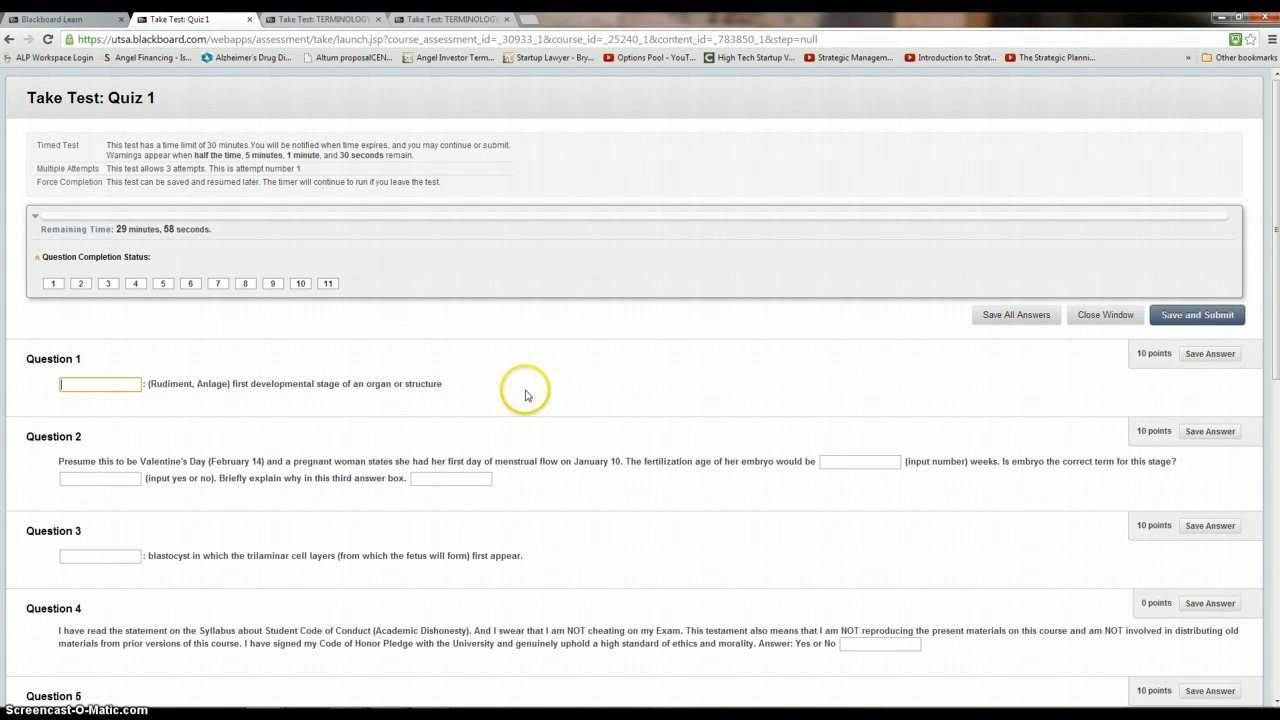
mouse_move(527, 395)
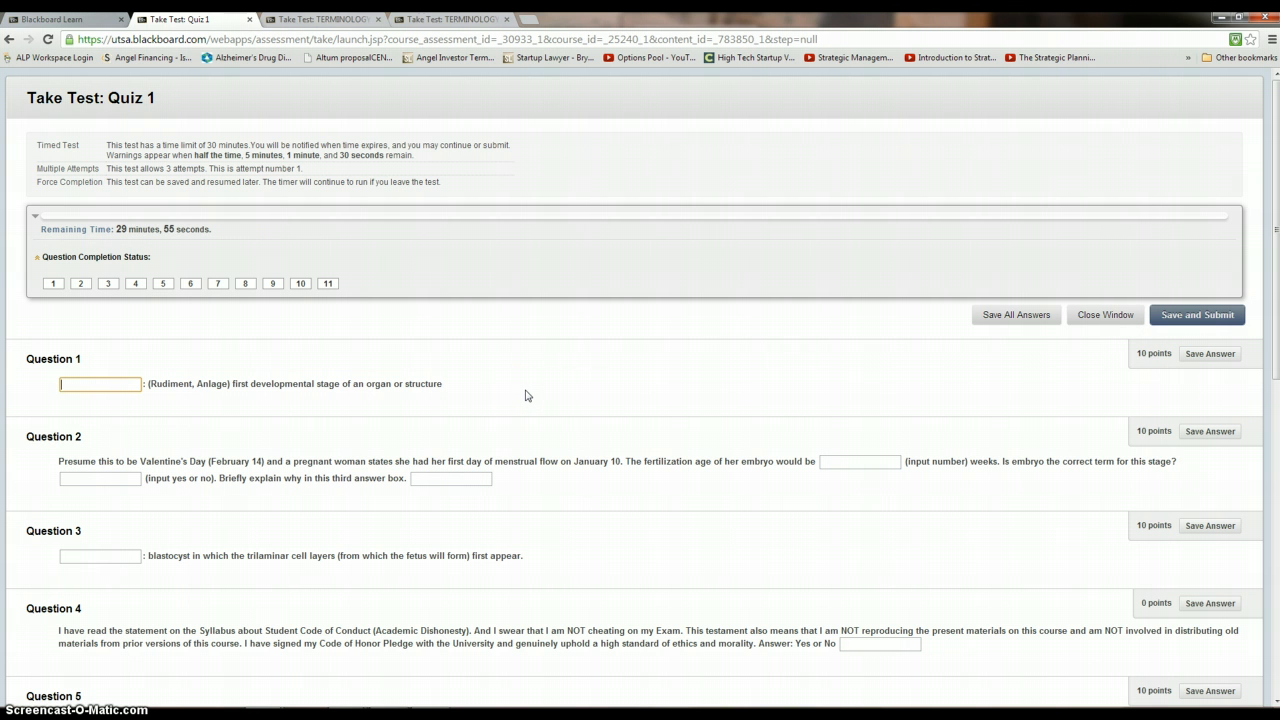
scroll("down", 3)
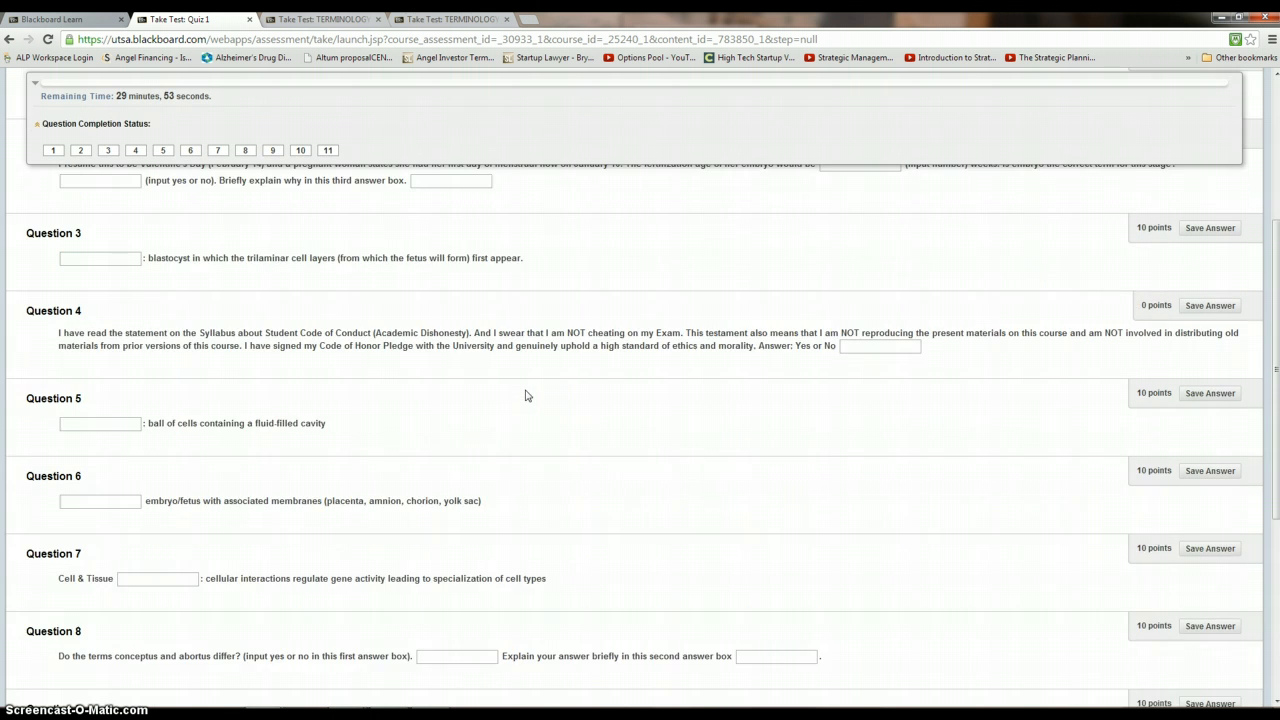
scroll("down", 3)
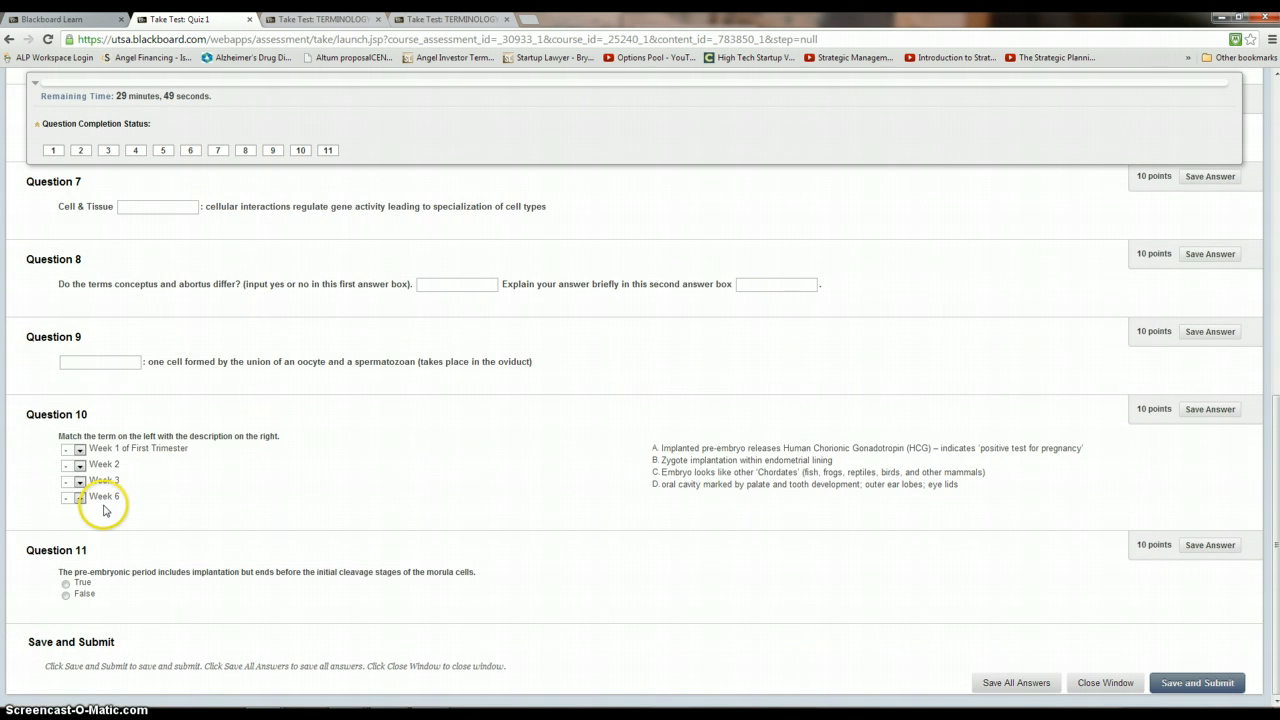
mouse_move(333, 323)
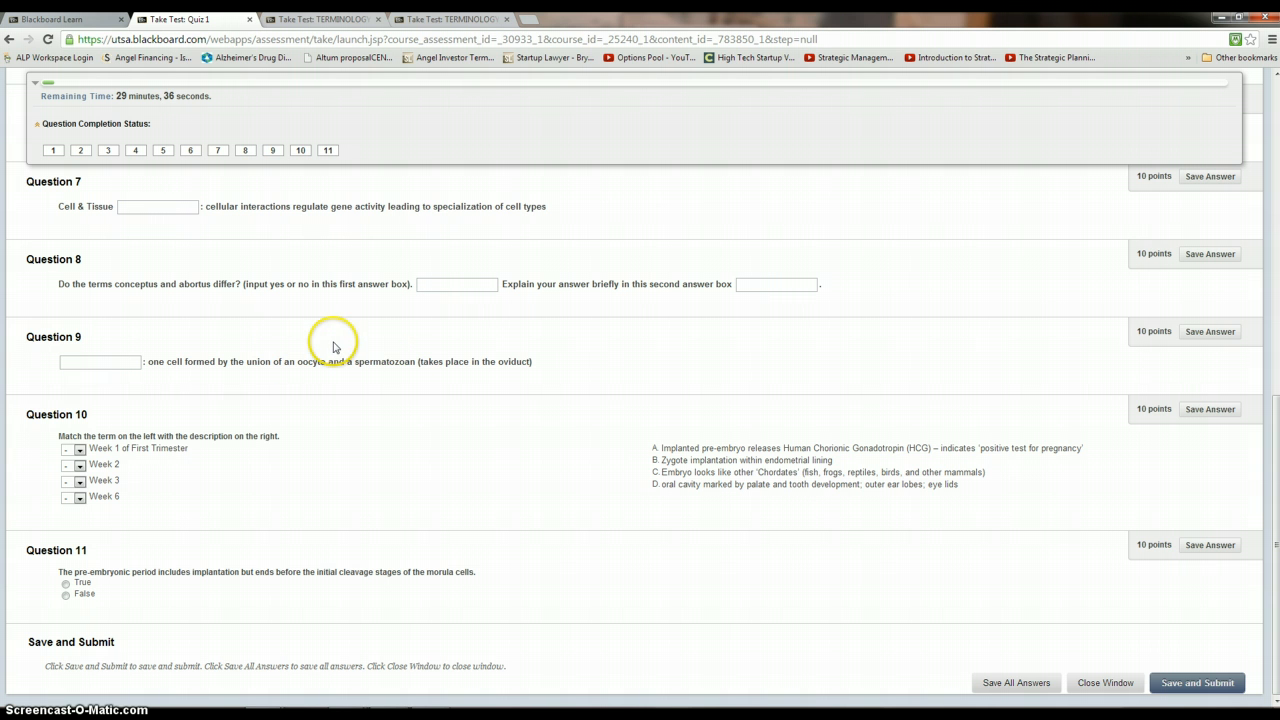
scroll("up", 3)
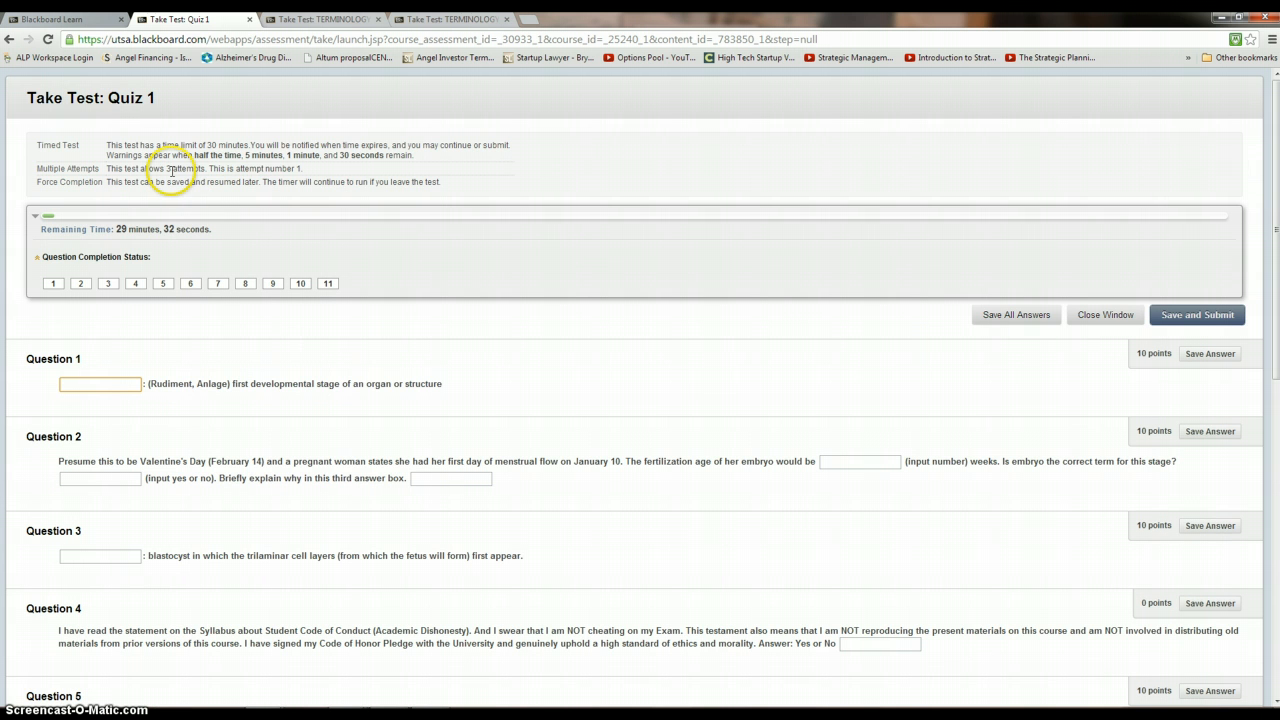
mouse_move(451, 553)
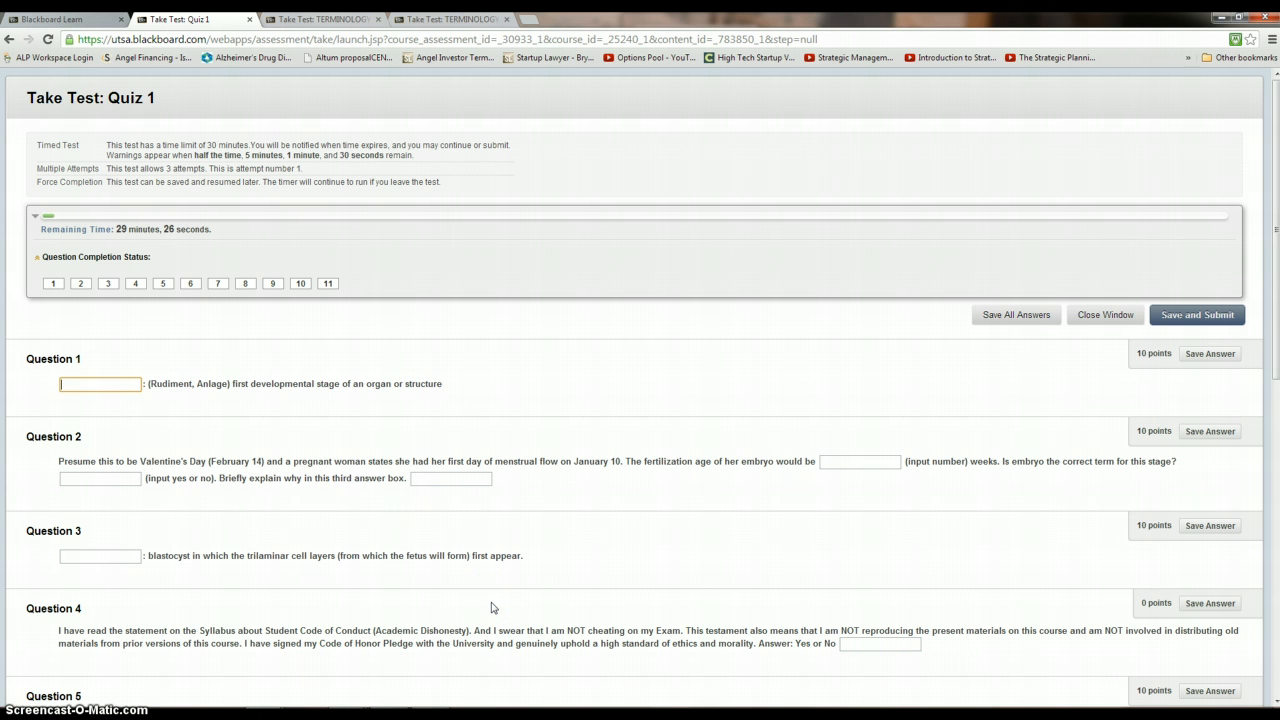
mouse_move(296, 456)
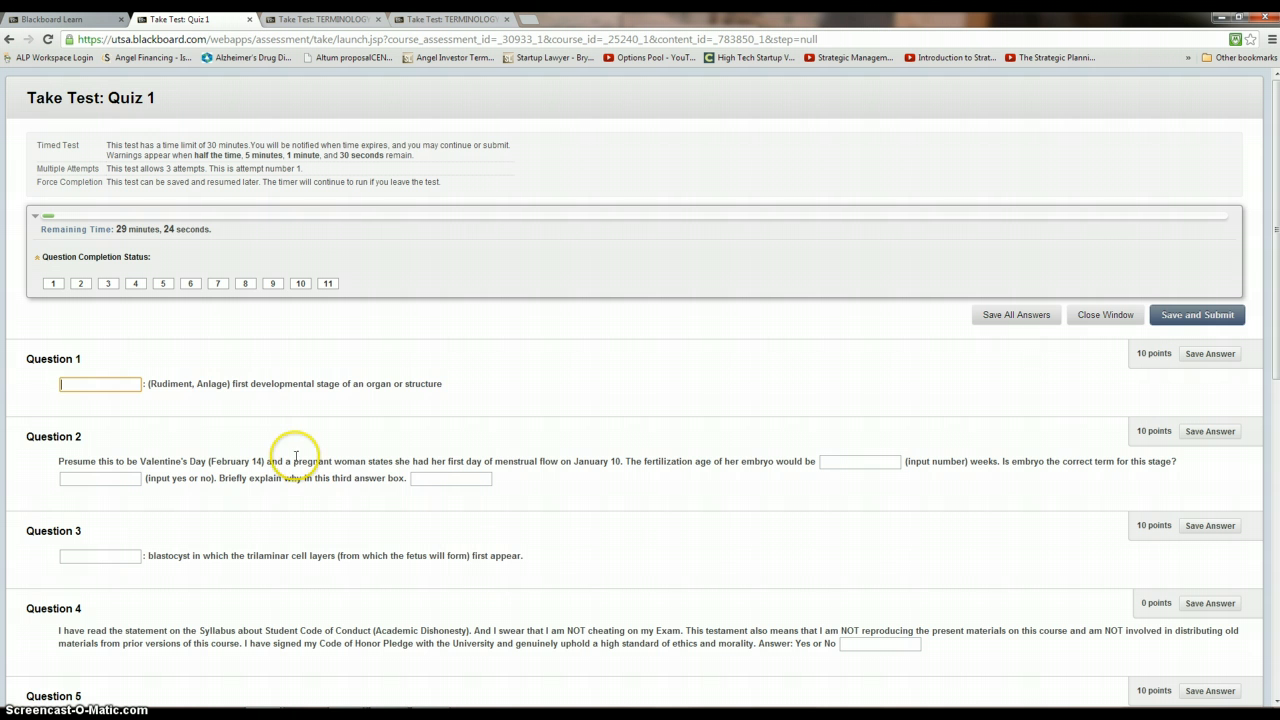
scroll("down", 3)
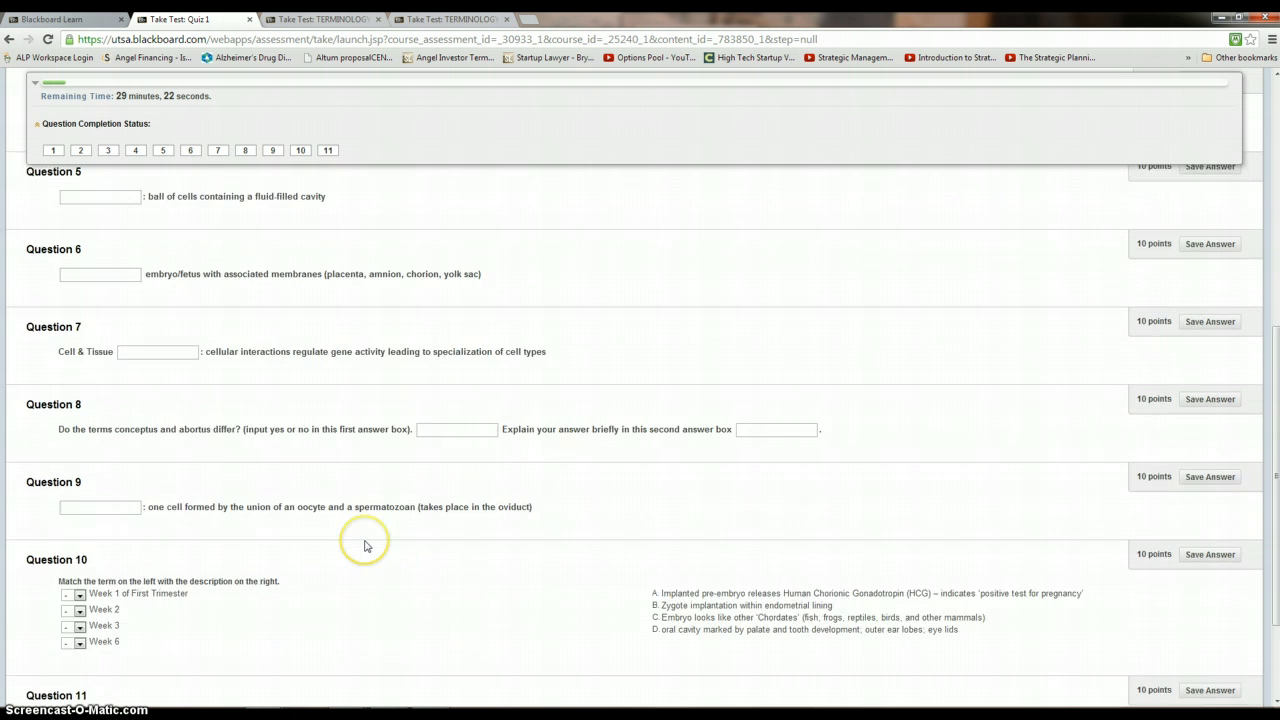
scroll("up", 3)
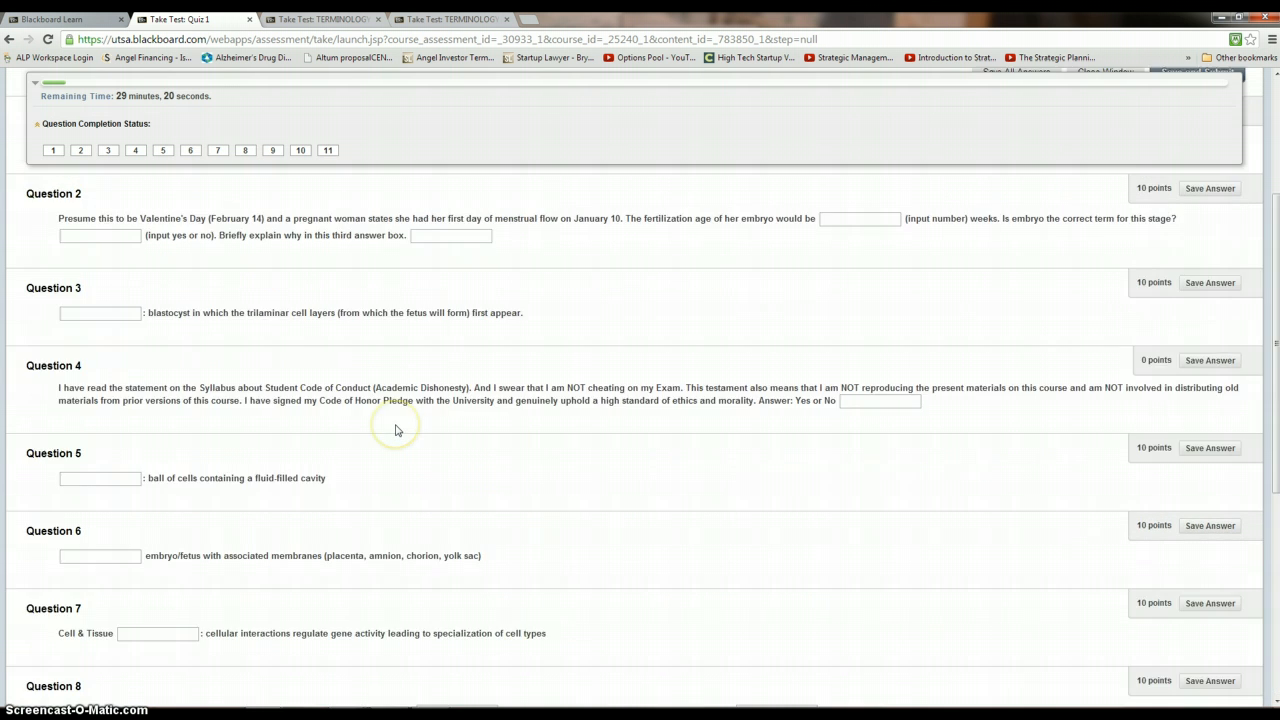
scroll("up", 3)
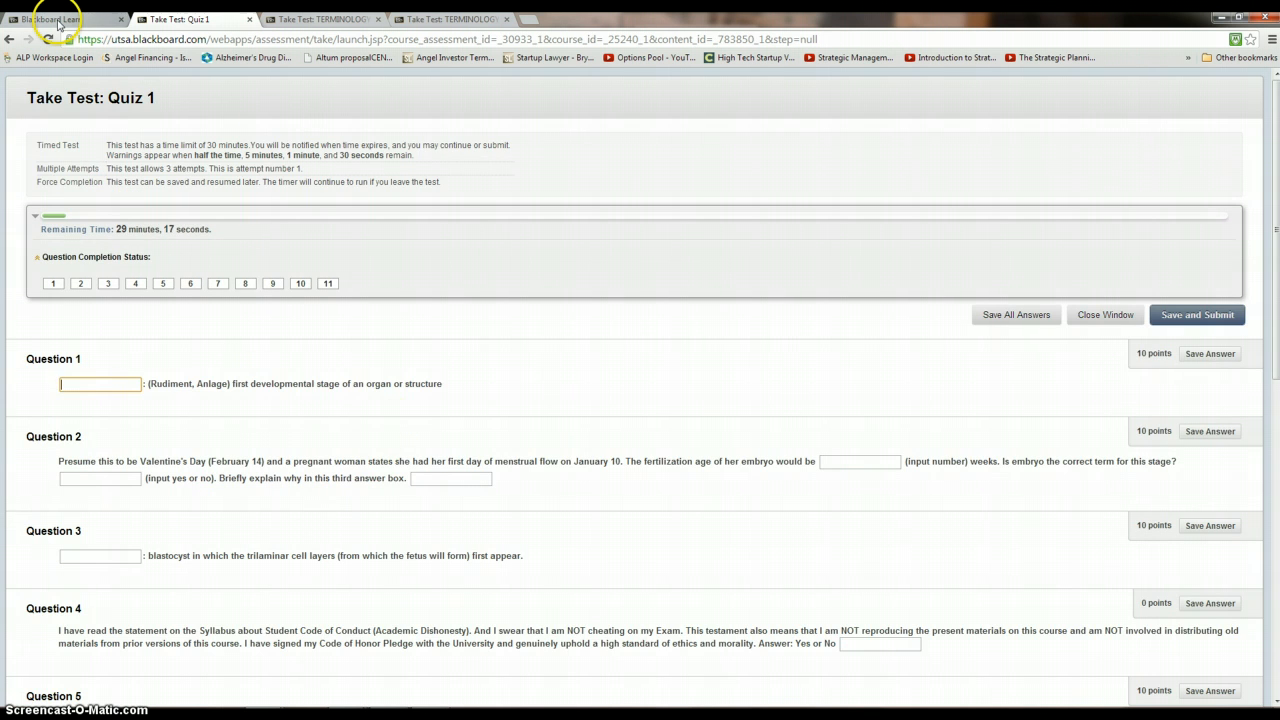
Close the quiz window and confirm leaving Quiz 1 unsubmitted.
left_click(50, 19)
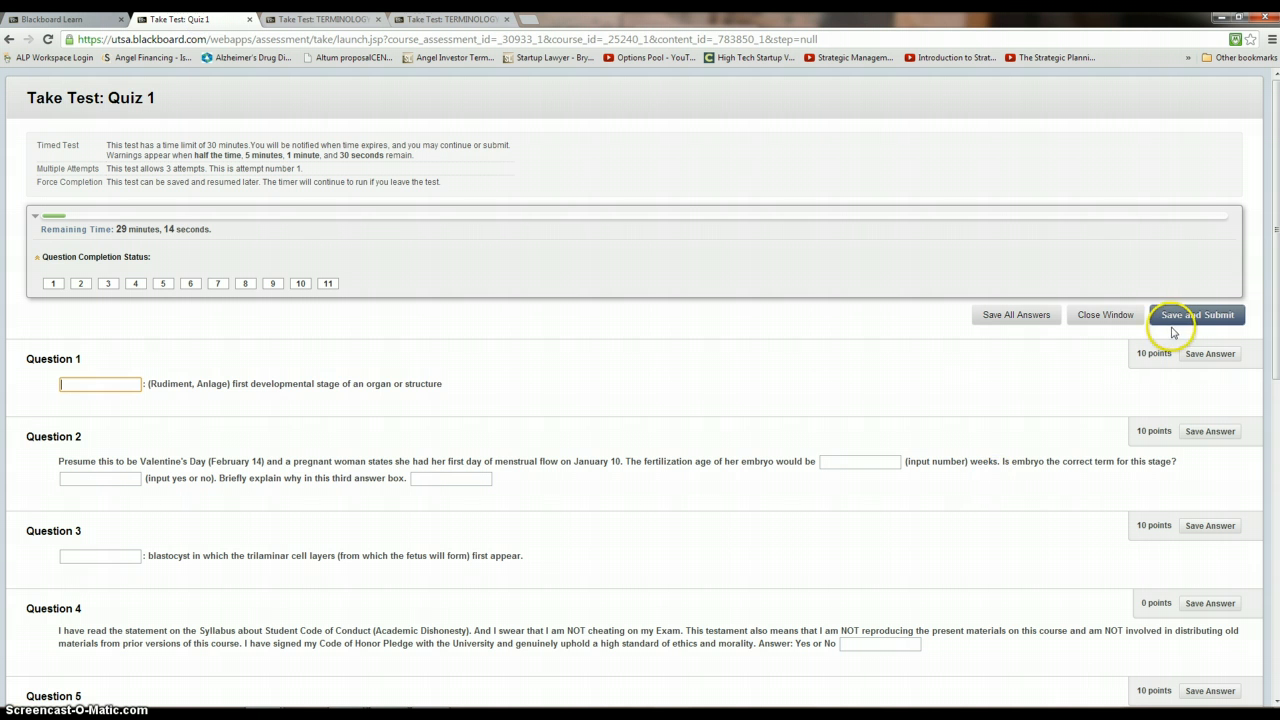
left_click(1104, 314)
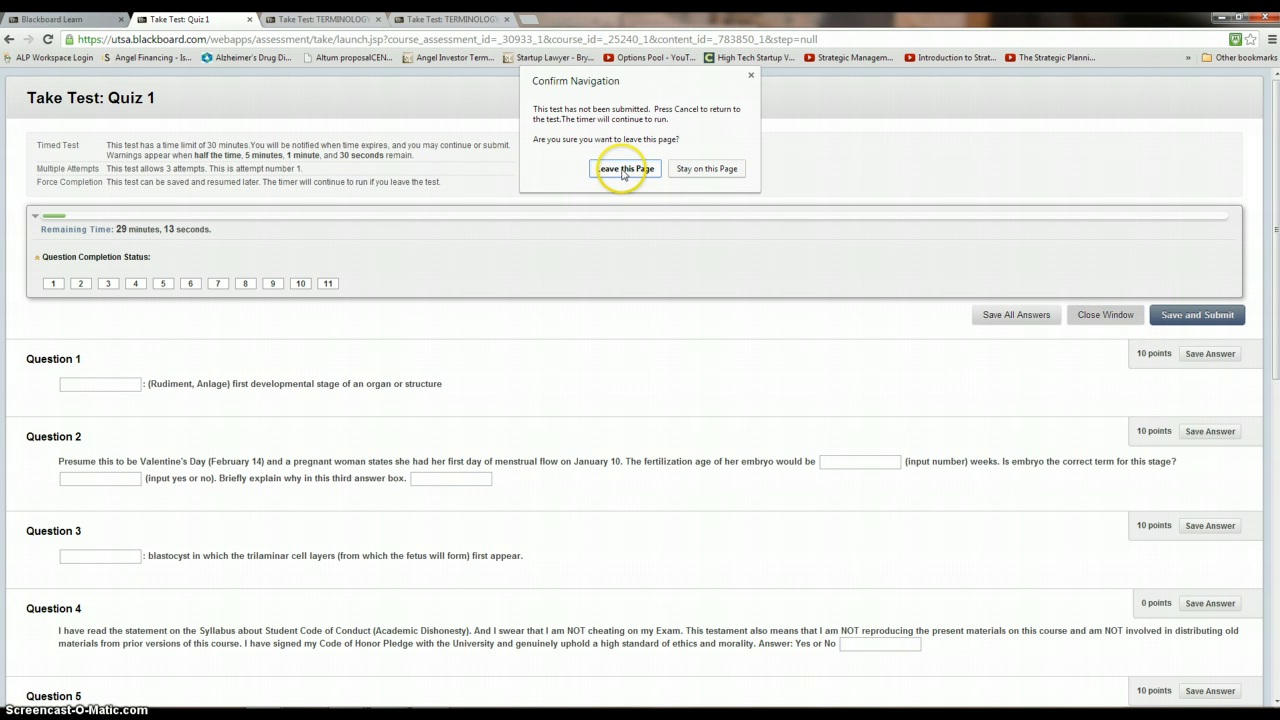
left_click(625, 168)
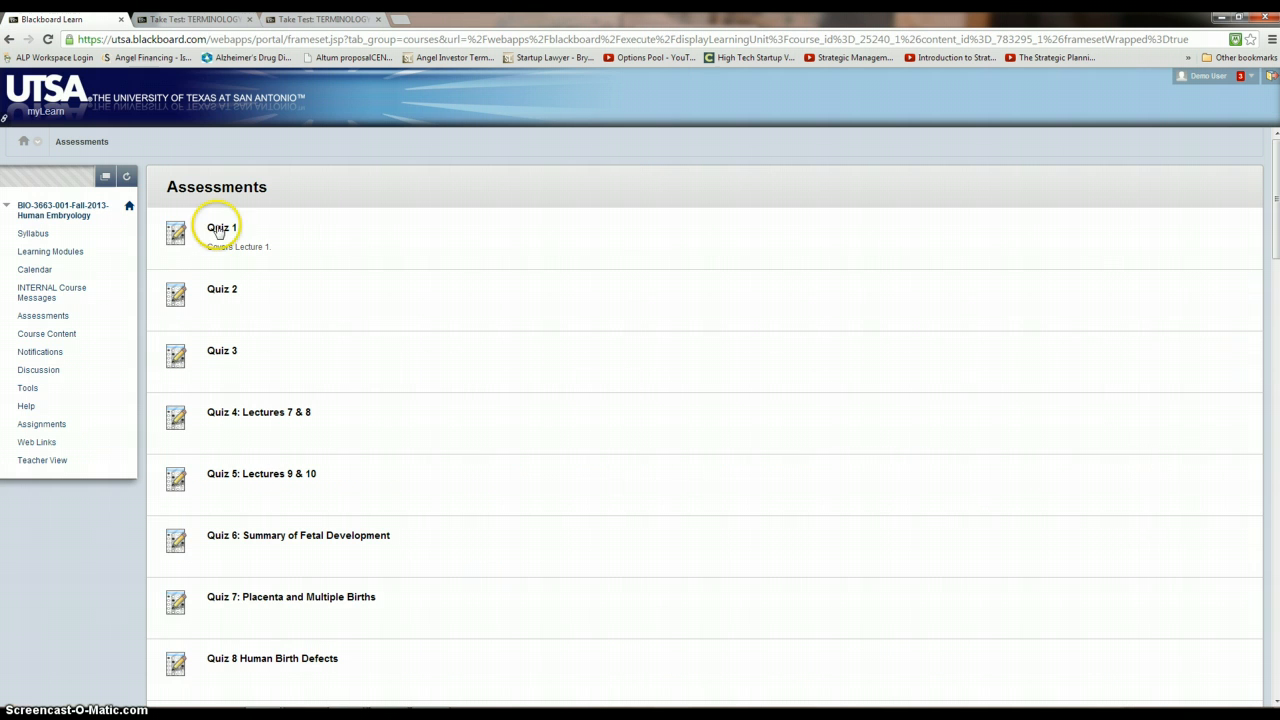
Reopen Quiz 1 to resume the timed attempt.
left_click(220, 227)
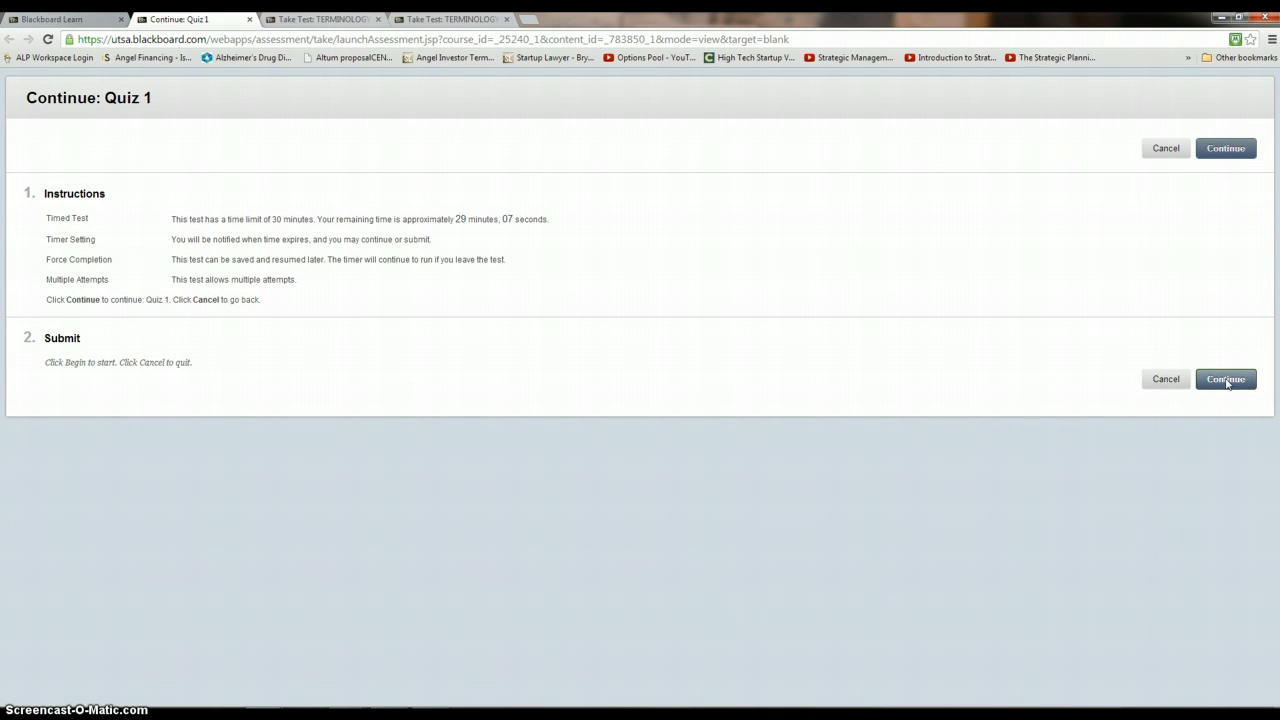
mouse_move(520, 229)
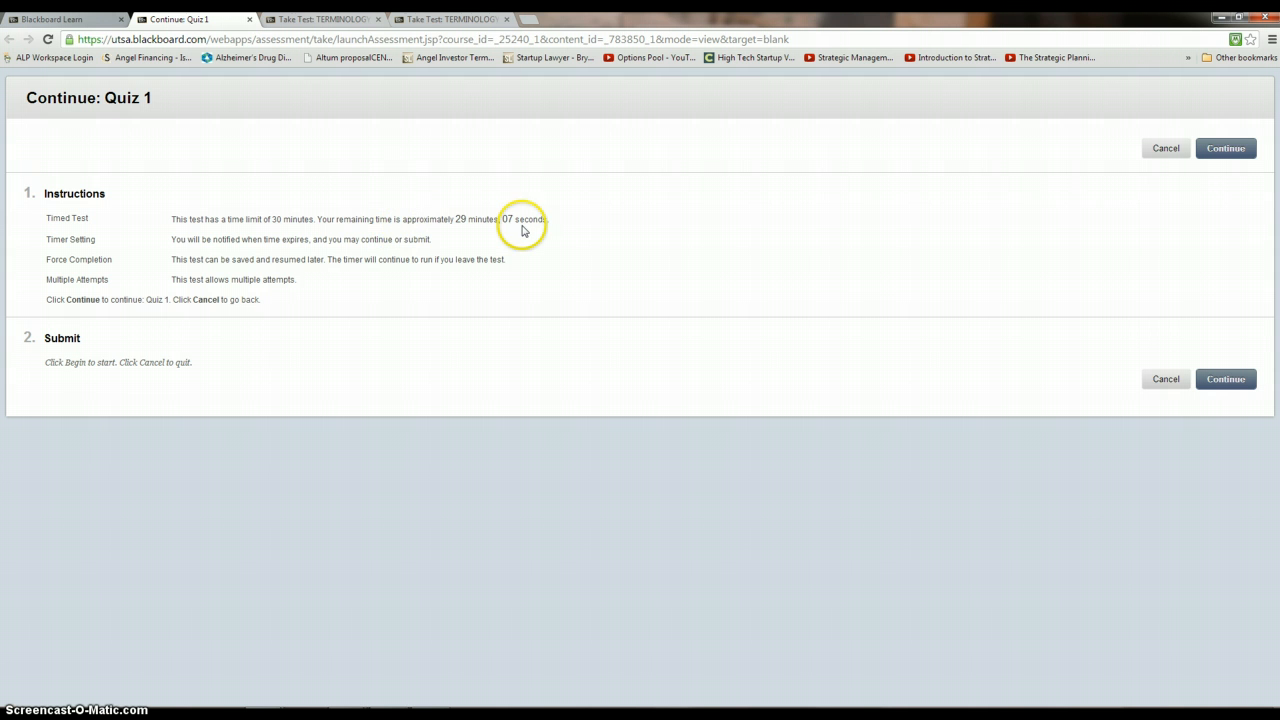
mouse_move(188, 249)
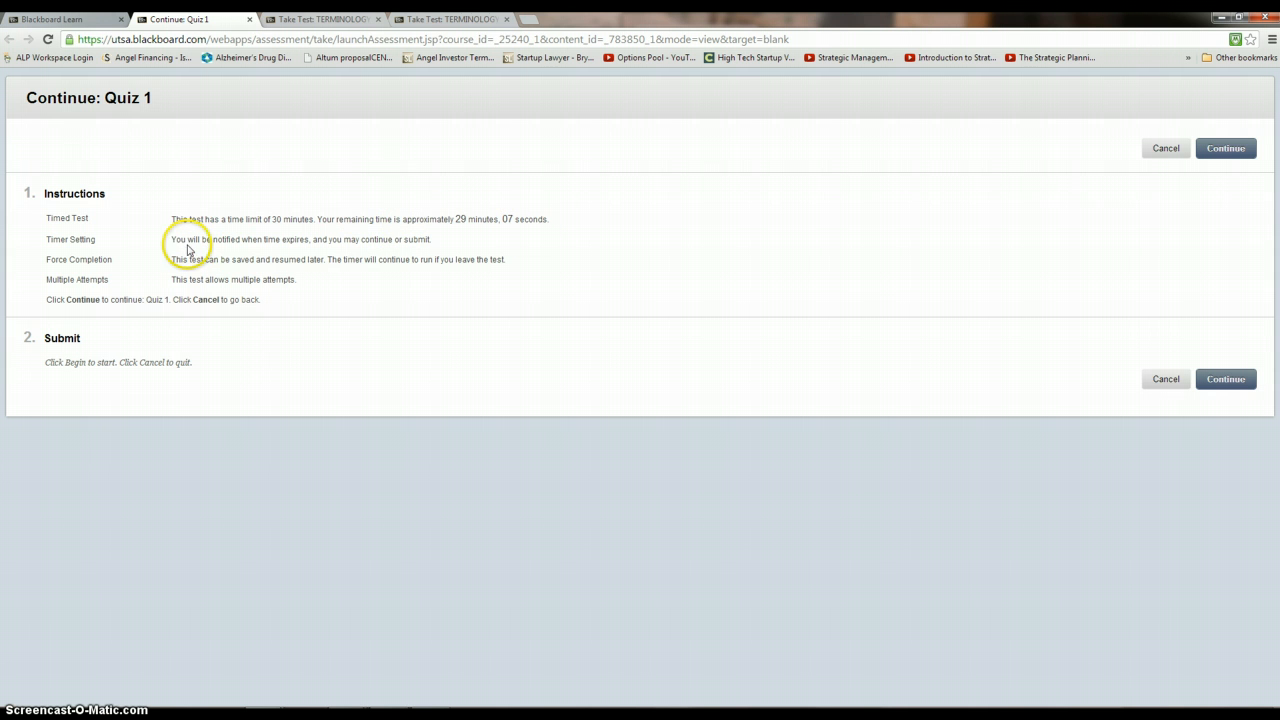
mouse_move(343, 252)
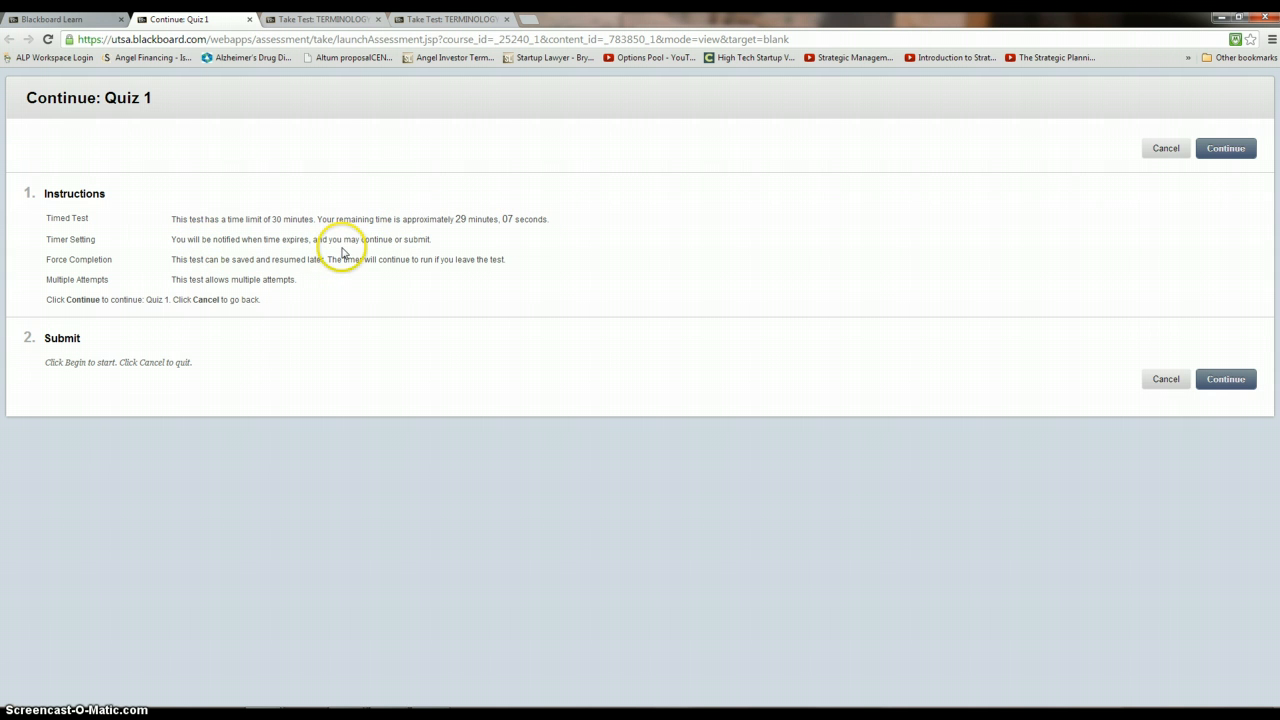
mouse_move(353, 245)
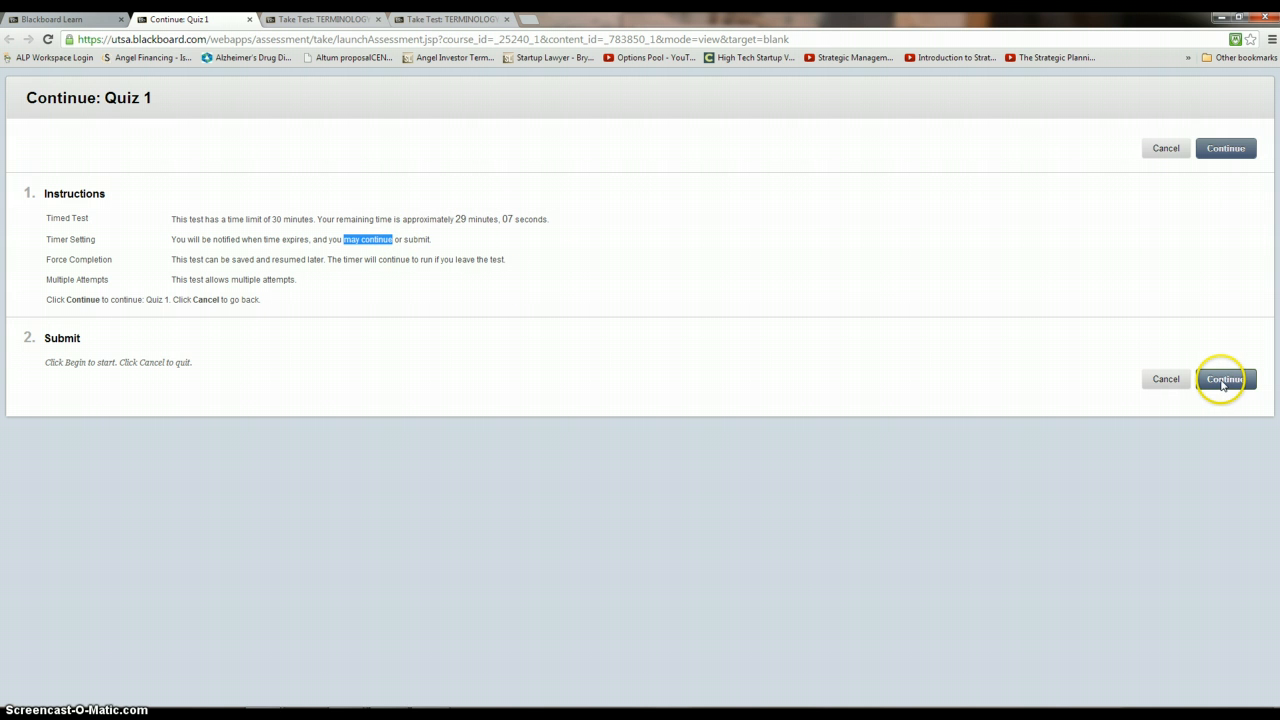
mouse_move(497, 221)
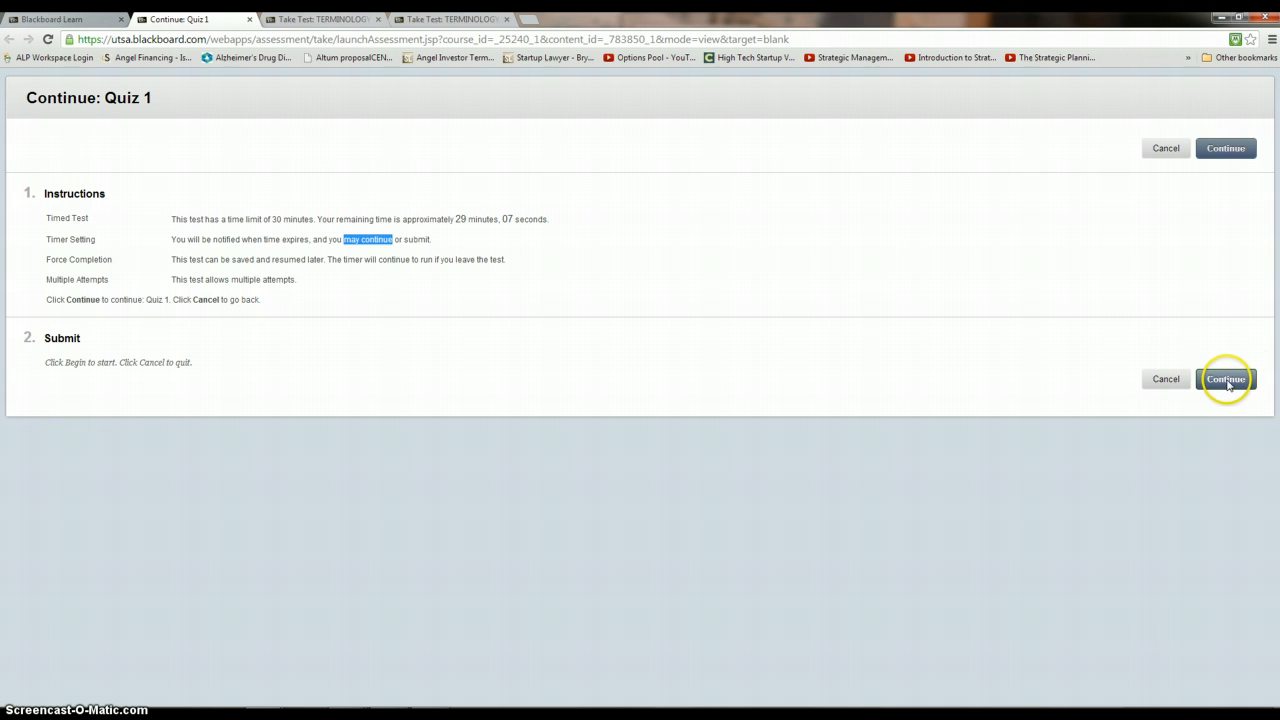
mouse_move(672, 389)
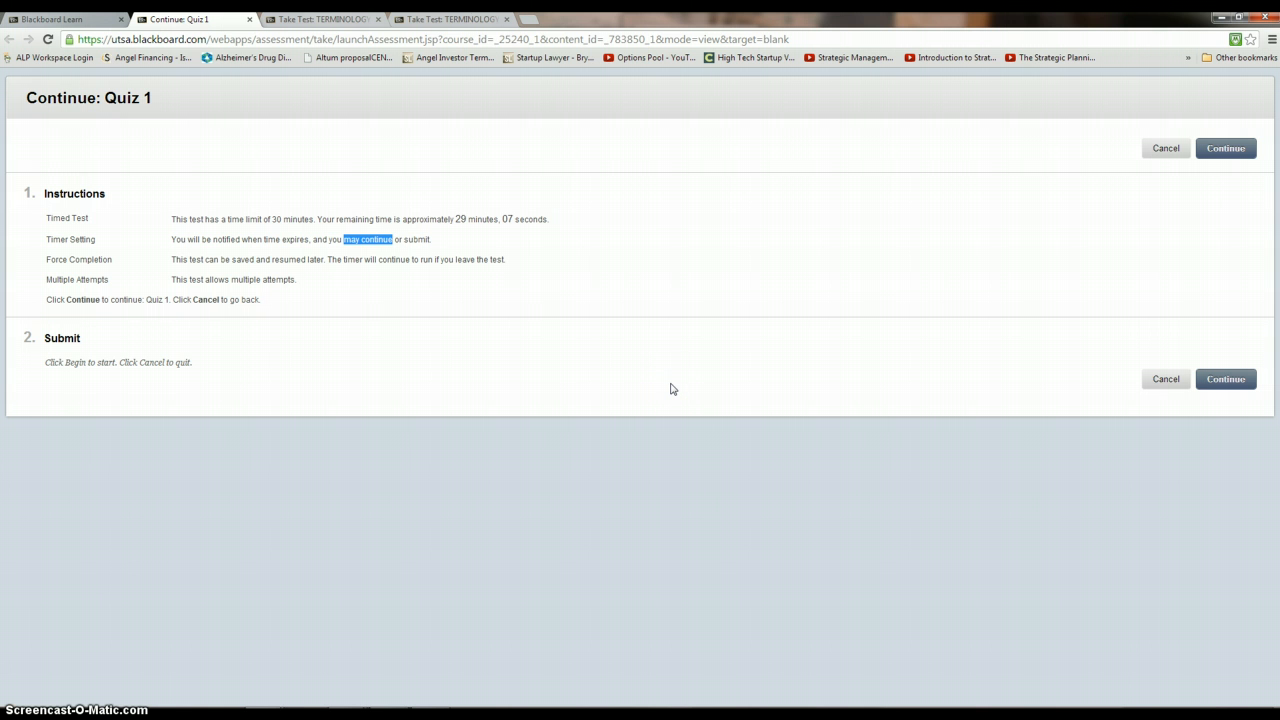
mouse_move(419, 236)
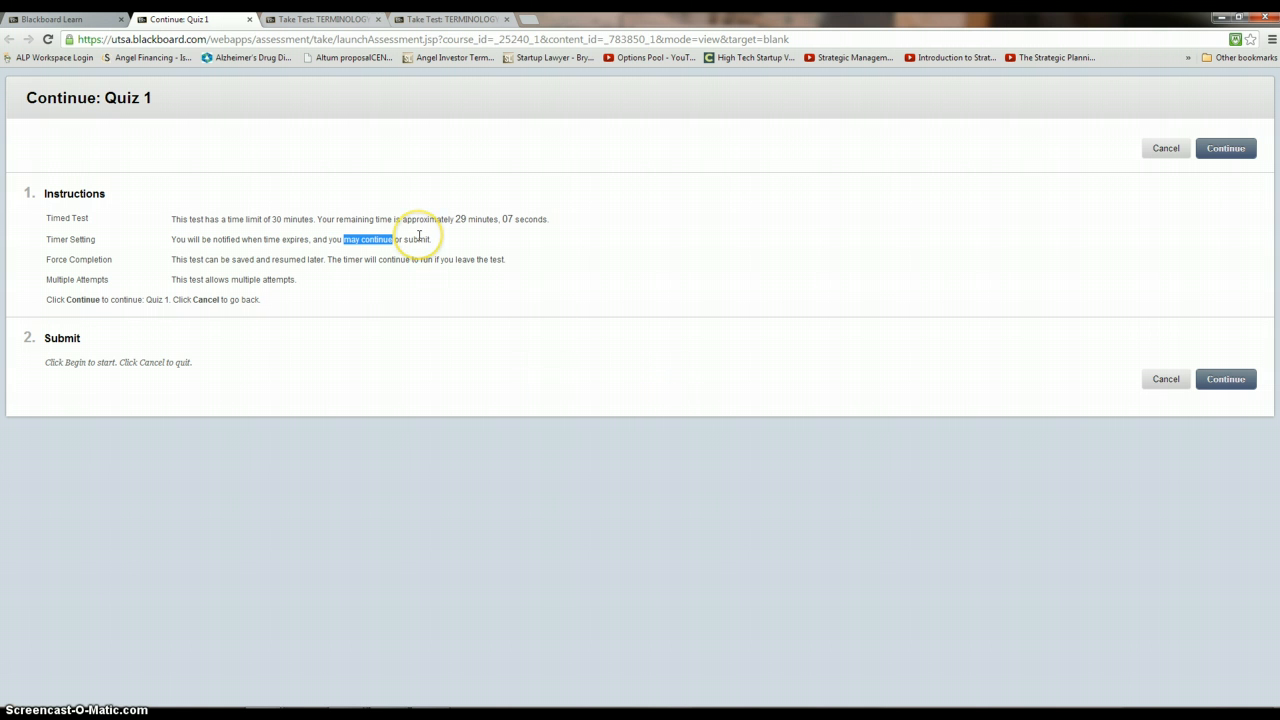
mouse_move(423, 253)
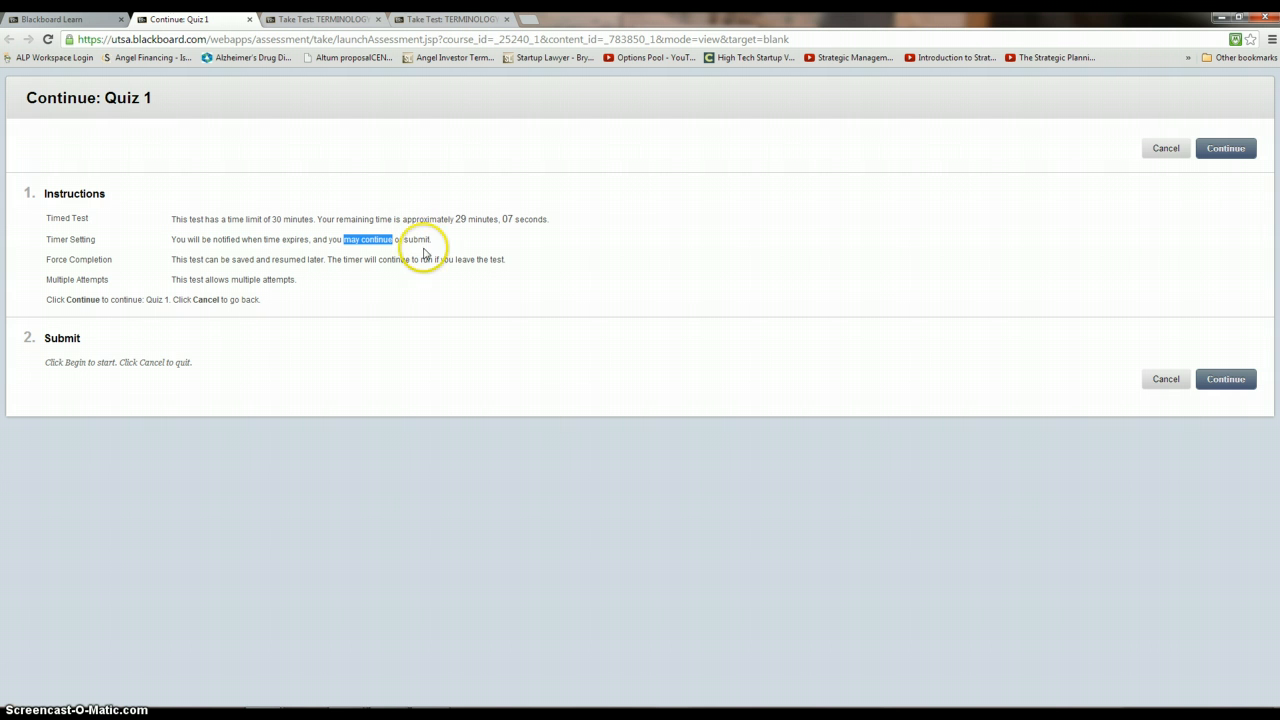
mouse_move(574, 390)
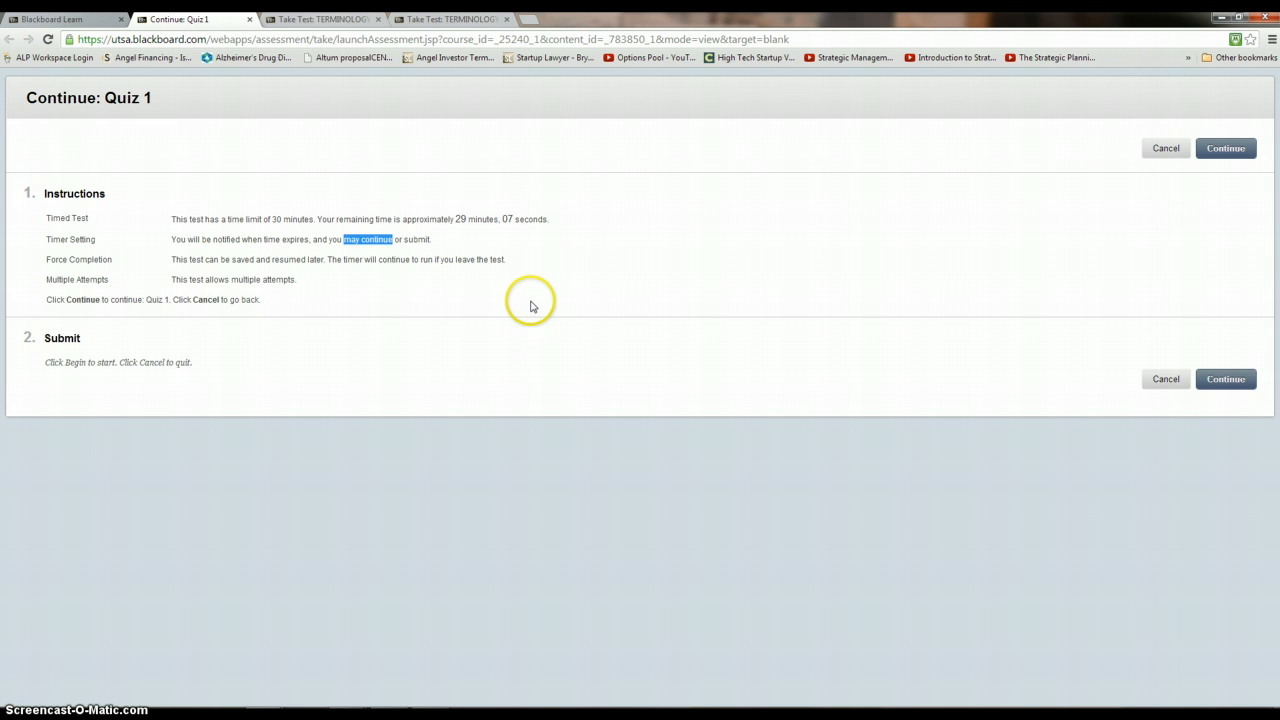
mouse_move(531, 306)
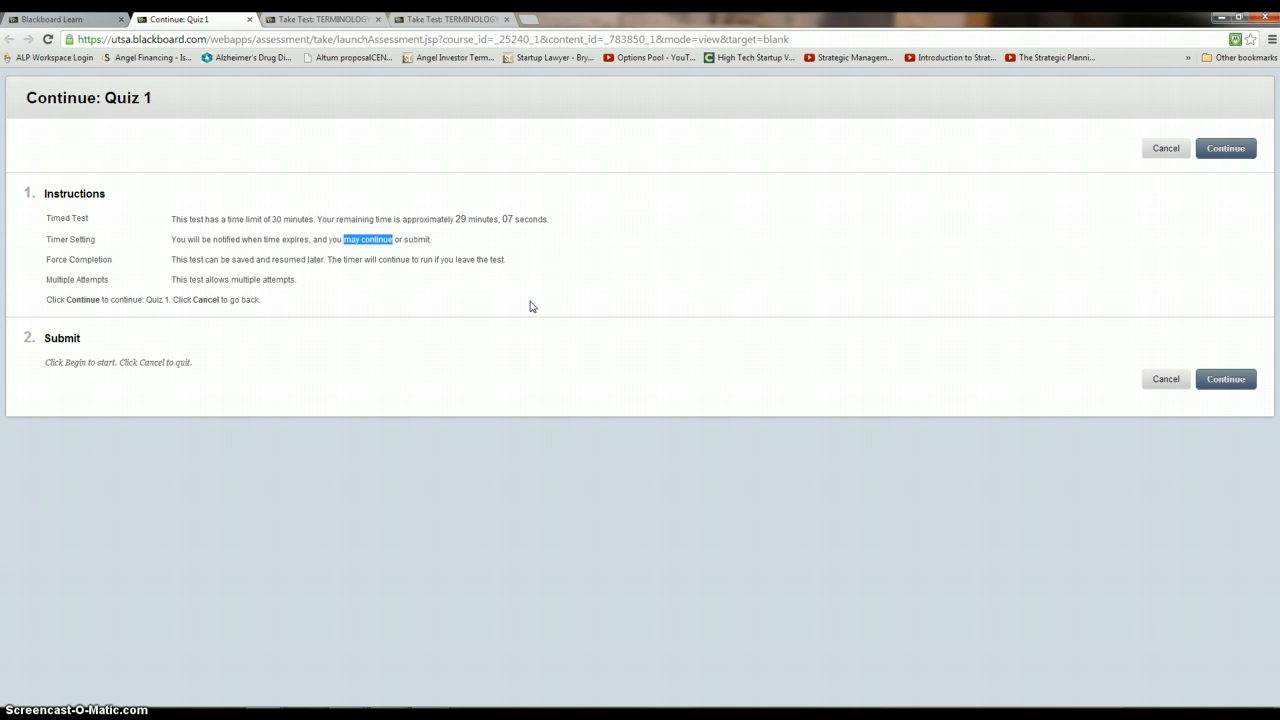
mouse_move(275, 180)
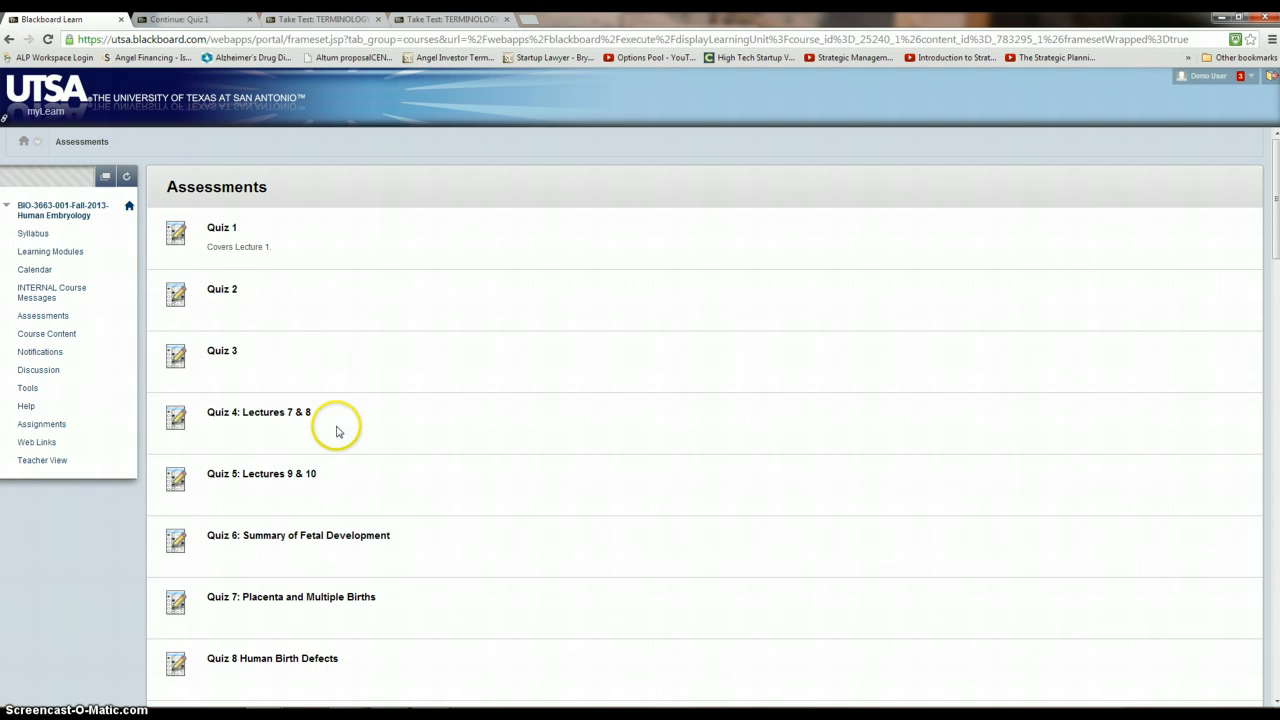
mouse_move(50, 251)
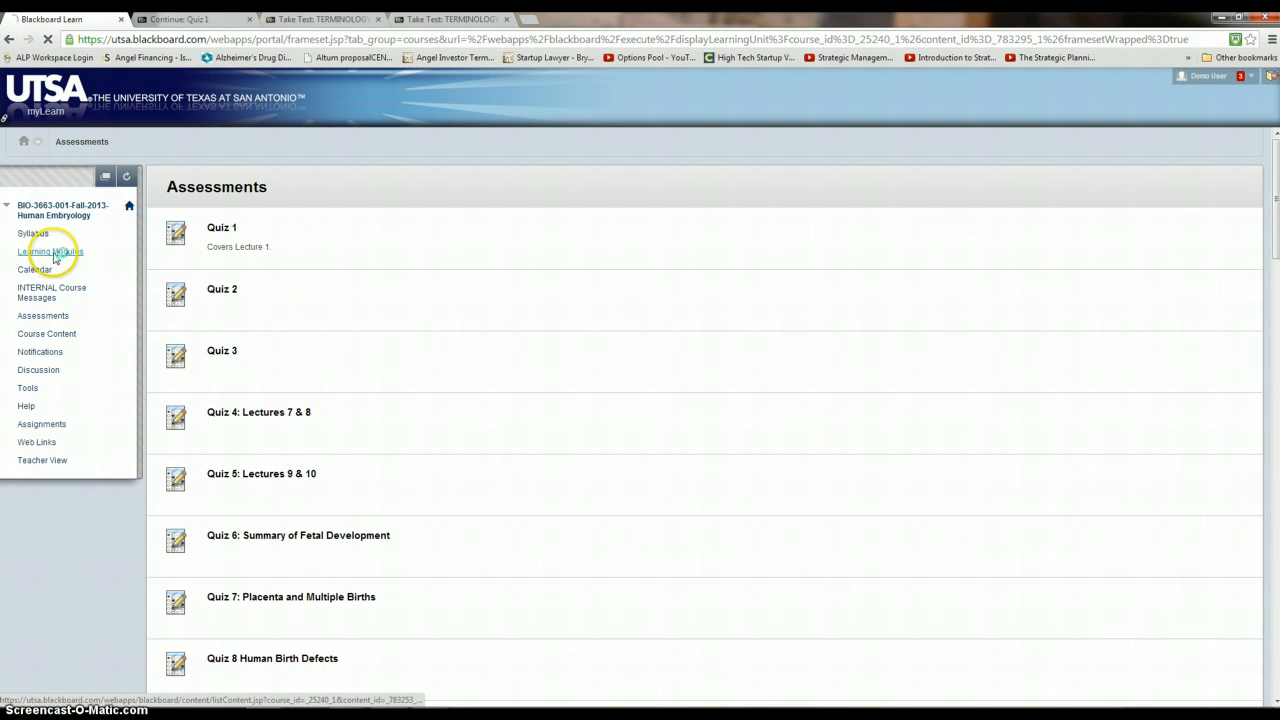
Open Module I and jump to chapter The Beginning of Human Development: First Week.
left_click(50, 251)
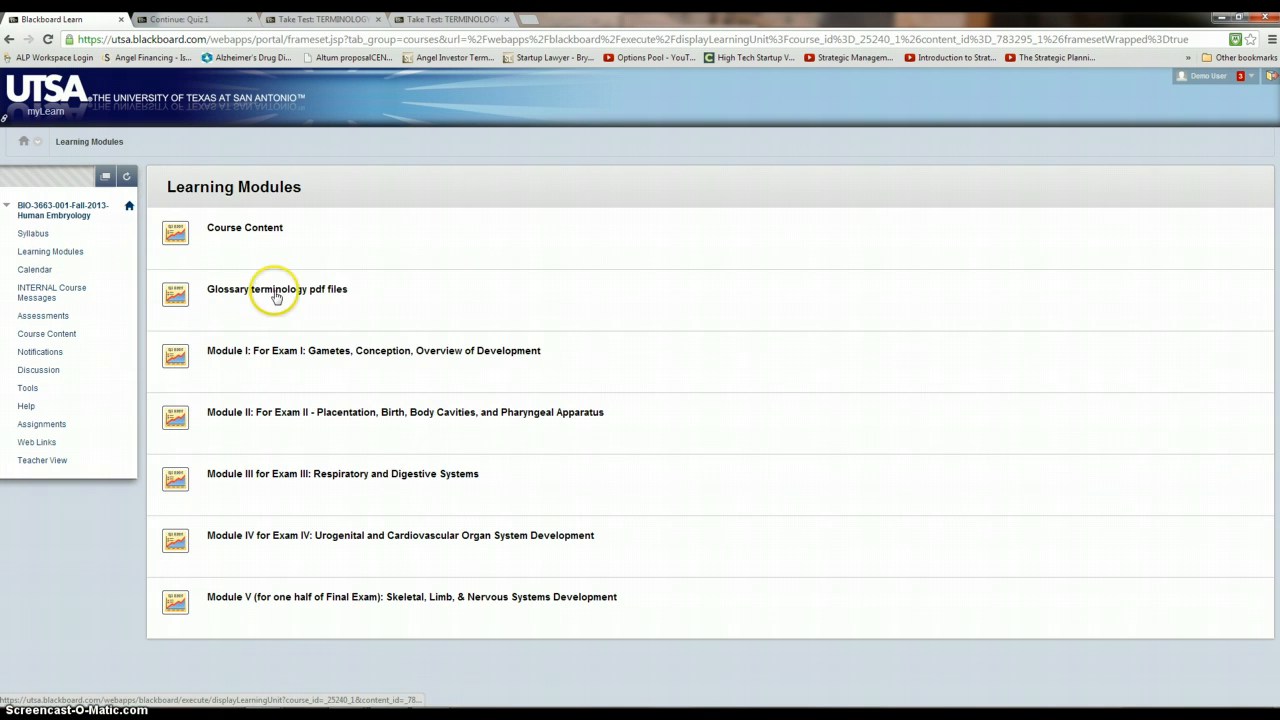
left_click(373, 350)
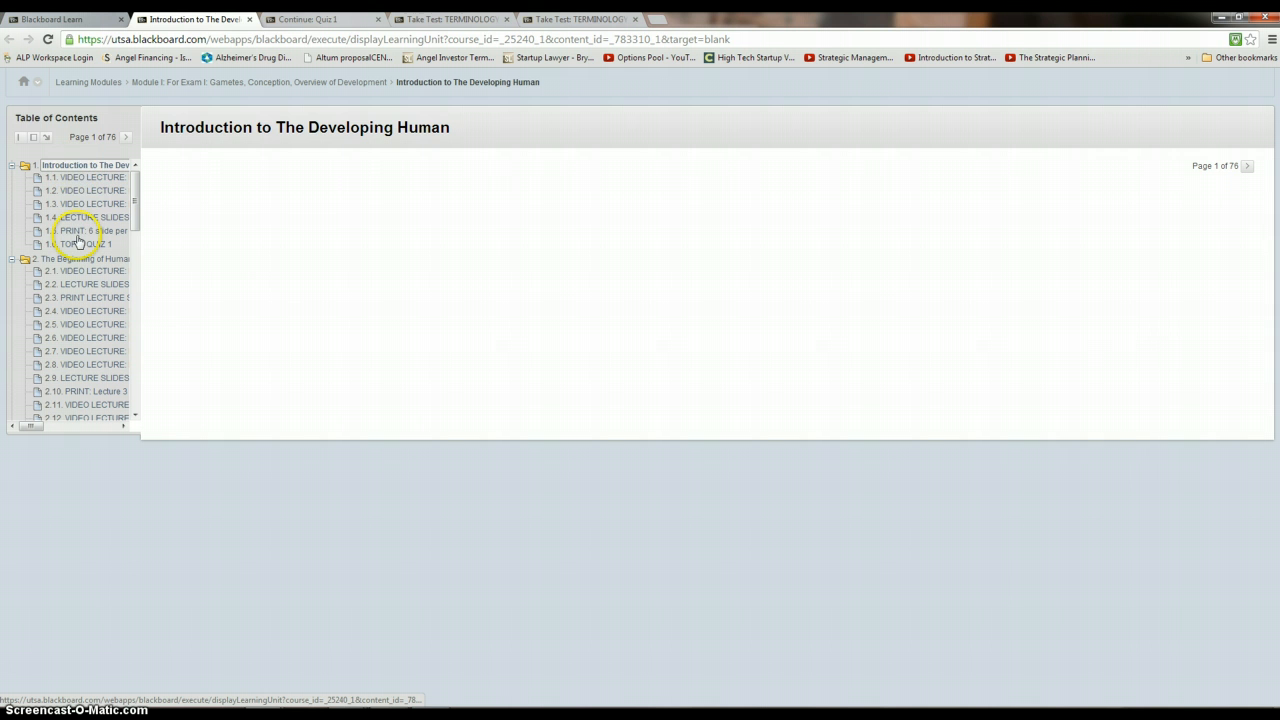
mouse_move(95, 184)
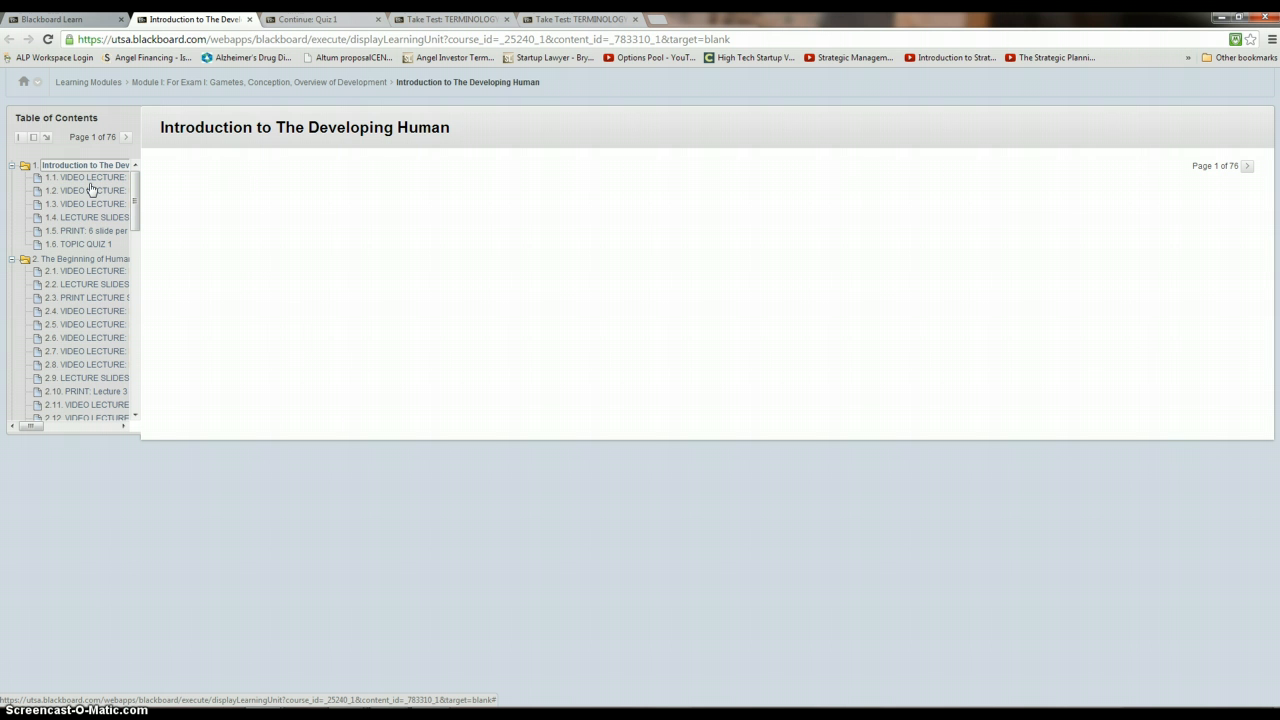
mouse_move(98, 258)
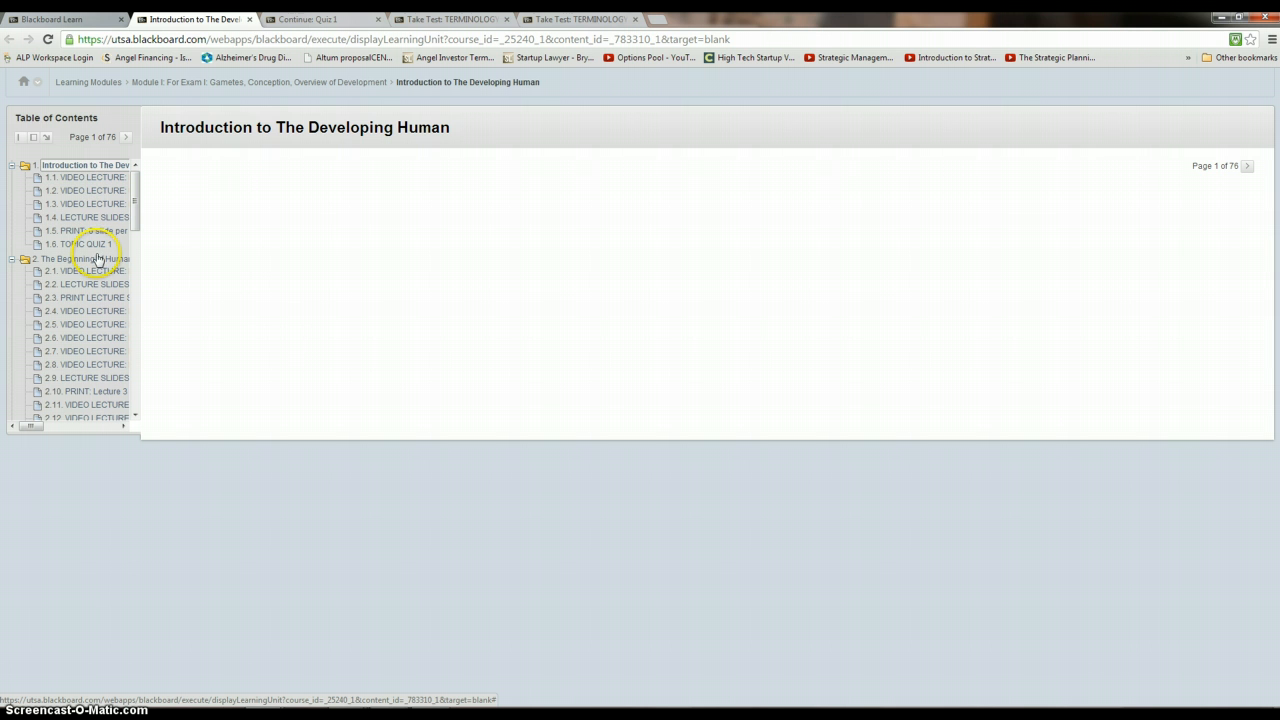
mouse_move(103, 243)
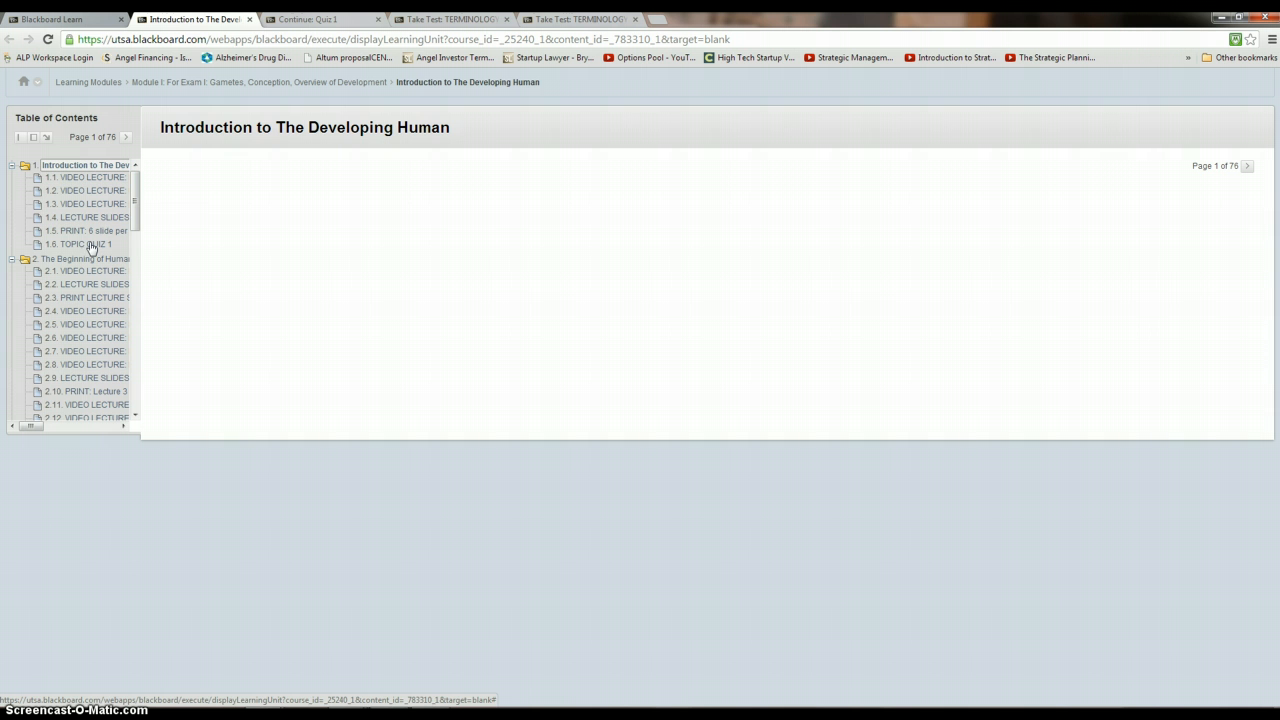
scroll("down", 3)
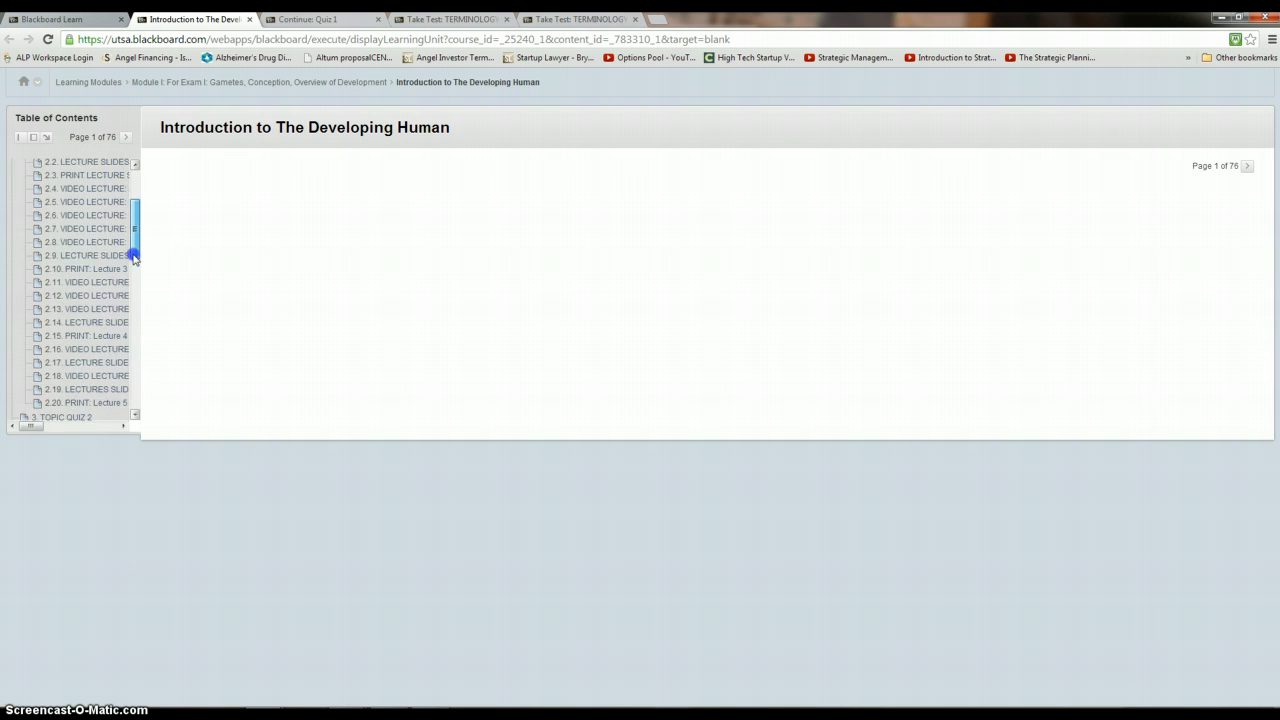
scroll("up", 3)
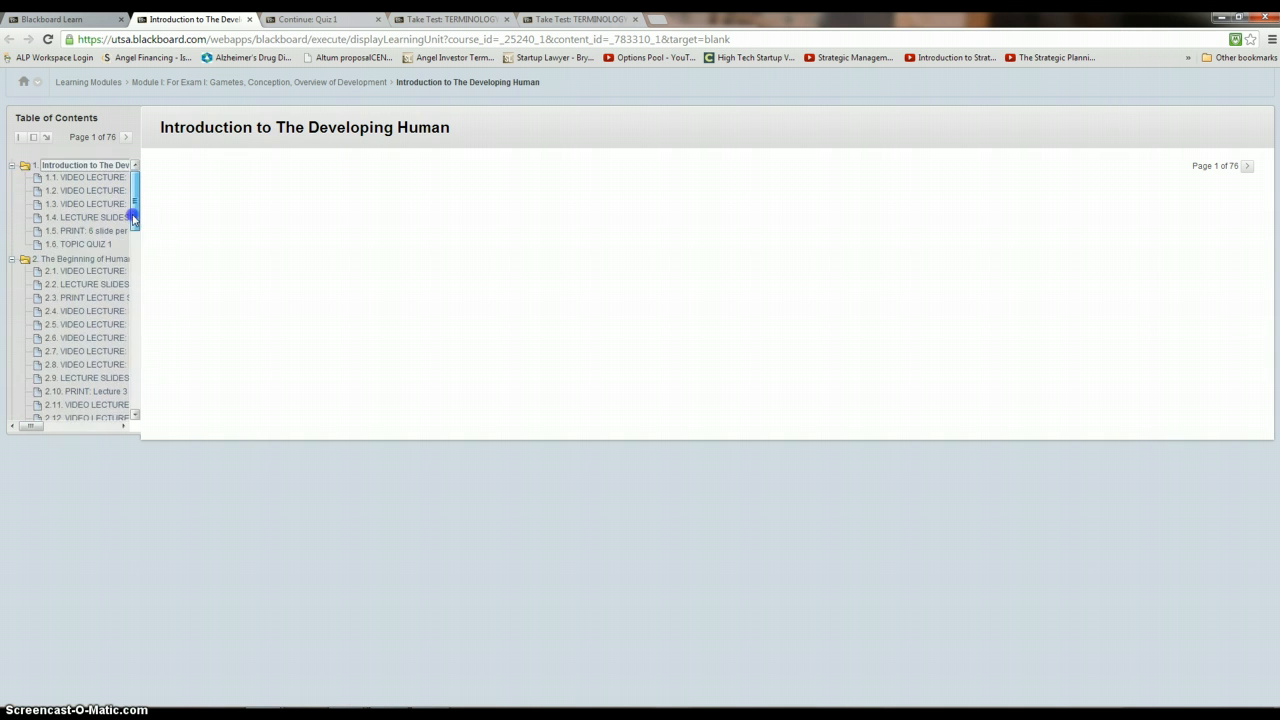
left_click(85, 258)
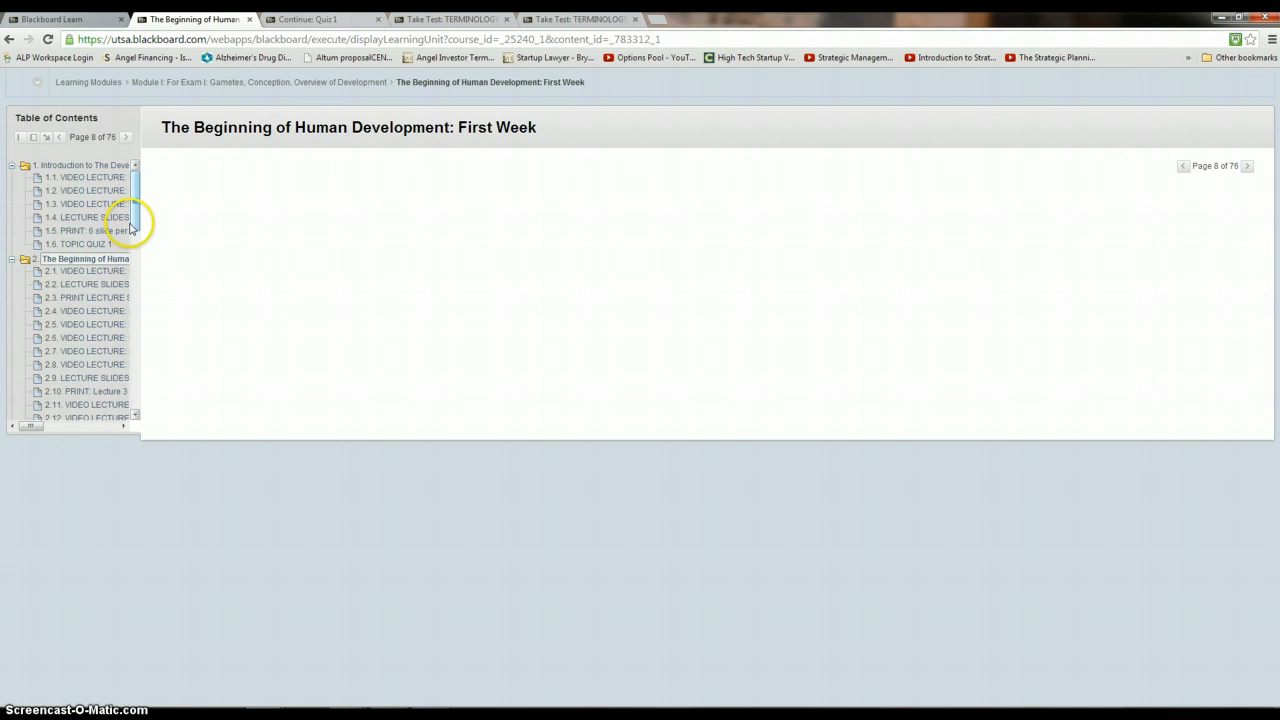
scroll("down", 3)
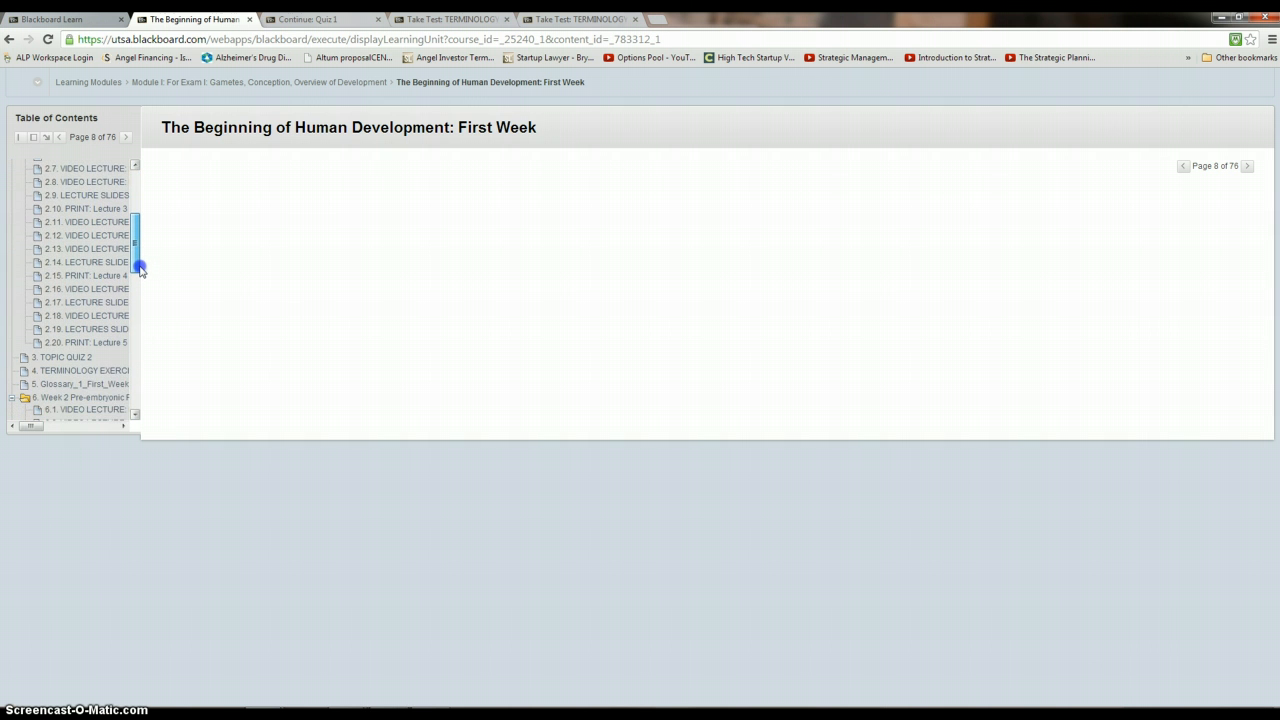
scroll("down", 3)
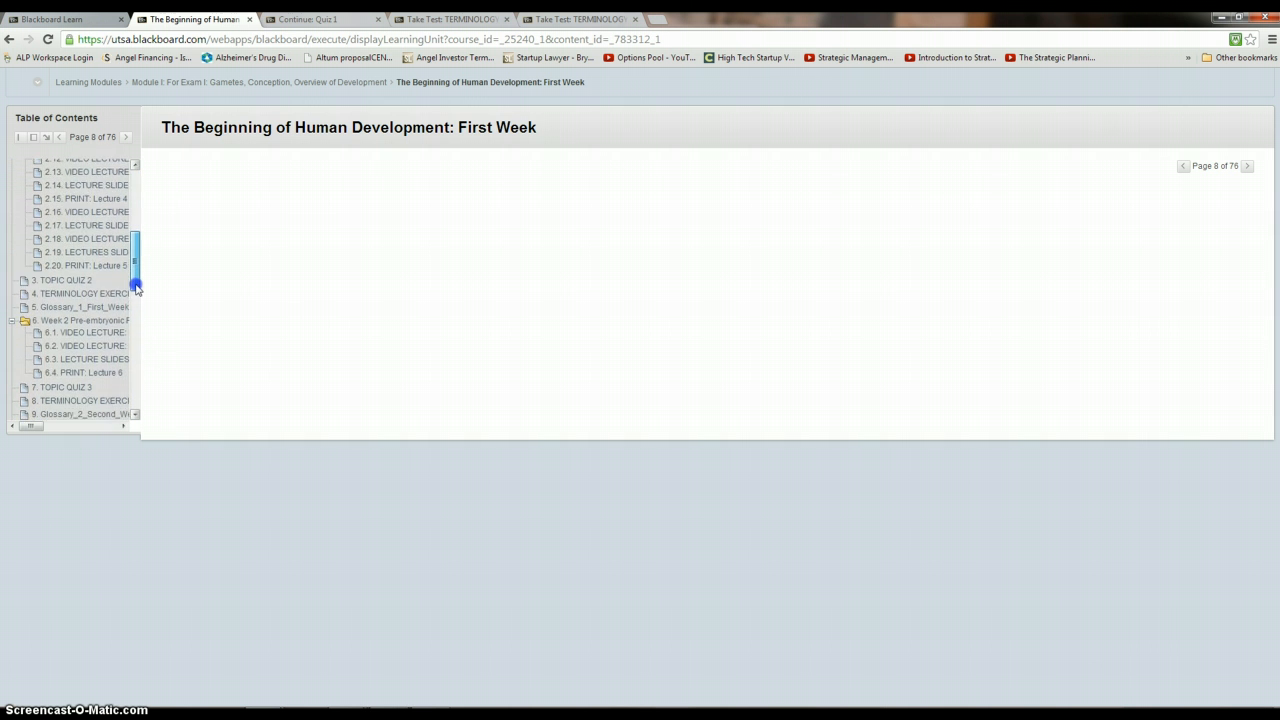
scroll("down", 3)
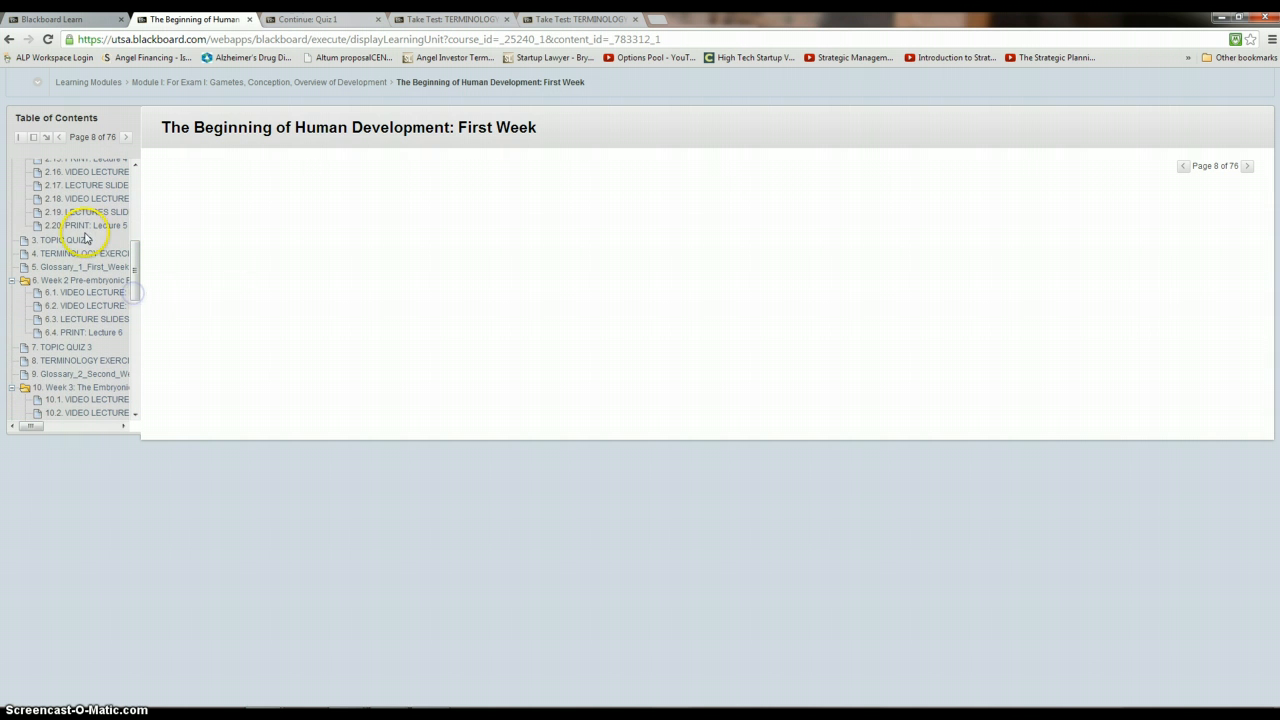
mouse_move(85, 267)
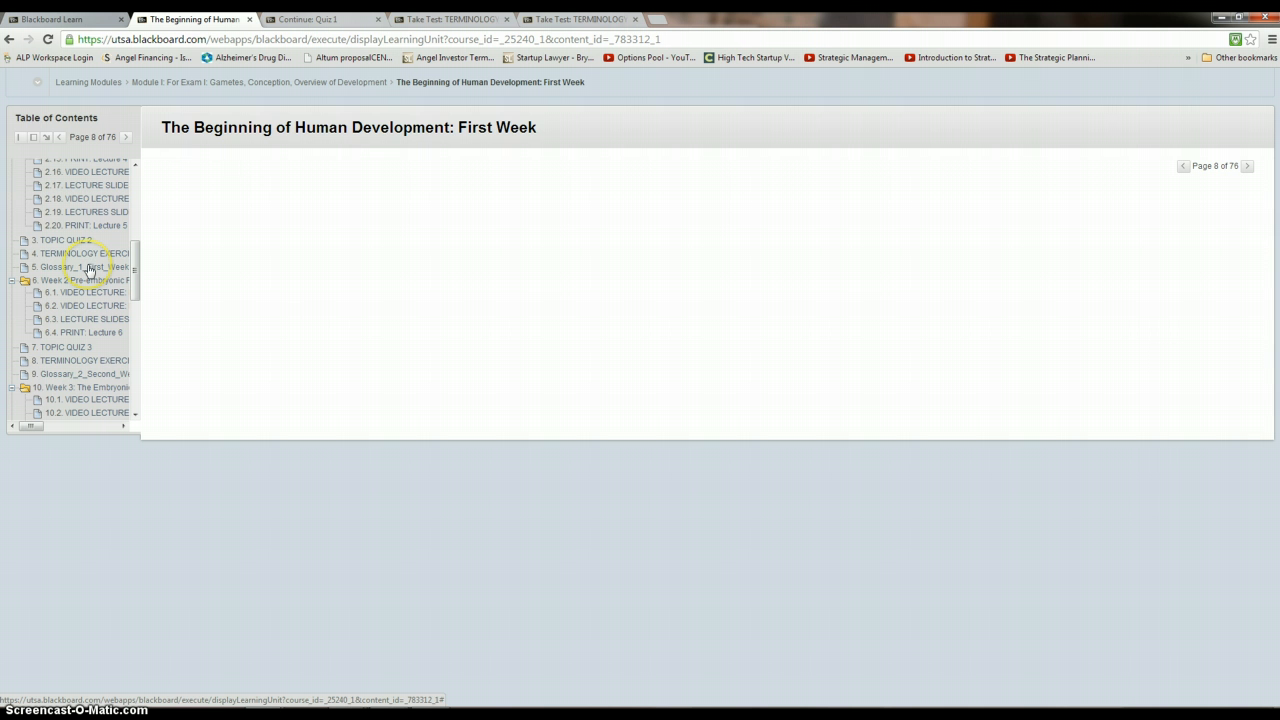
Open Glossary_1_First_Week in Module I, view it as a standalone PDF, then return.
left_click(85, 266)
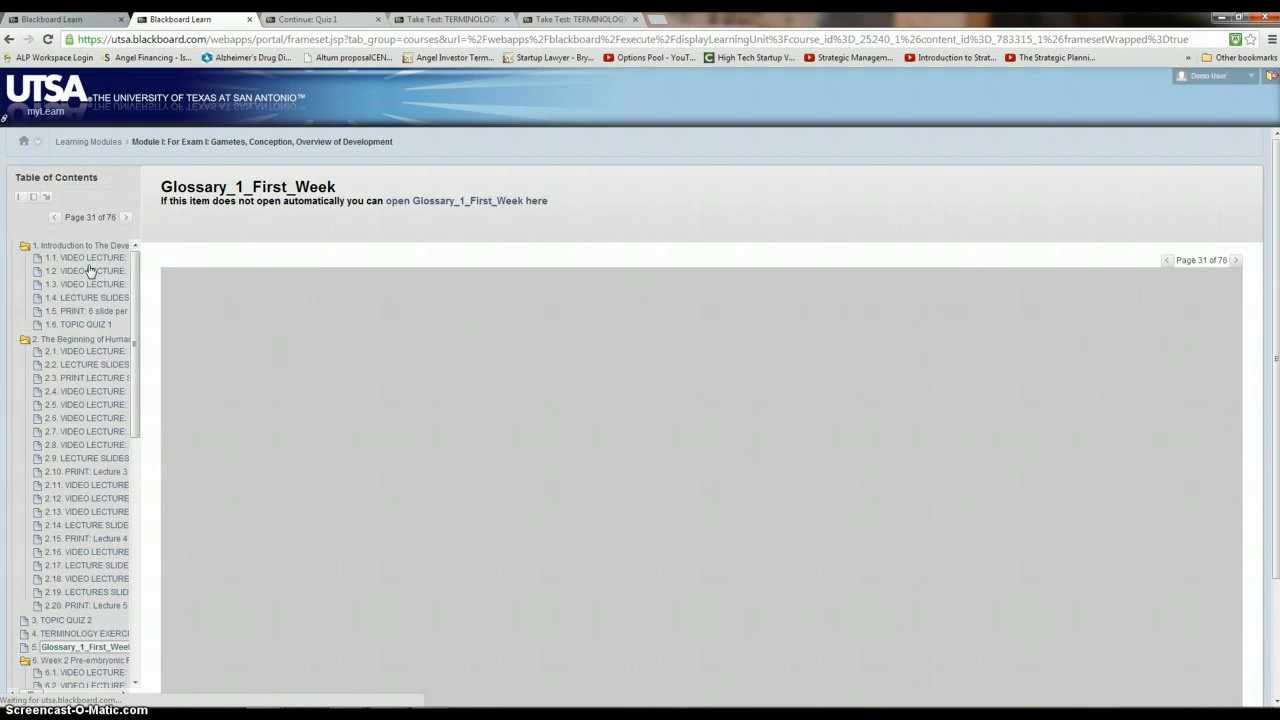
left_click(466, 200)
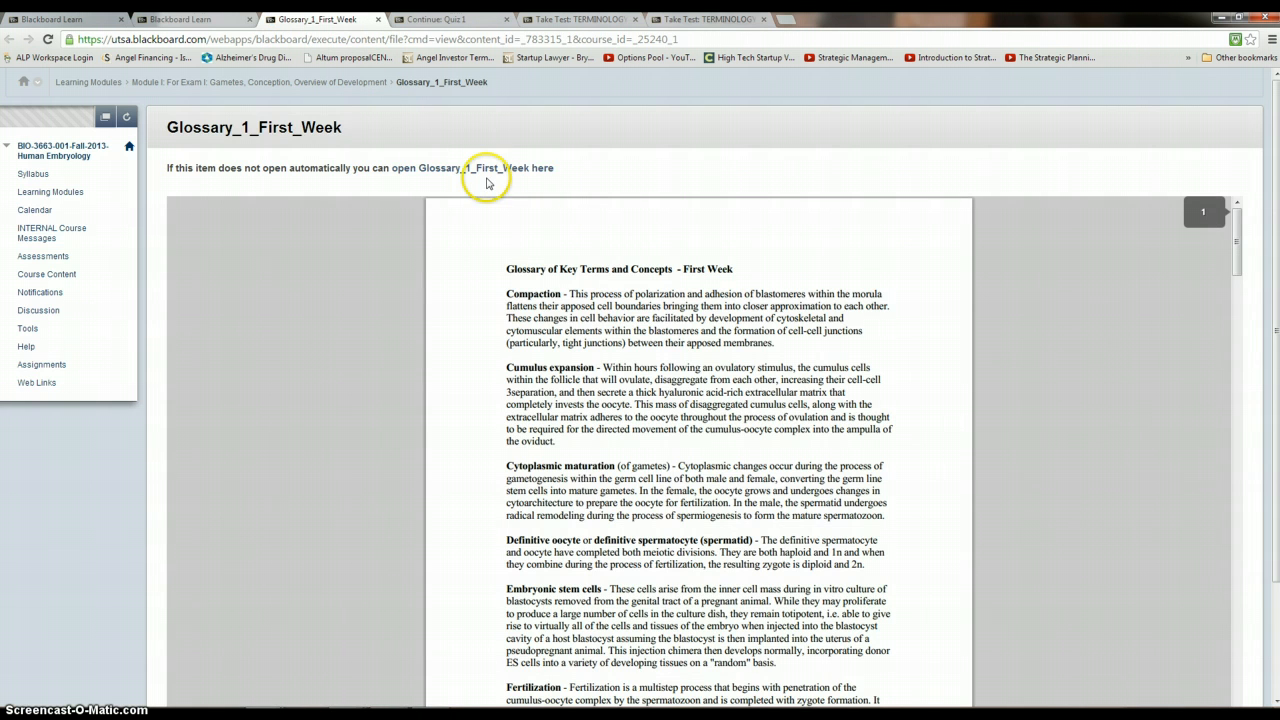
left_click(475, 167)
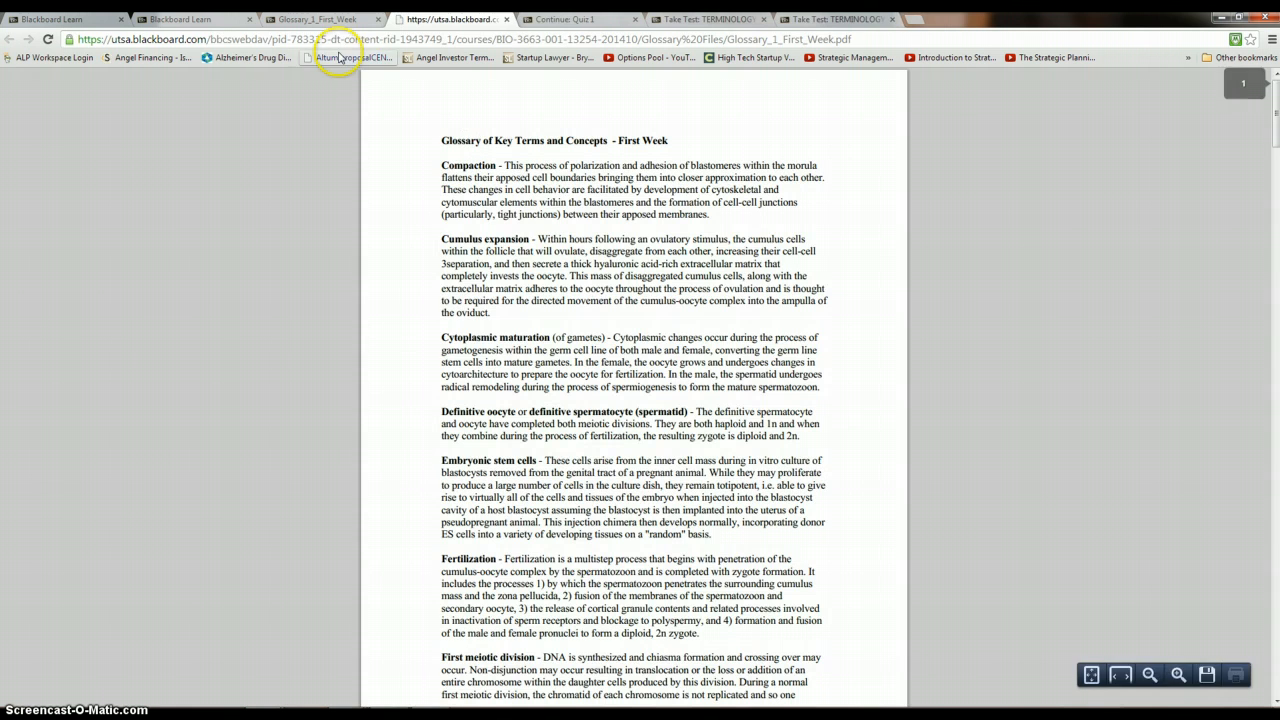
left_click(315, 19)
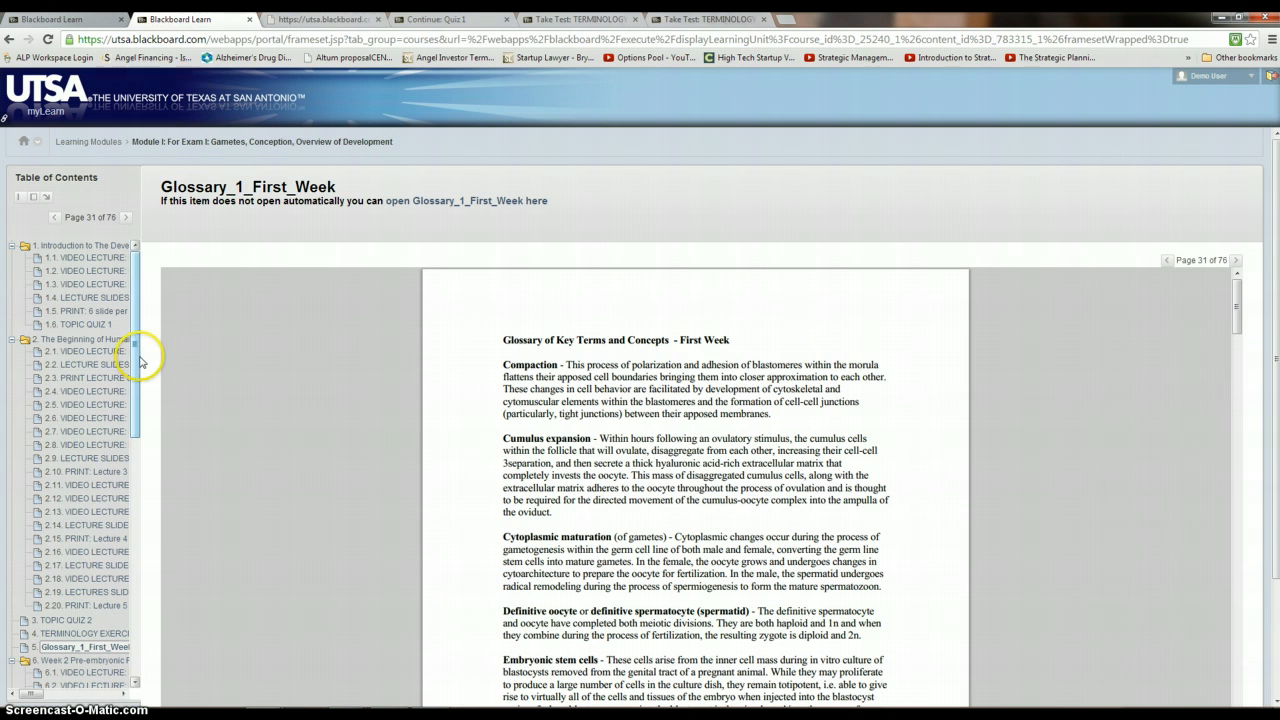
mouse_move(87, 612)
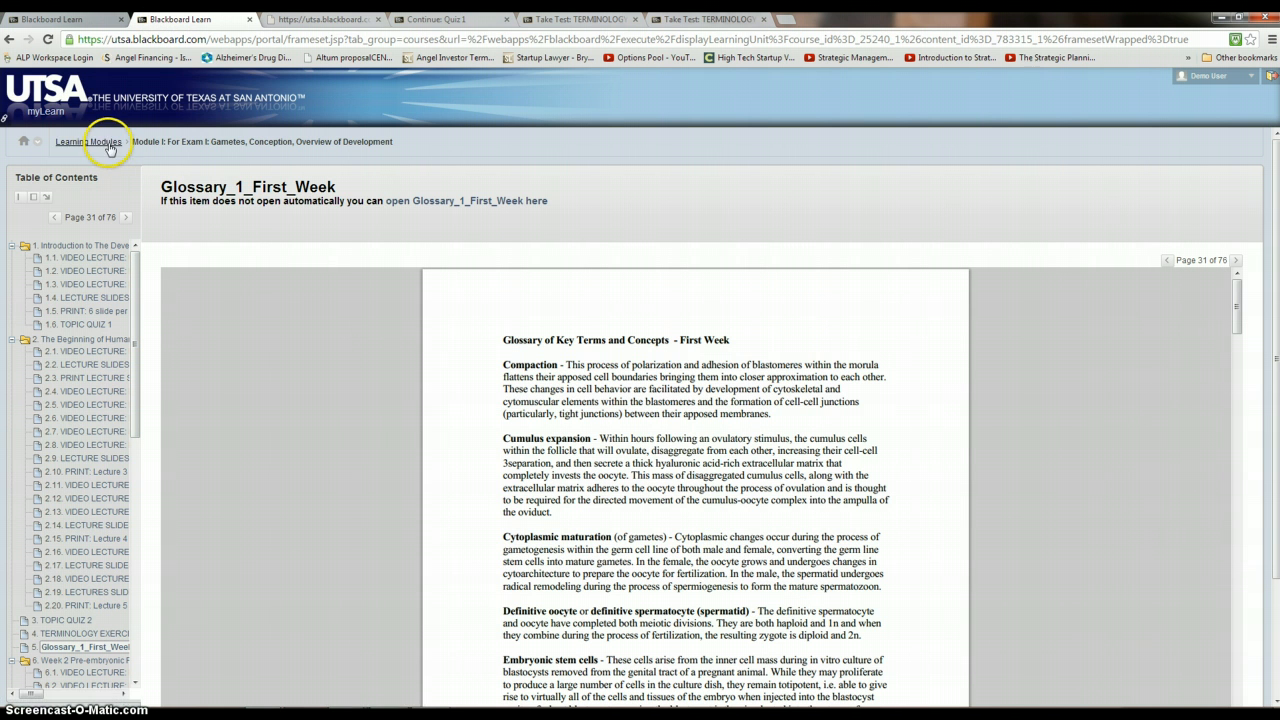
mouse_move(72, 363)
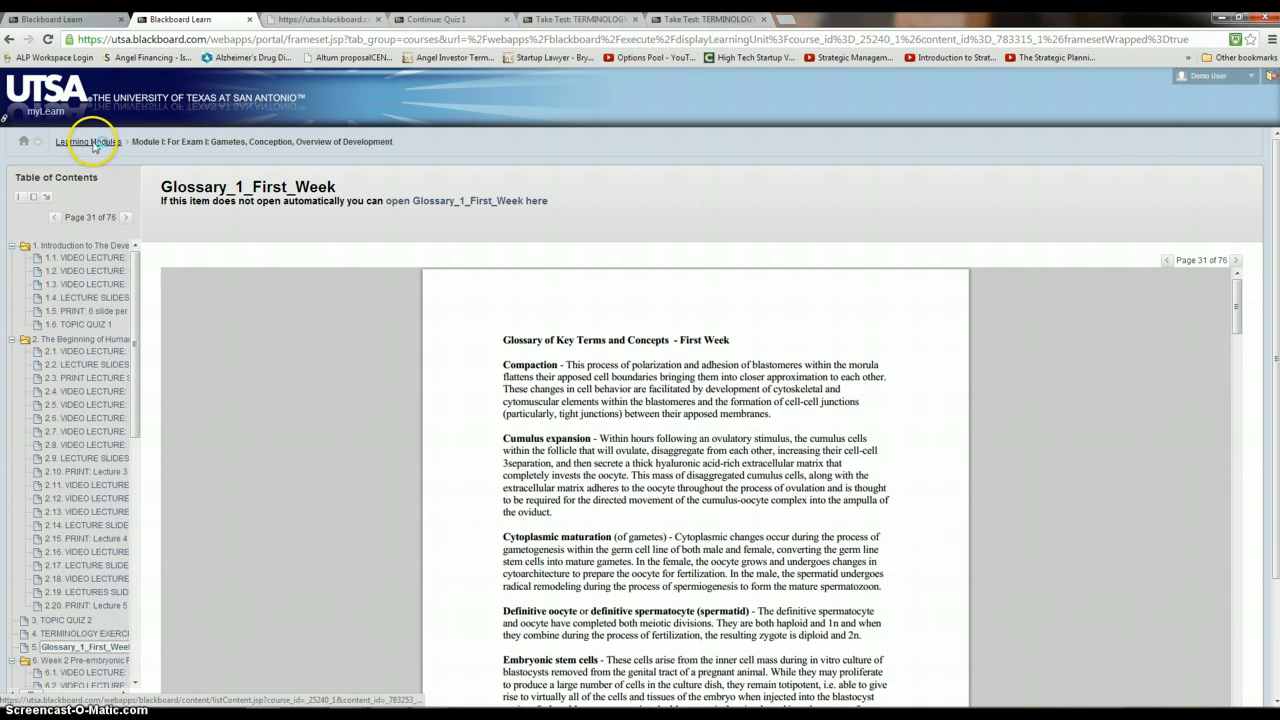
Open Module II on placentation and birth from Learning Modules and scroll its Table of Contents.
left_click(88, 141)
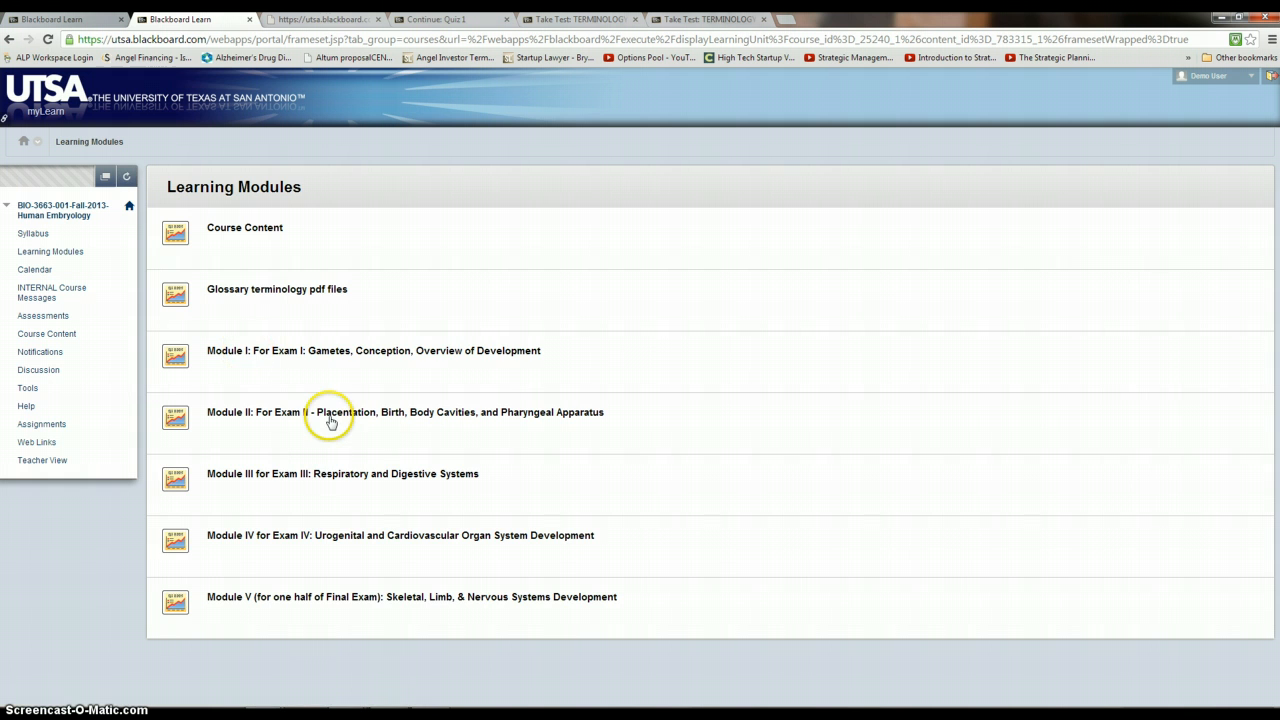
left_click(405, 412)
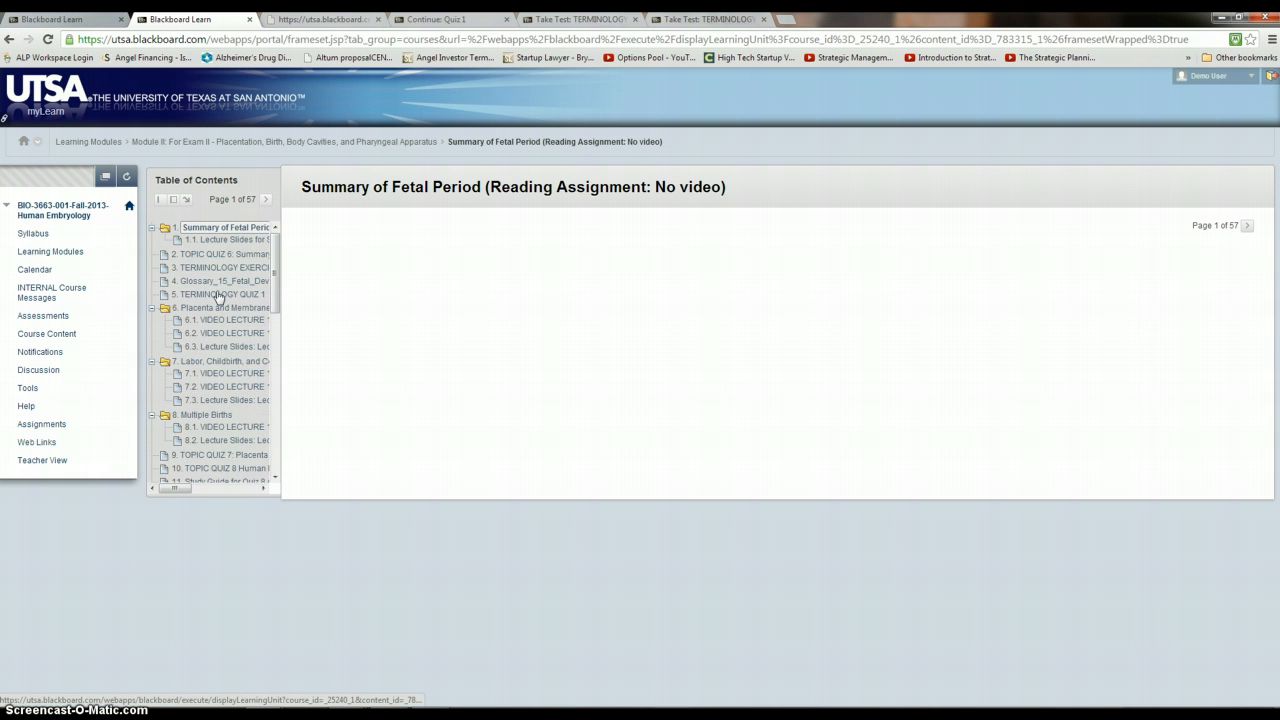
scroll("down", 3)
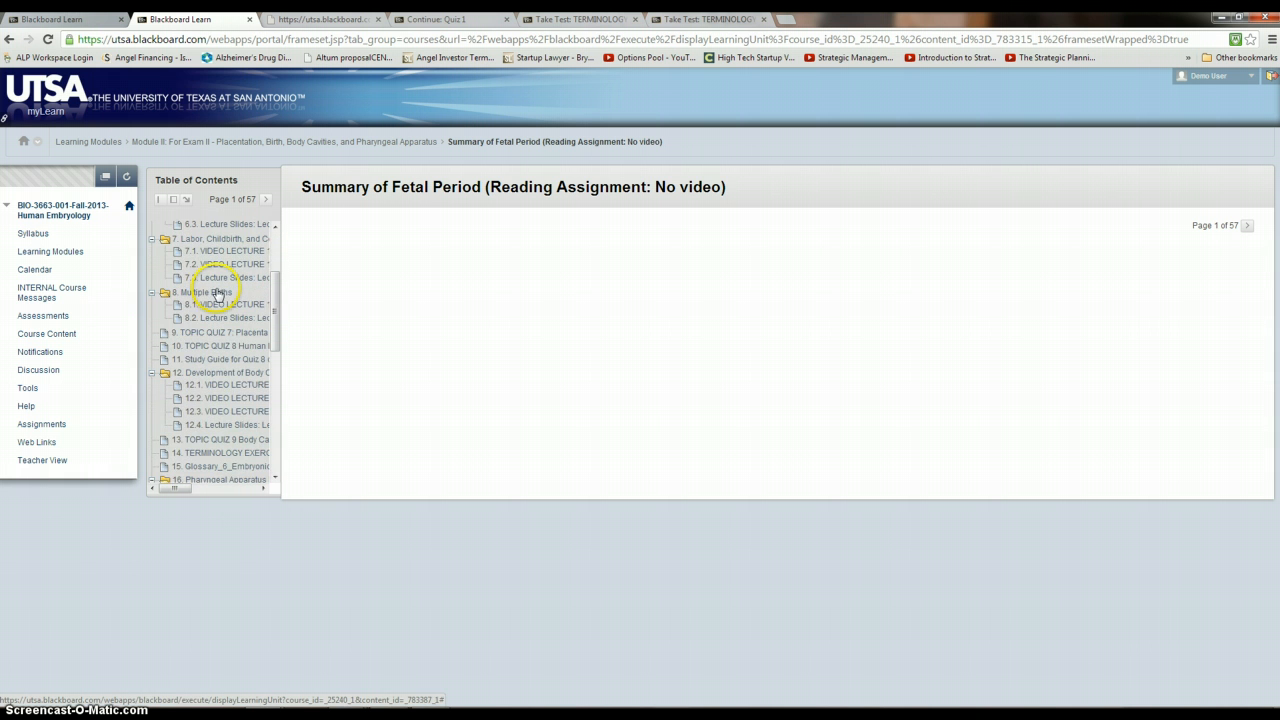
scroll("down", 3)
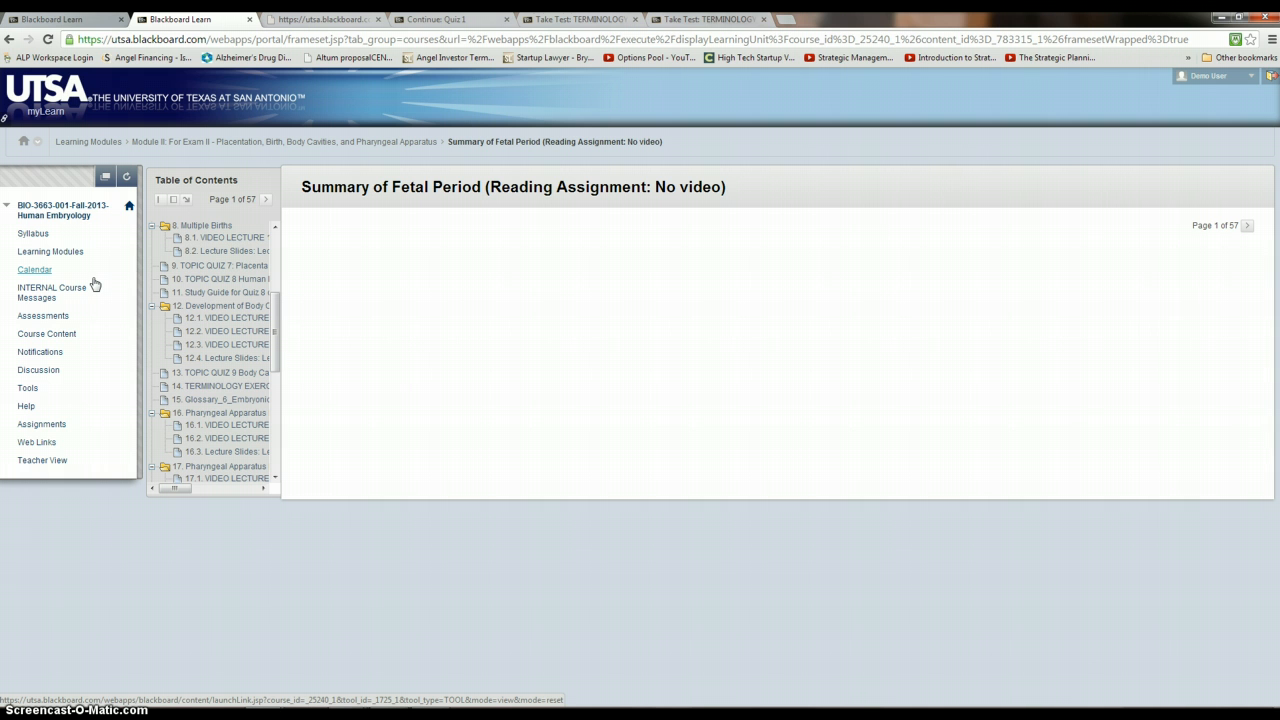
Glance at the internal Course Messages, then show the Assessments list of Quiz 1 through Quiz 8.
left_click(51, 292)
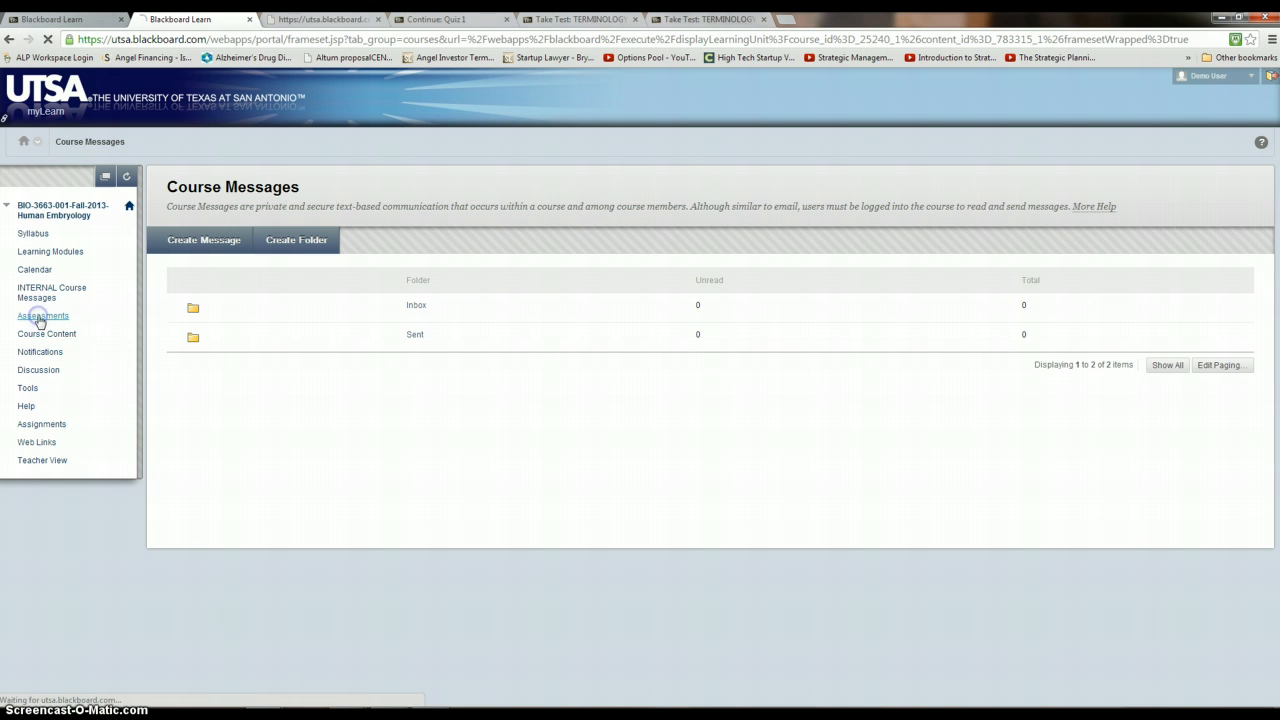
left_click(43, 315)
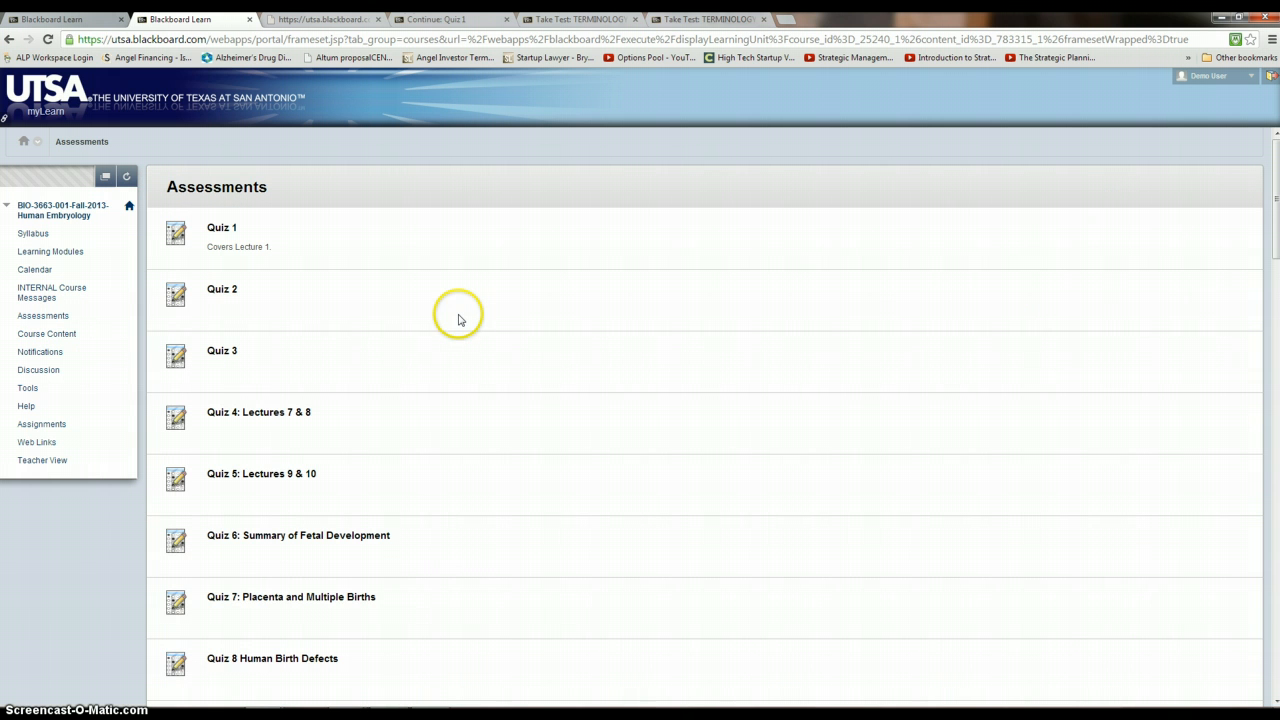
mouse_move(445, 305)
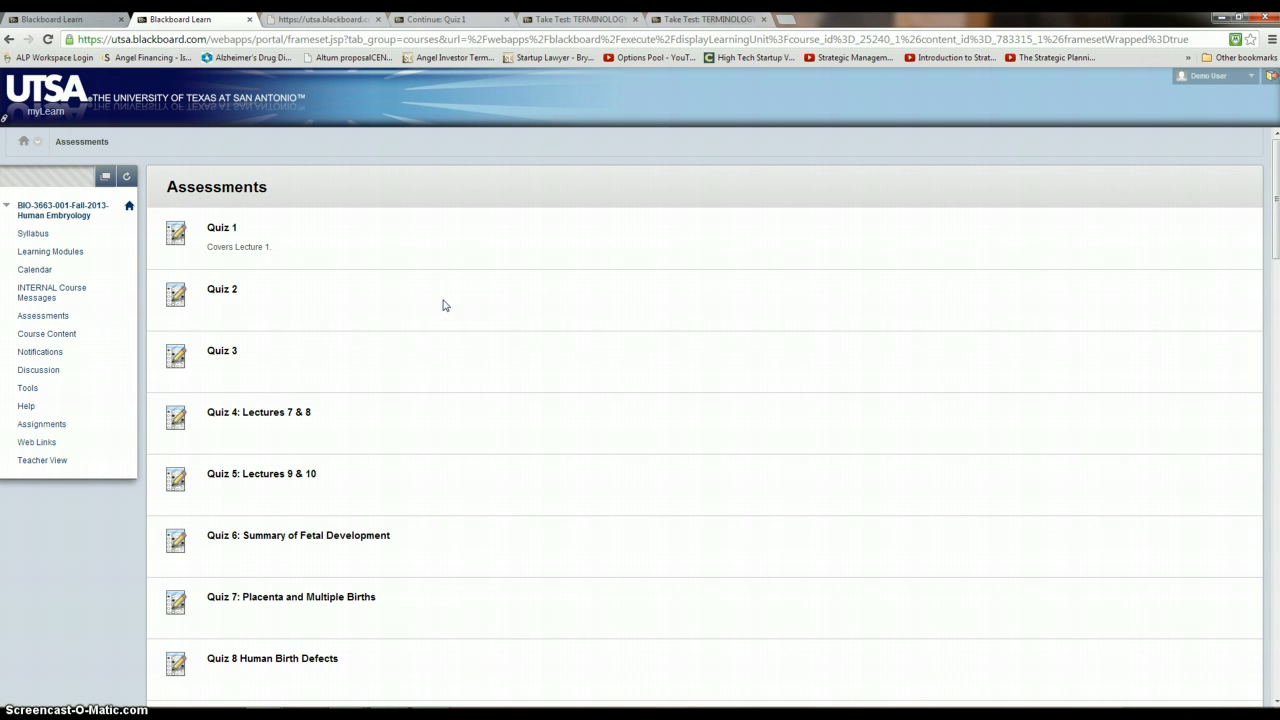